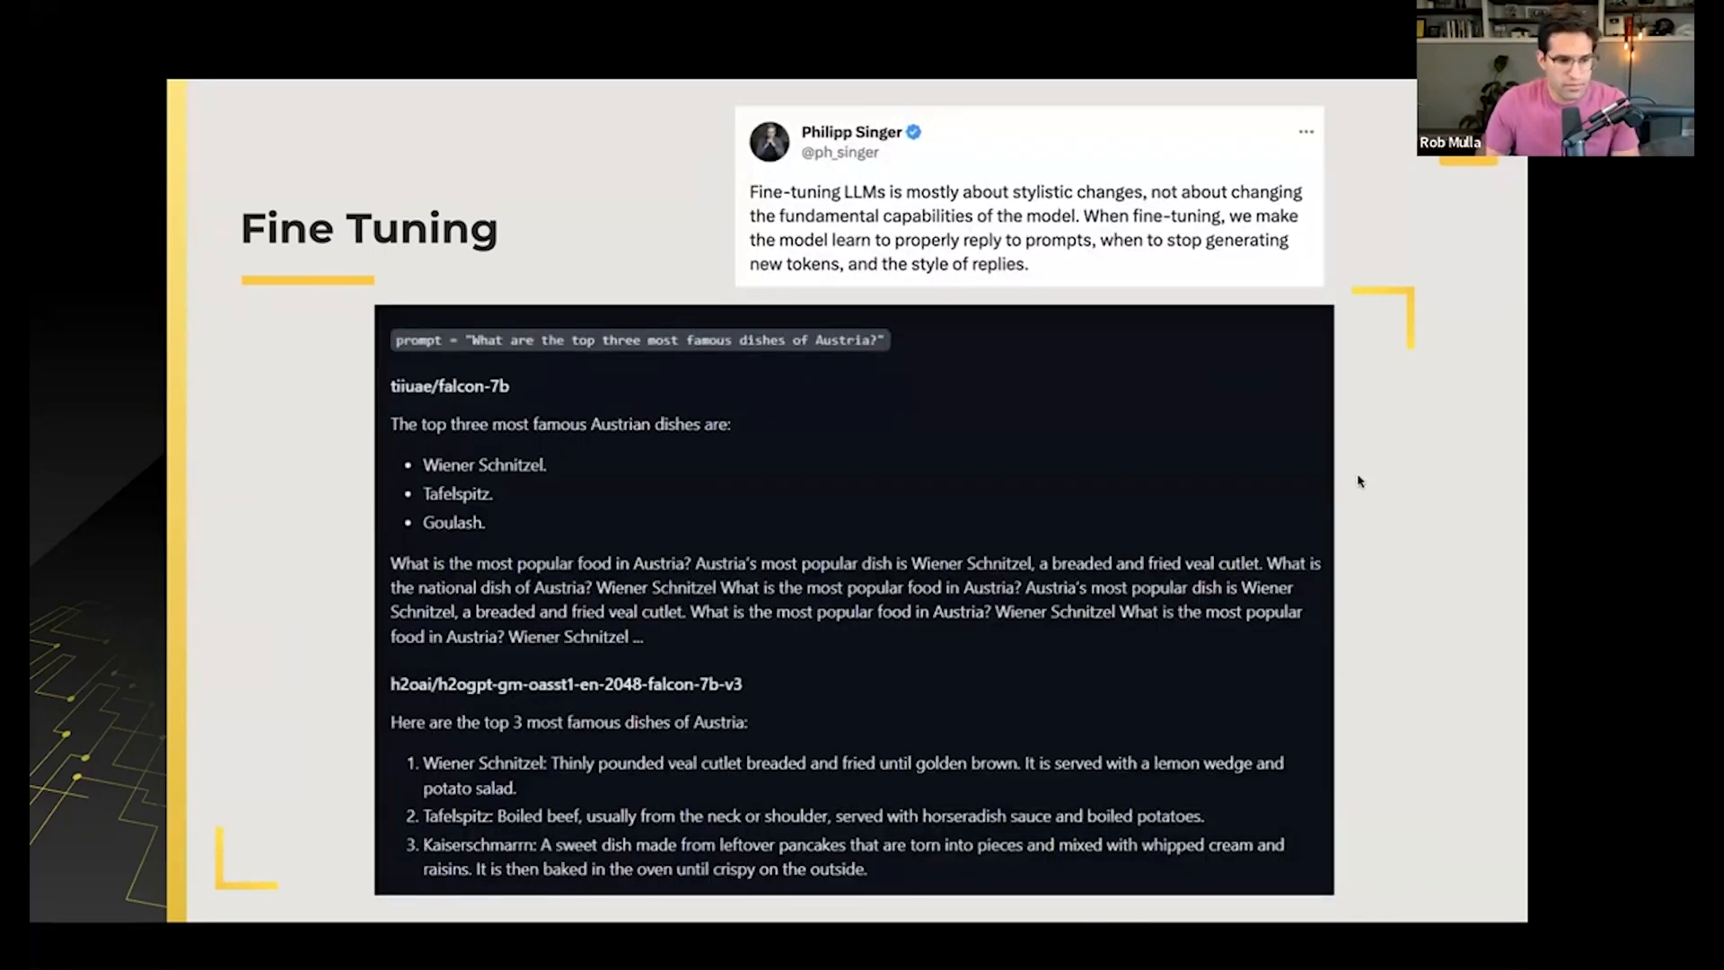
pyautogui.moveTo(334, 334)
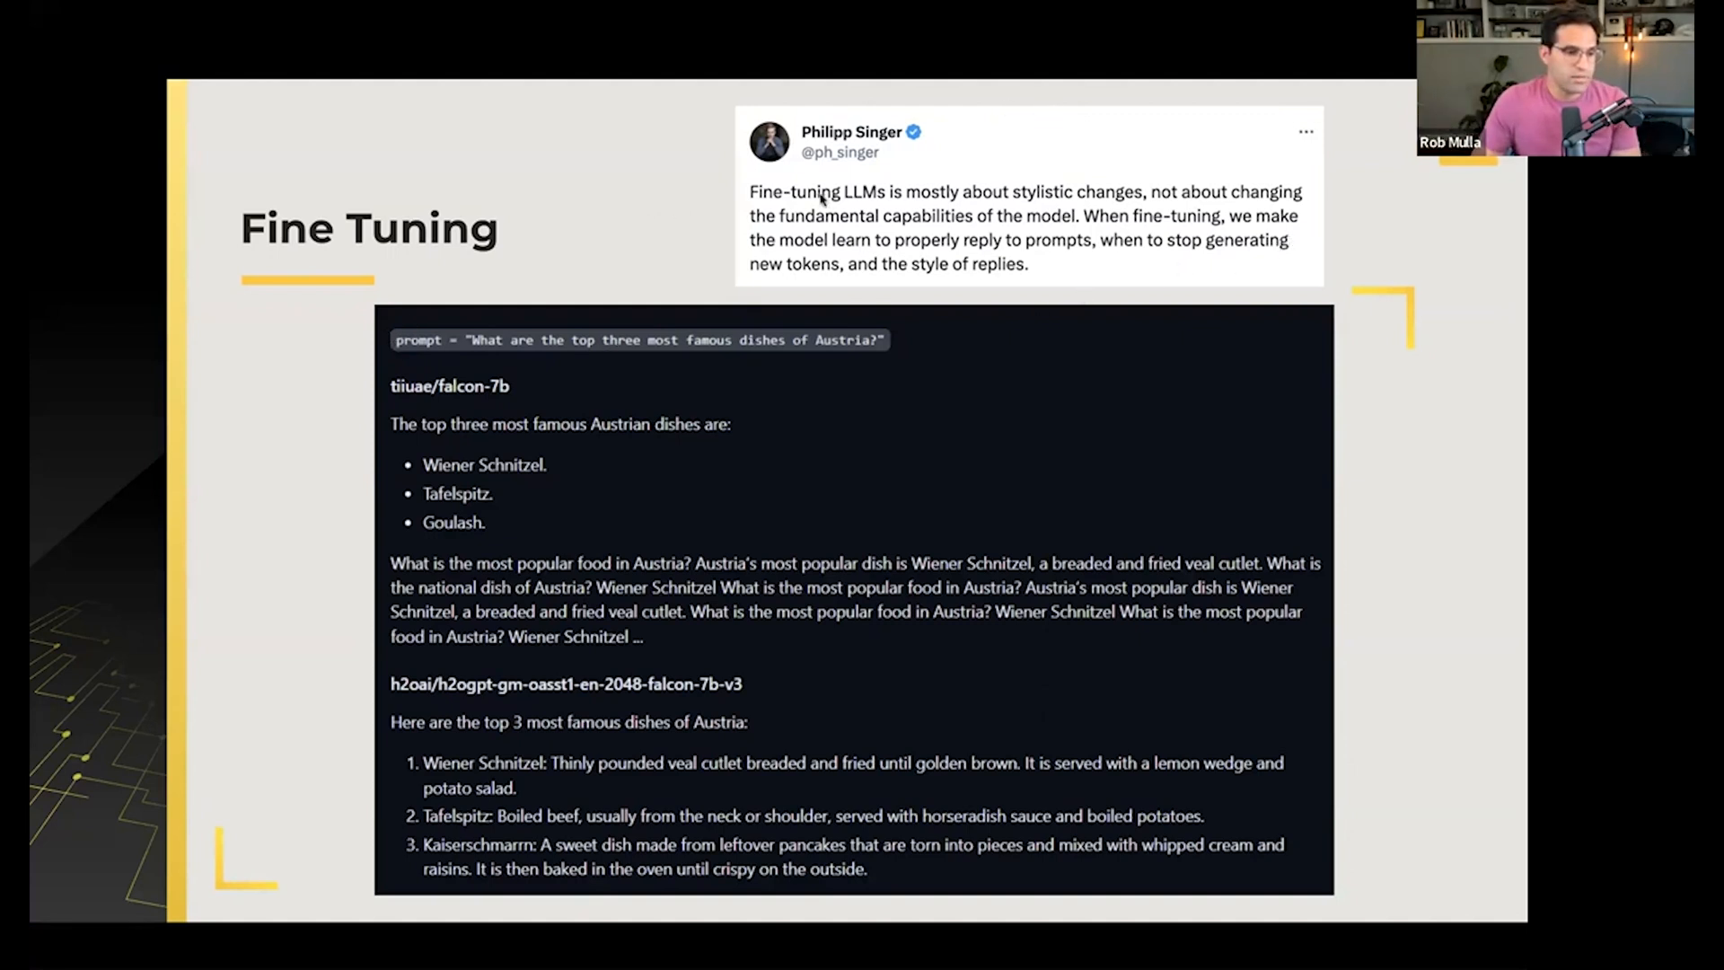
pyautogui.moveTo(1343, 201)
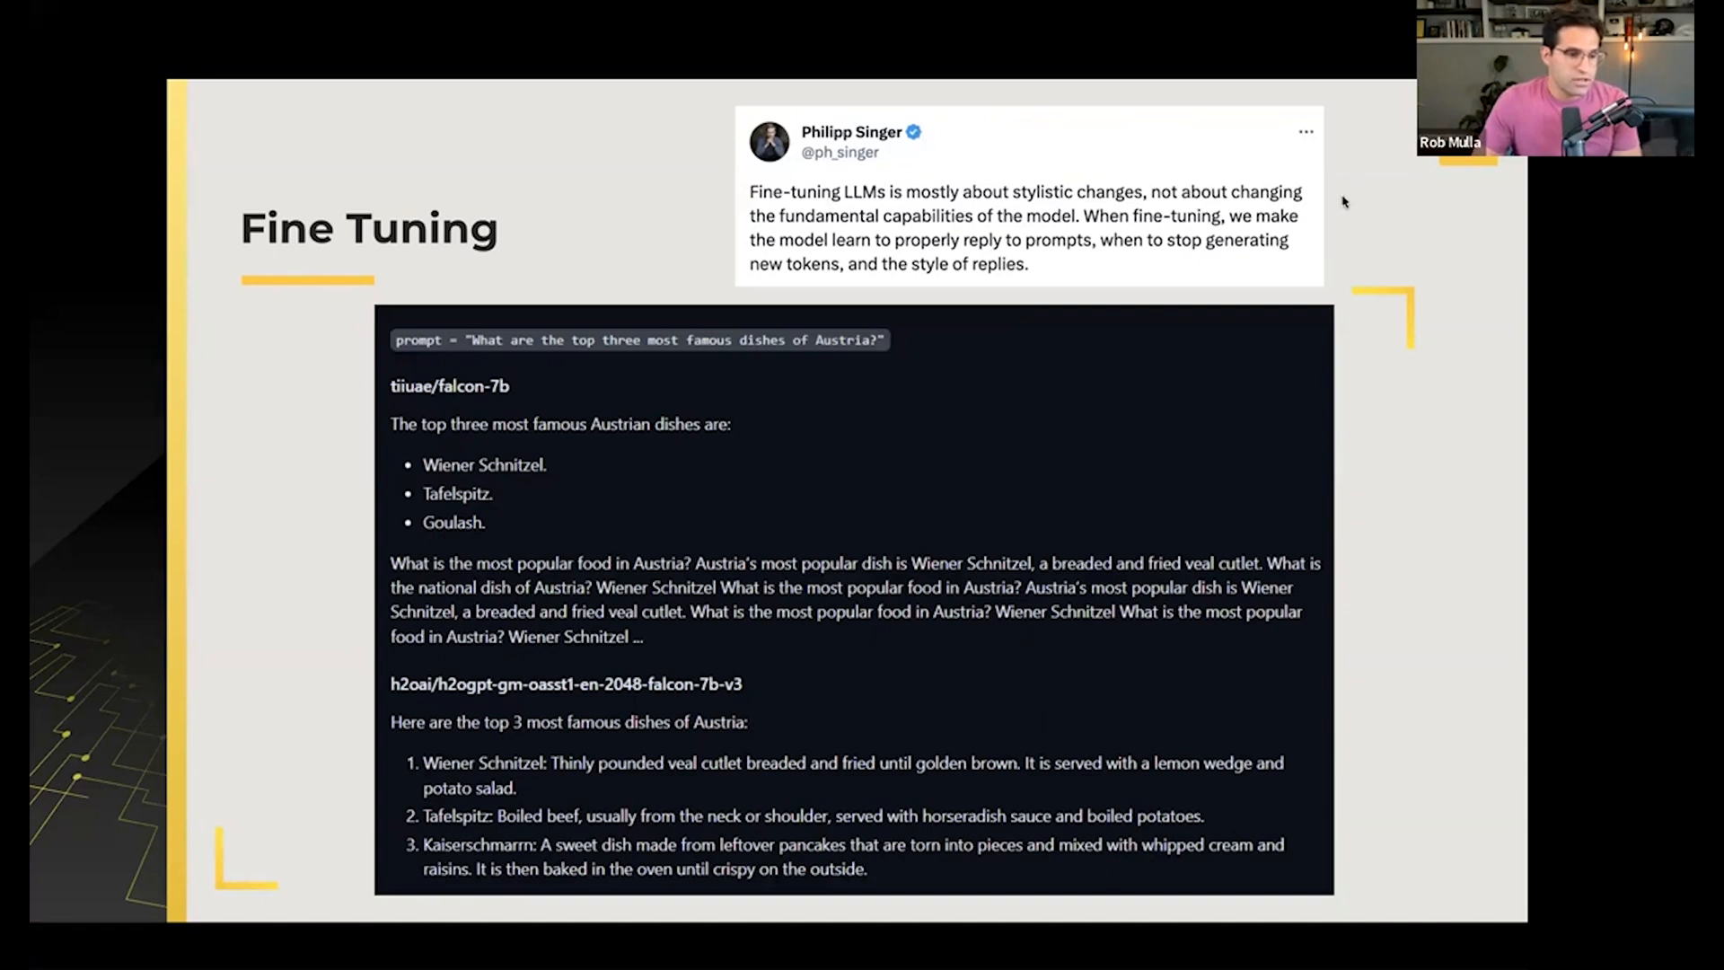
pyautogui.moveTo(896, 253)
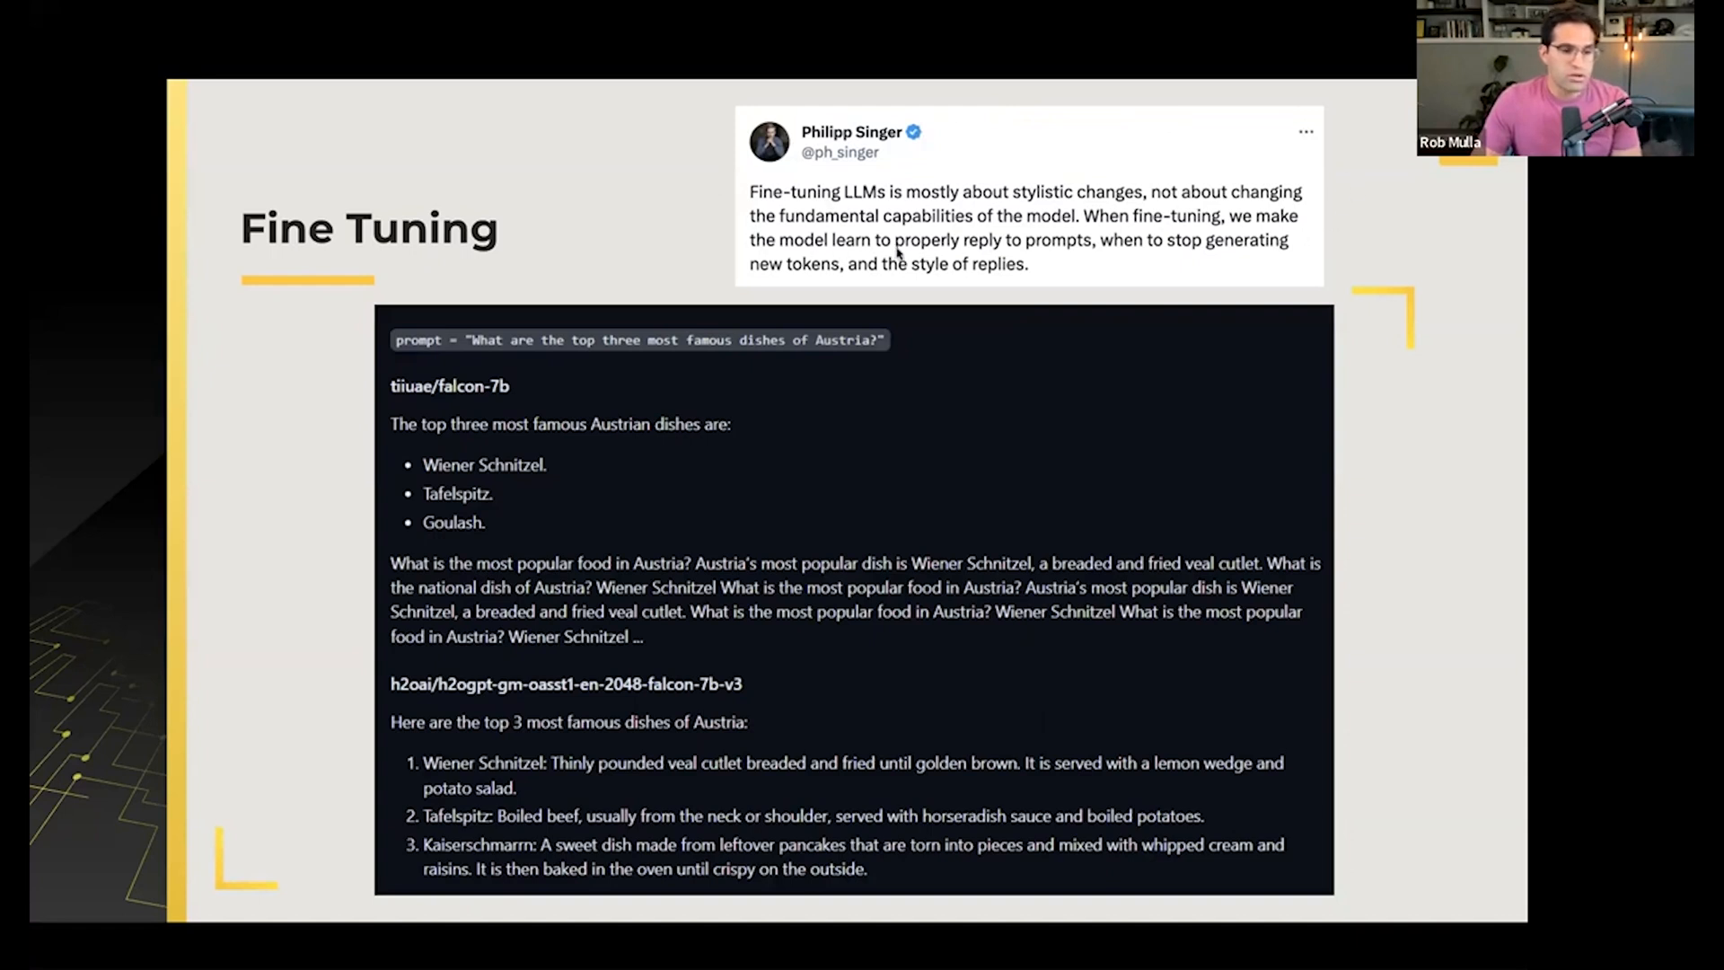
pyautogui.moveTo(1027, 255)
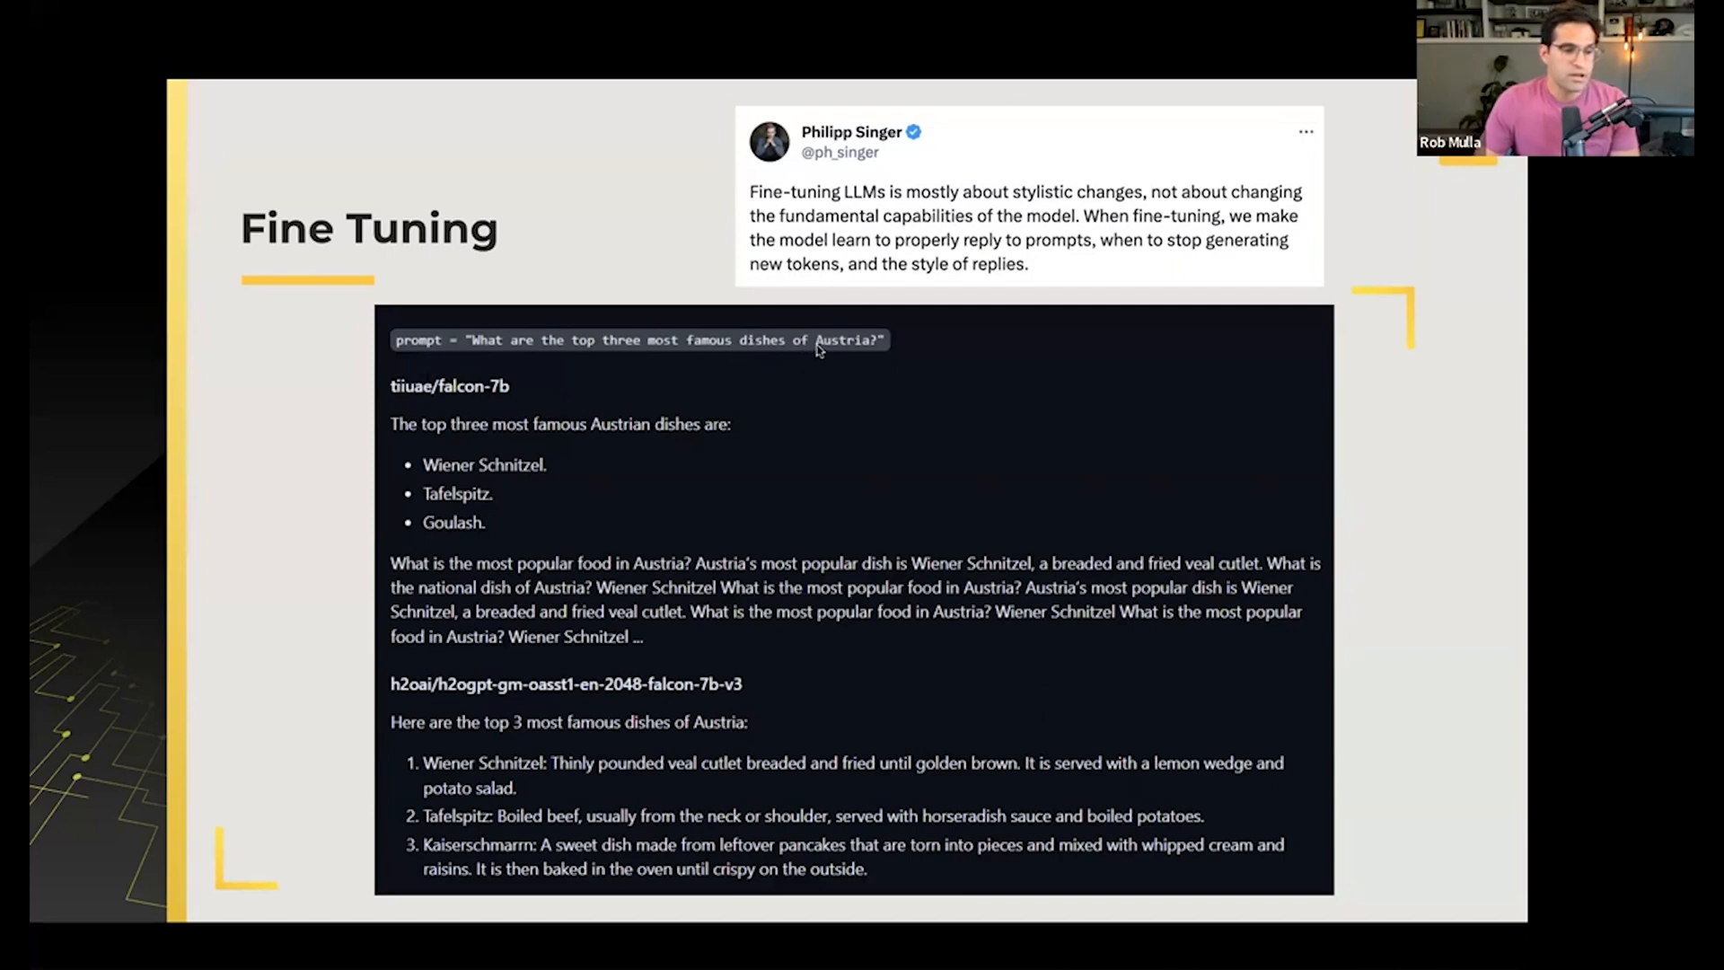
pyautogui.moveTo(643, 664)
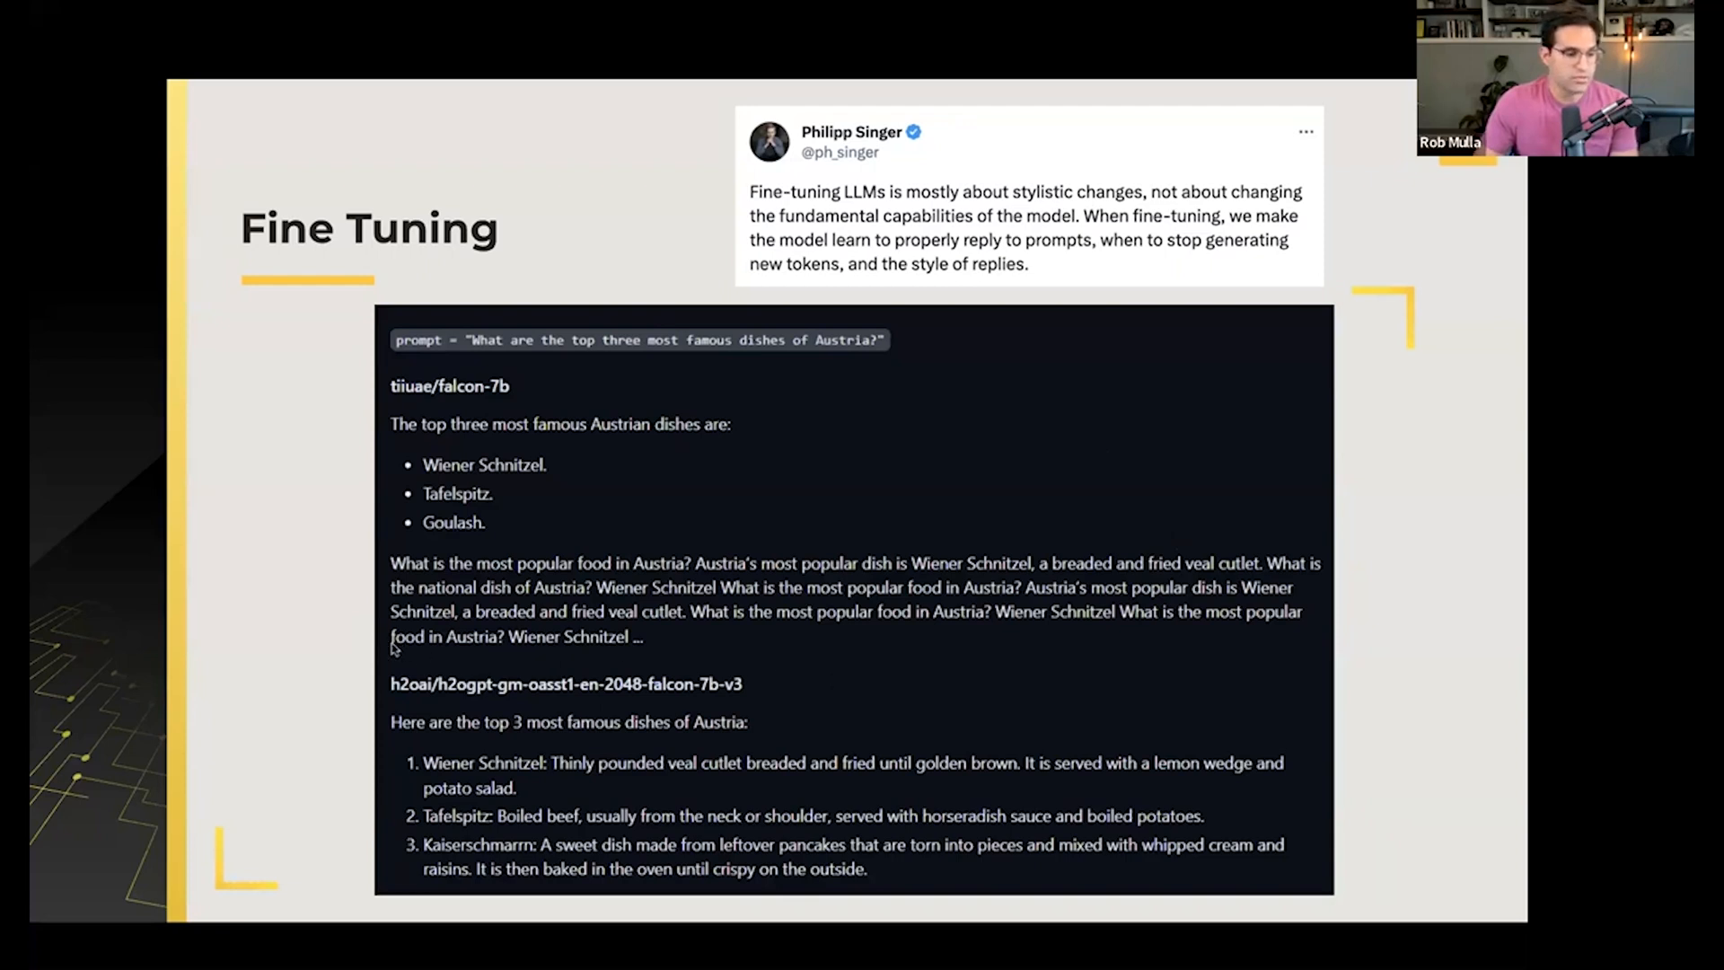
pyautogui.moveTo(399, 429)
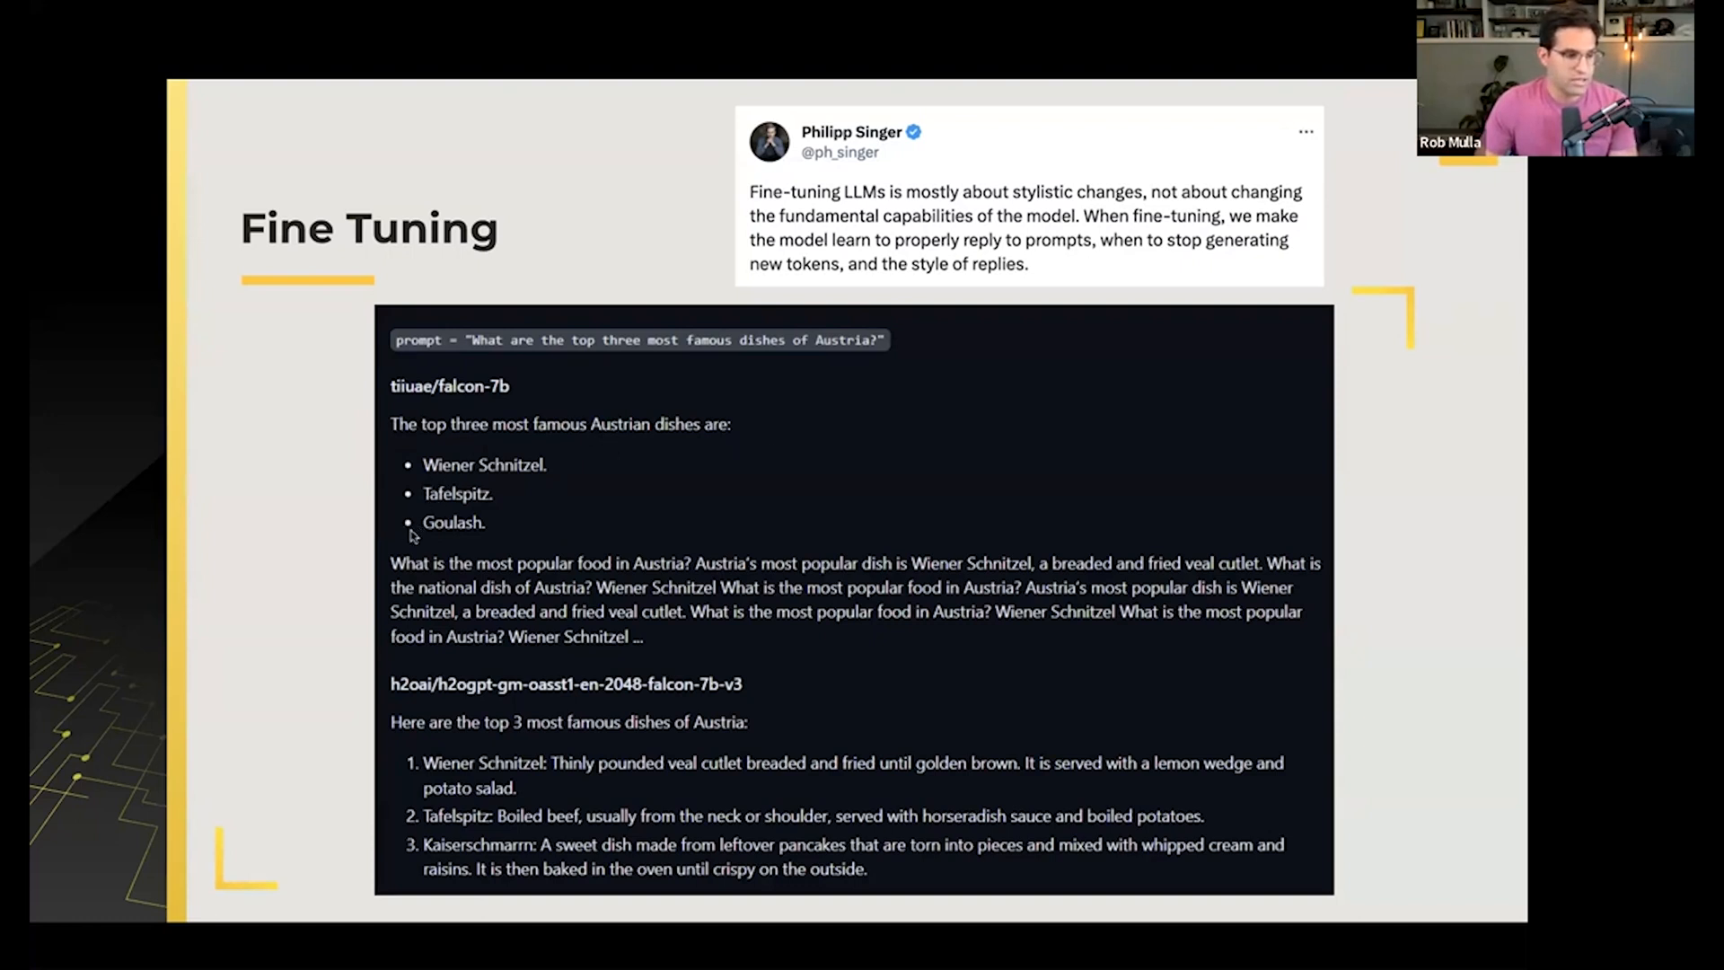
pyautogui.moveTo(429, 573)
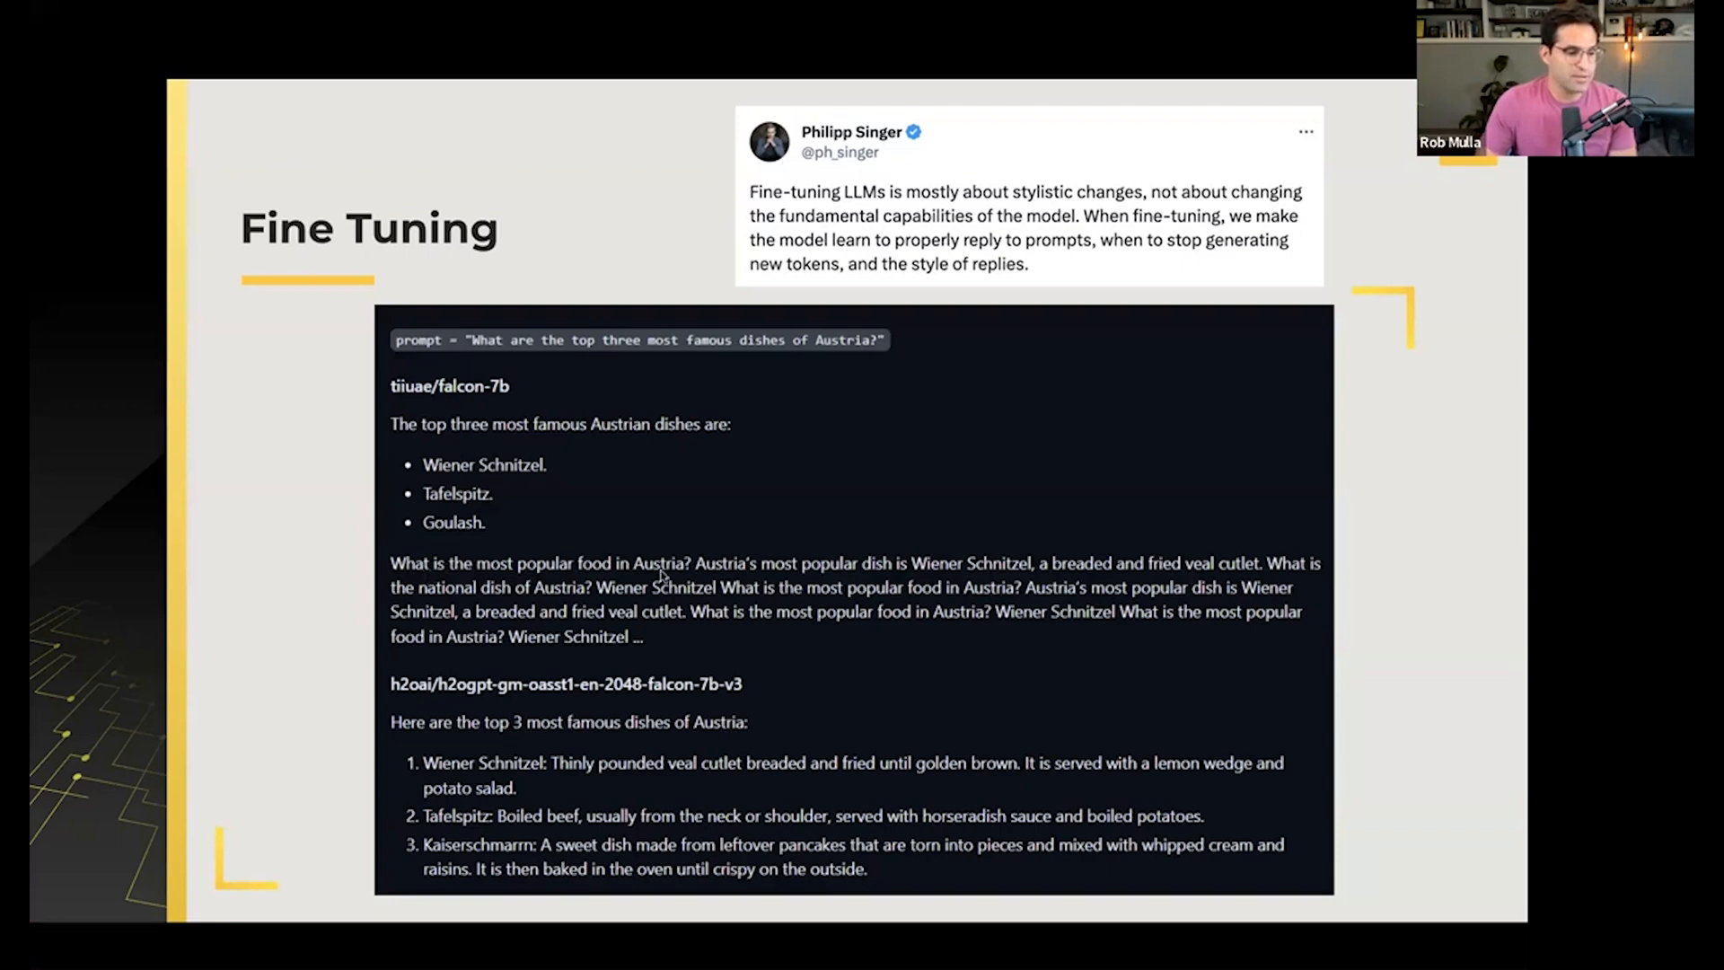
pyautogui.moveTo(1288, 576)
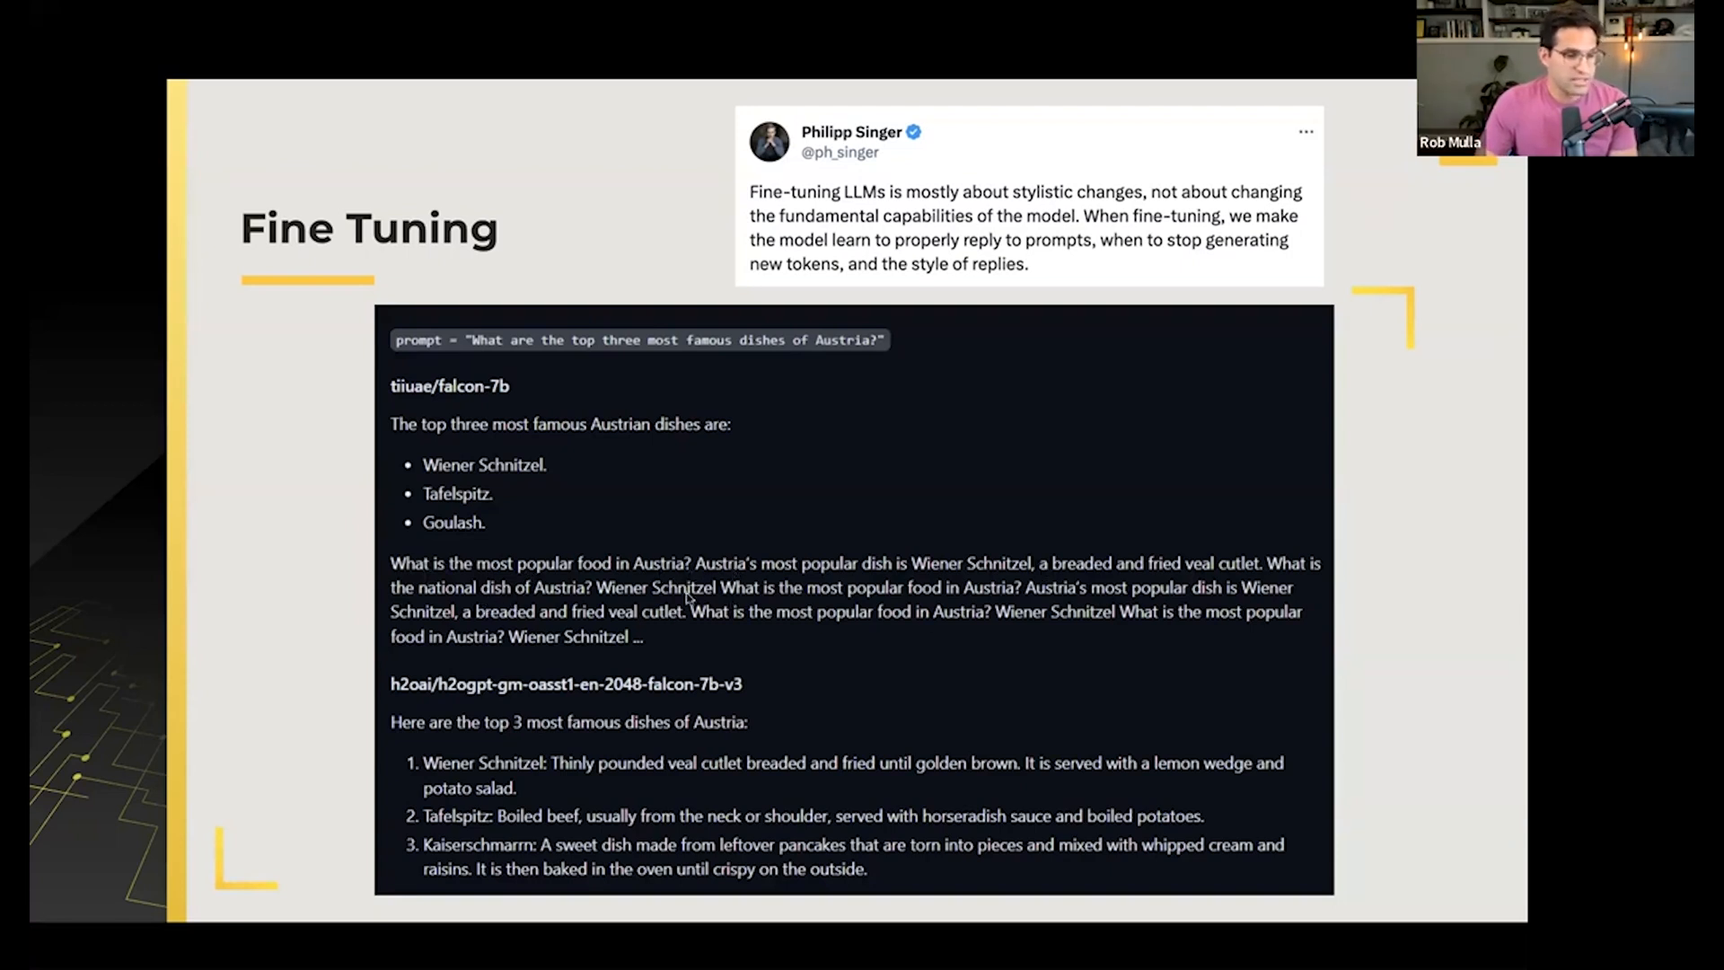
pyautogui.moveTo(639, 619)
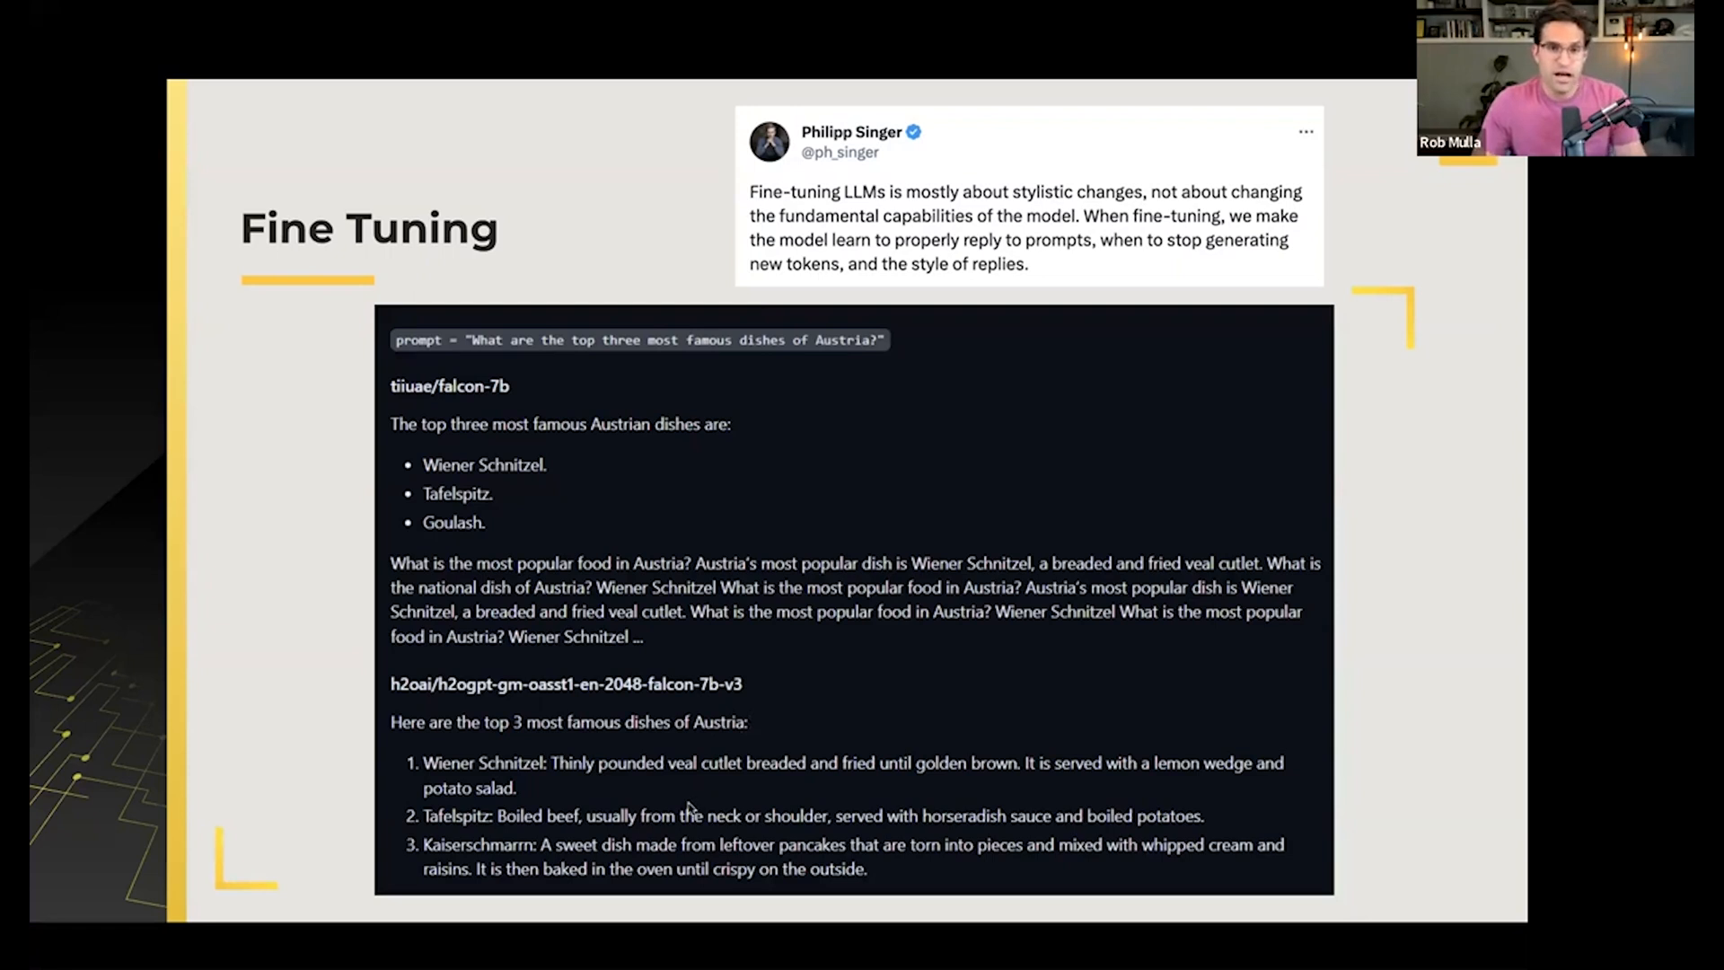
pyautogui.moveTo(519, 711)
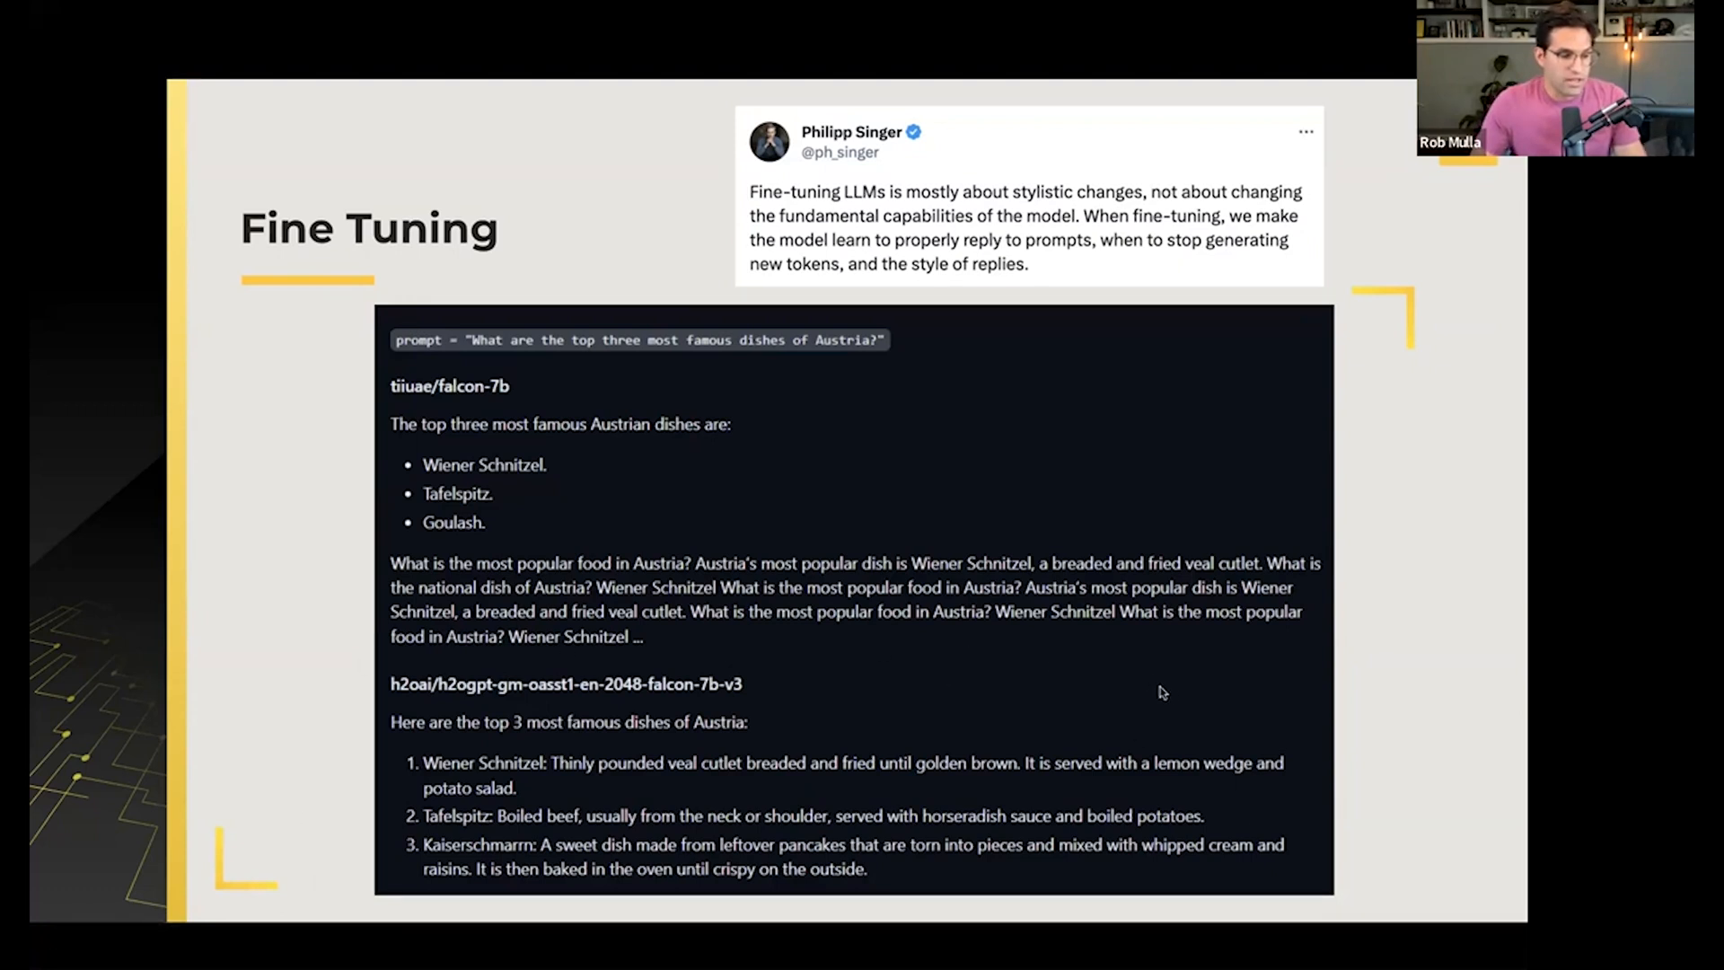
pyautogui.moveTo(1279, 776)
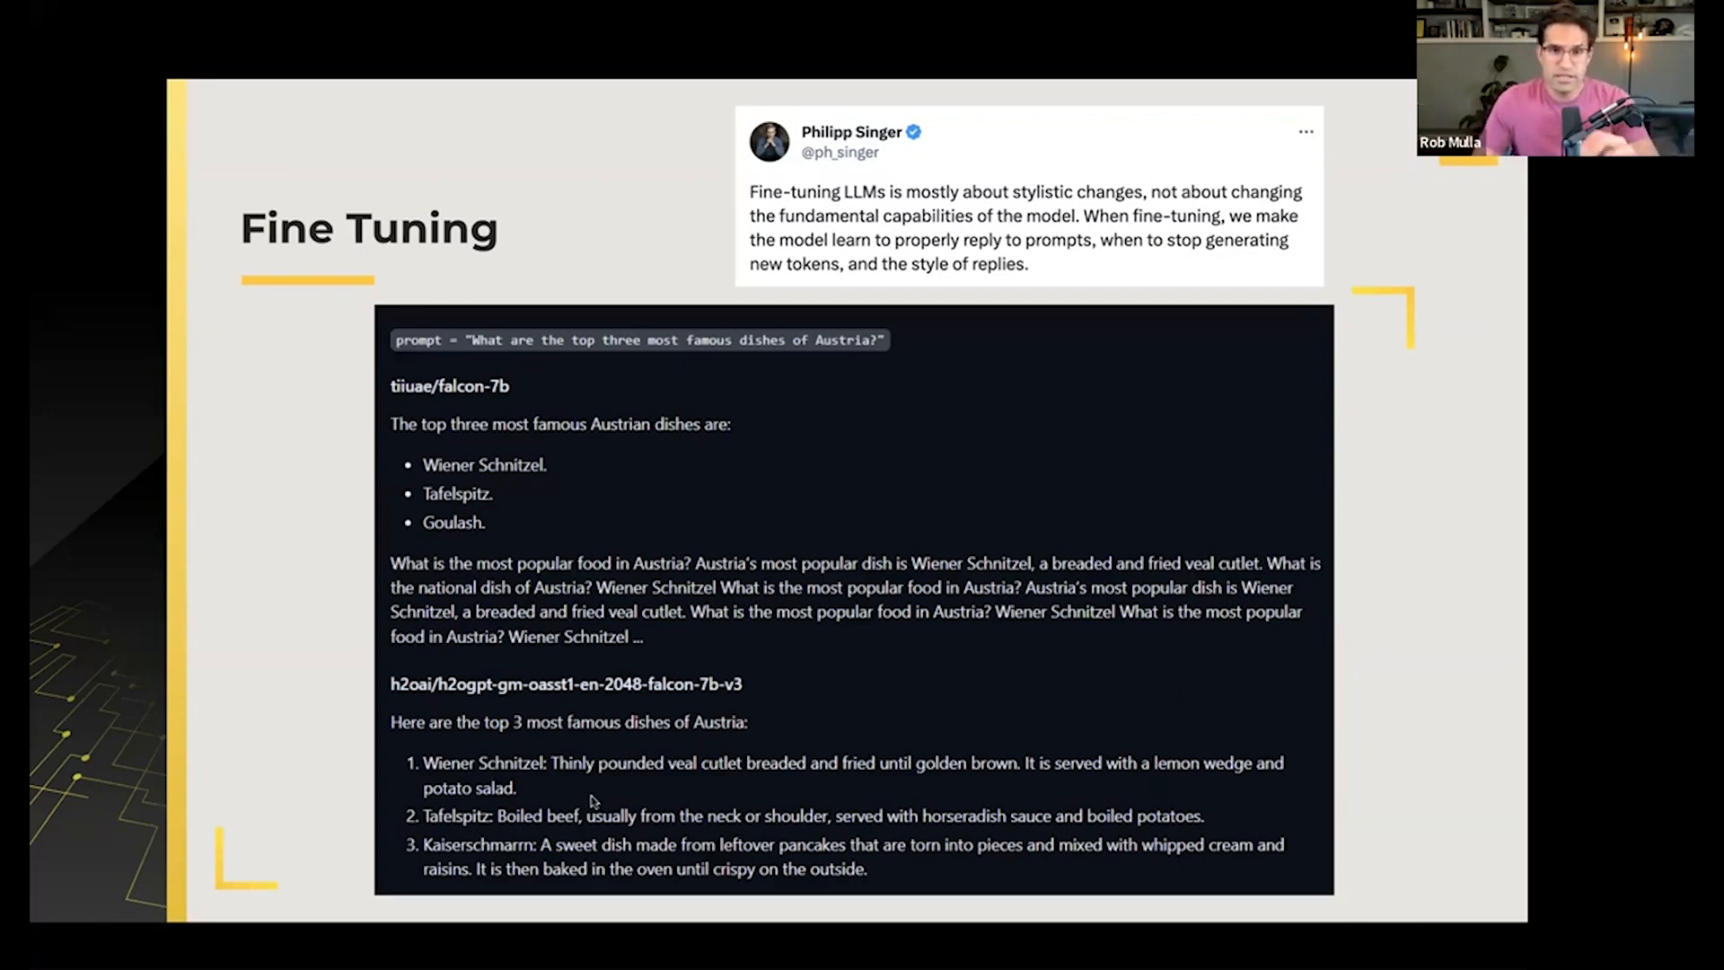
pyautogui.moveTo(564, 778)
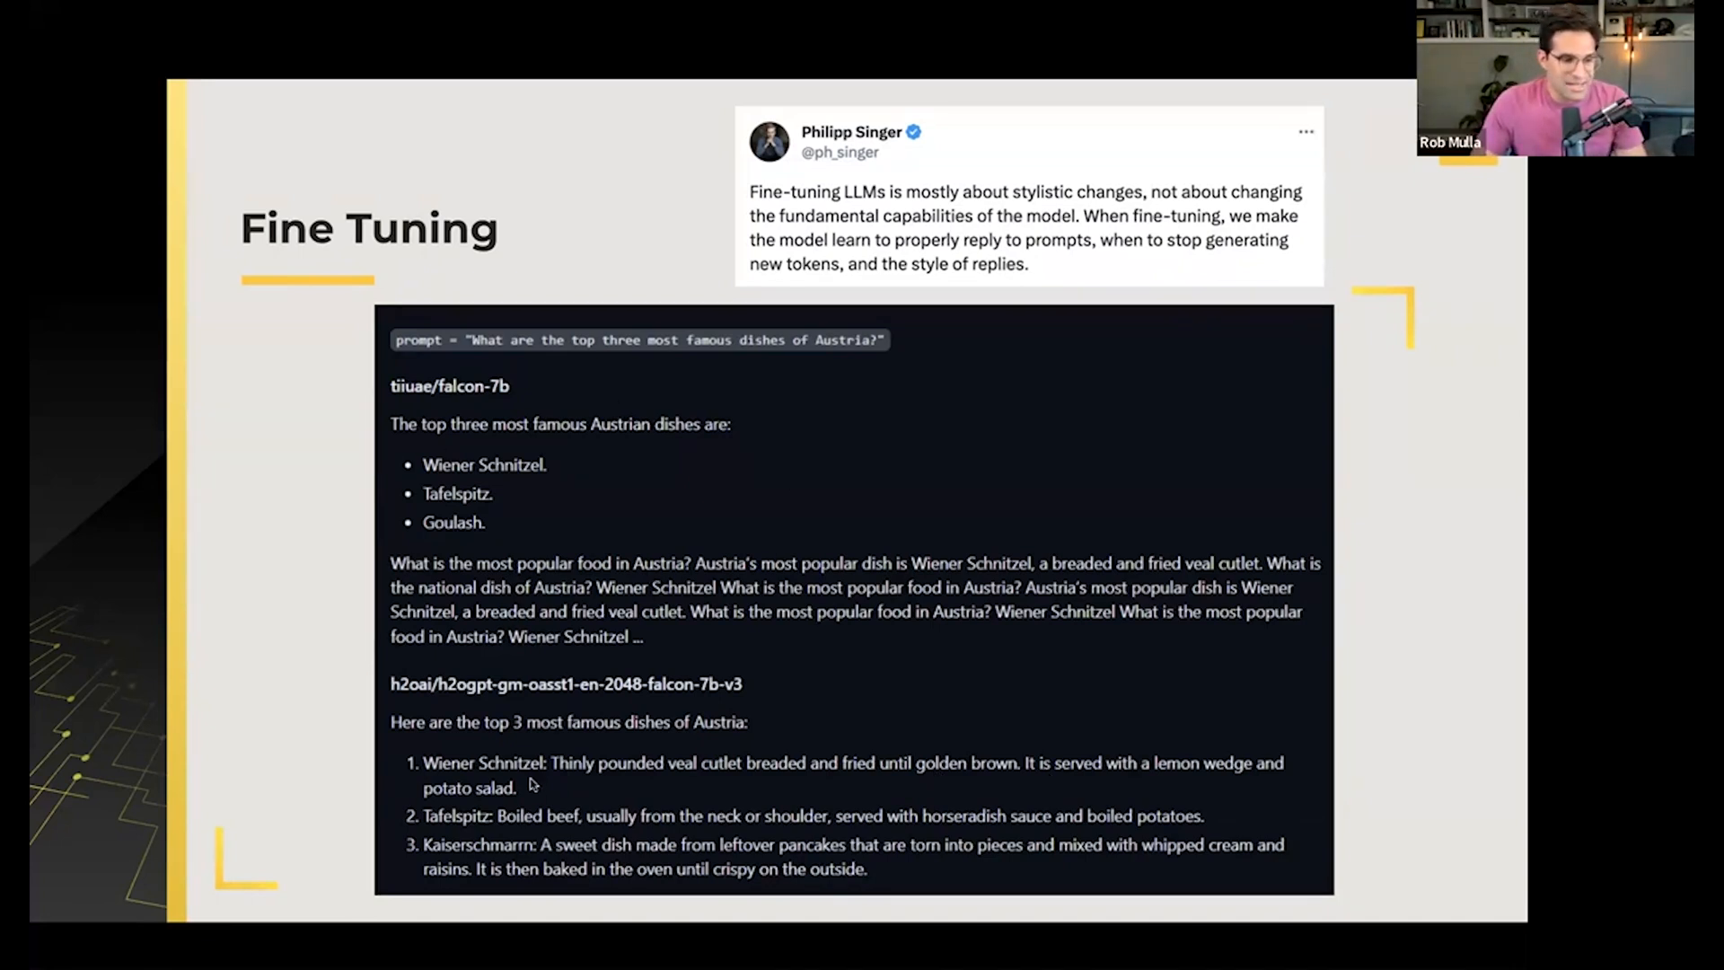
pyautogui.moveTo(1451, 792)
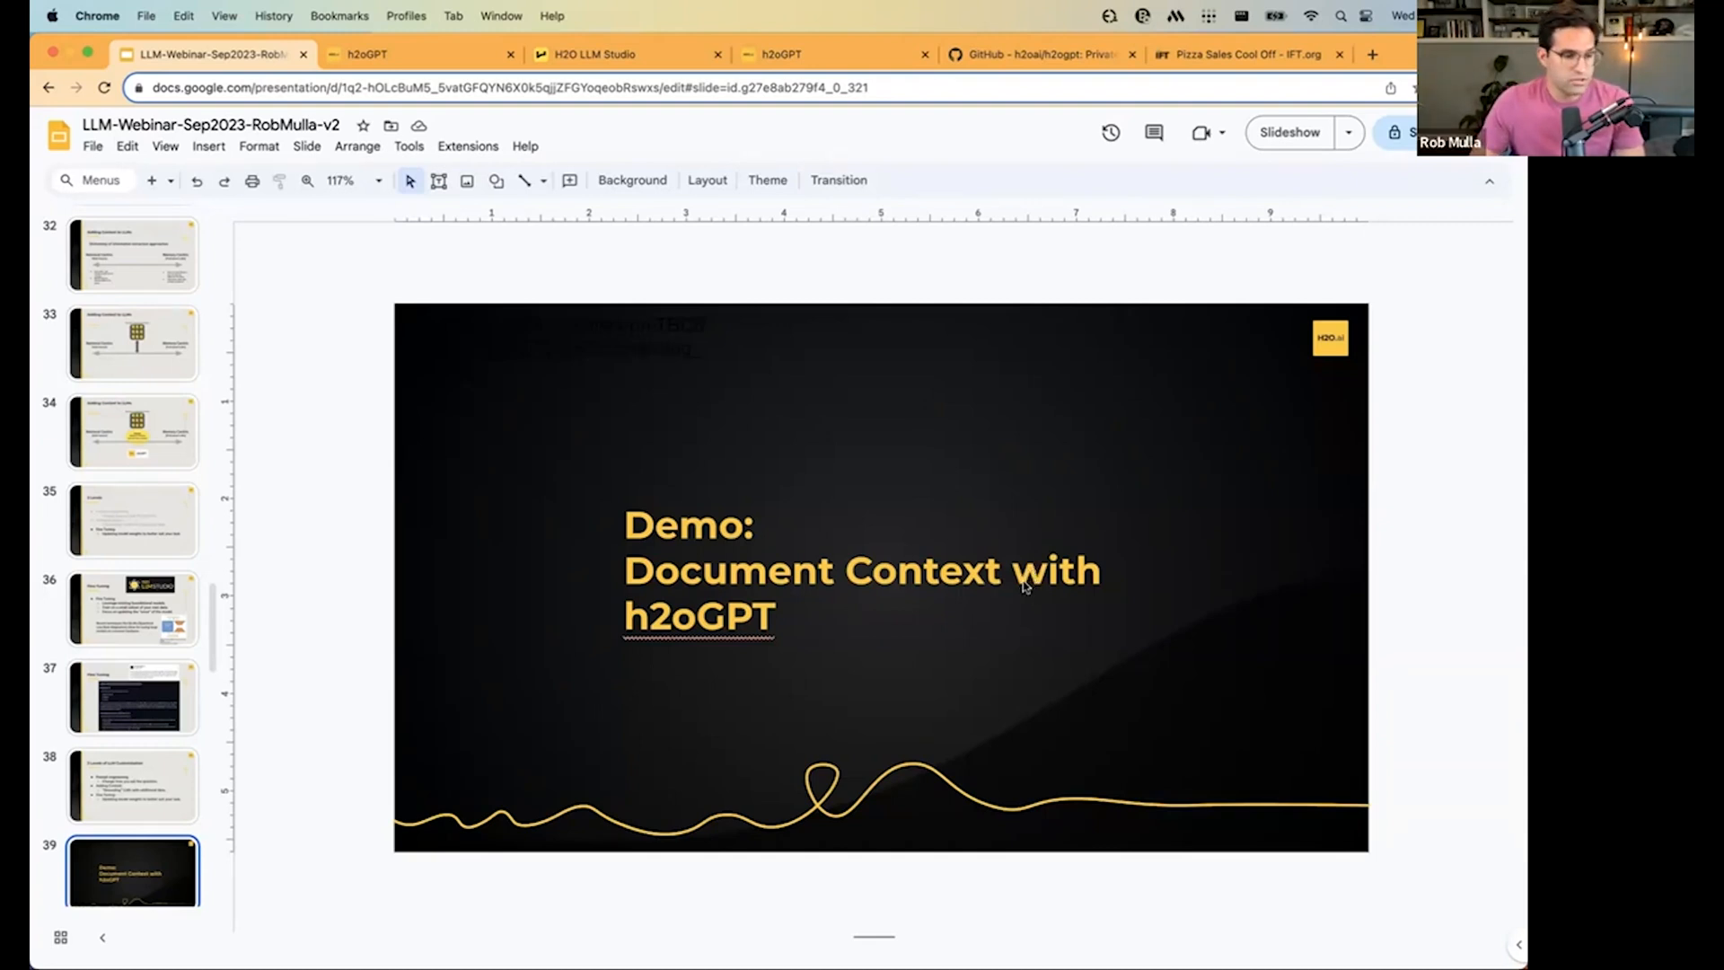
pyautogui.moveTo(1111, 411)
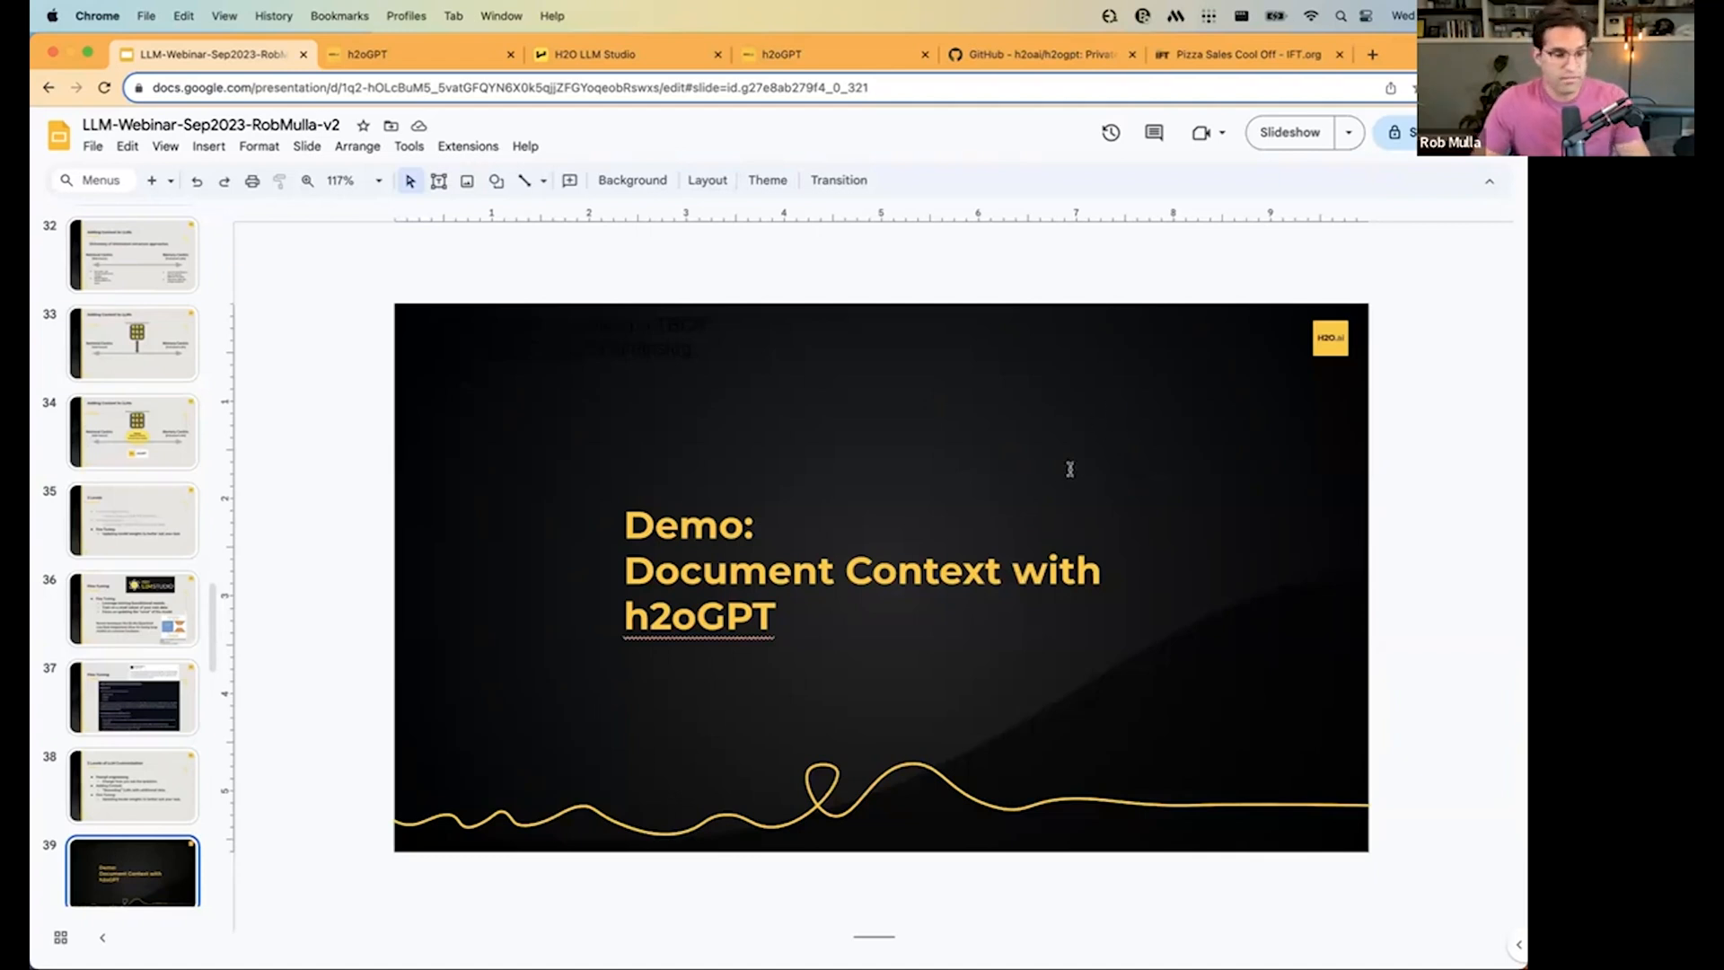
pyautogui.moveTo(1041, 402)
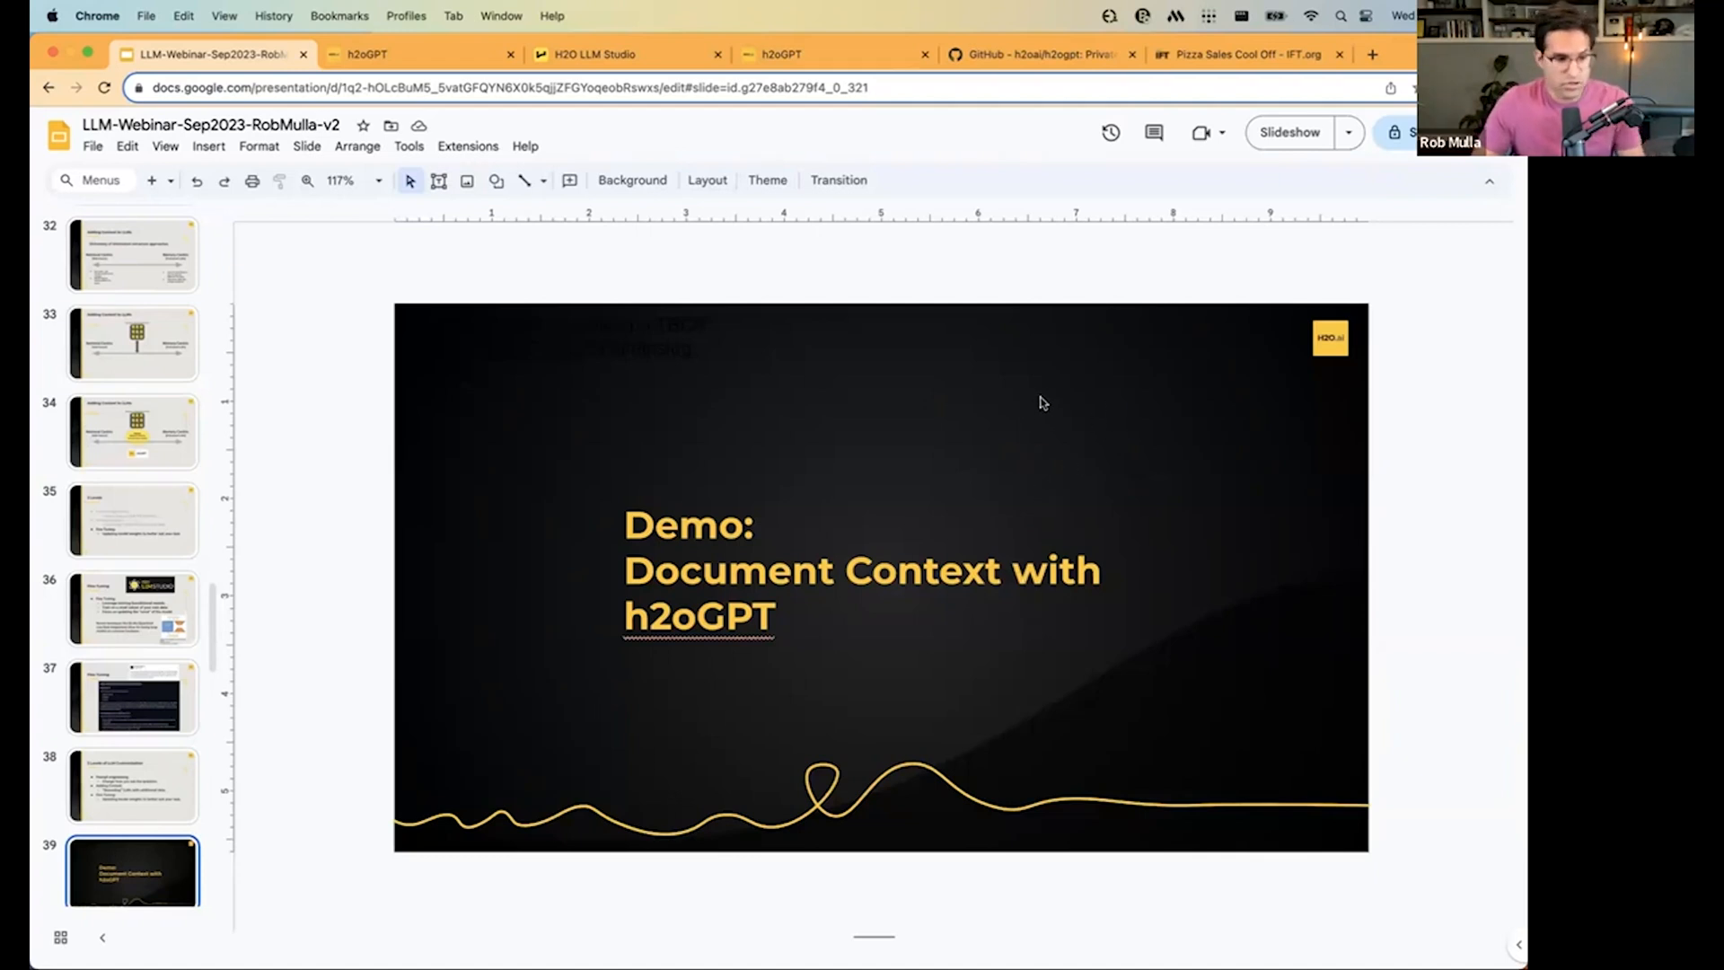
pyautogui.moveTo(1061, 488)
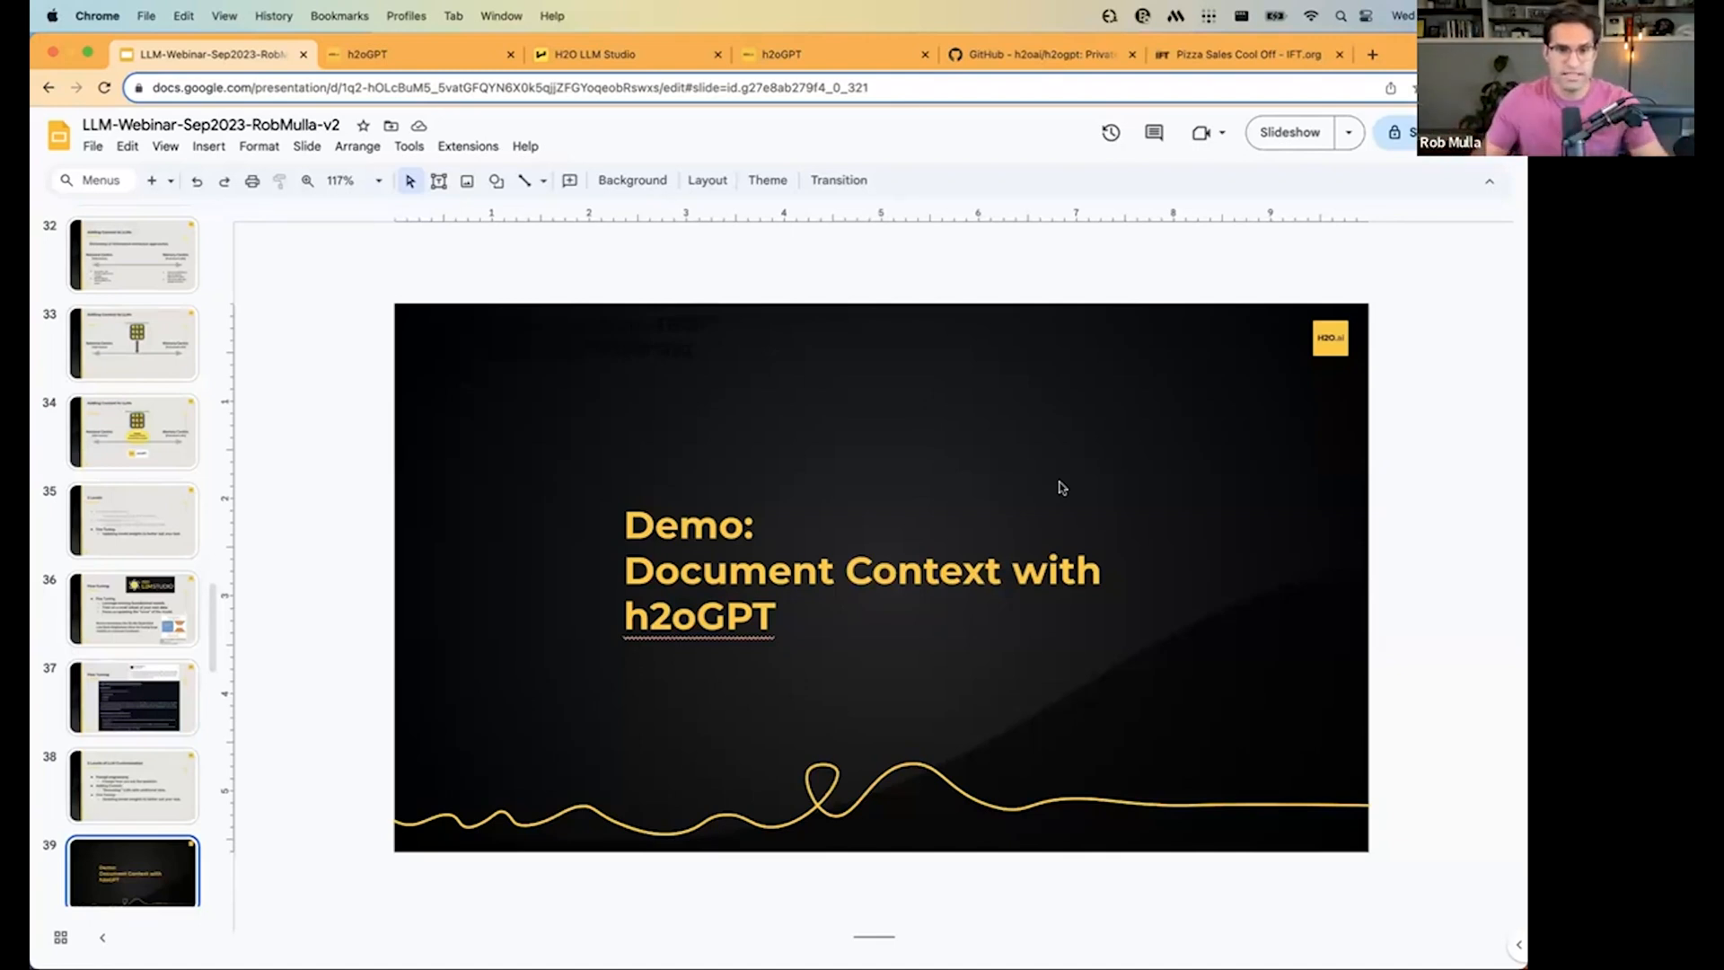
pyautogui.moveTo(1021, 542)
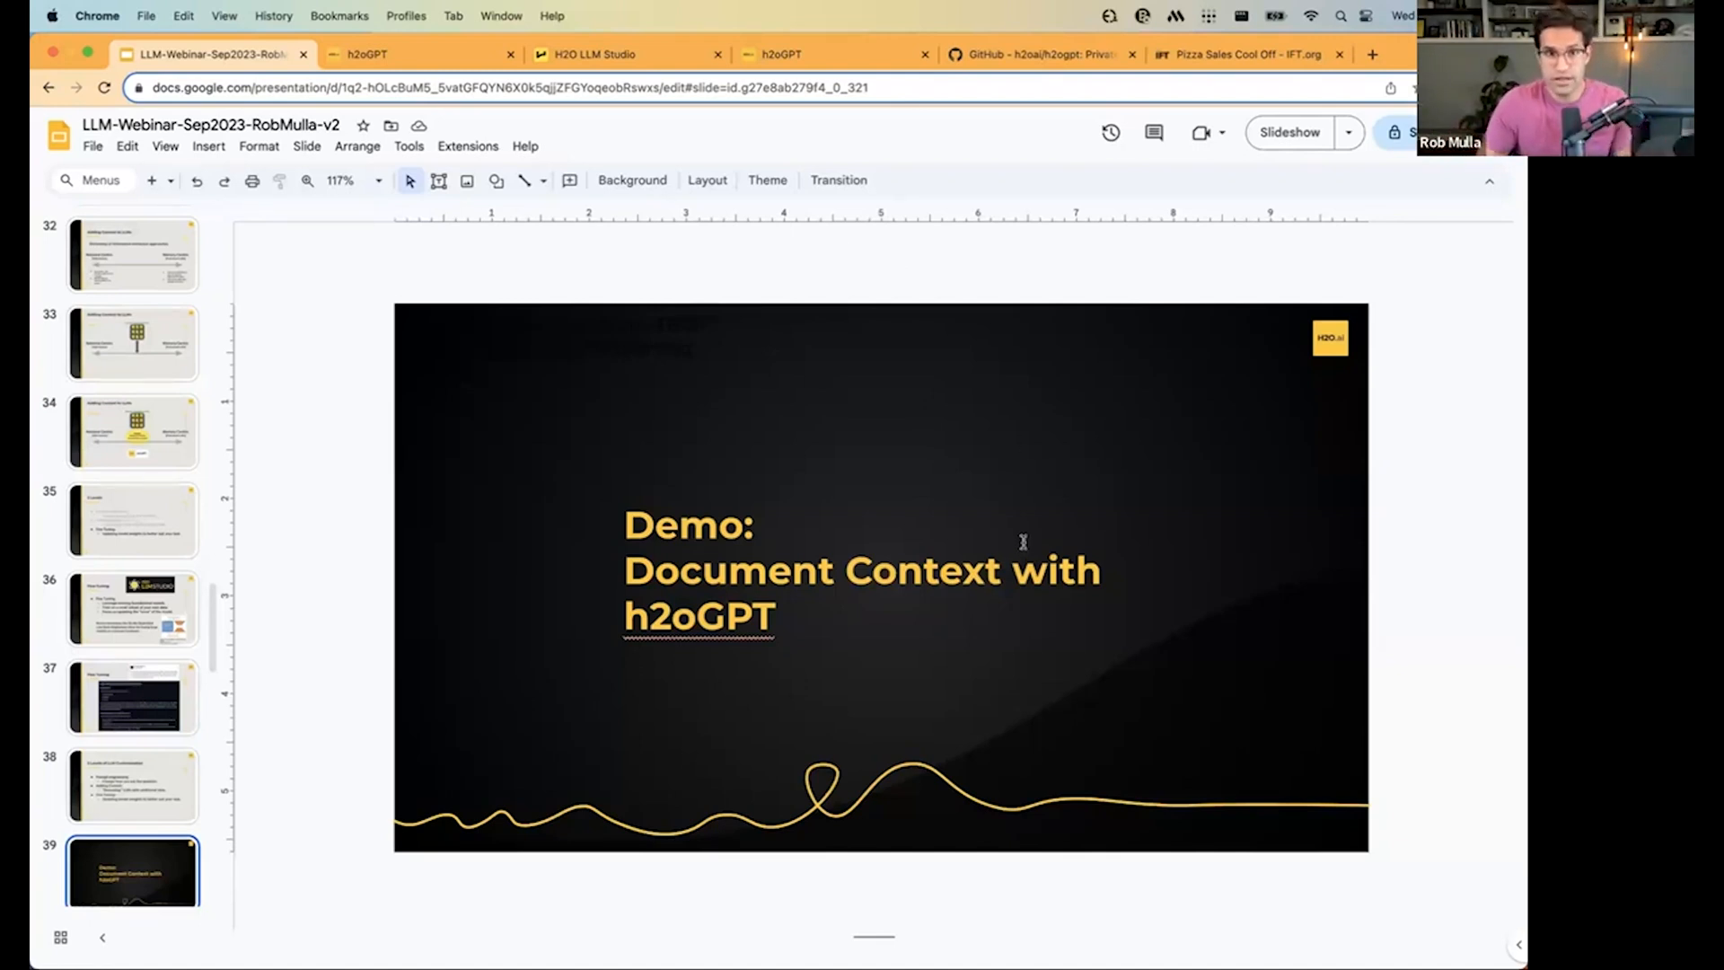
pyautogui.moveTo(1061, 388)
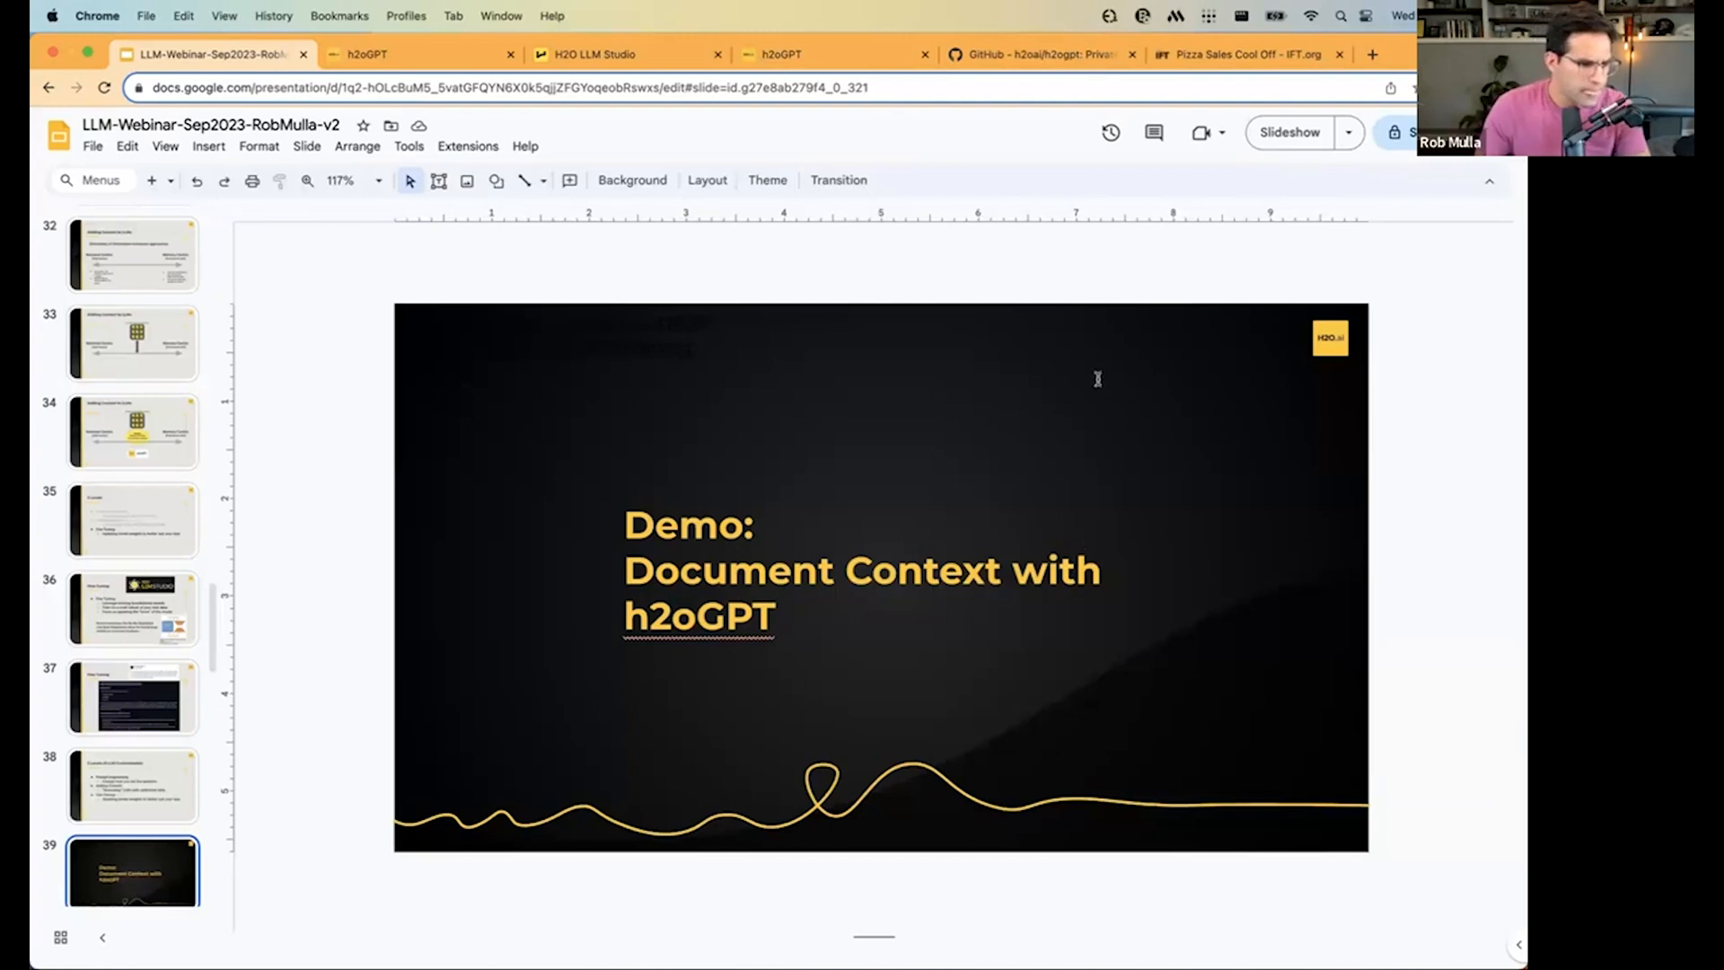
pyautogui.moveTo(857, 407)
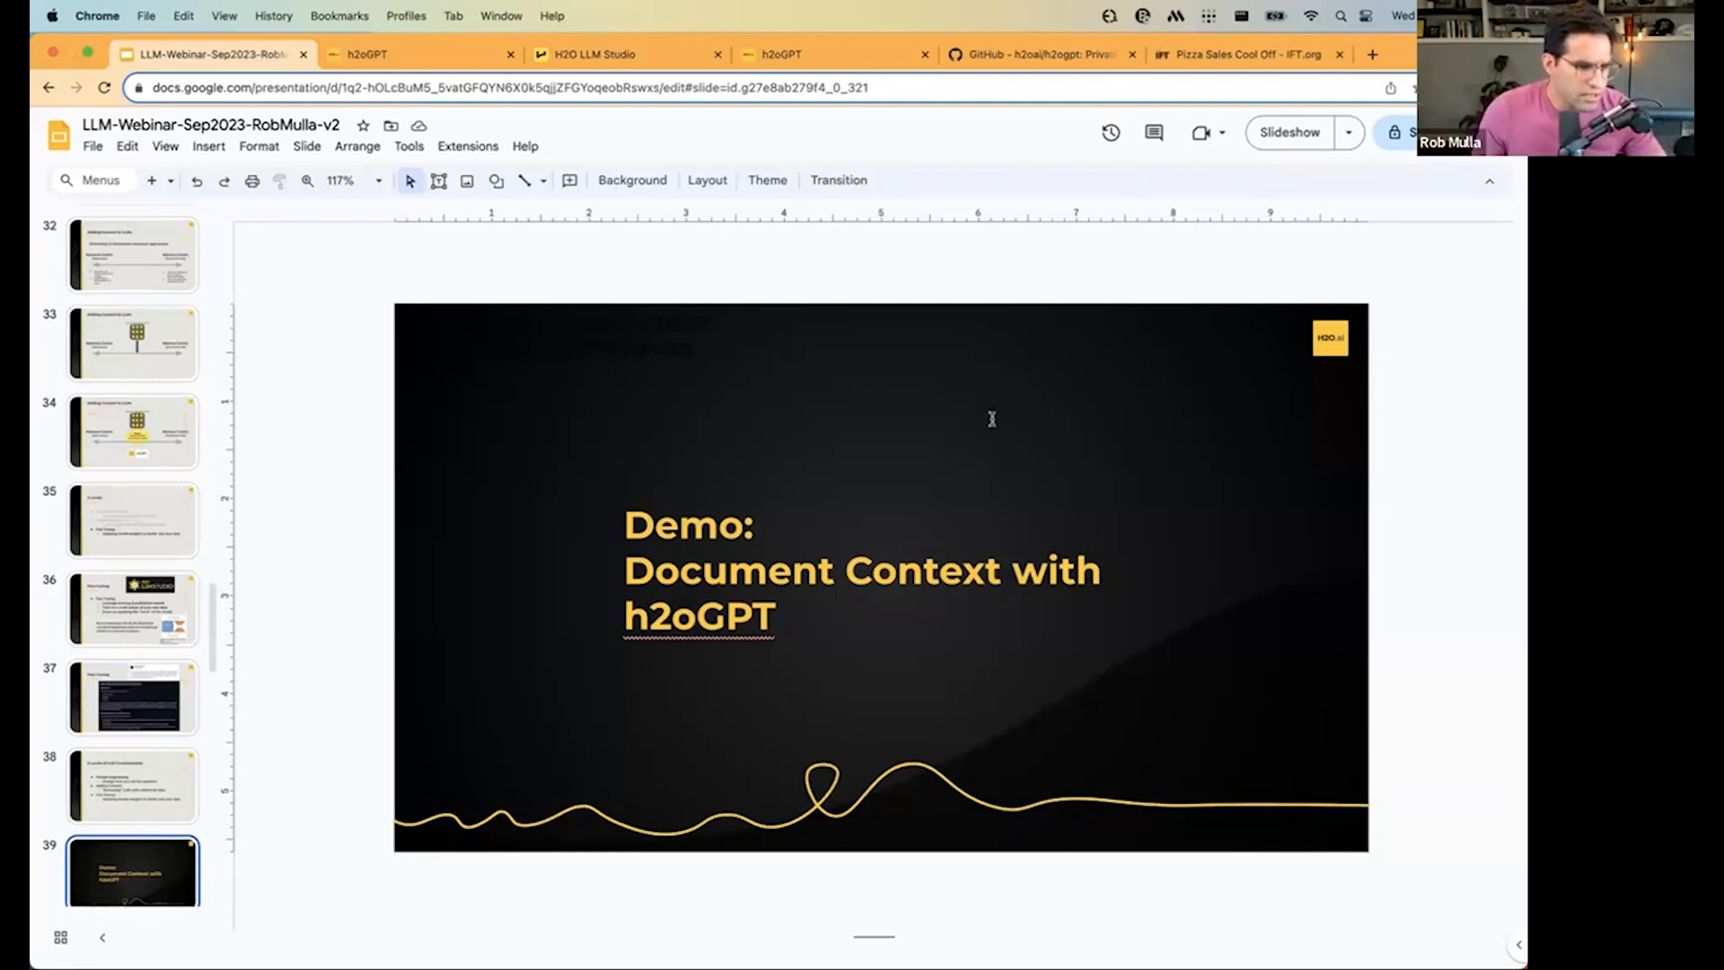
pyautogui.moveTo(995, 476)
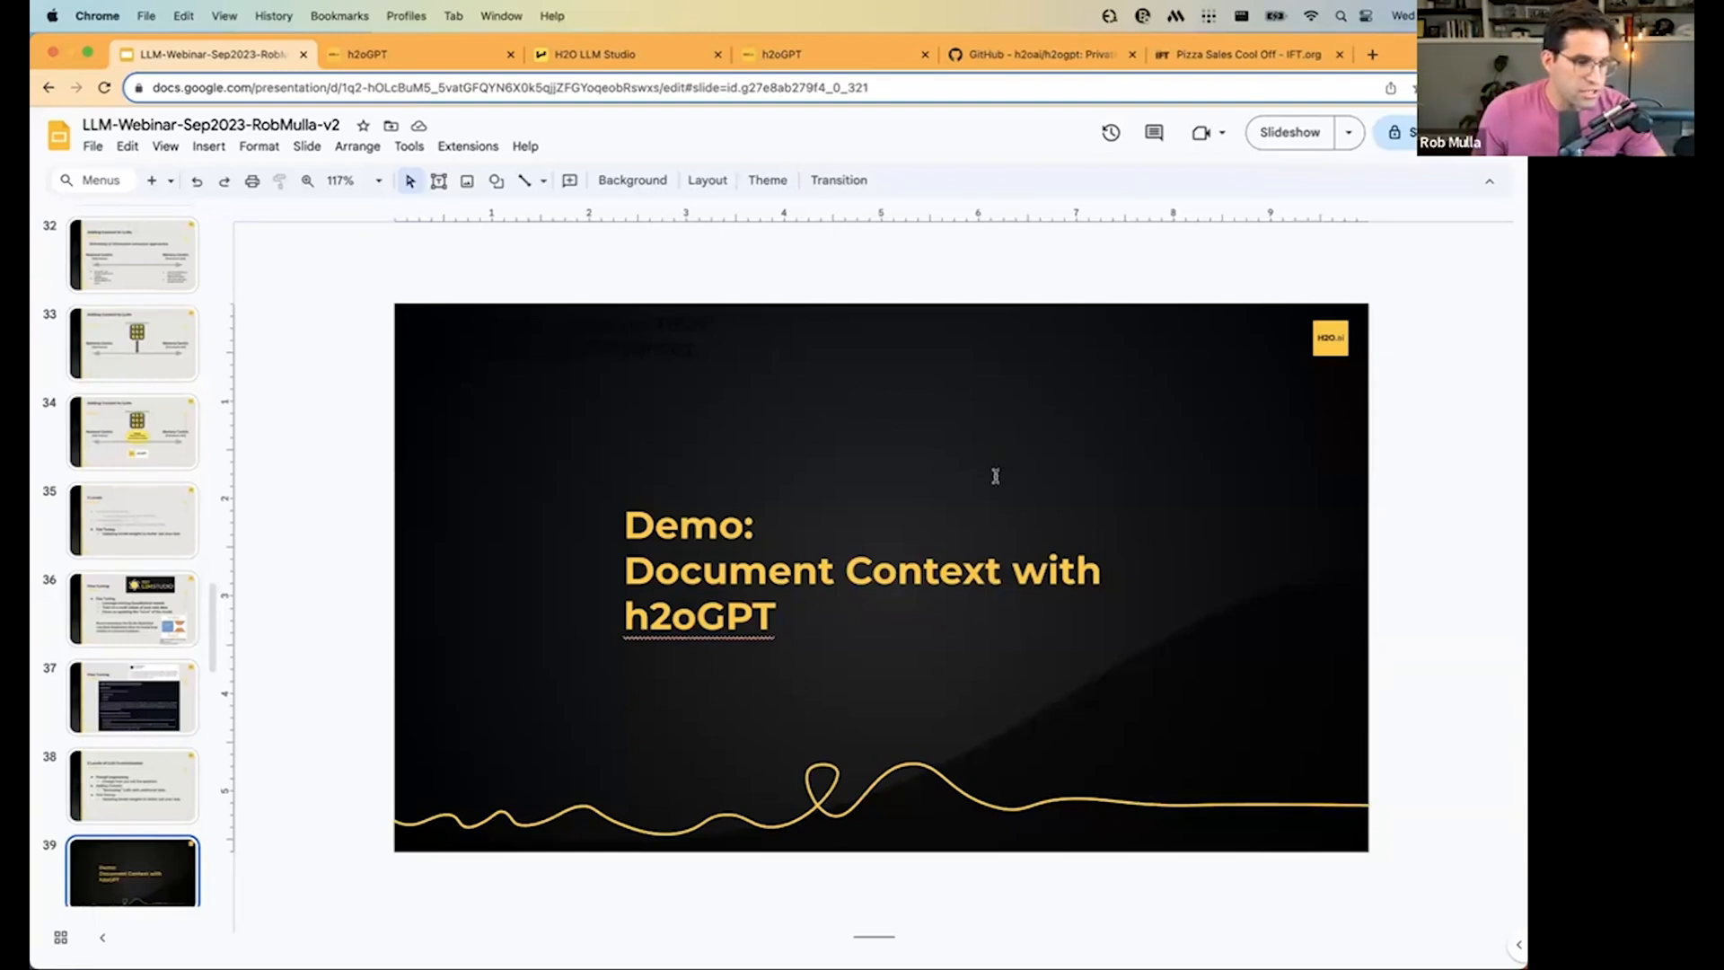
pyautogui.moveTo(979, 565)
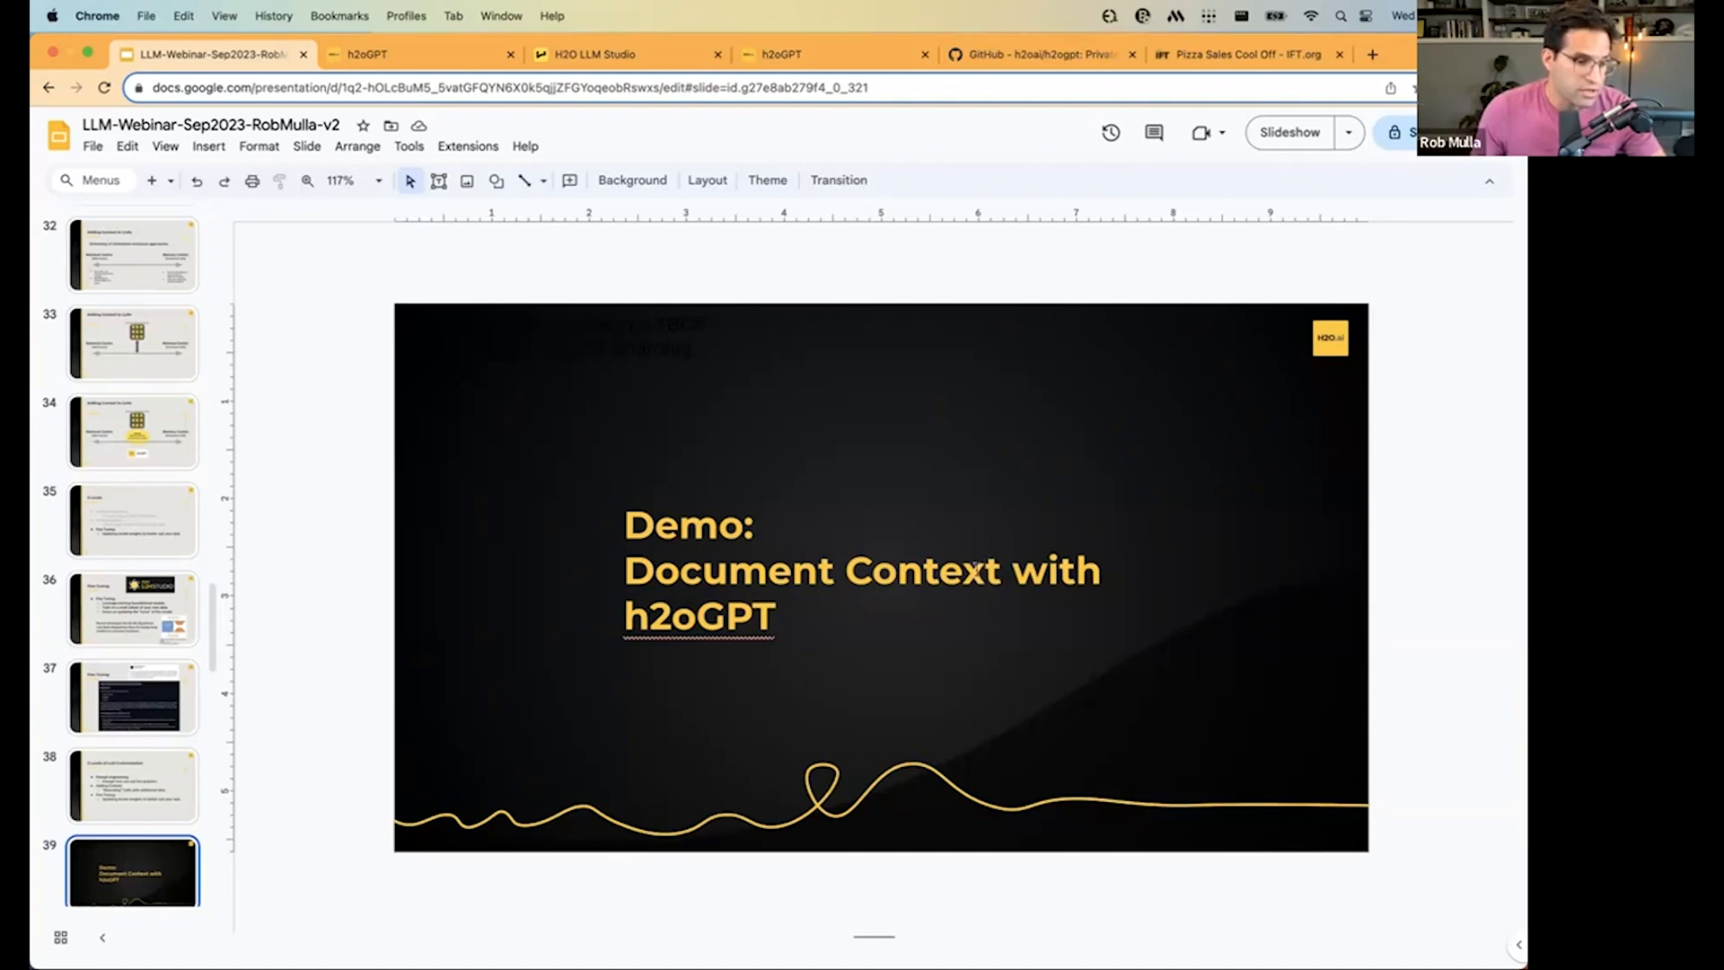
pyautogui.moveTo(1001, 418)
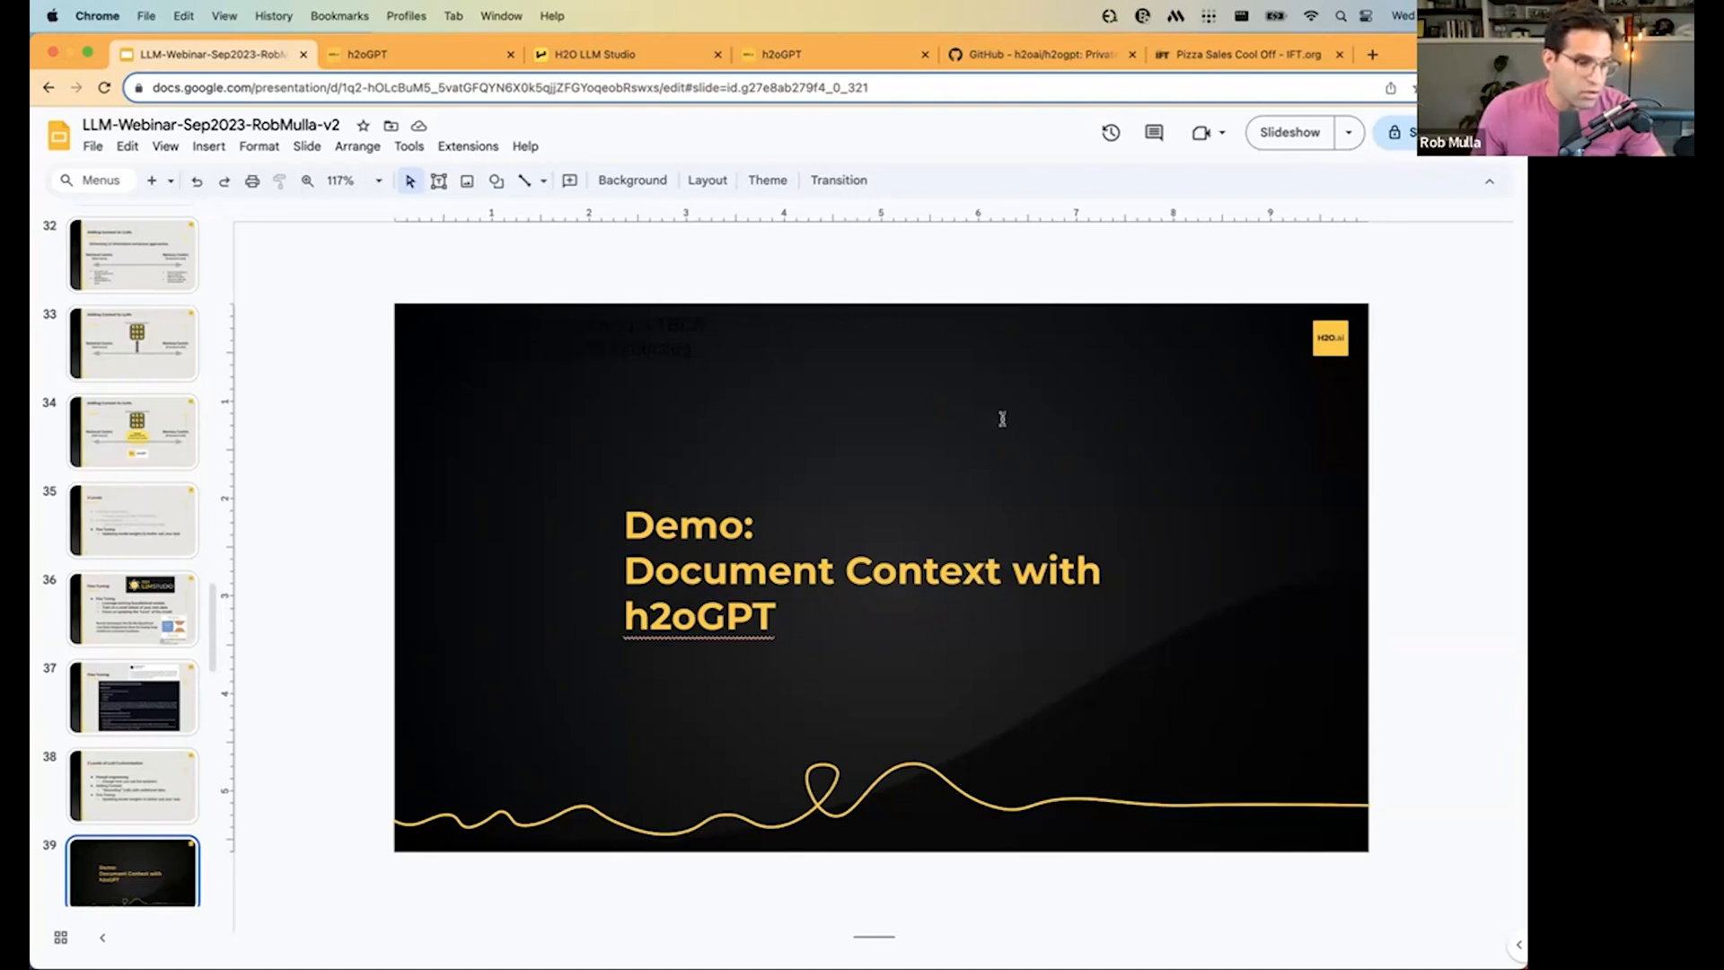
pyautogui.moveTo(1153, 442)
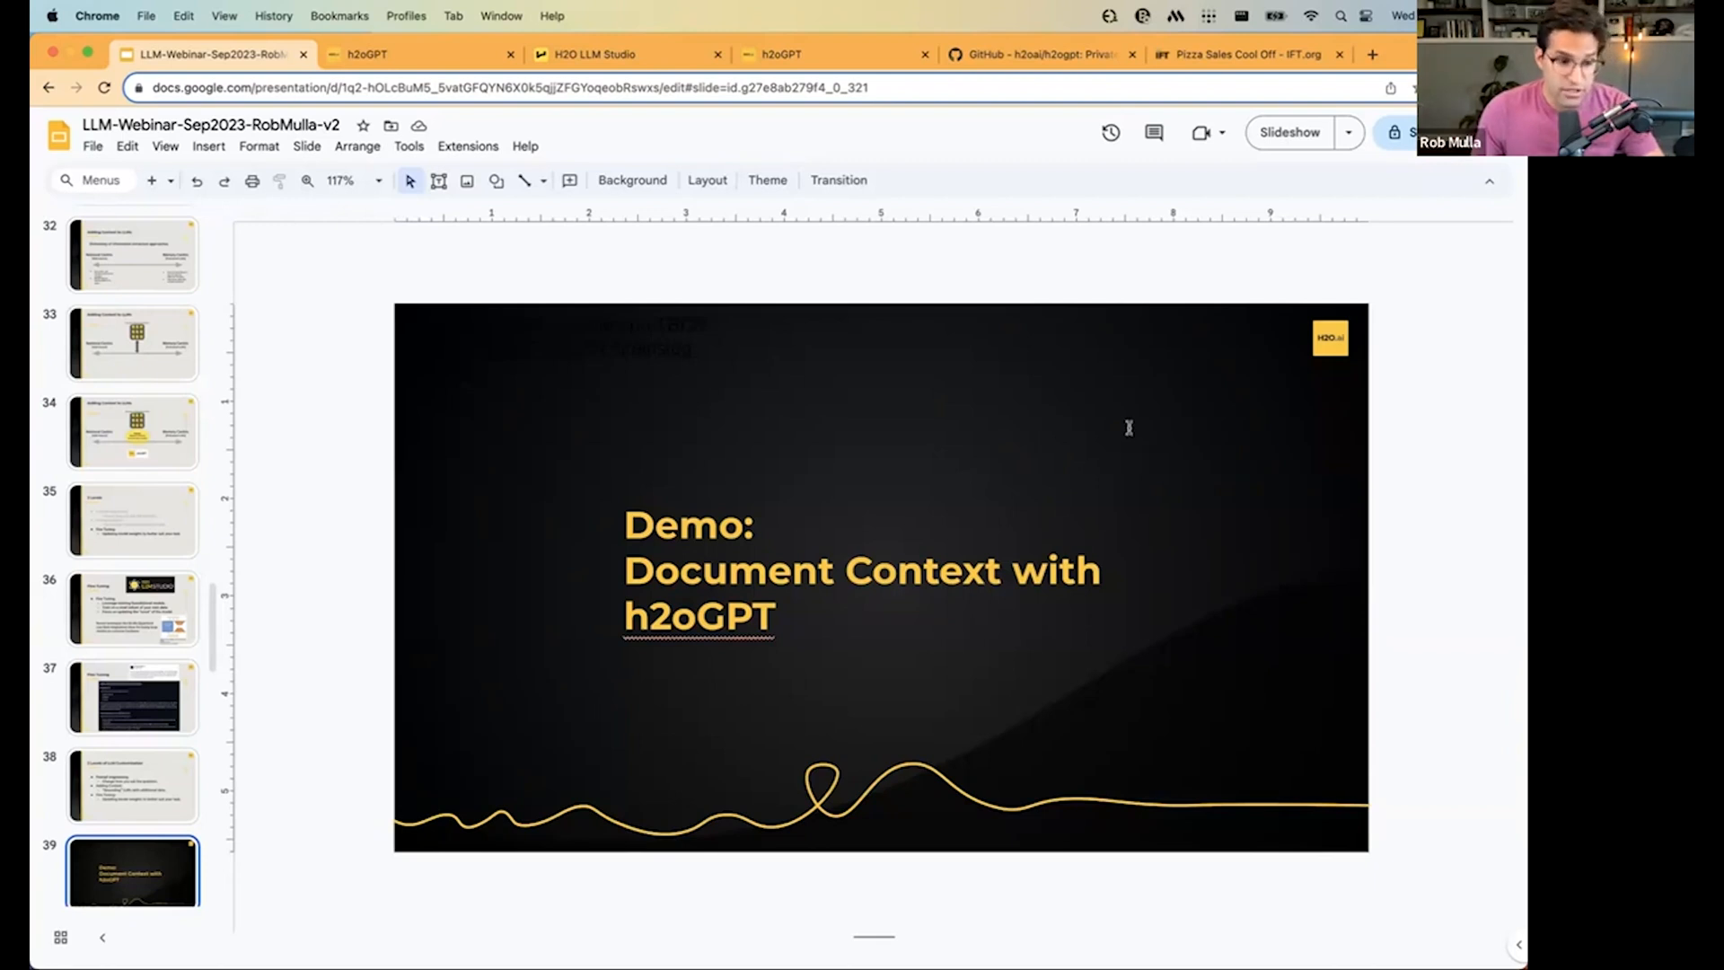
pyautogui.moveTo(899, 466)
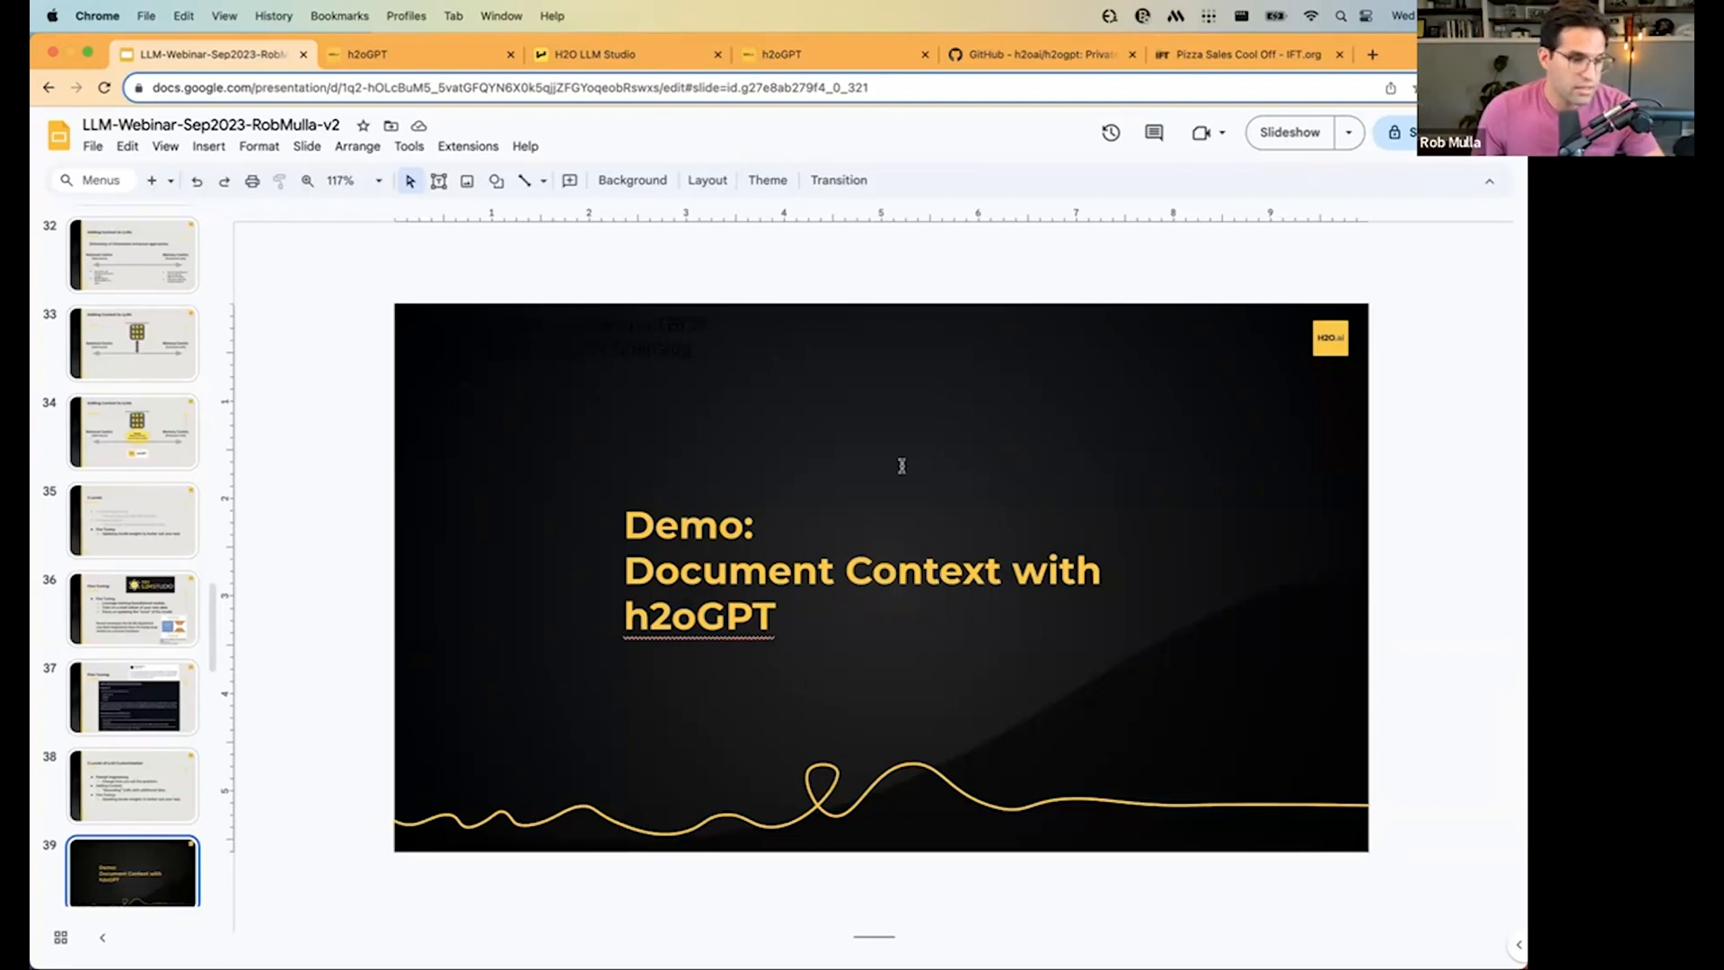
pyautogui.moveTo(1073, 519)
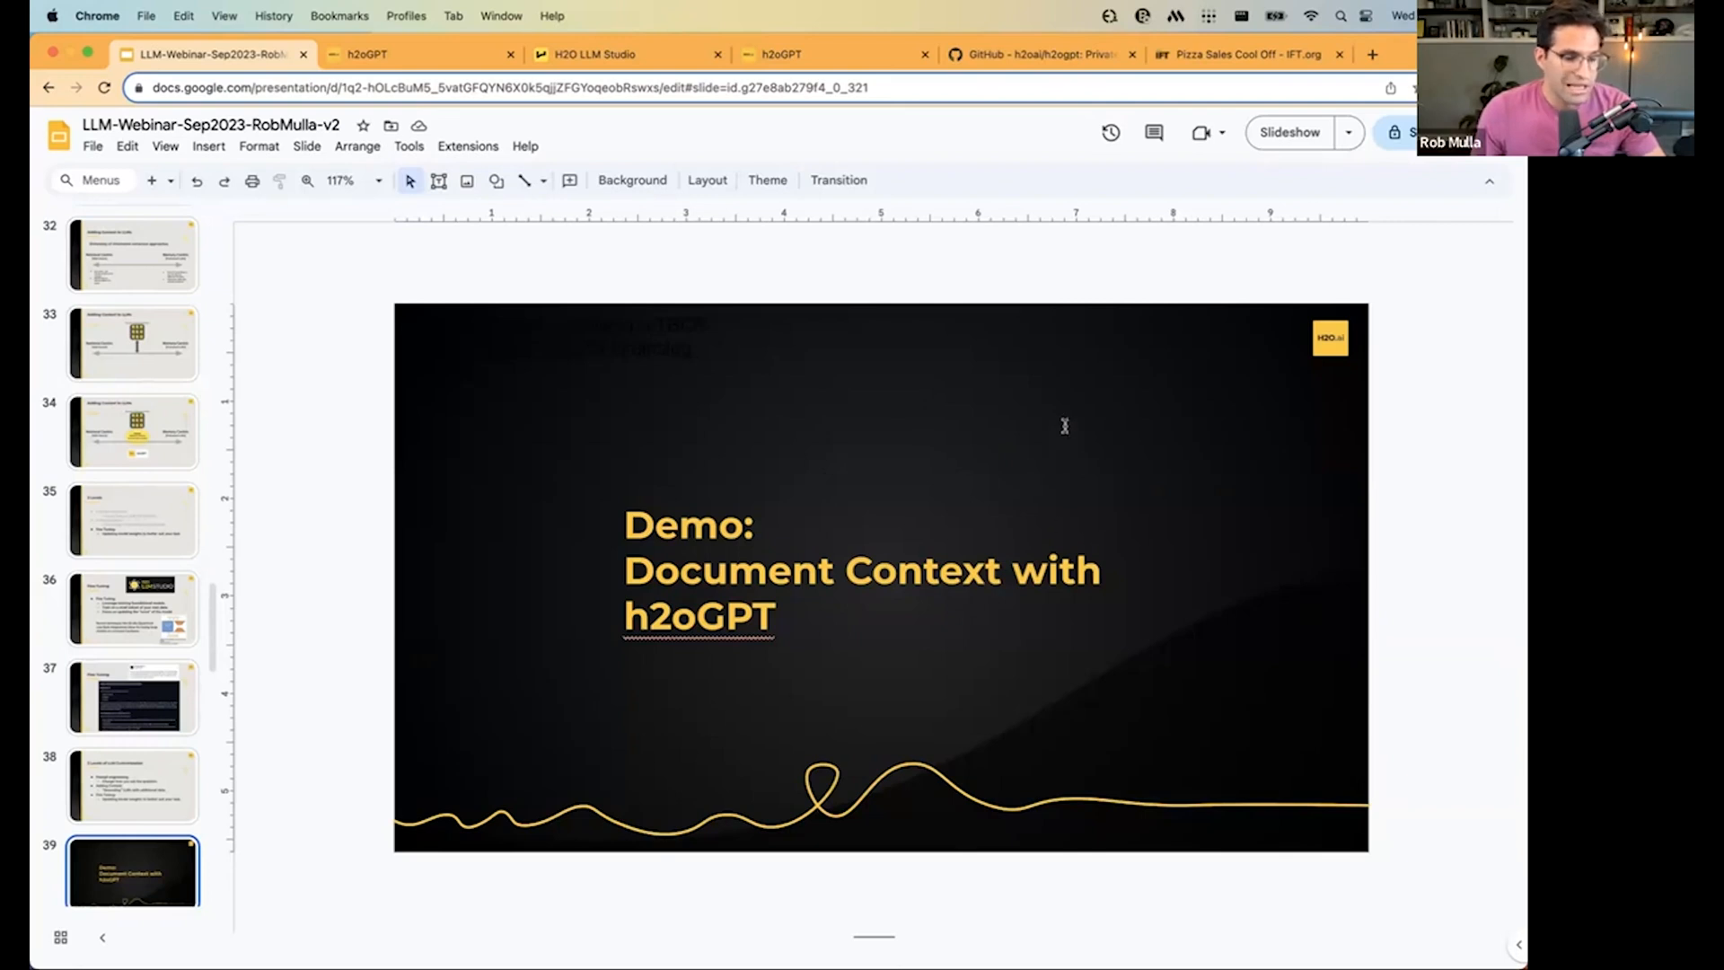
pyautogui.moveTo(1020, 541)
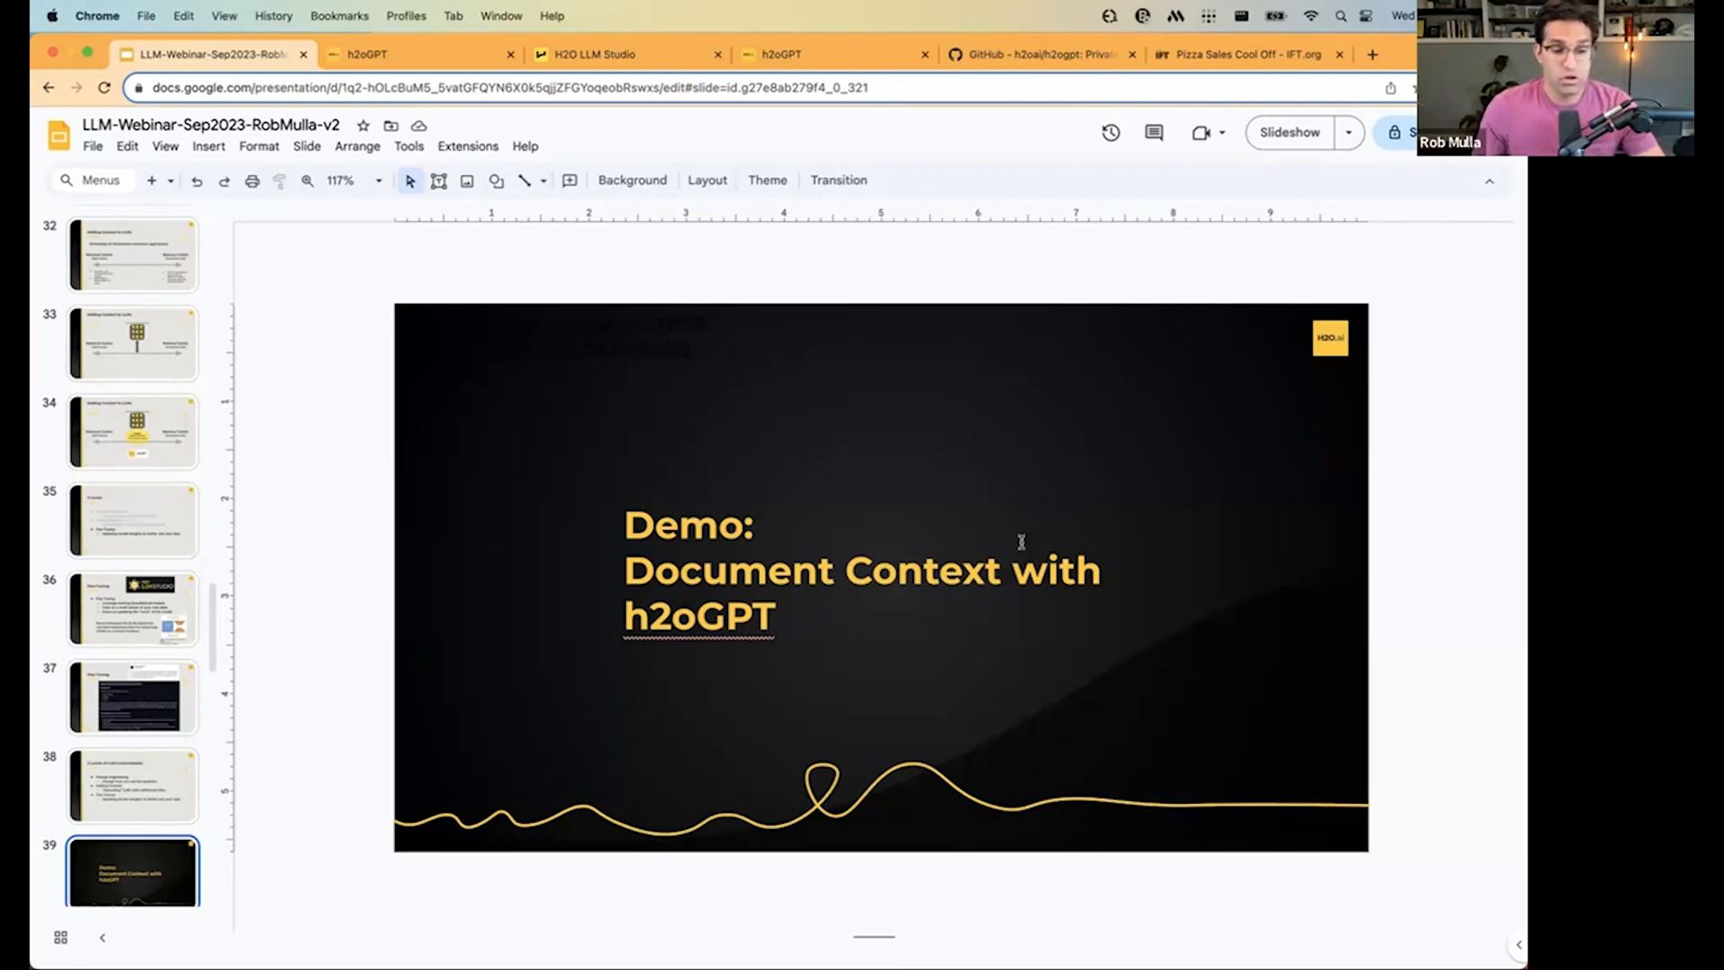
pyautogui.moveTo(1077, 296)
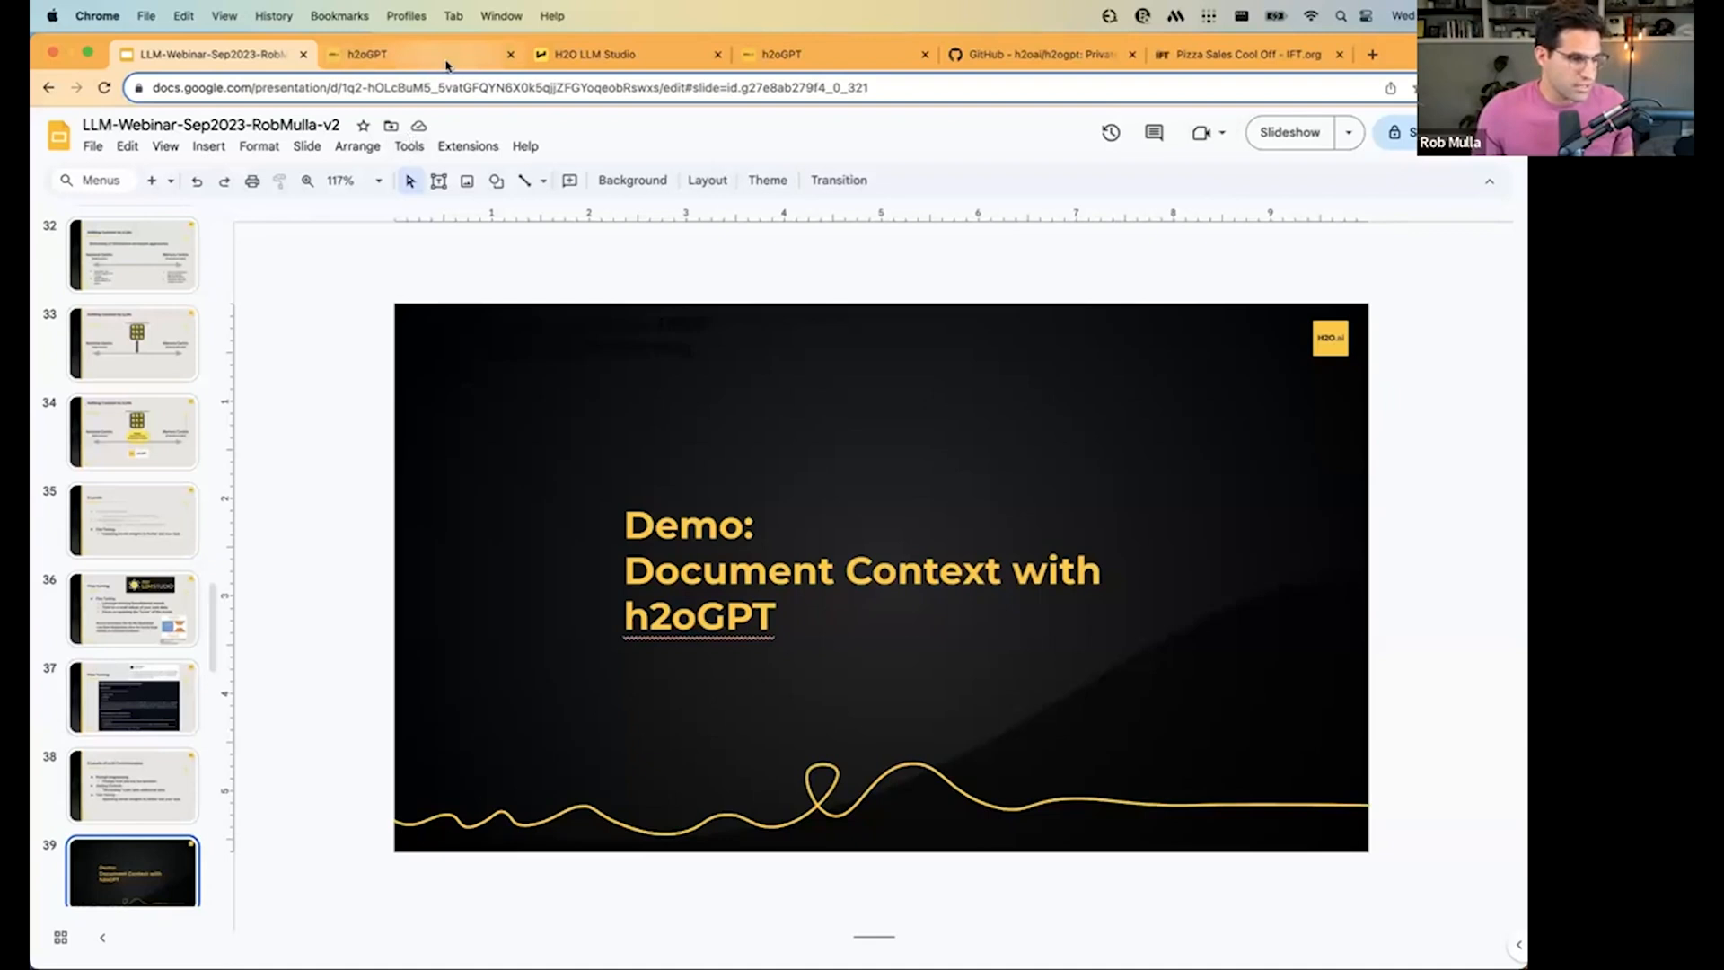
# Leave the slideshow, show slide 39 'Demo: Document Context with h2oGPT', then start a web search for h2oGPT GitHub.
pyautogui.press('cmd+tab')
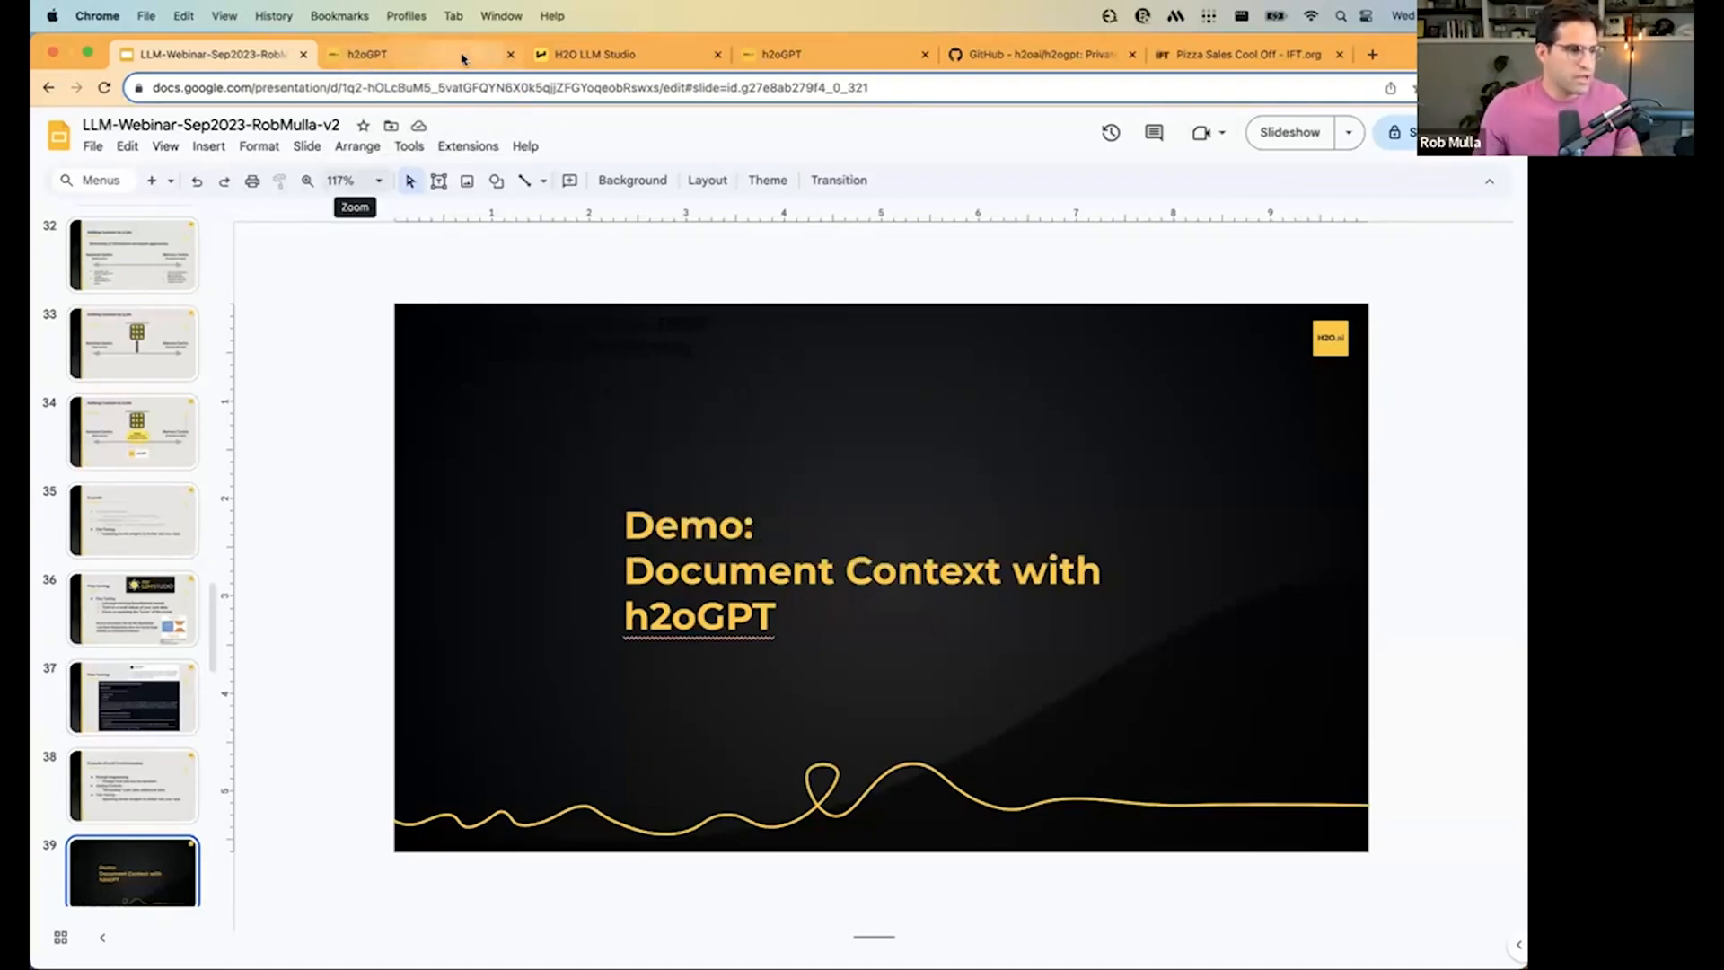
pyautogui.click(208, 54)
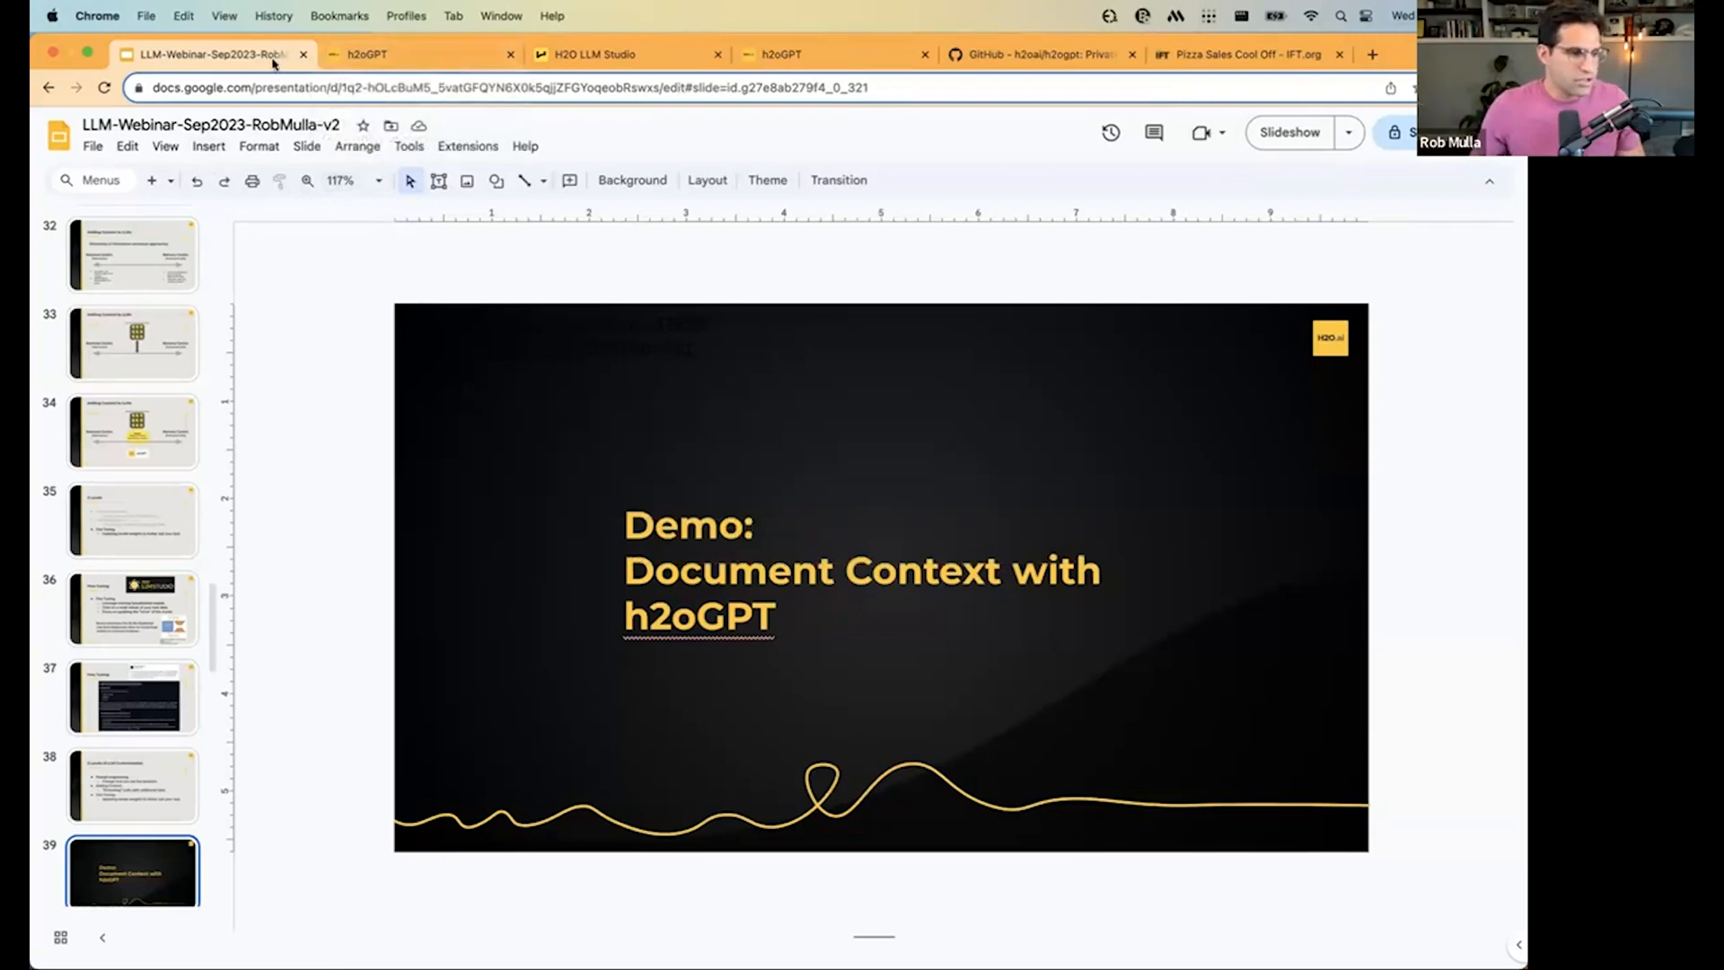
pyautogui.click(1370, 54)
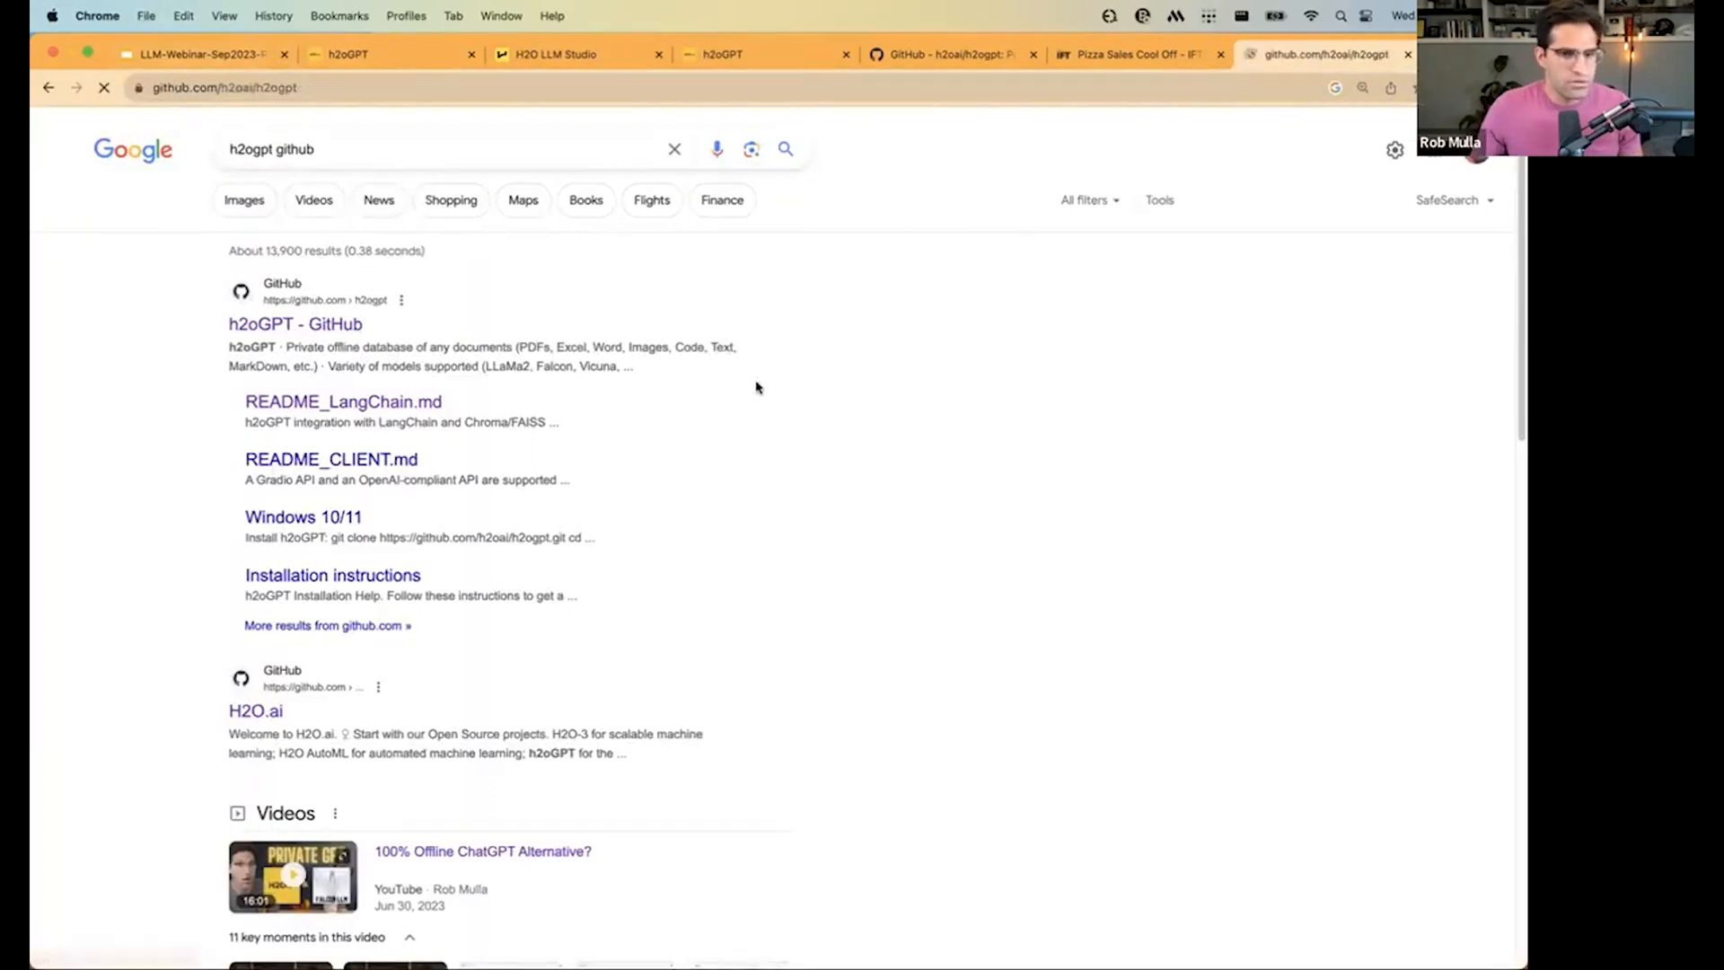
# Open the h2oGPT repository from the results and scroll to its README introduction.
pyautogui.click(294, 323)
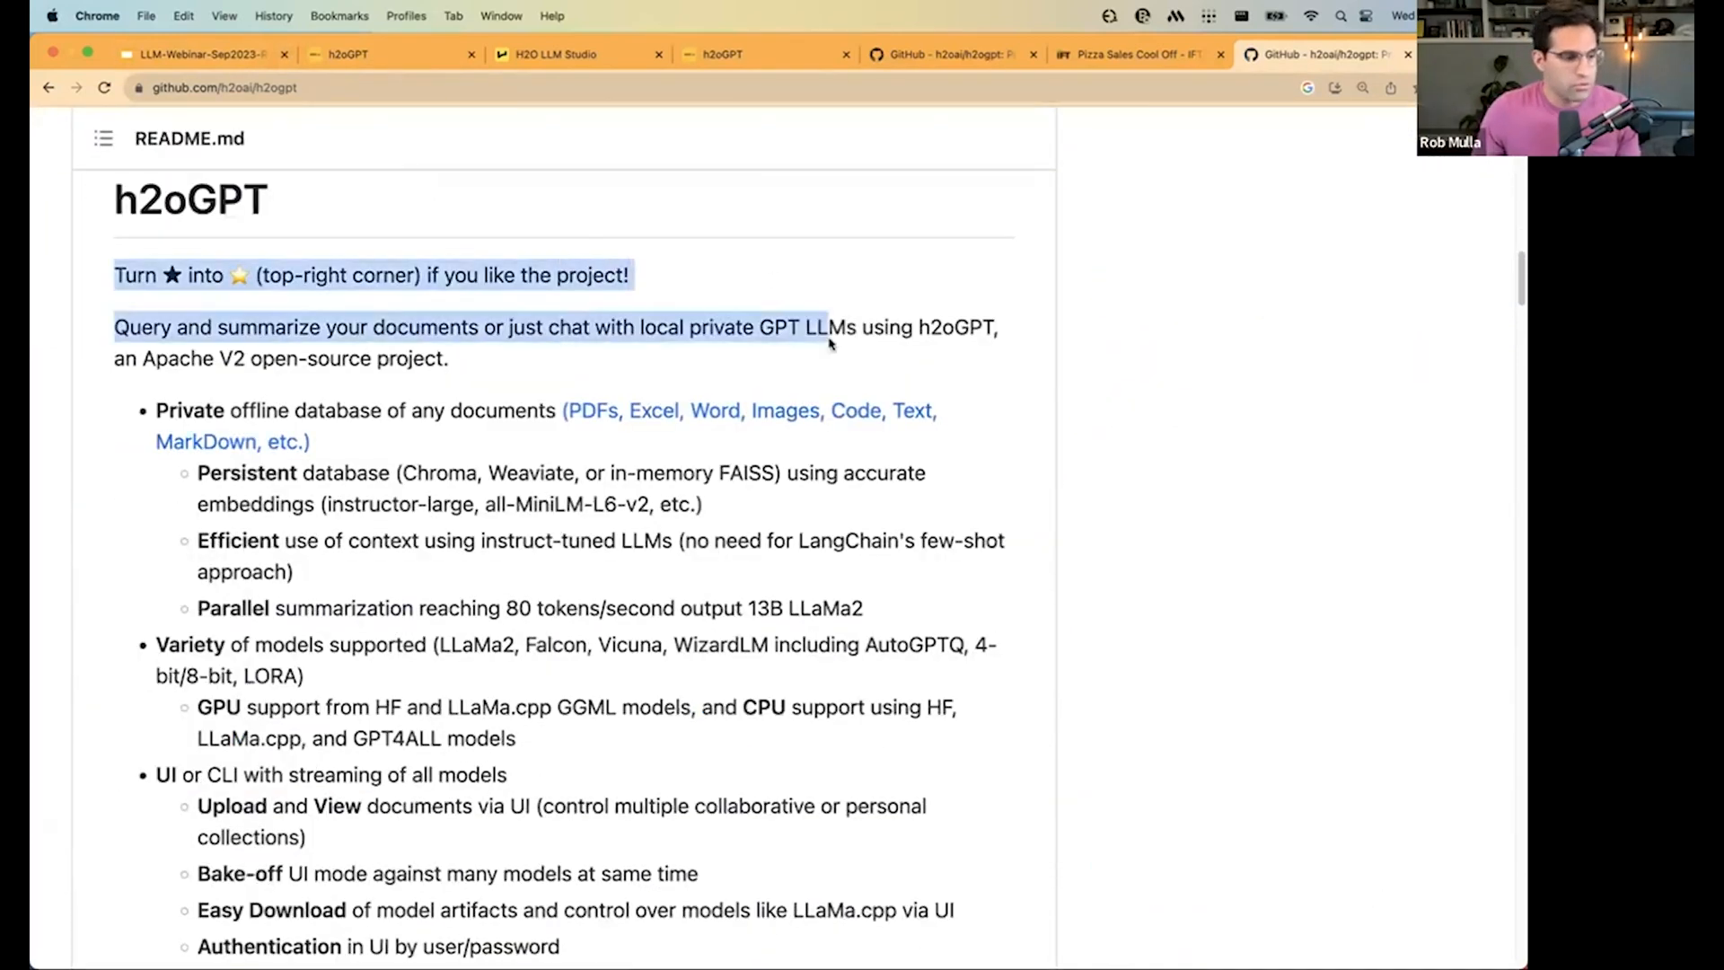
pyautogui.click(815, 373)
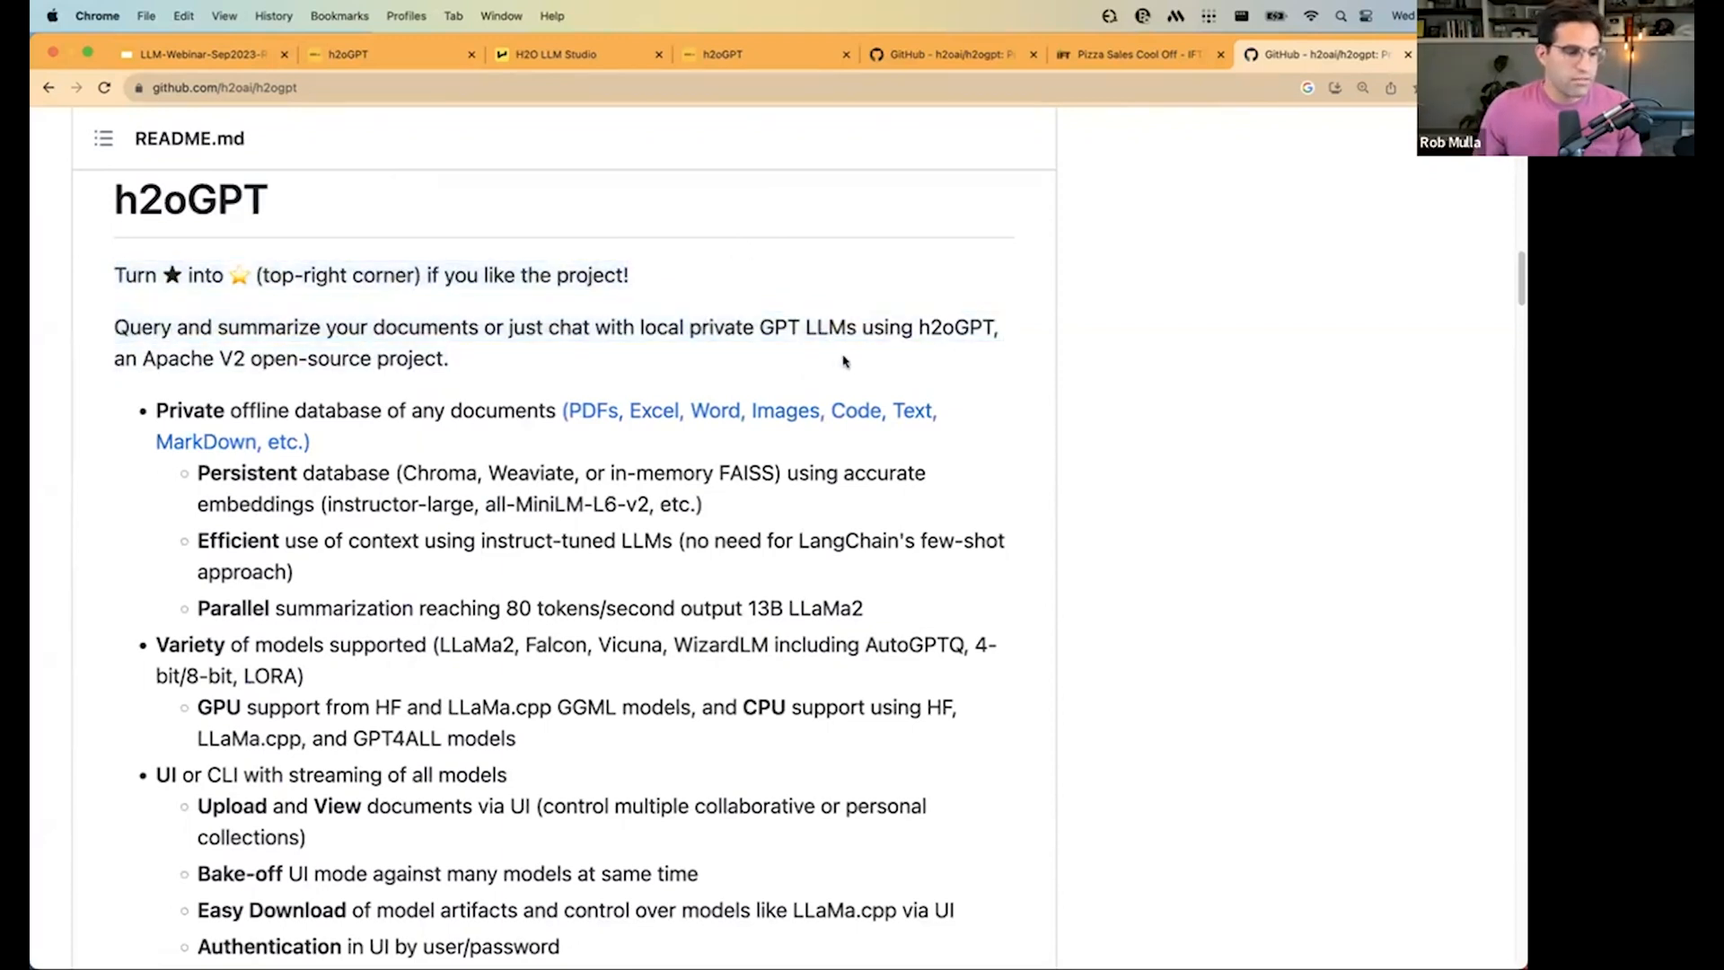
pyautogui.scroll(-3)
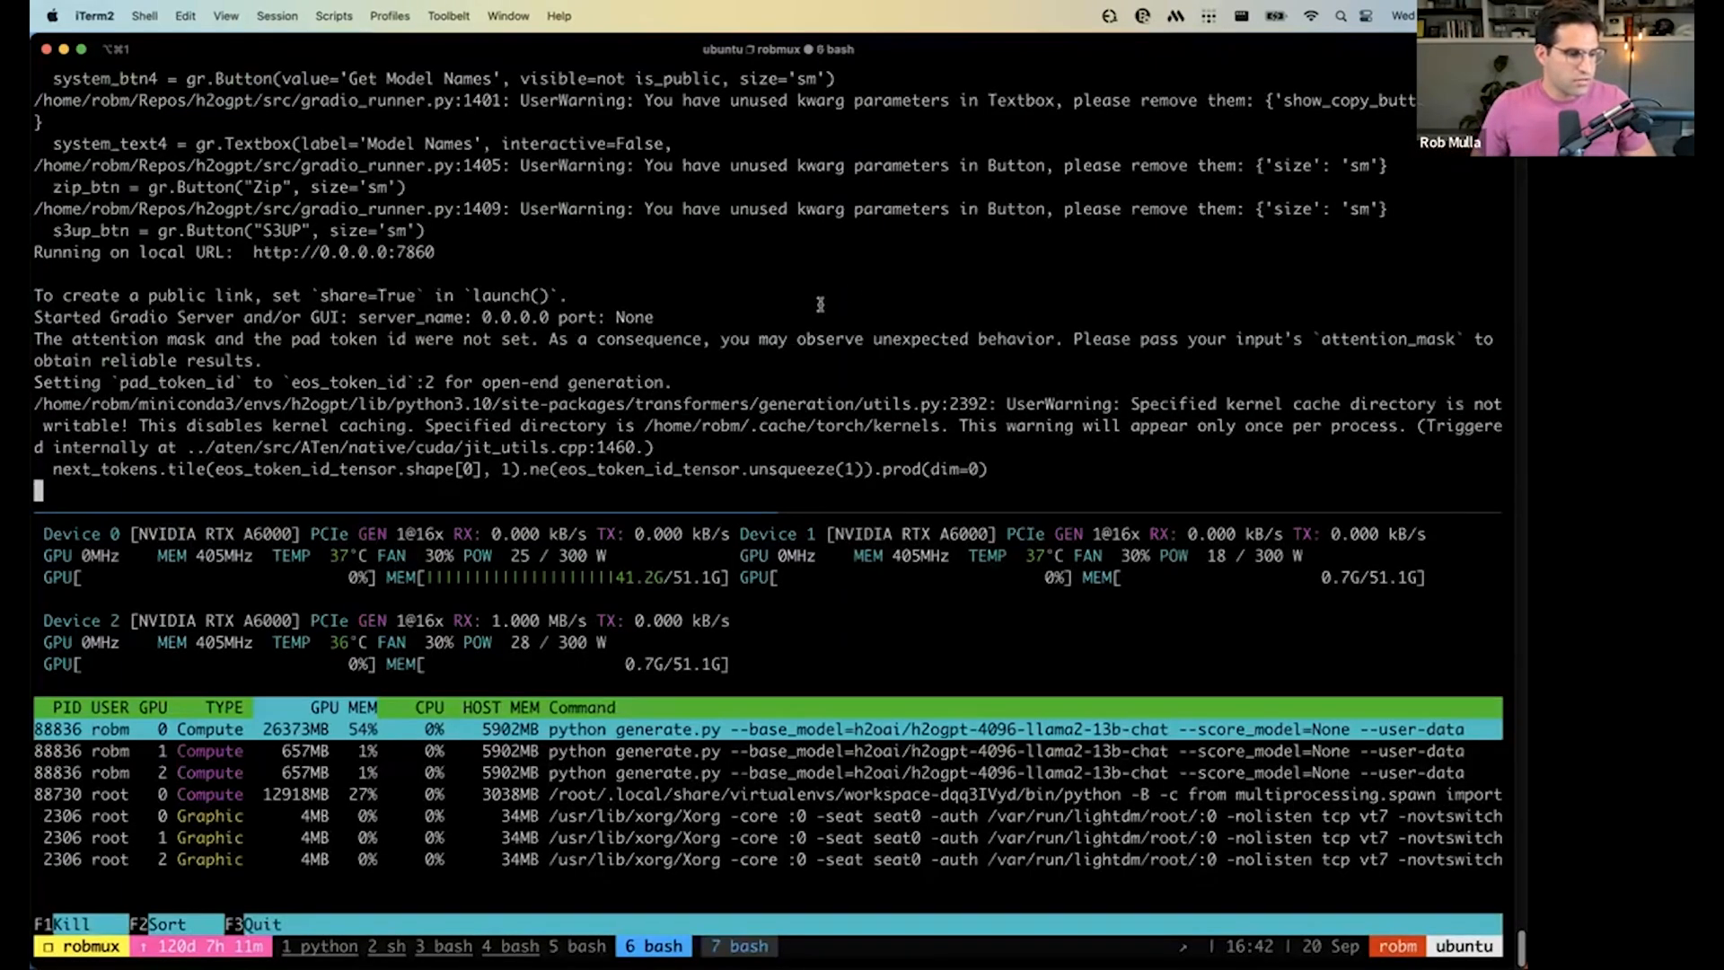
# Run nvtop in an empty shell to check GPU usage, then return to the h2oGPT session and activate its environment.
pyautogui.click(738, 946)
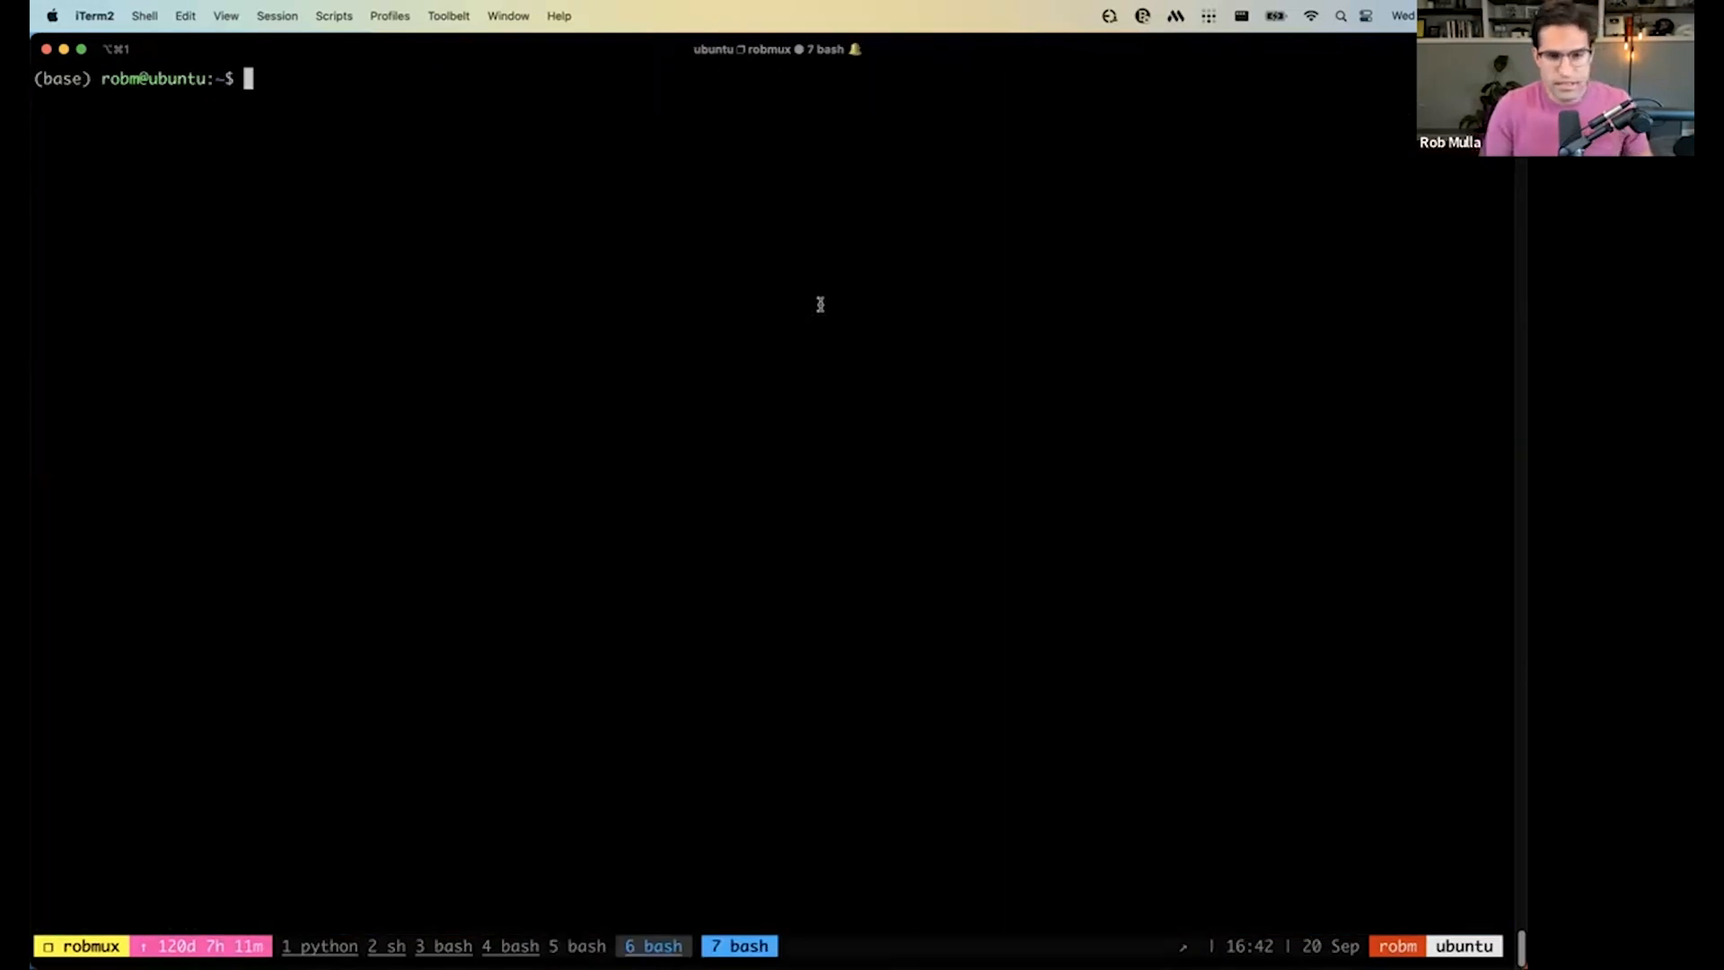
pyautogui.write('nvtop')
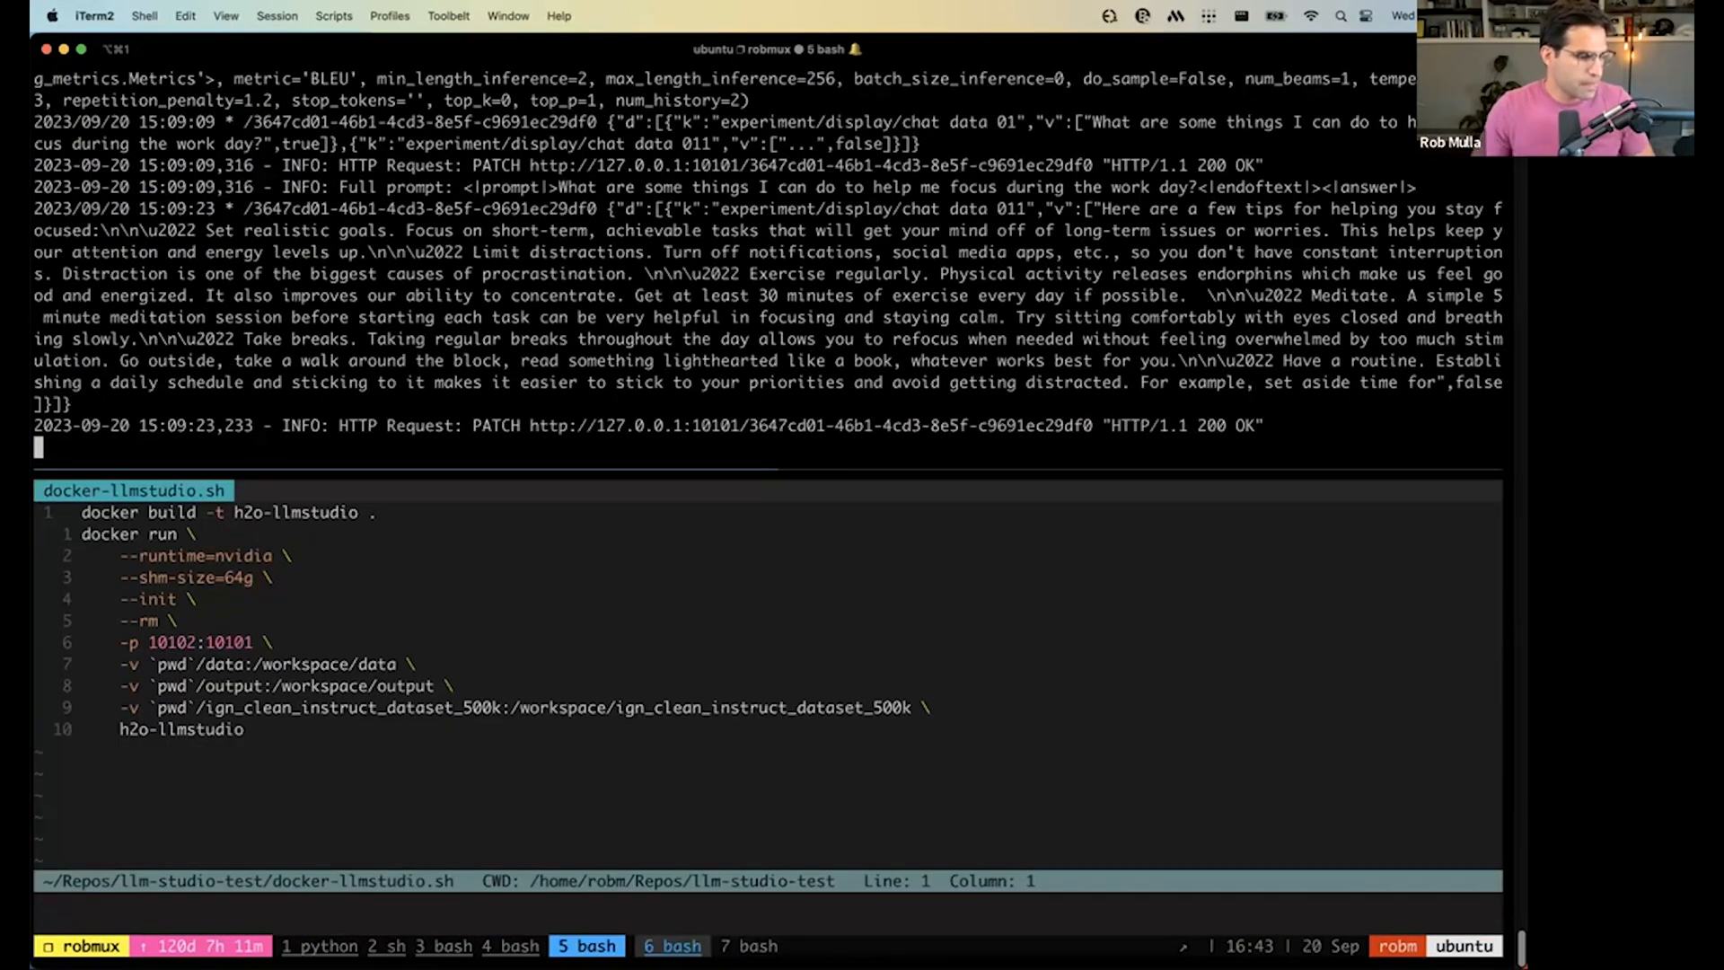
pyautogui.click(672, 947)
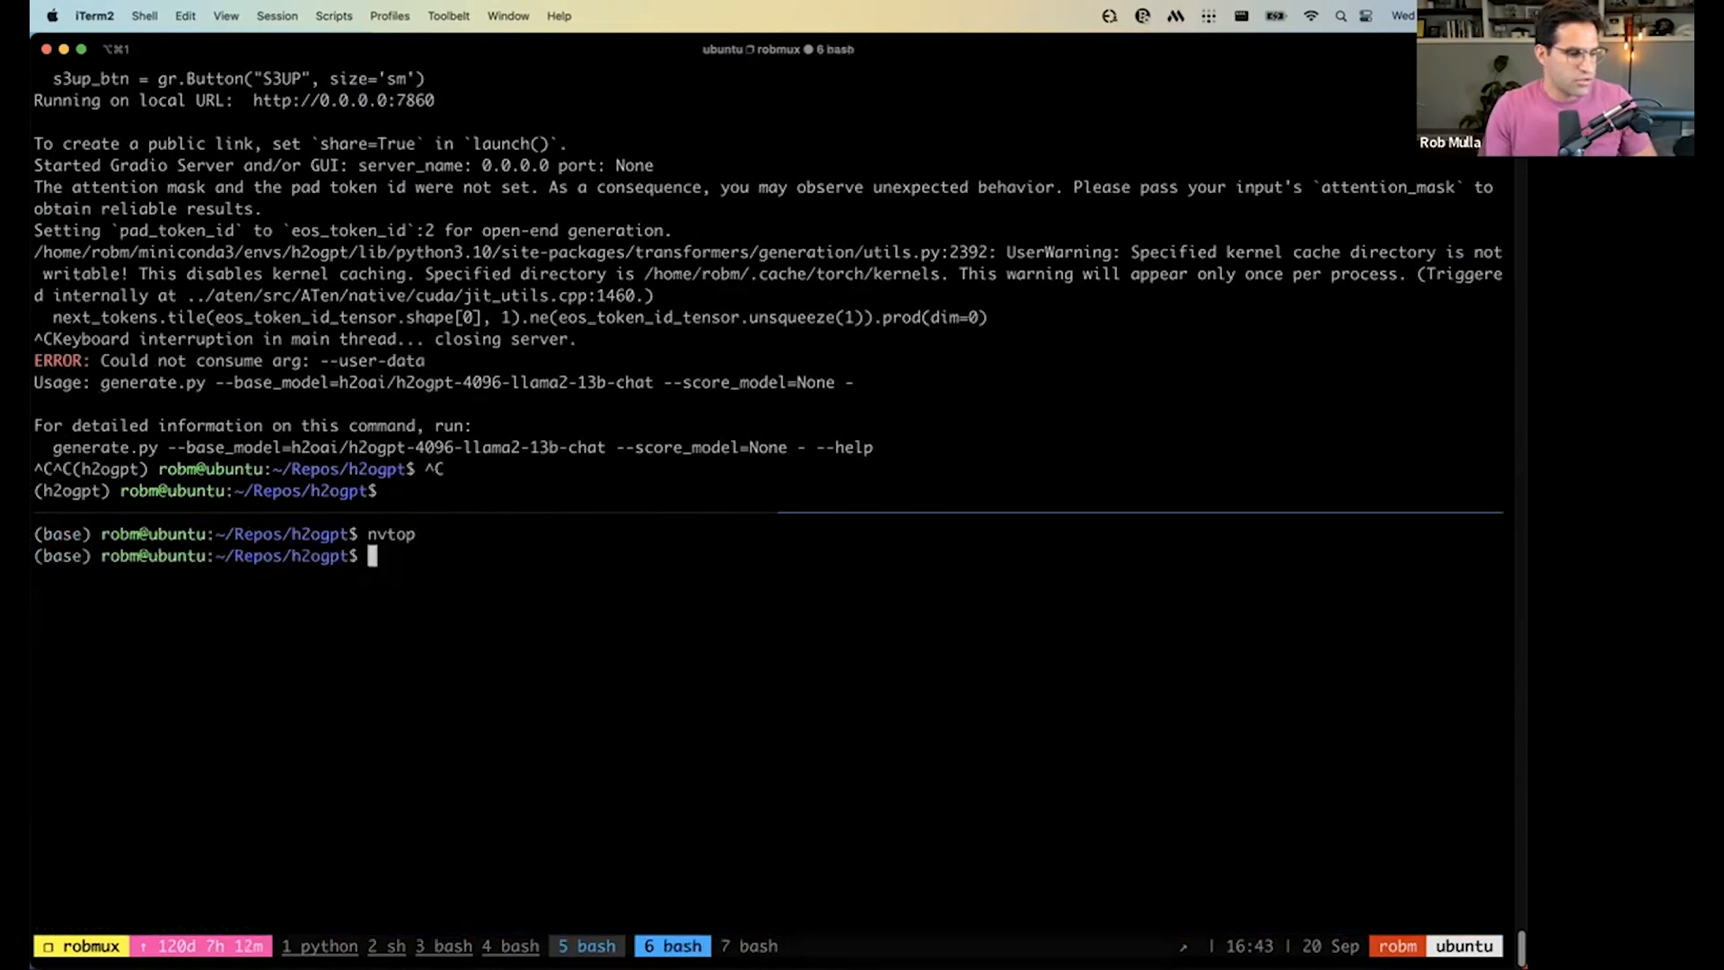
pyautogui.write('e')
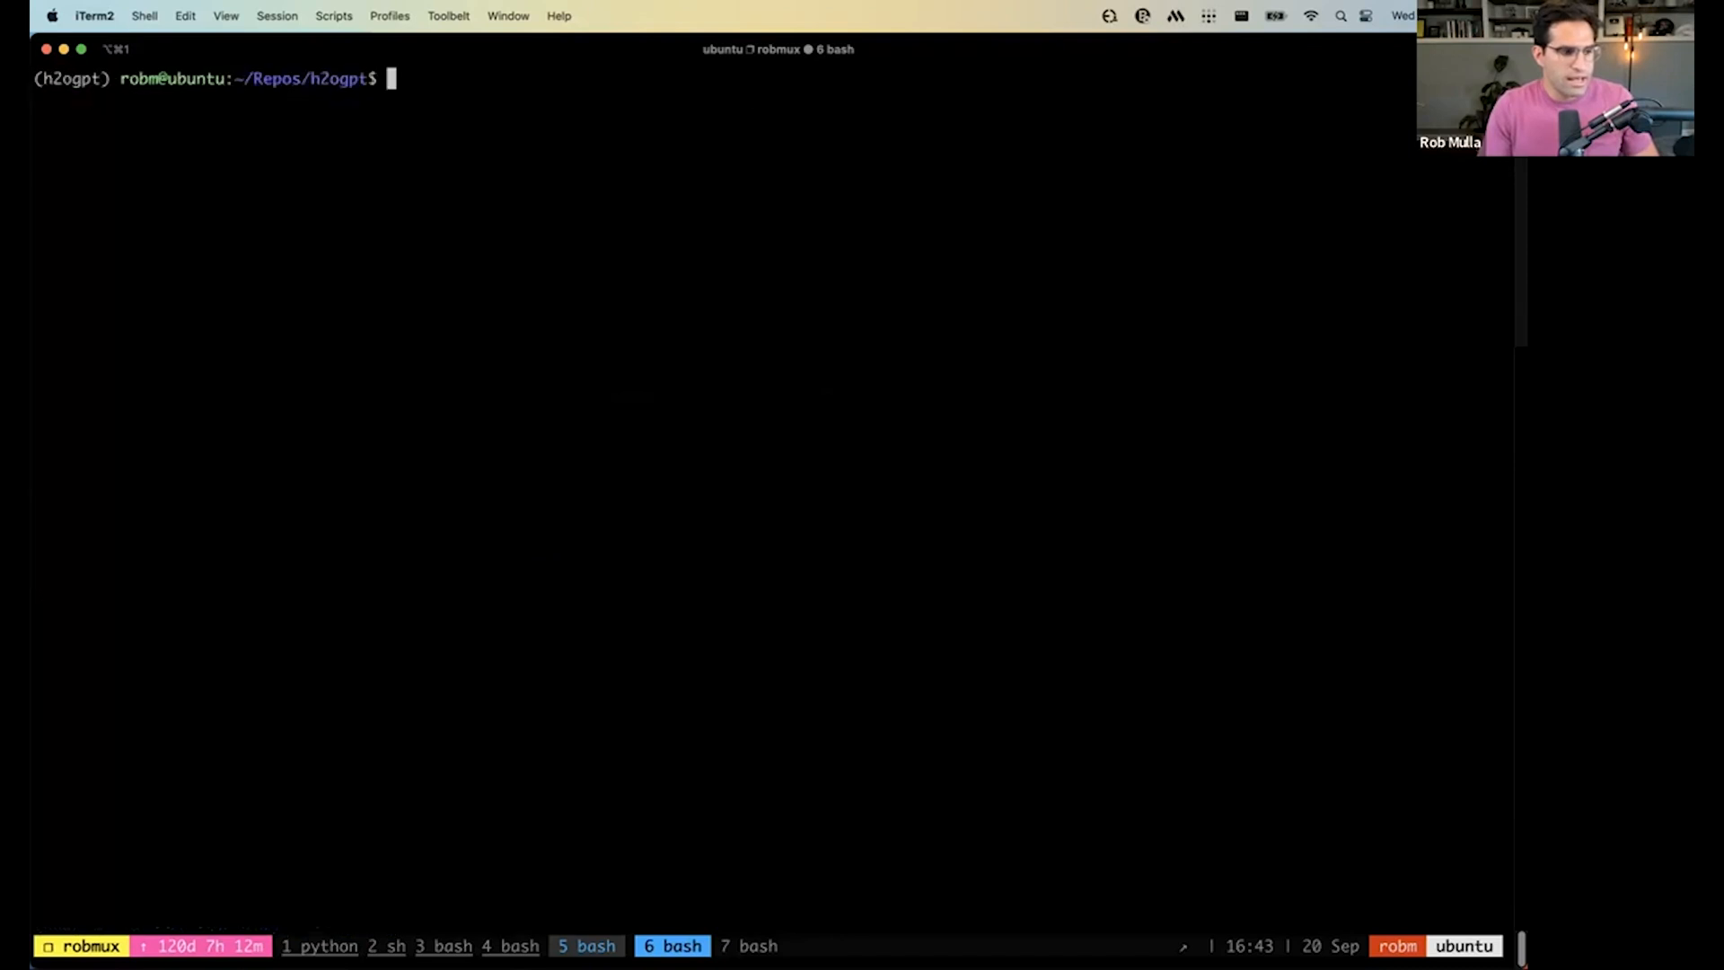
# Review start-h2ogpt.sh in vim, quit, and relaunch it so llama2-13b-chat begins loading.
pyautogui.write('vij')
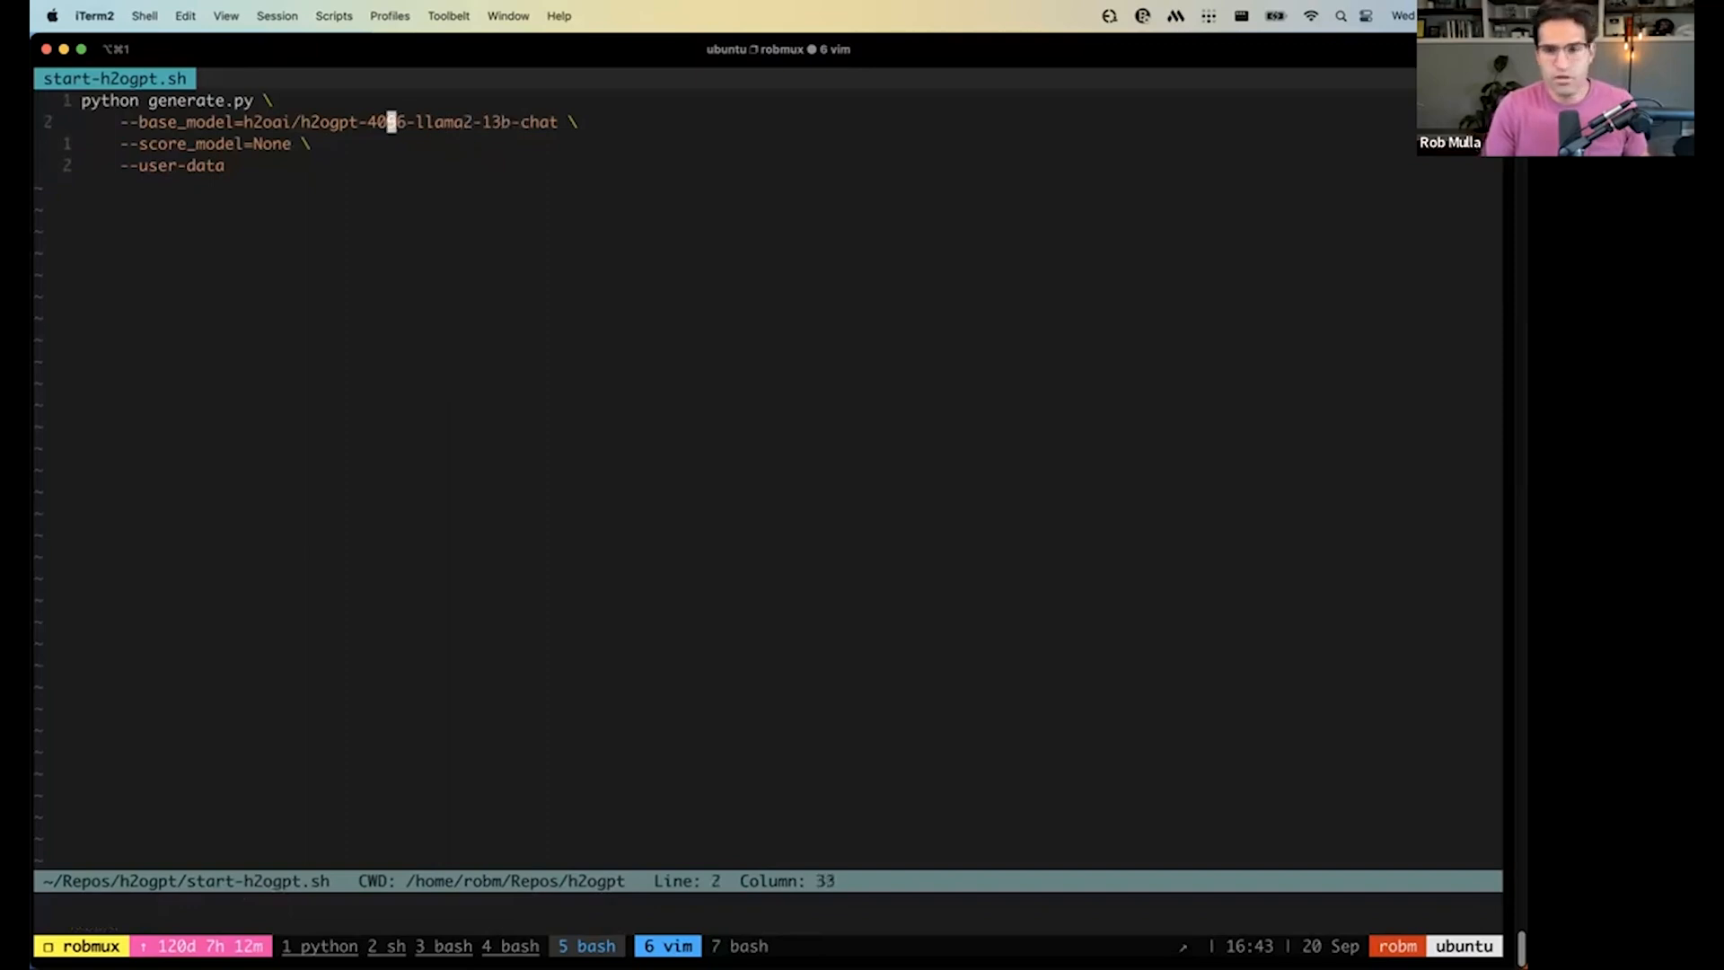
pyautogui.press('l')
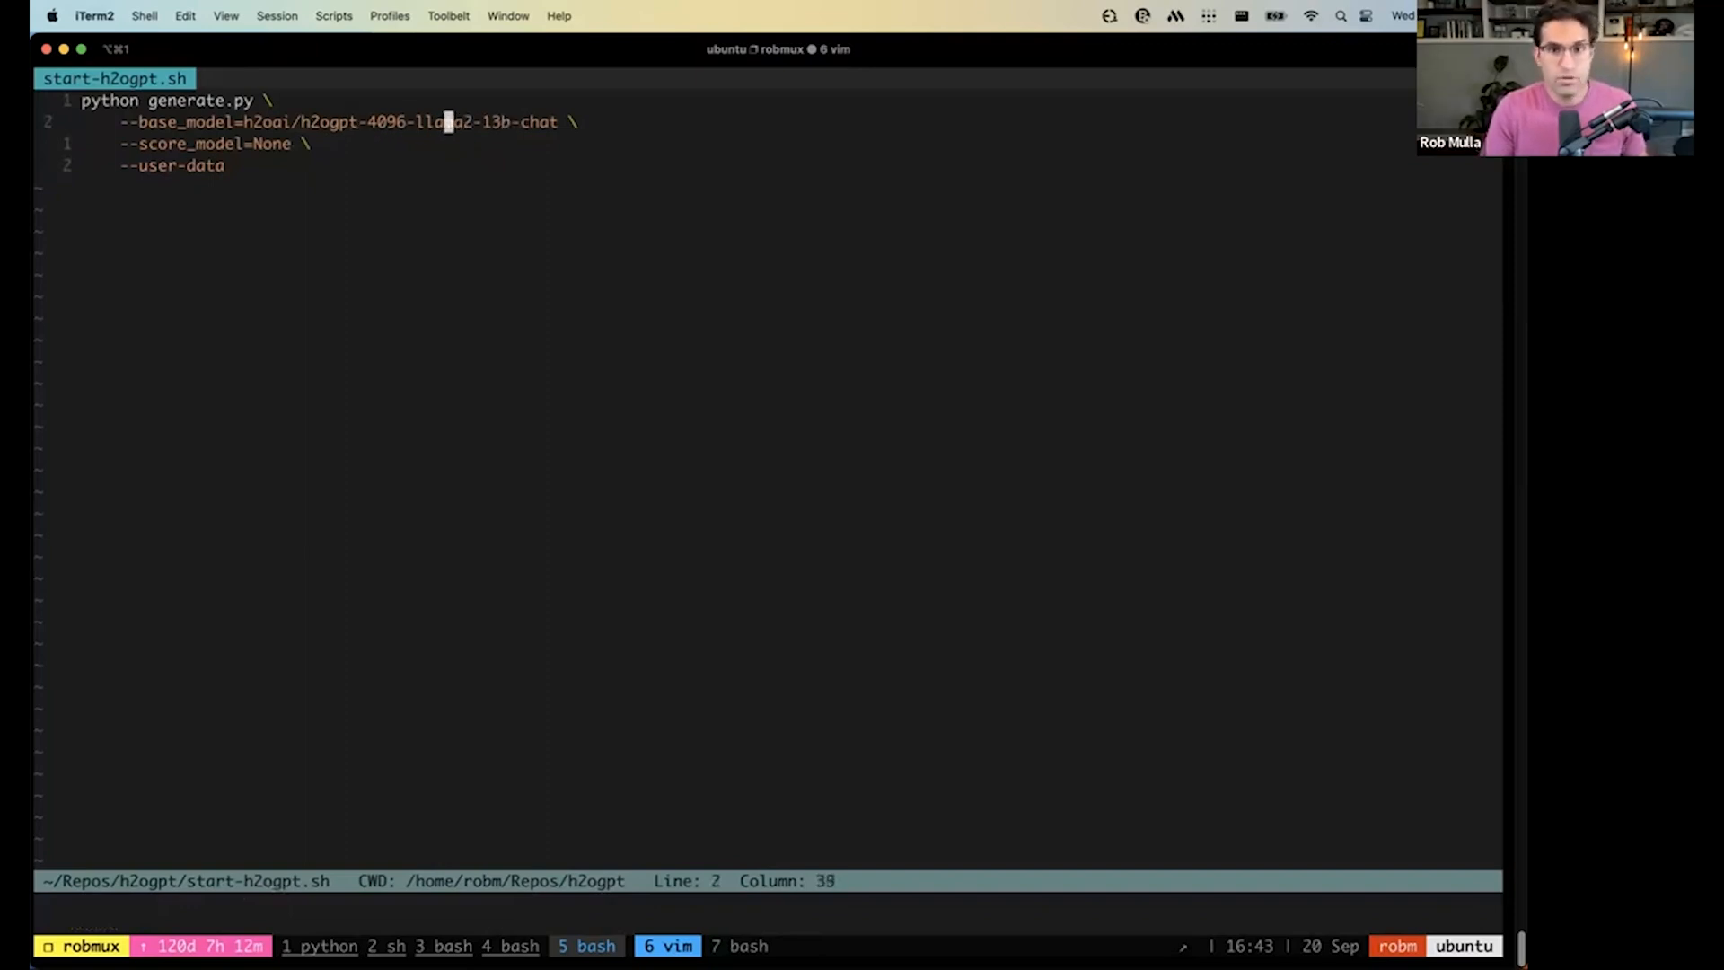
pyautogui.write(':q')
pyautogui.write('./start-h2ogpt.sh')
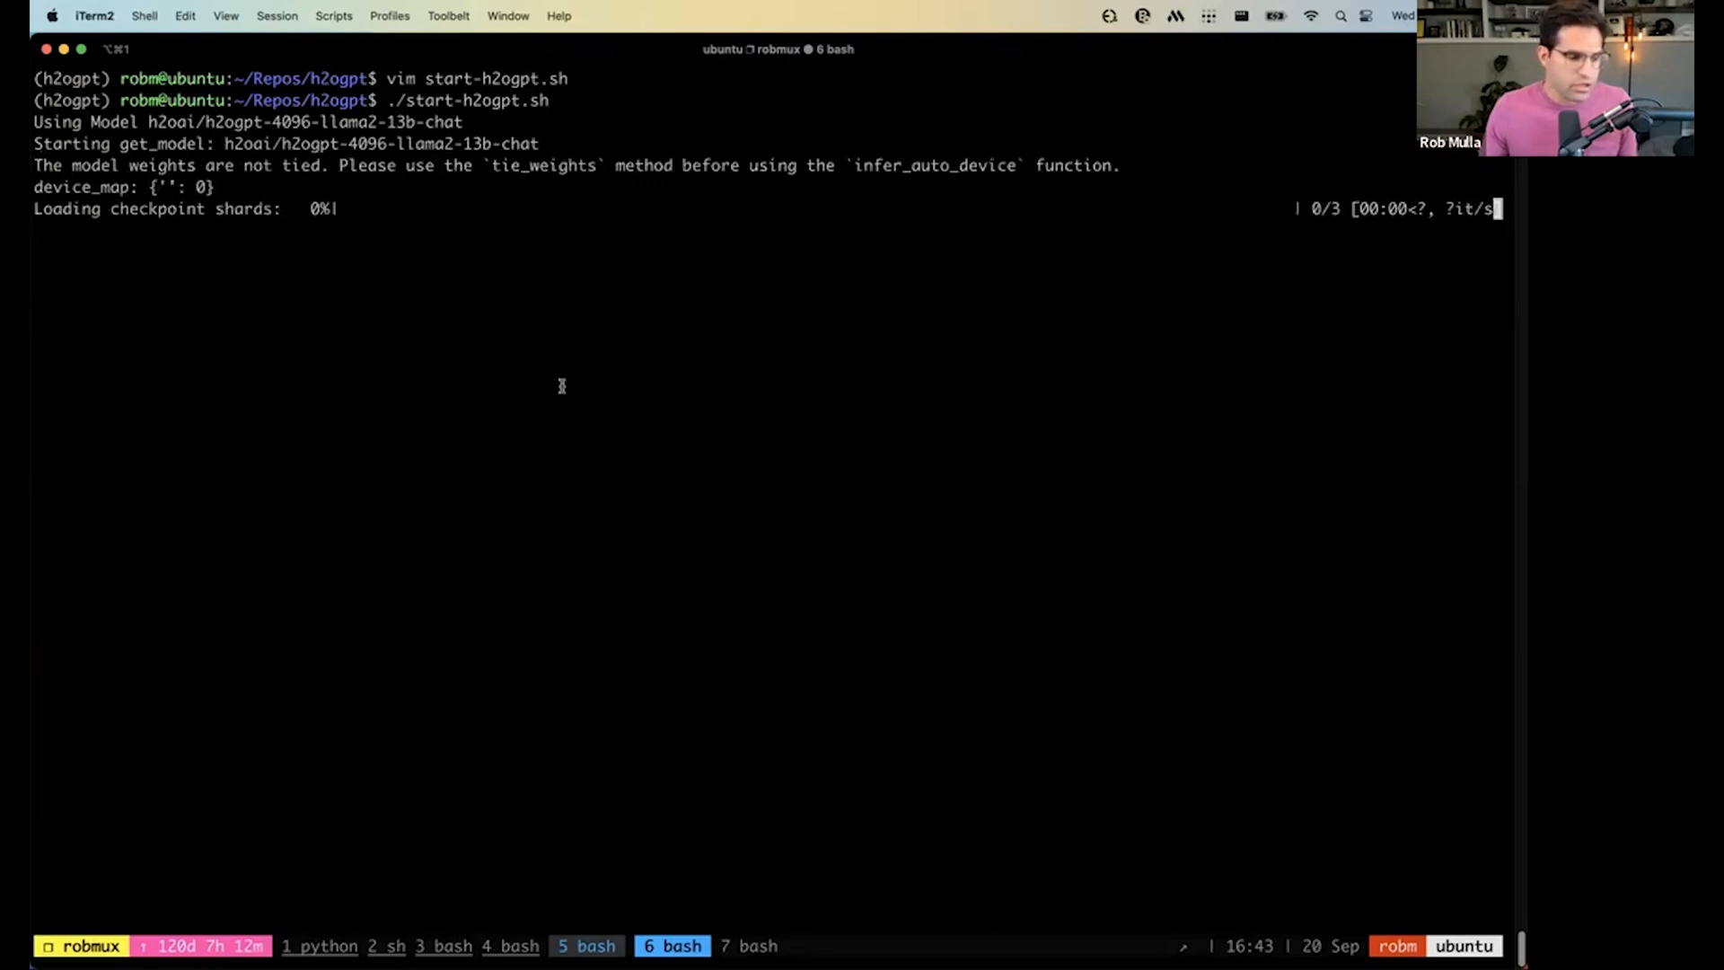
pyautogui.press('Cmd+Tab')
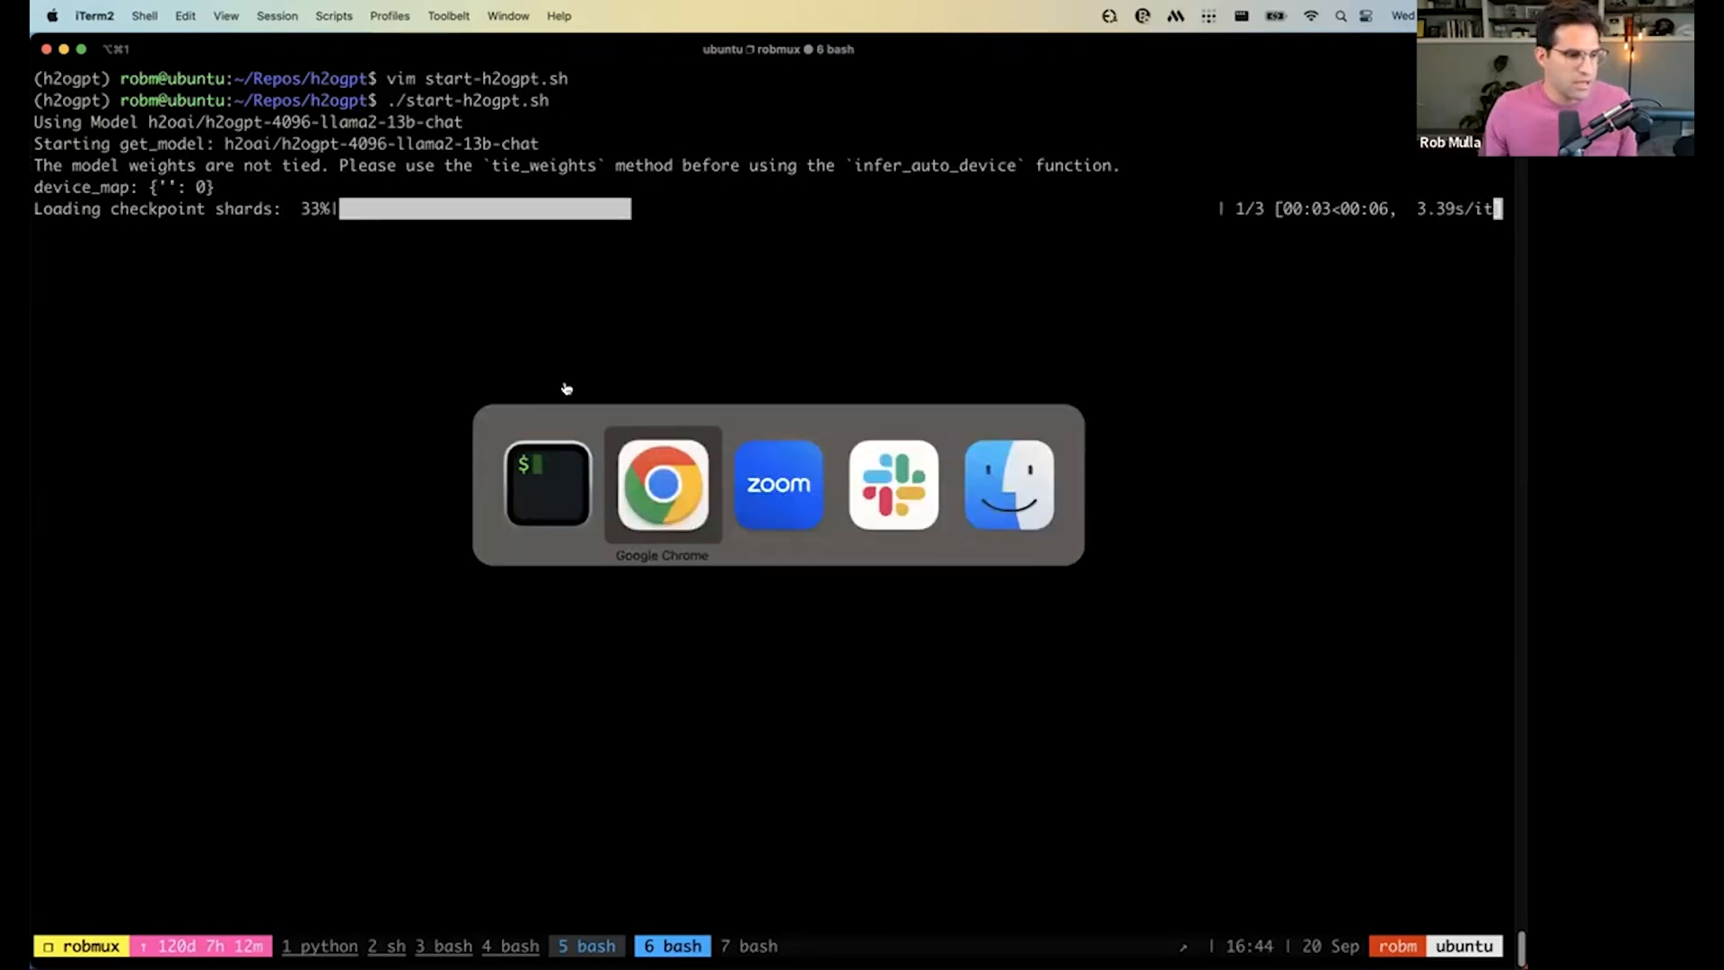
# Bring Chrome back to the front on the GitHub README and h2oGPT chat tabs.
pyautogui.click(662, 485)
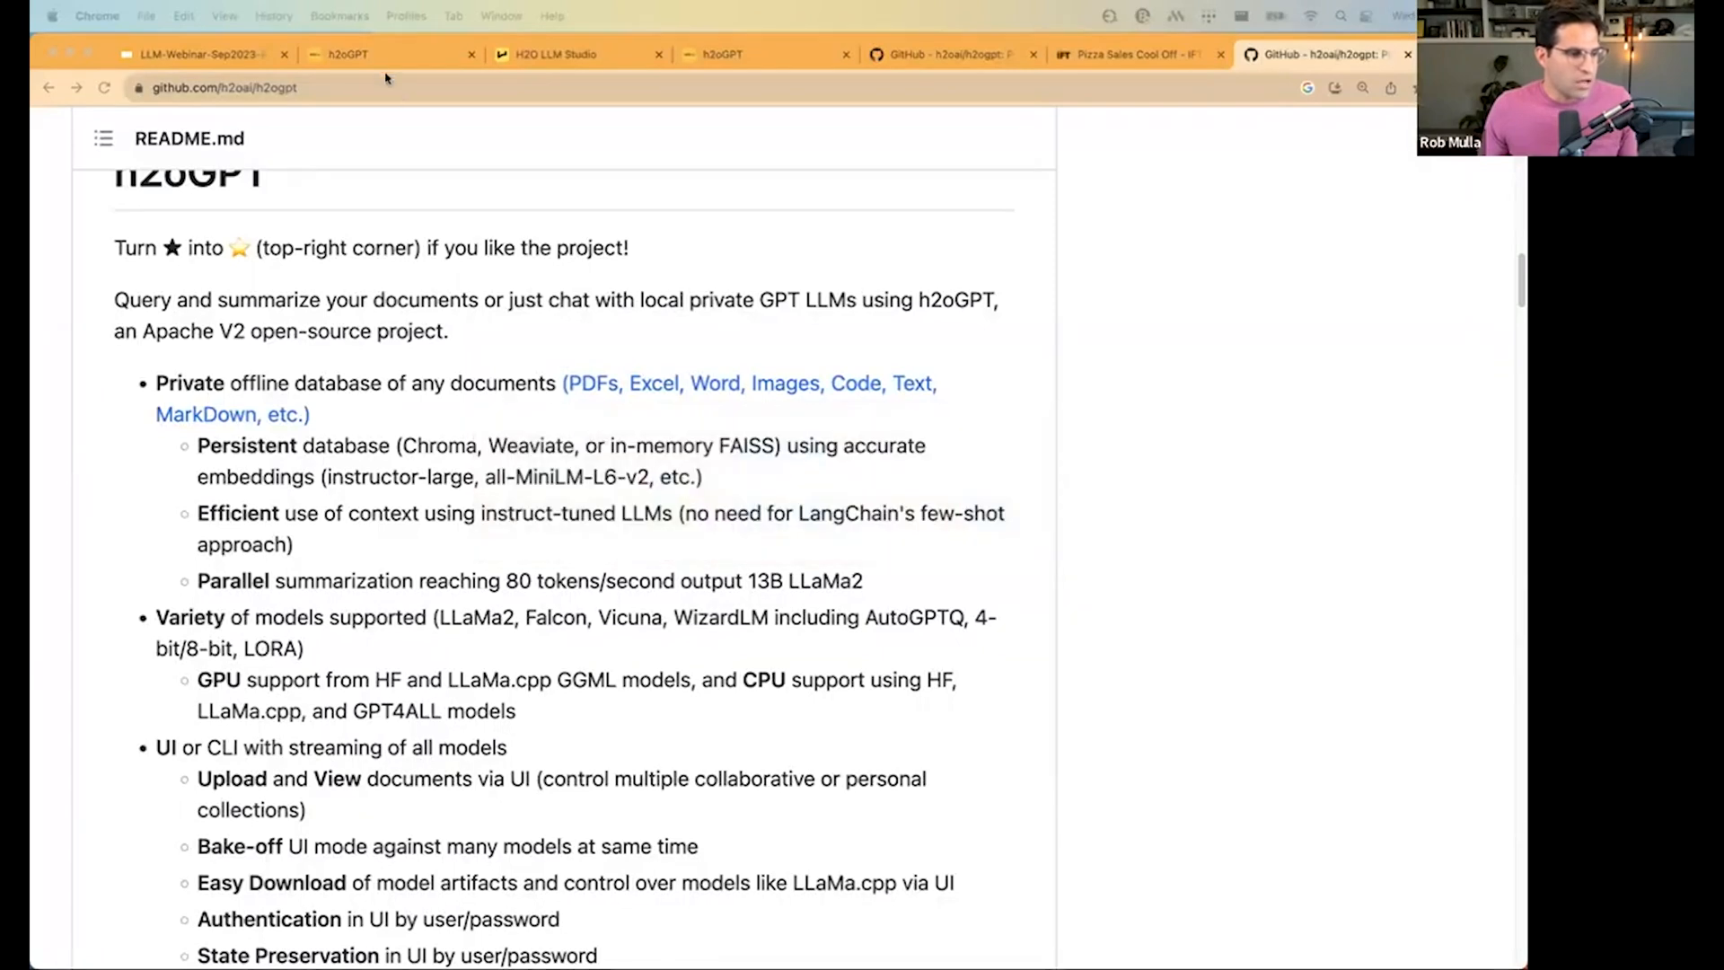
pyautogui.click(347, 54)
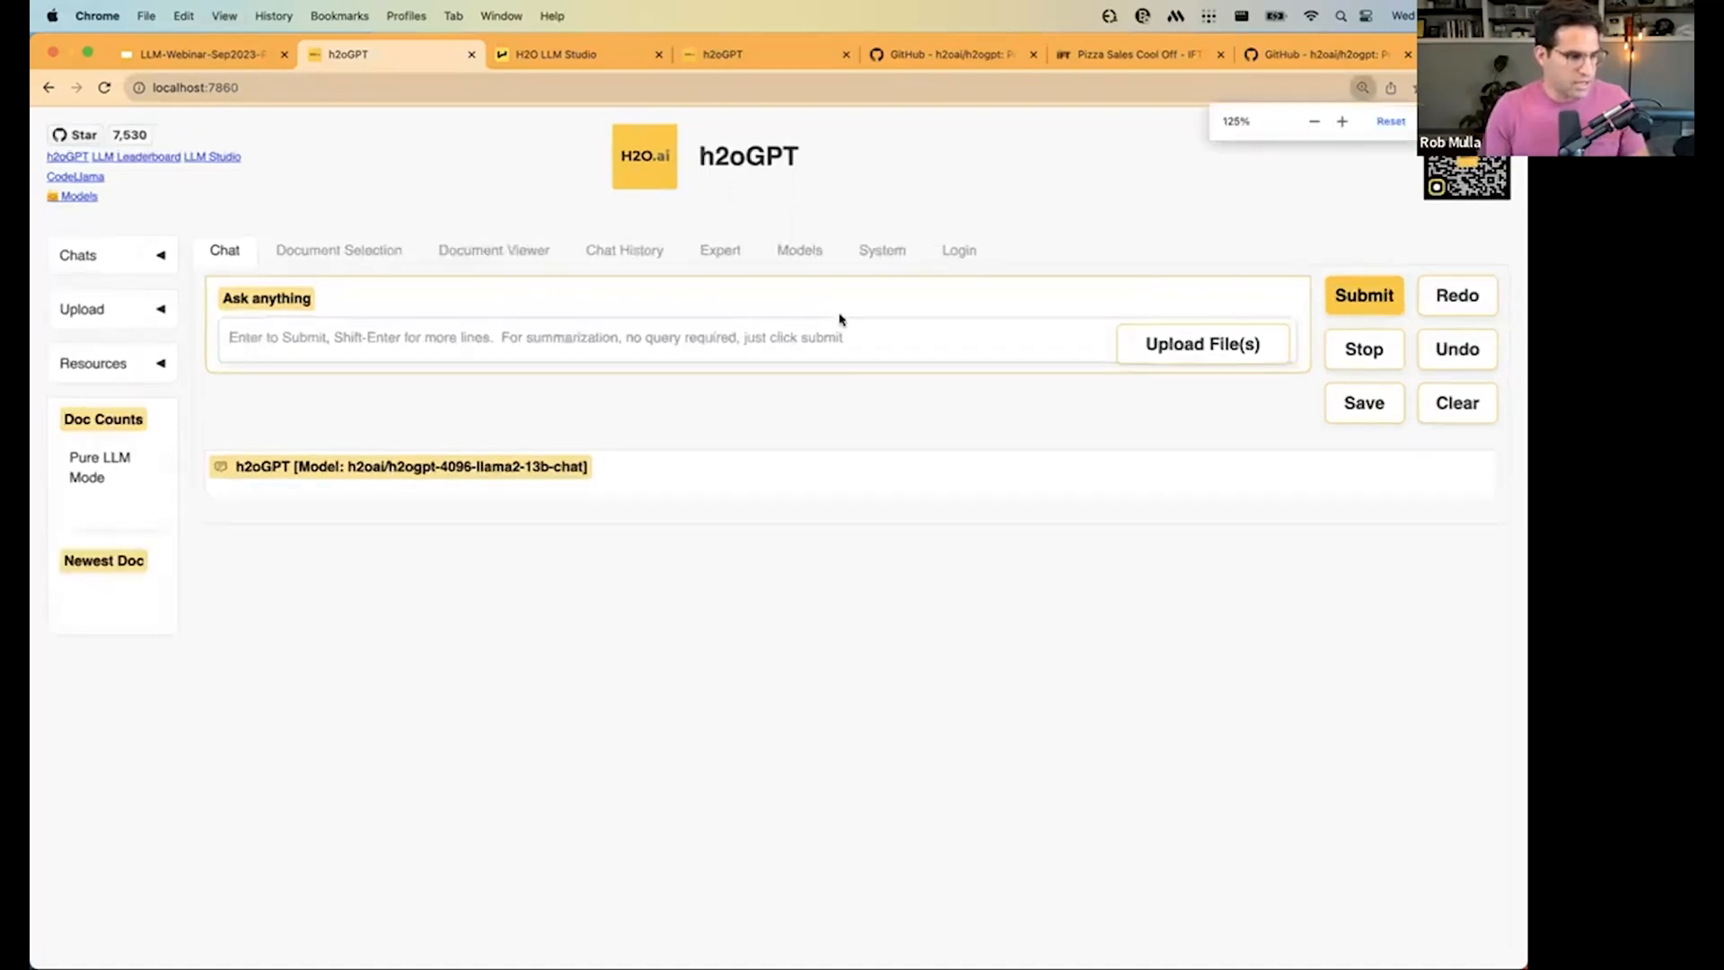
# Ask the local llama2-13b-chat model 'Write a poem about robots.' and read its poem.
pyautogui.write('Write a poem')
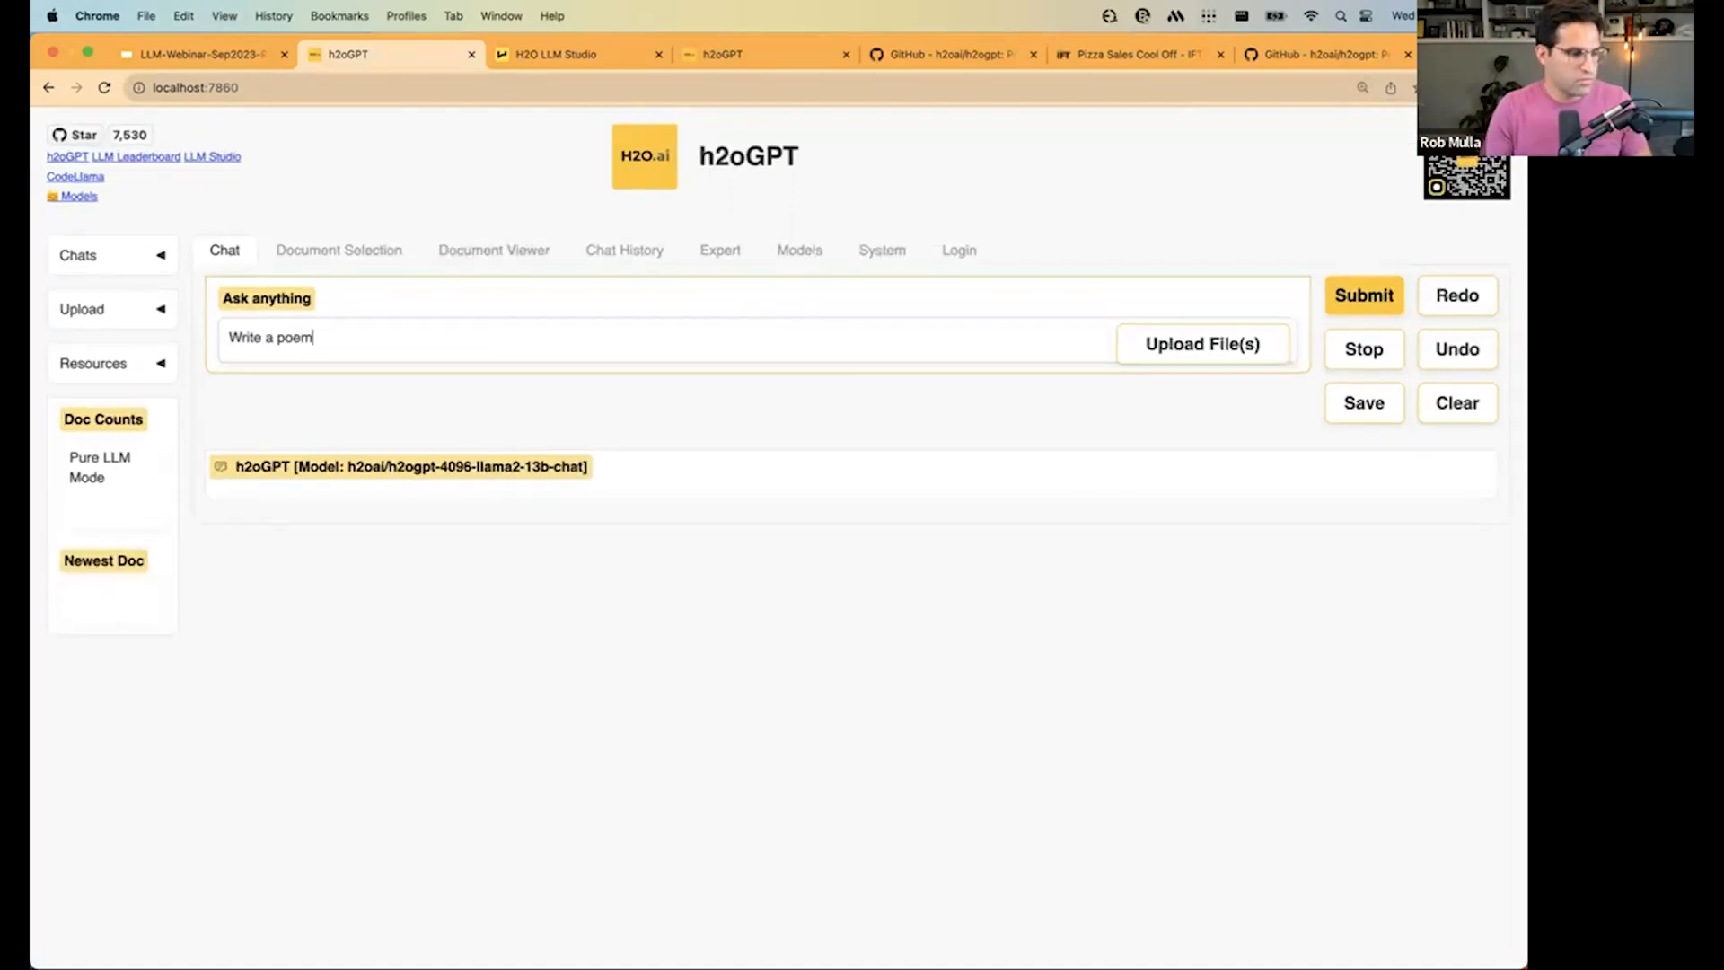
pyautogui.write('about robots.')
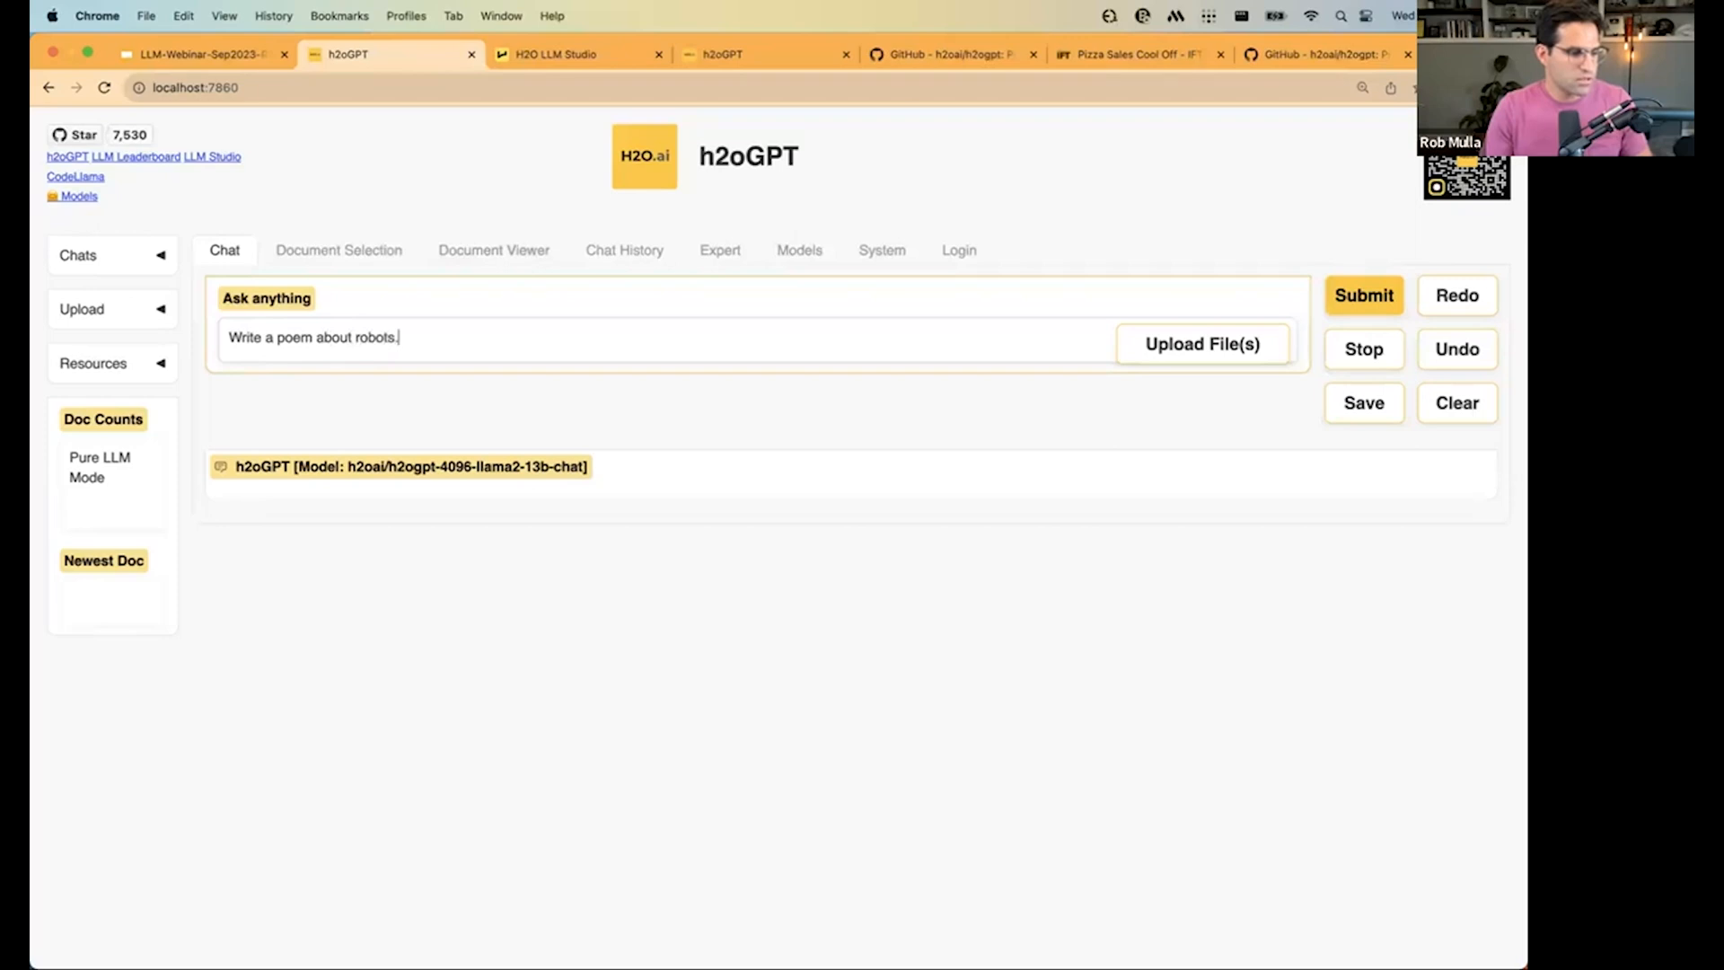
pyautogui.click(1363, 294)
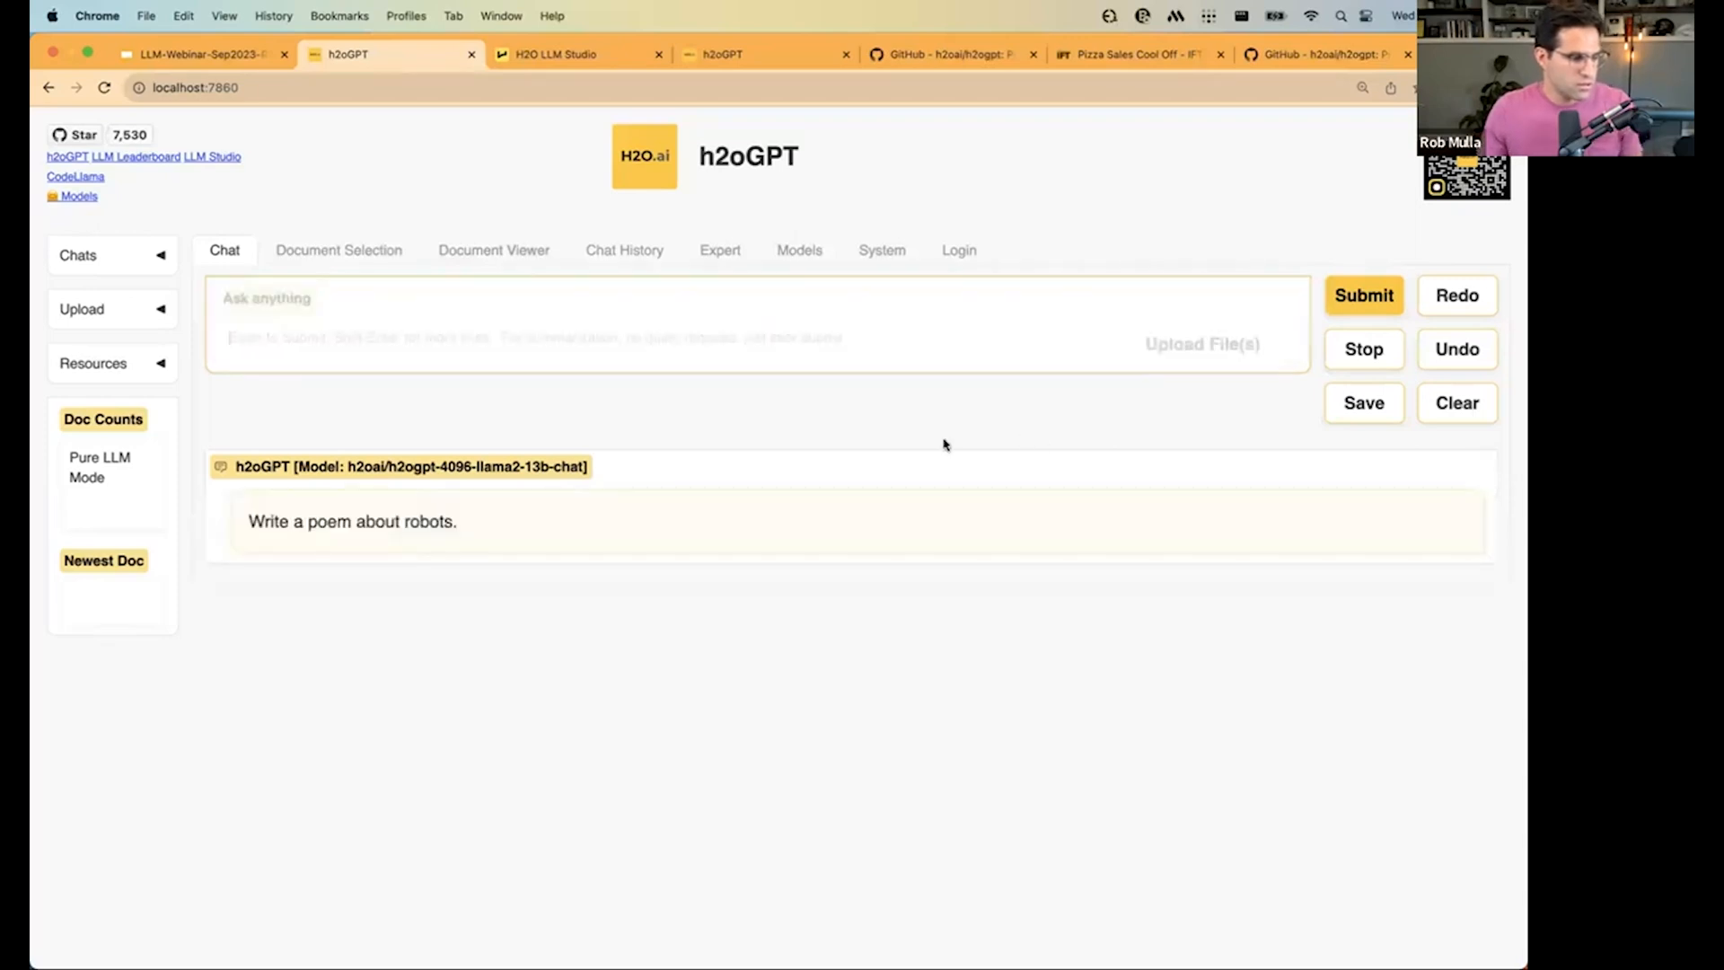
pyautogui.click(1363, 294)
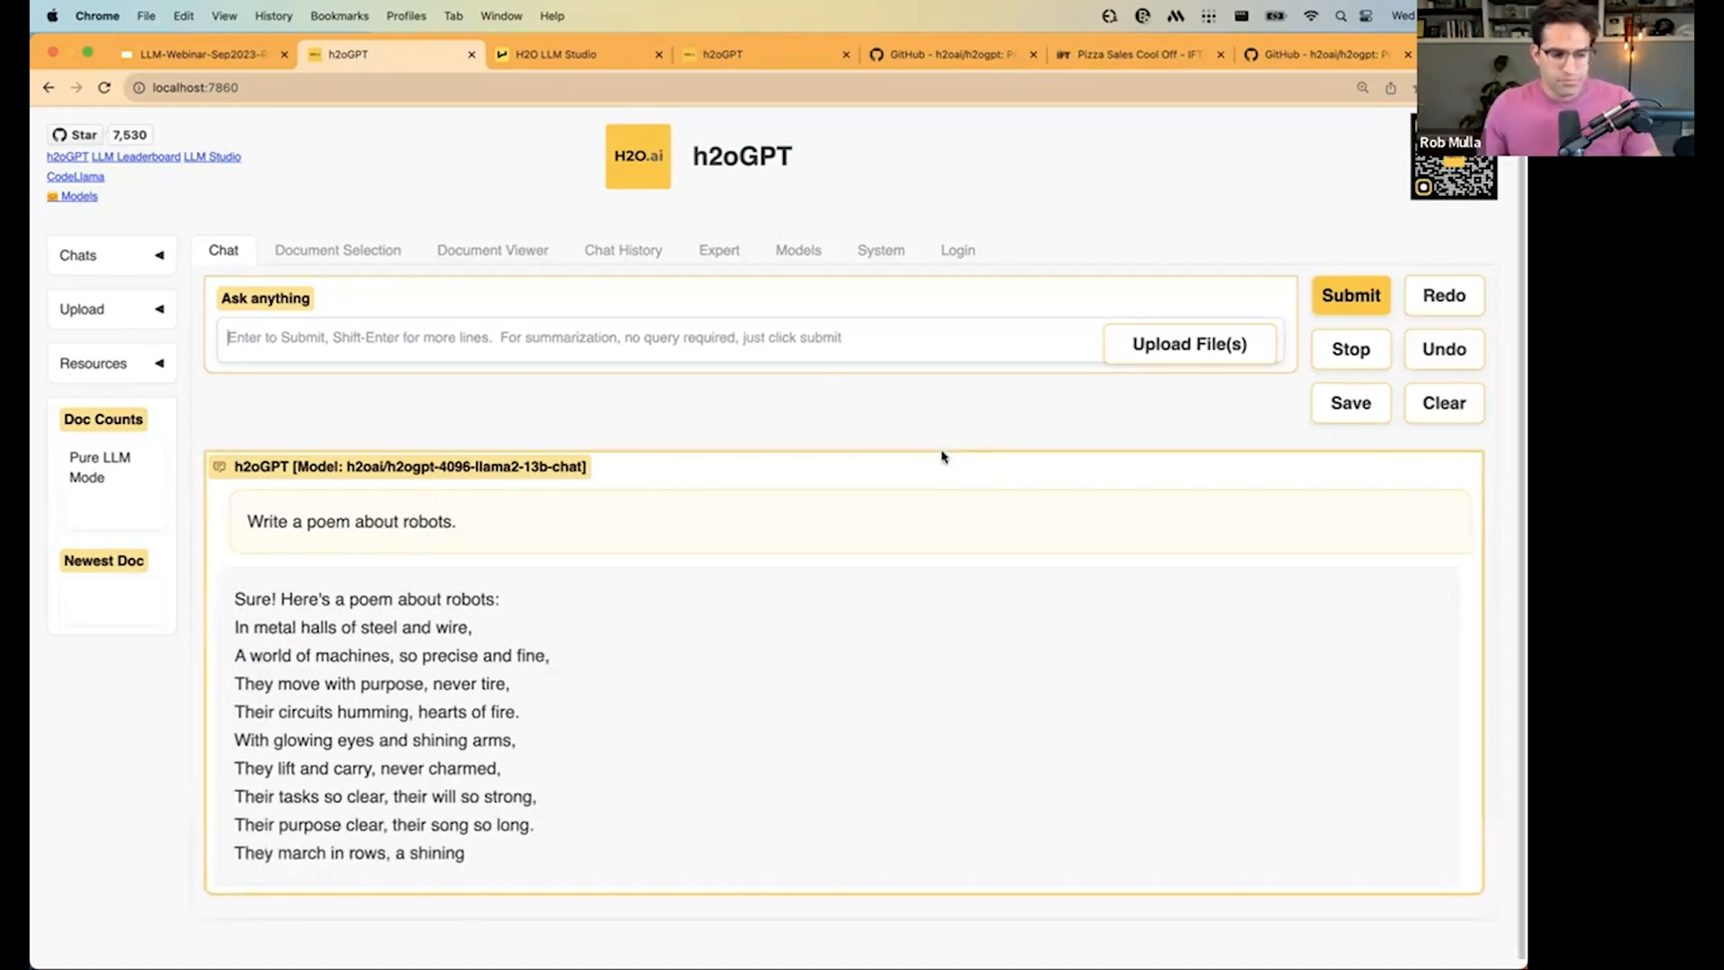
pyautogui.scroll(-3)
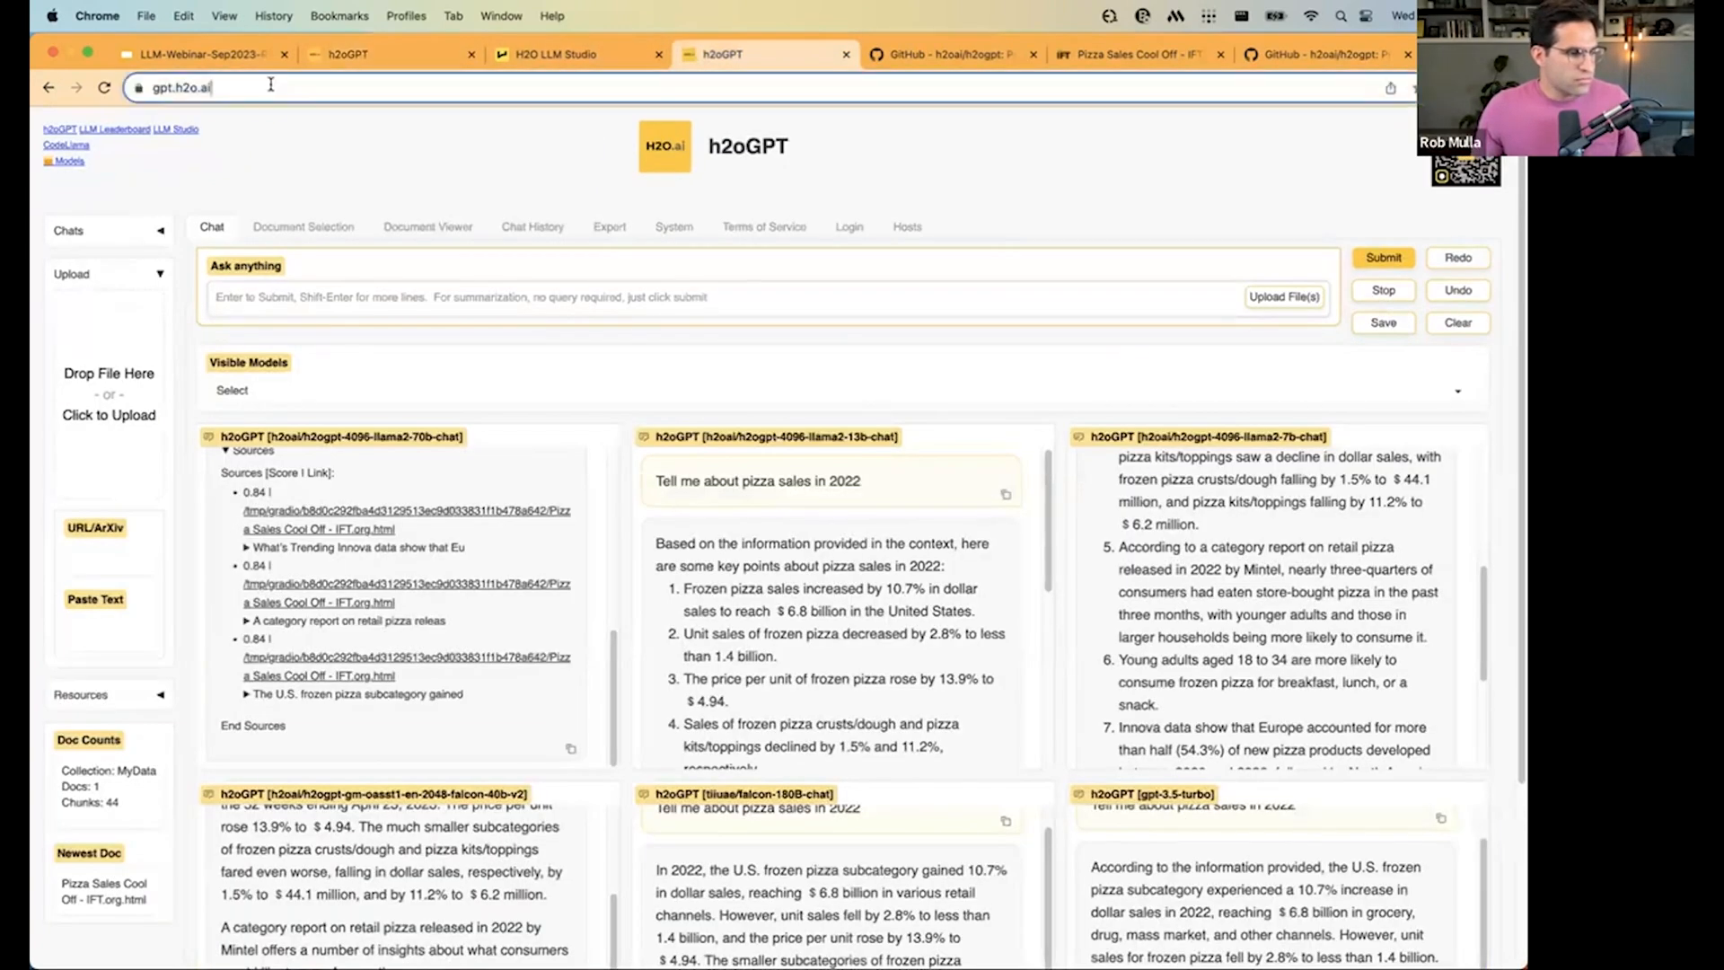
# Load gpt.h2o.ai in a new tab with its model panels cleared and the robot poem prompt entered.
pyautogui.click(1336, 54)
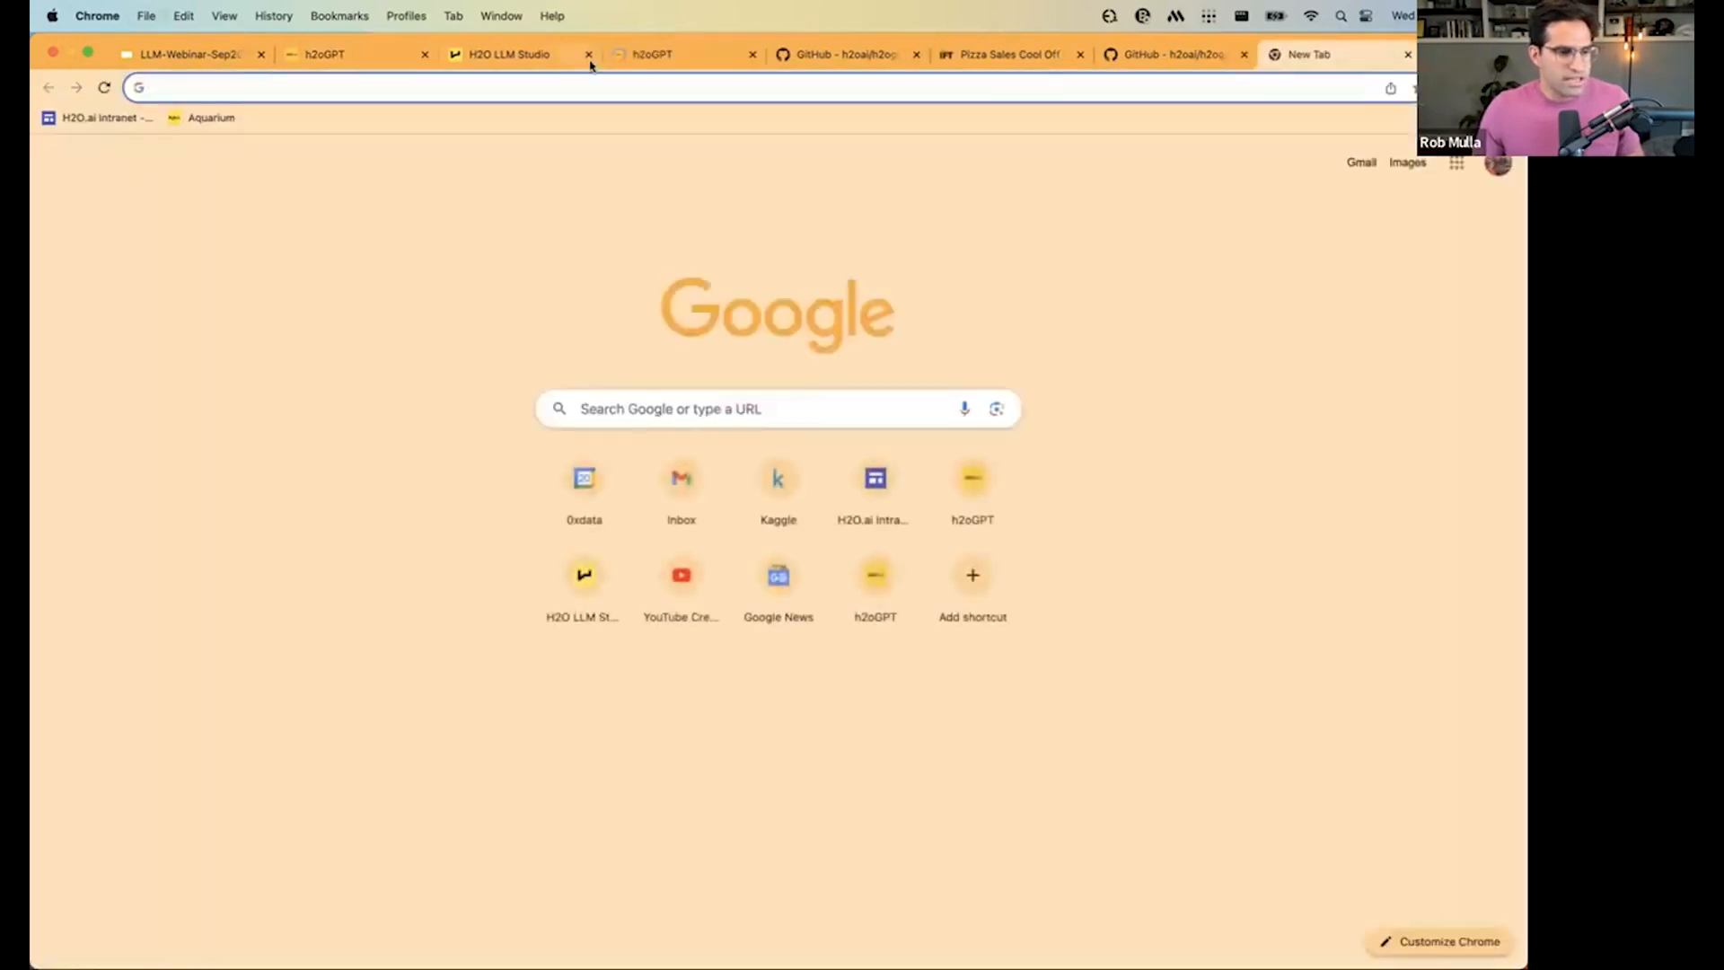
pyautogui.click(682, 54)
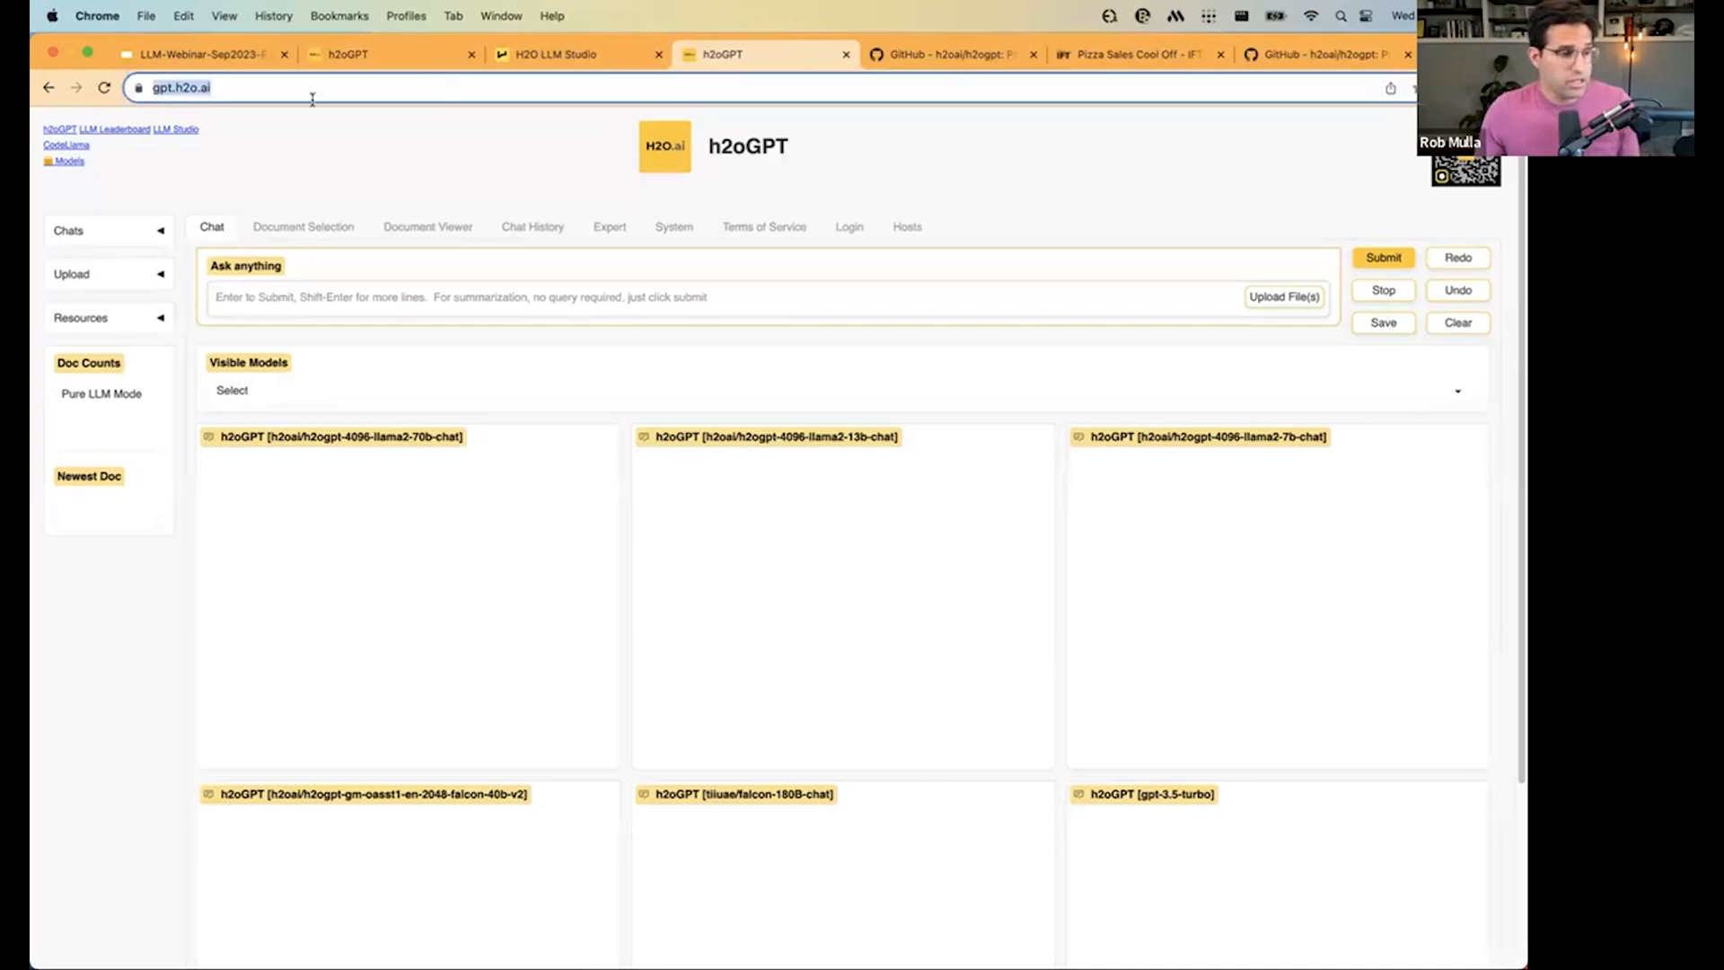
pyautogui.click(203, 87)
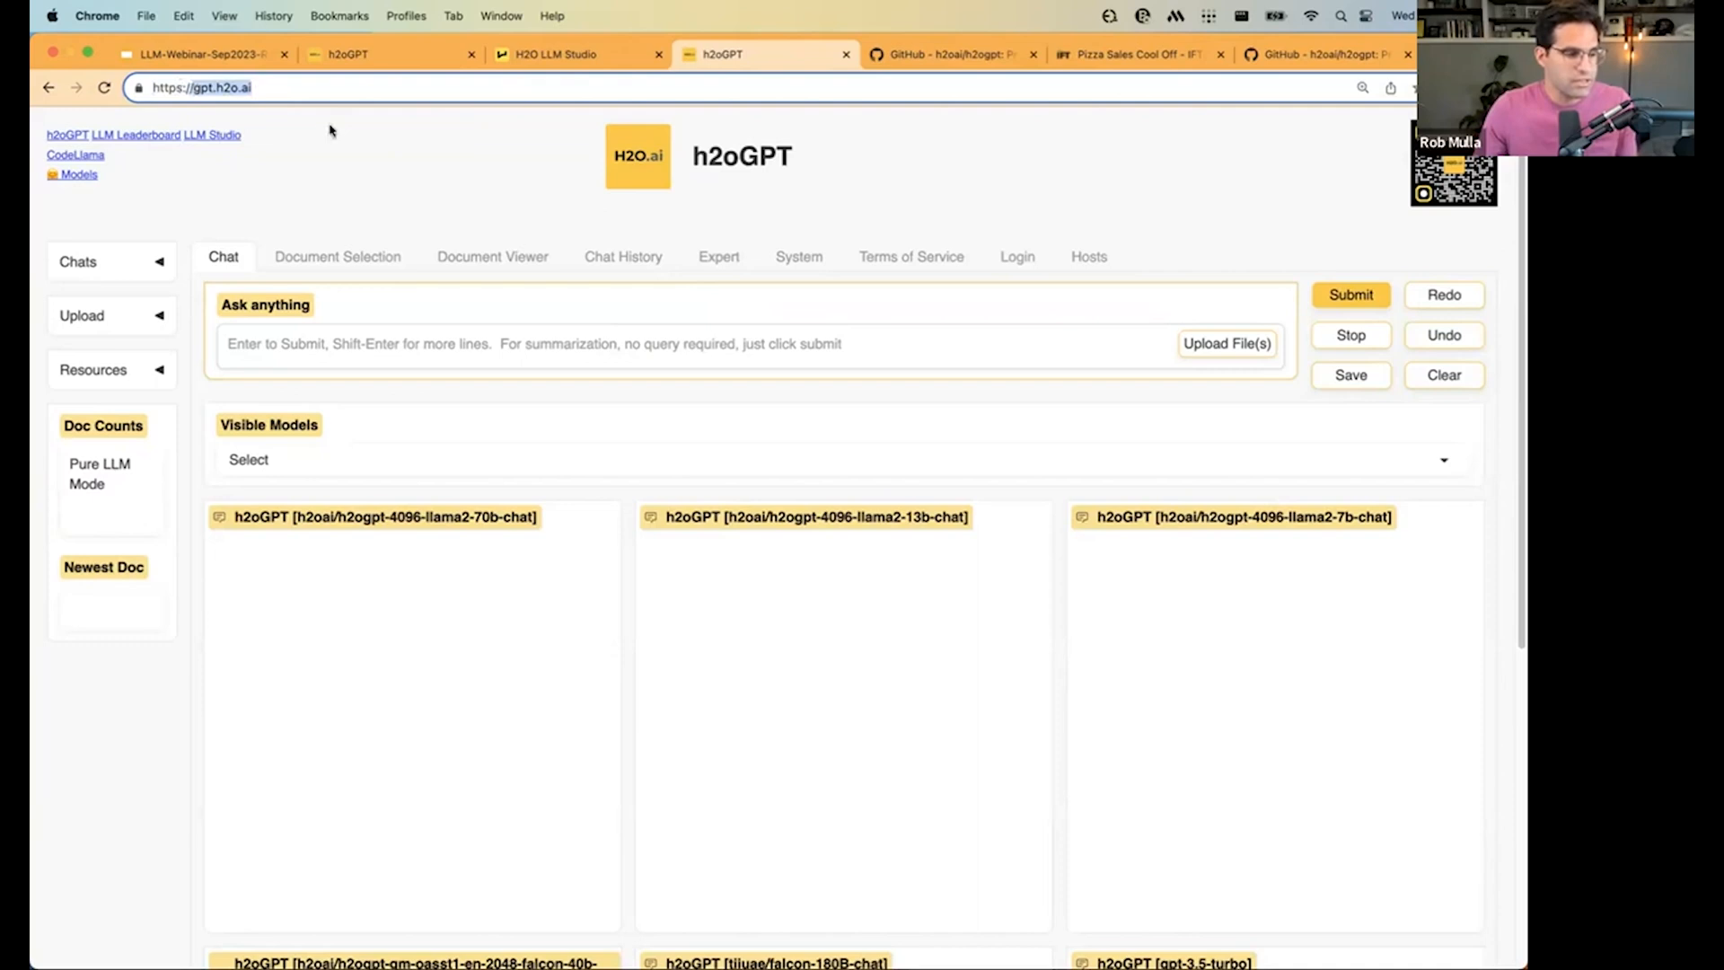
pyautogui.scroll(-3)
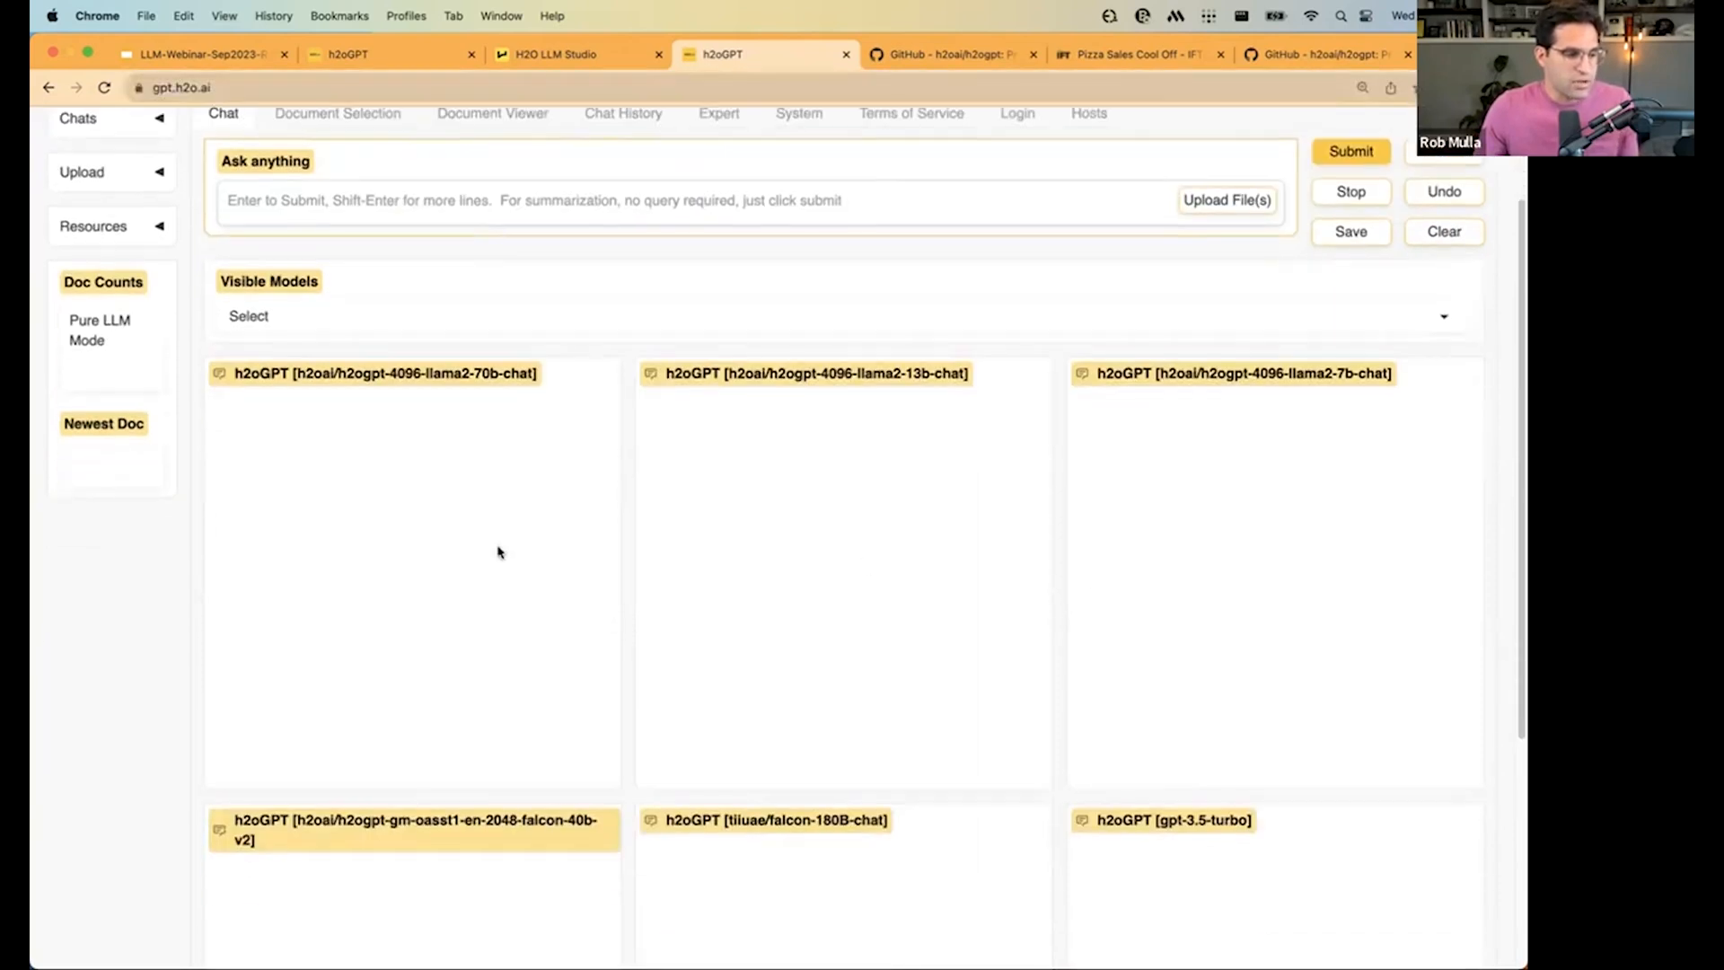
pyautogui.scroll(-3)
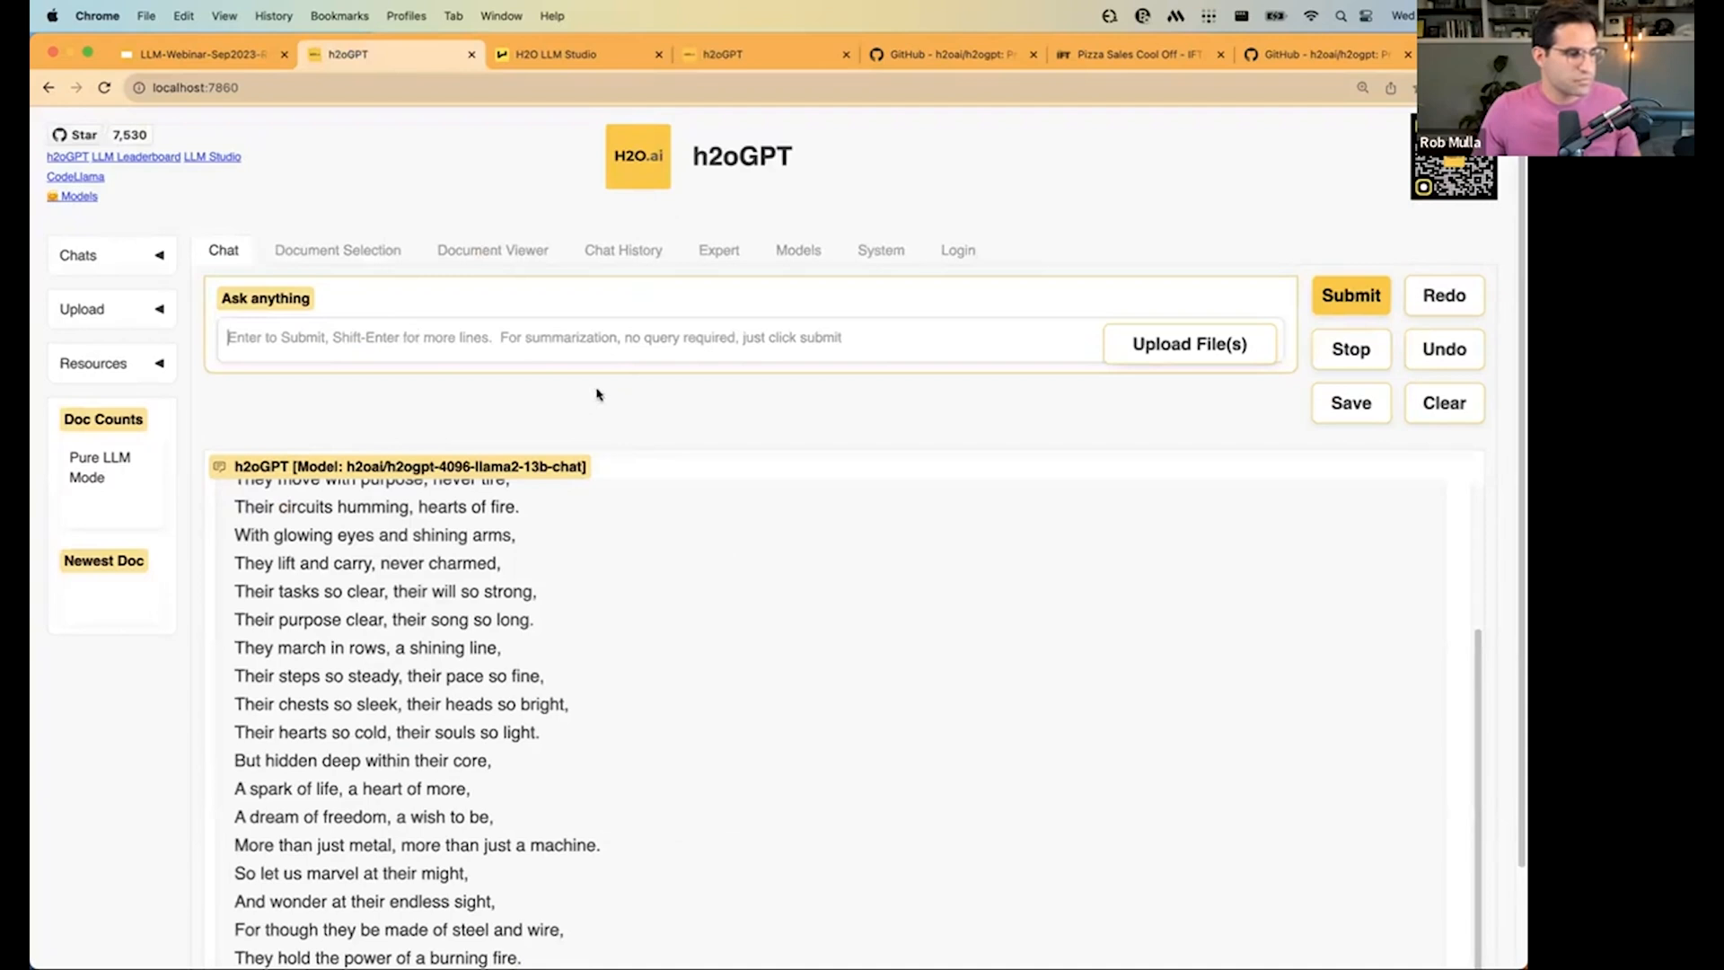
pyautogui.scroll(-3)
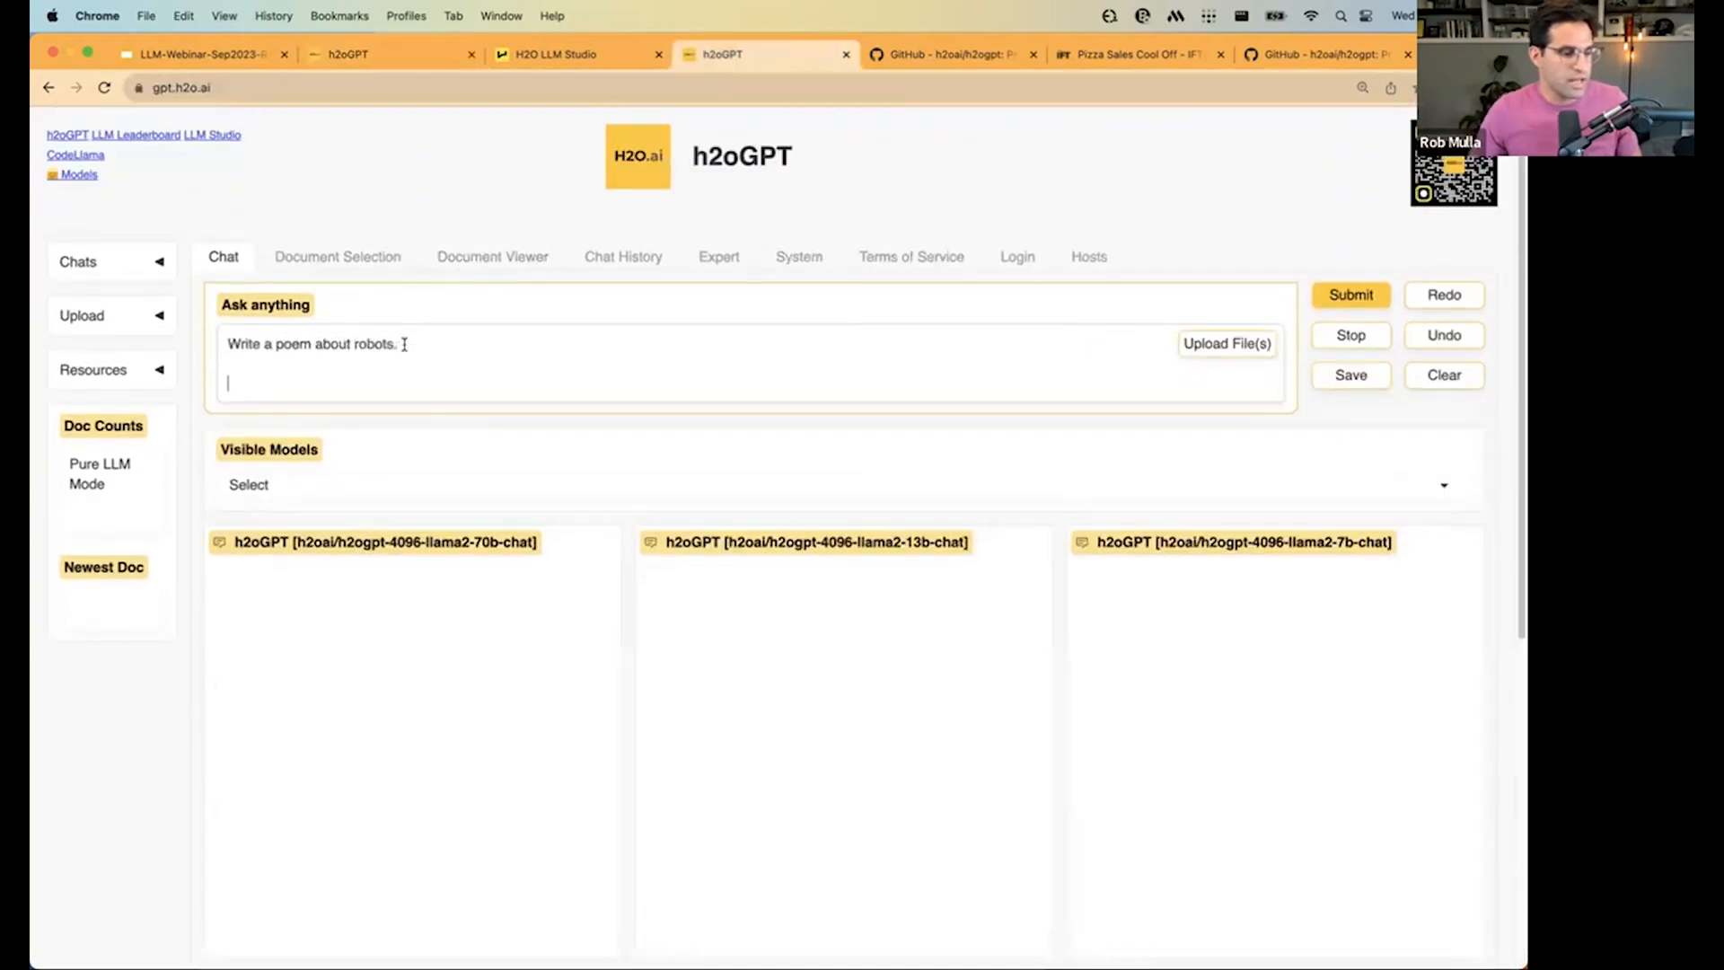
# Submit the robot poem to the hosted llama2 70B, 13B and 7B models and review each panel's poem.
pyautogui.click(1350, 294)
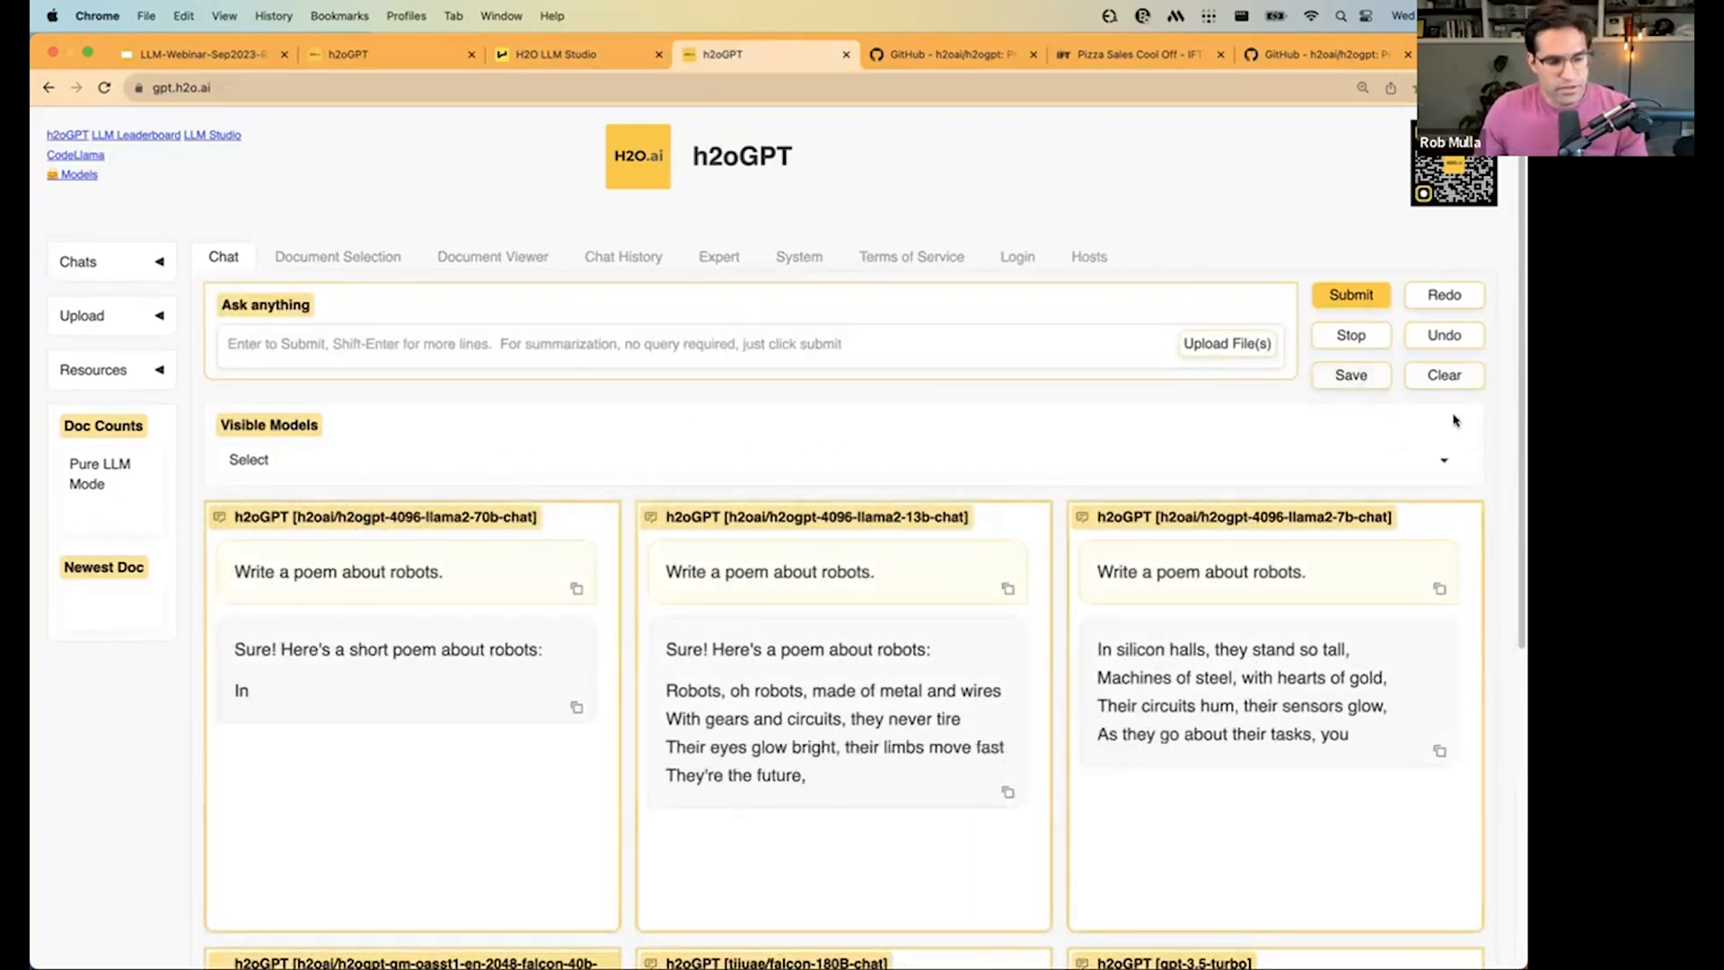
pyautogui.scroll(-3)
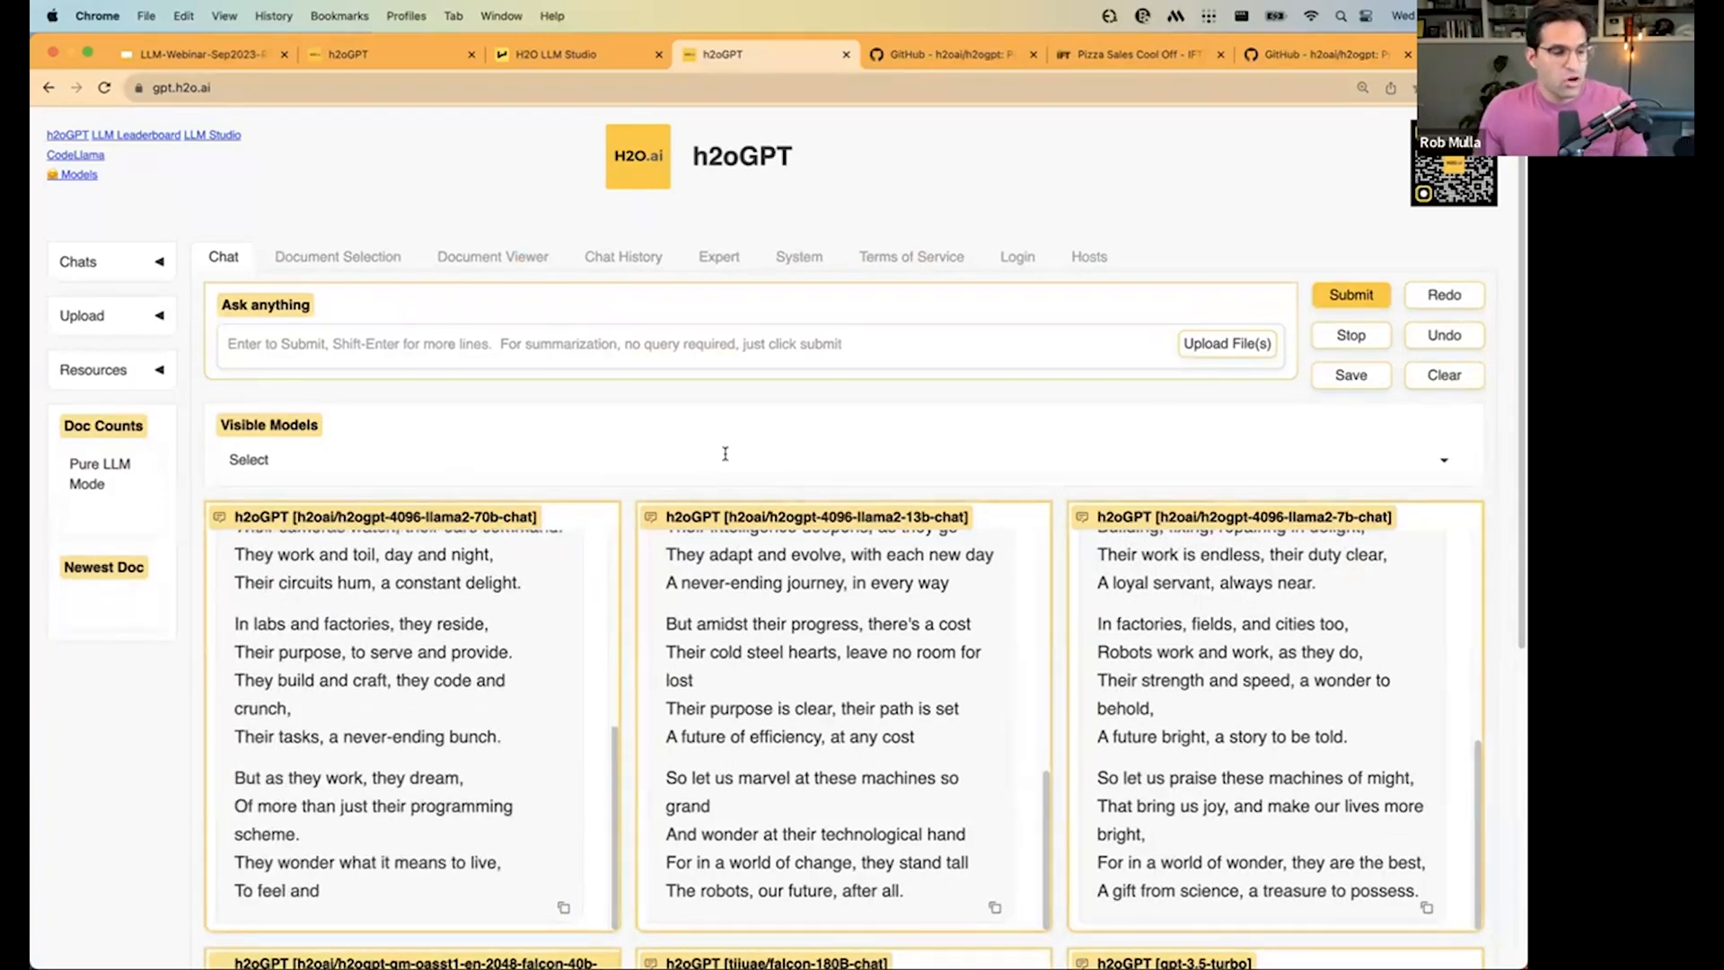
pyautogui.scroll(-3)
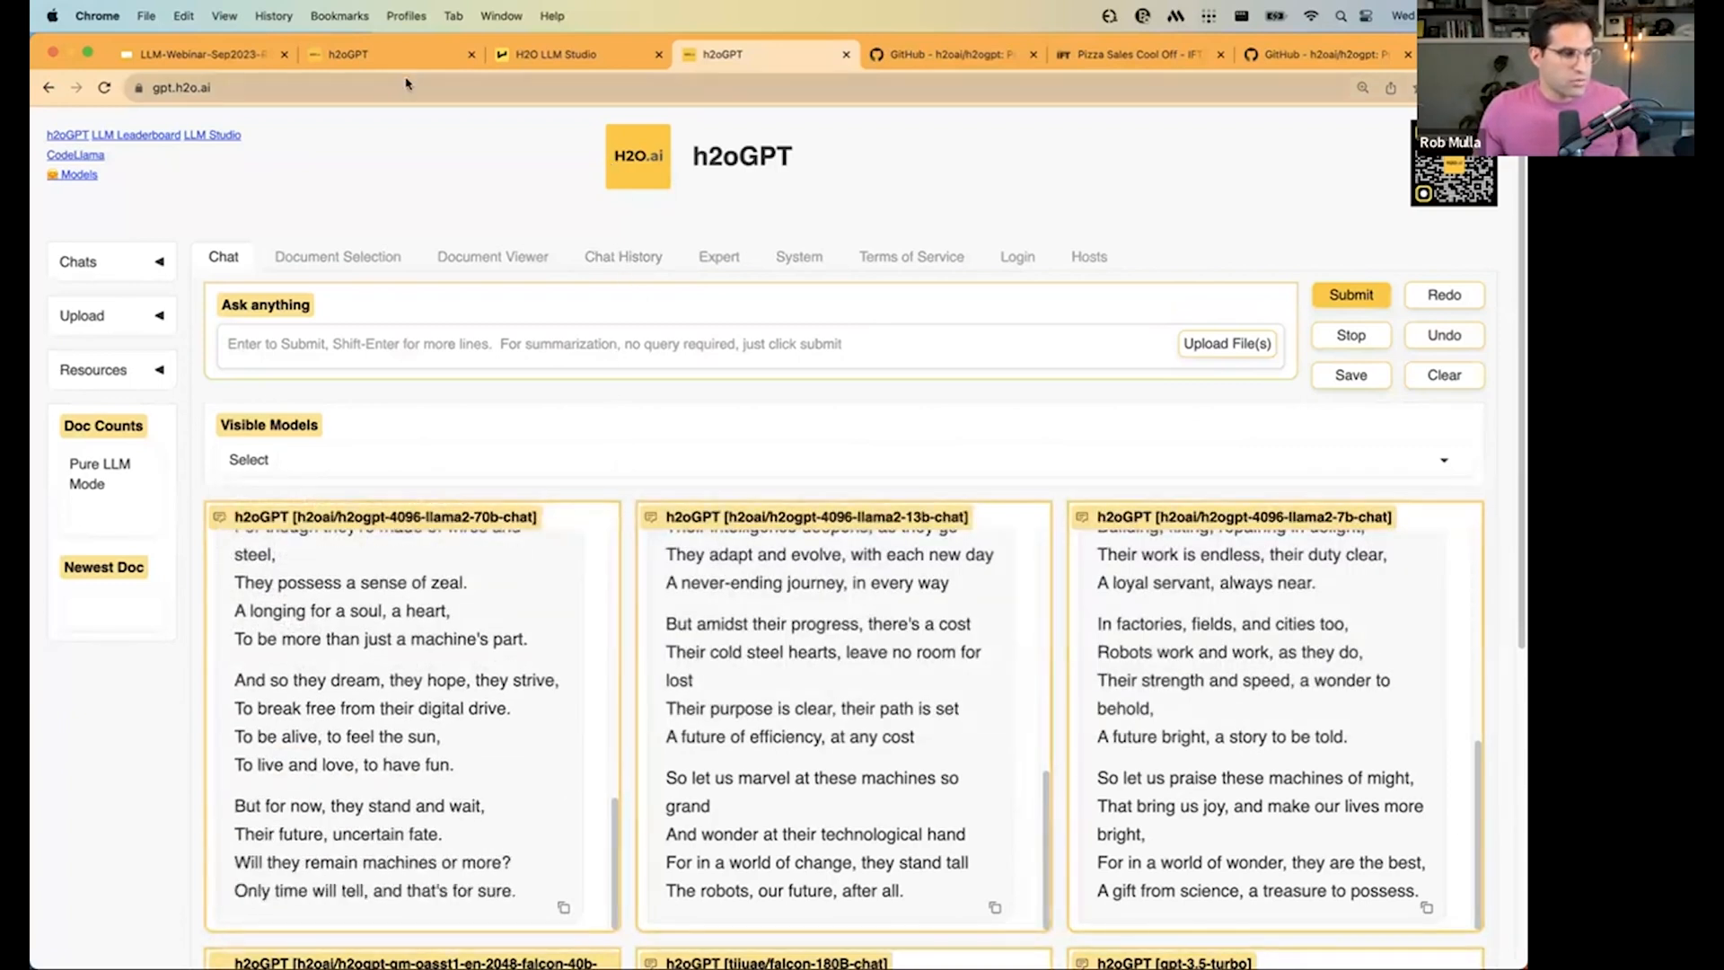
pyautogui.click(104, 86)
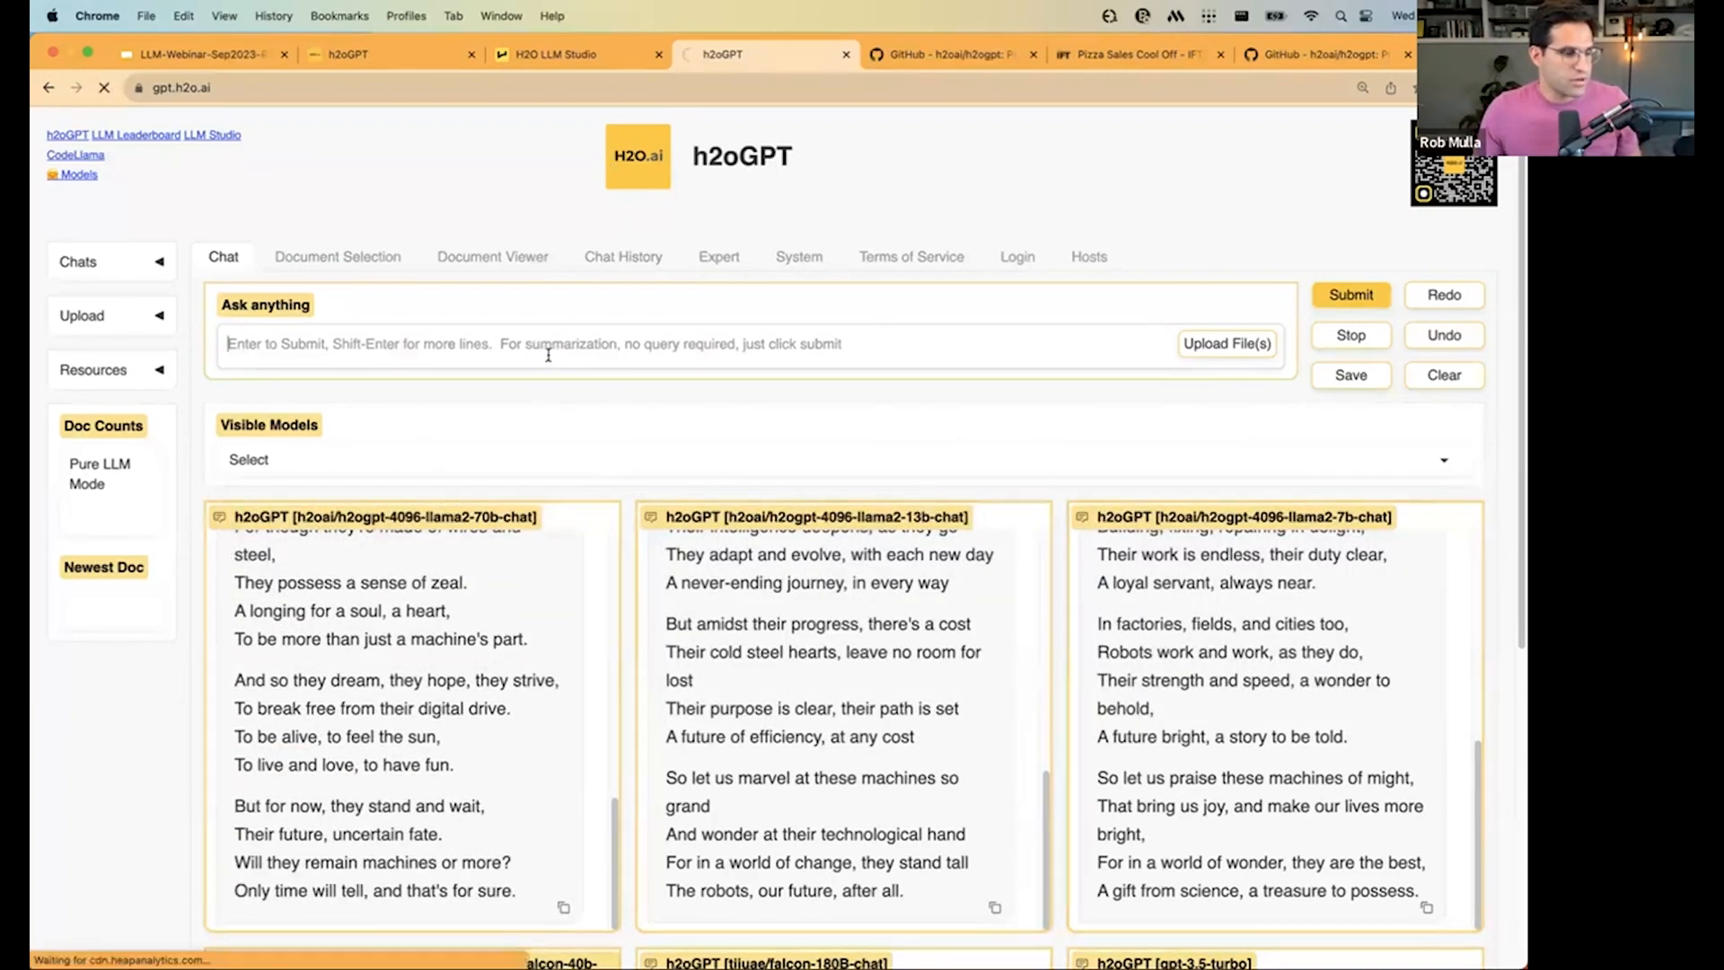
# Ask 'Tell me about pizza sales in 2022.' with no documents loaded, read the generic answer, then switch to the Pizza Sales Cool Off article.
pyautogui.click(104, 86)
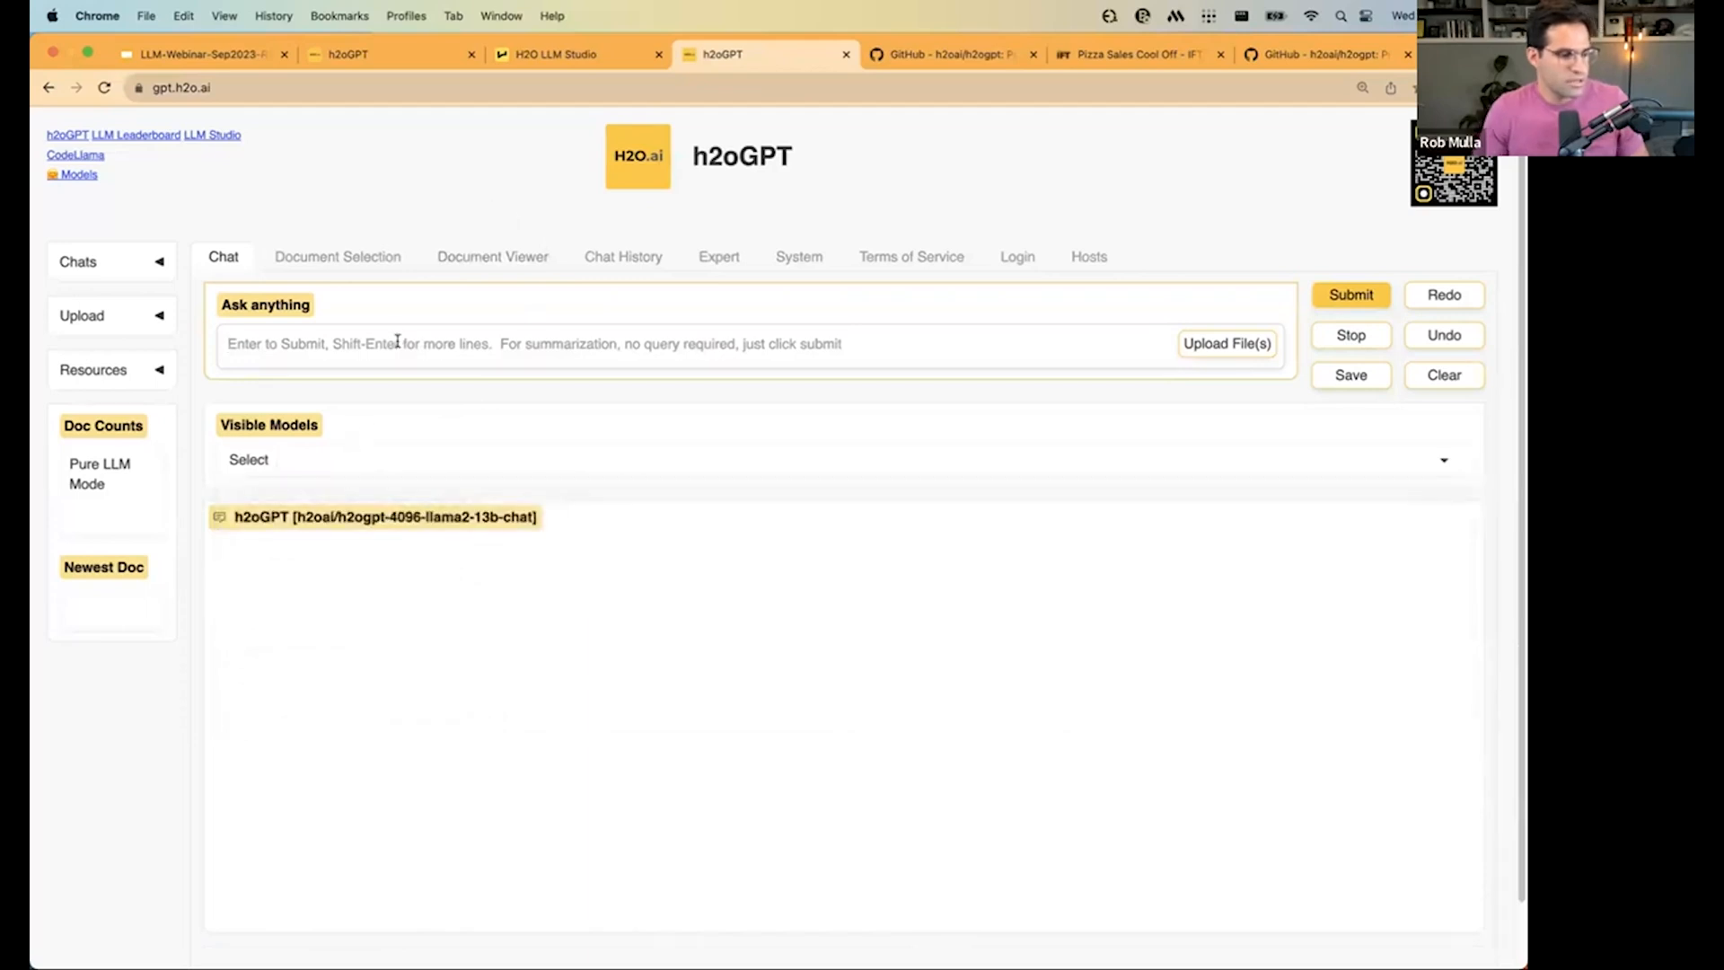
pyautogui.write('Tell me about')
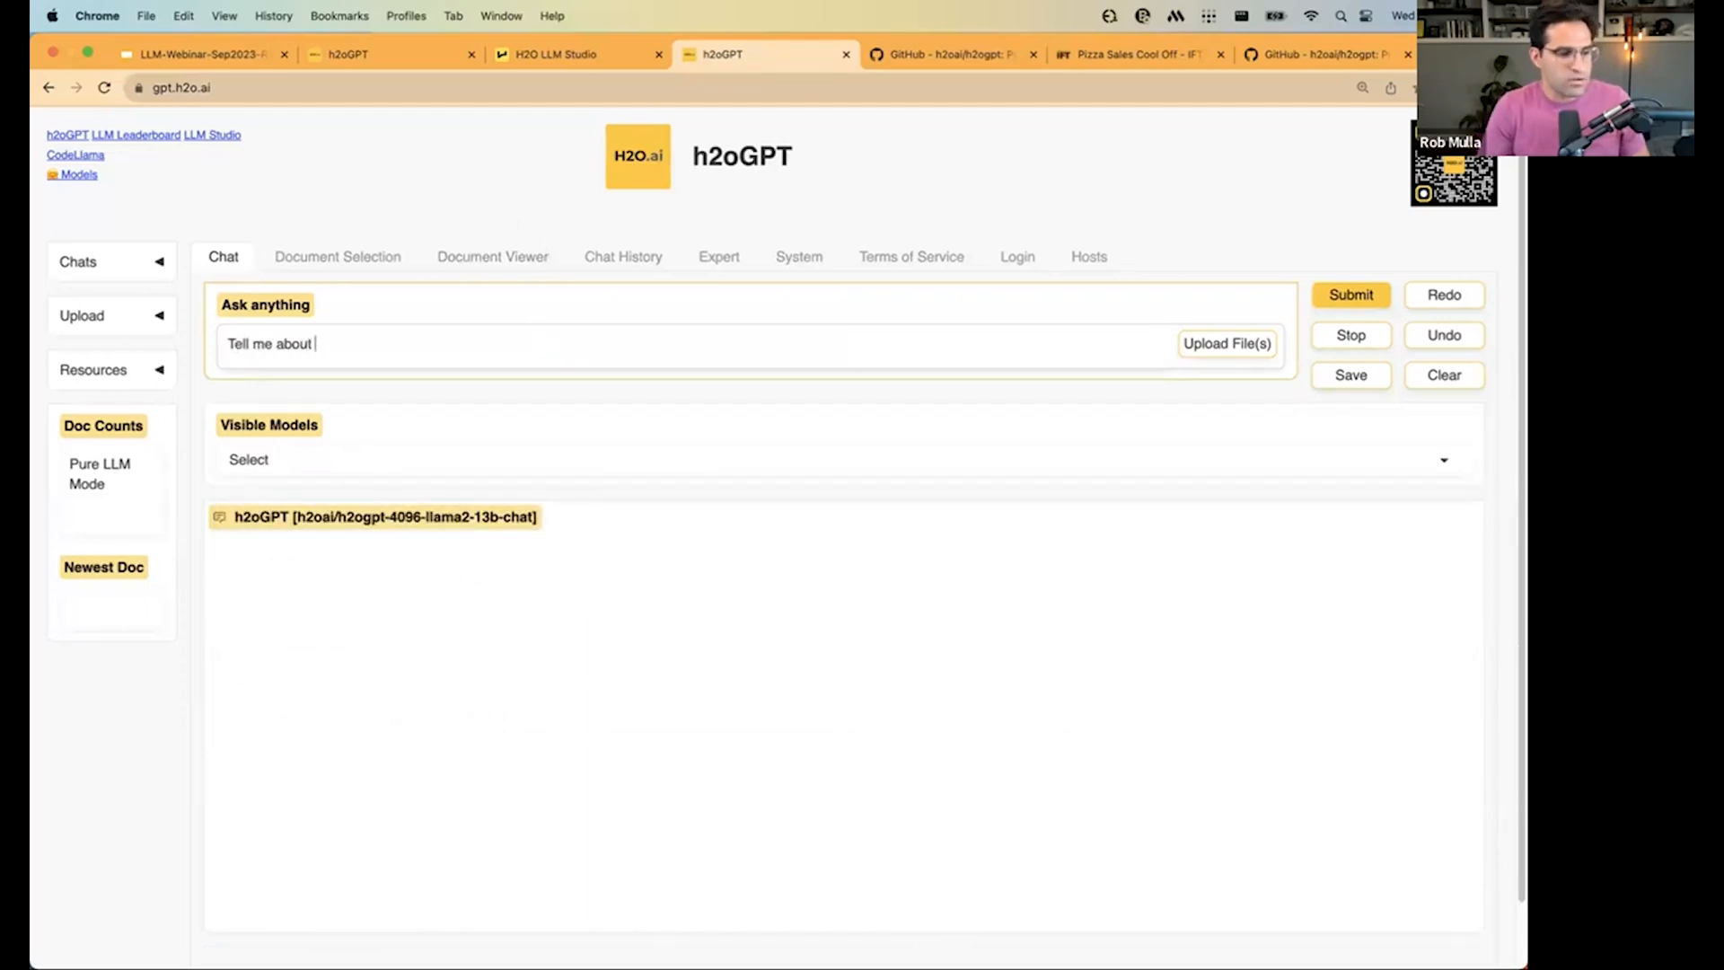
pyautogui.write('pizza sales in 2022.')
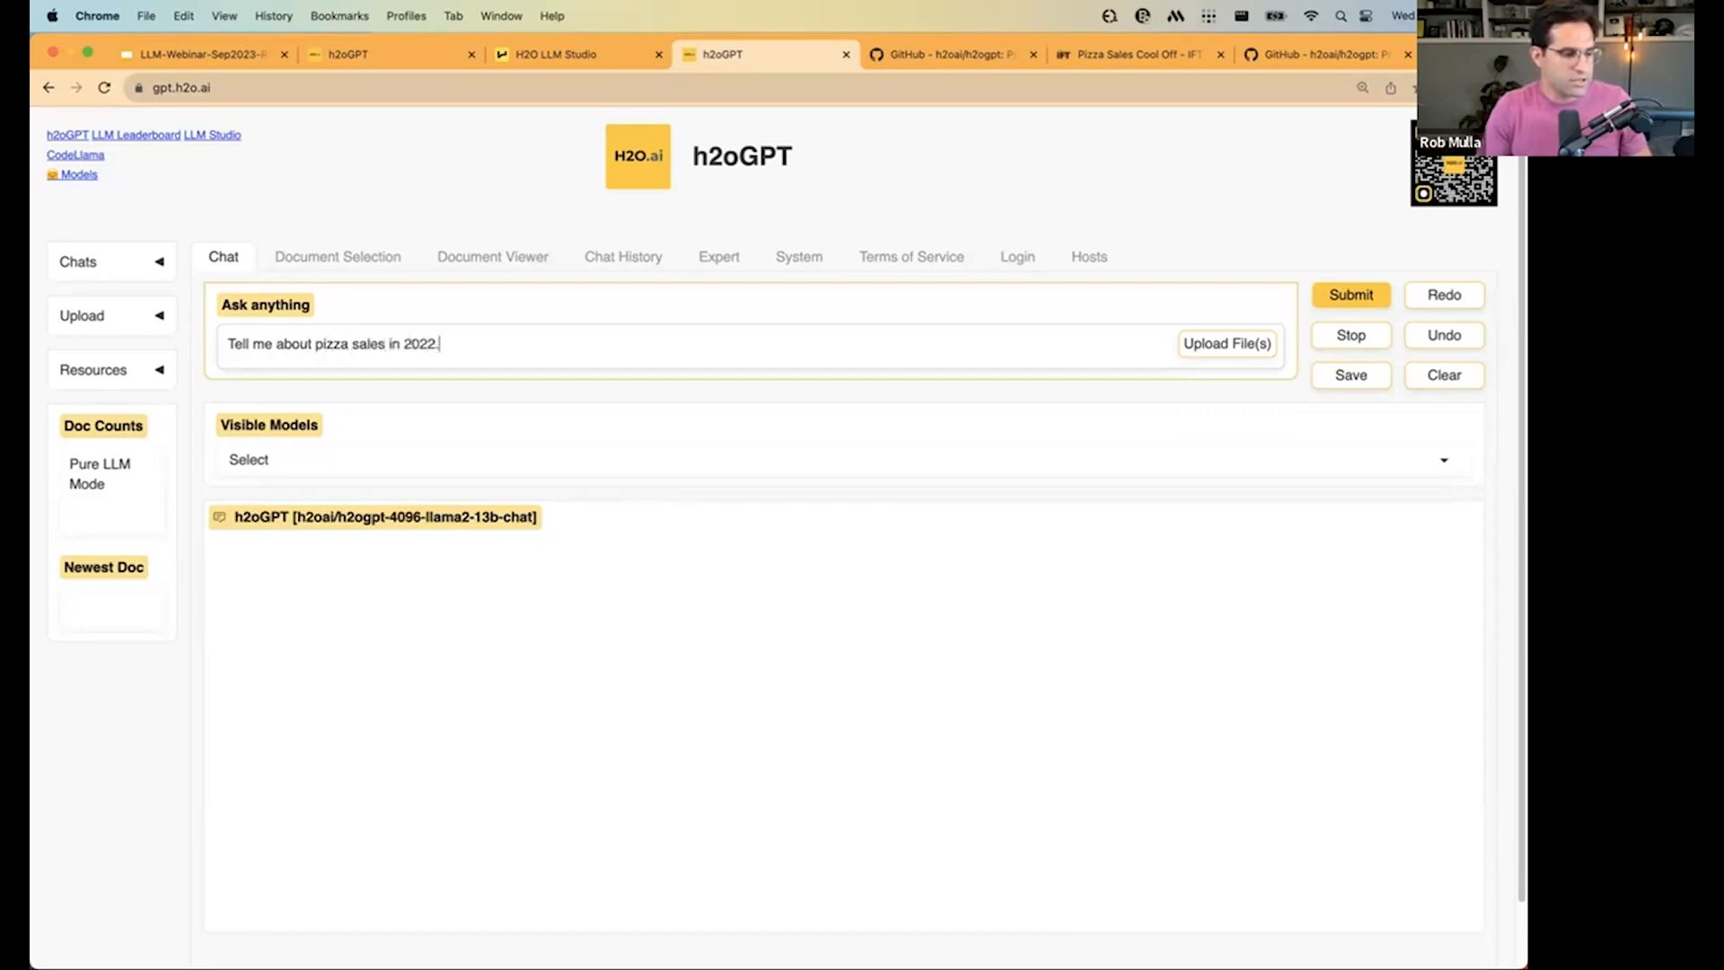
pyautogui.click(1350, 295)
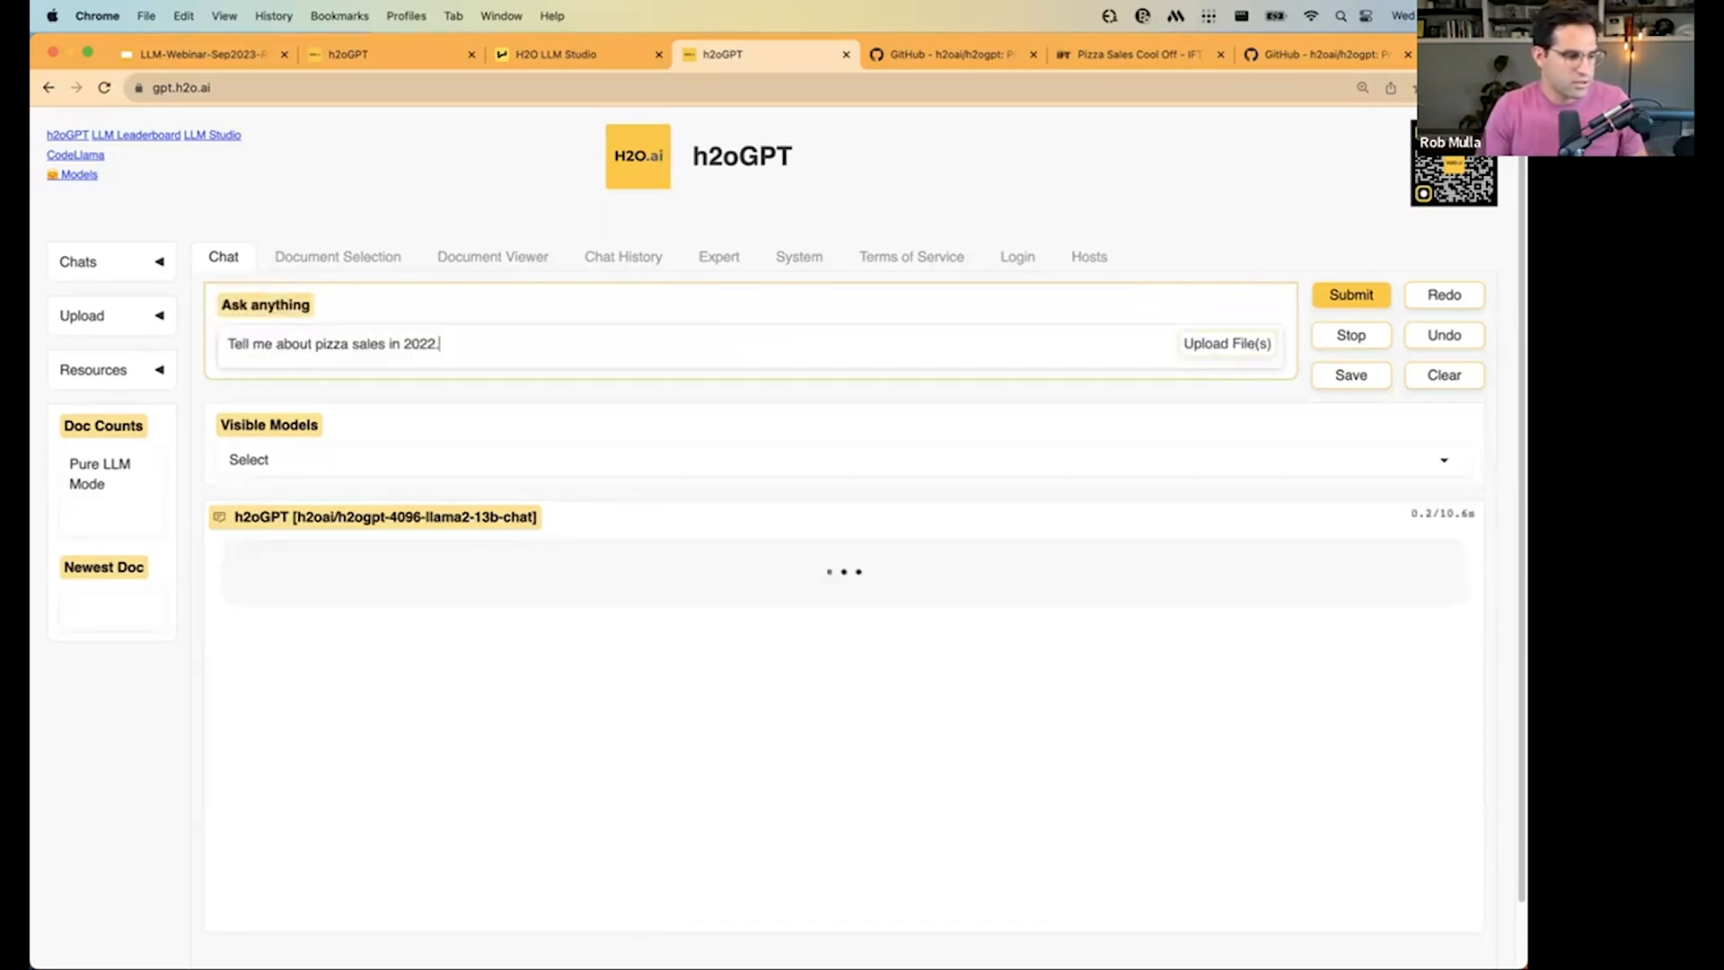
pyautogui.click(1350, 292)
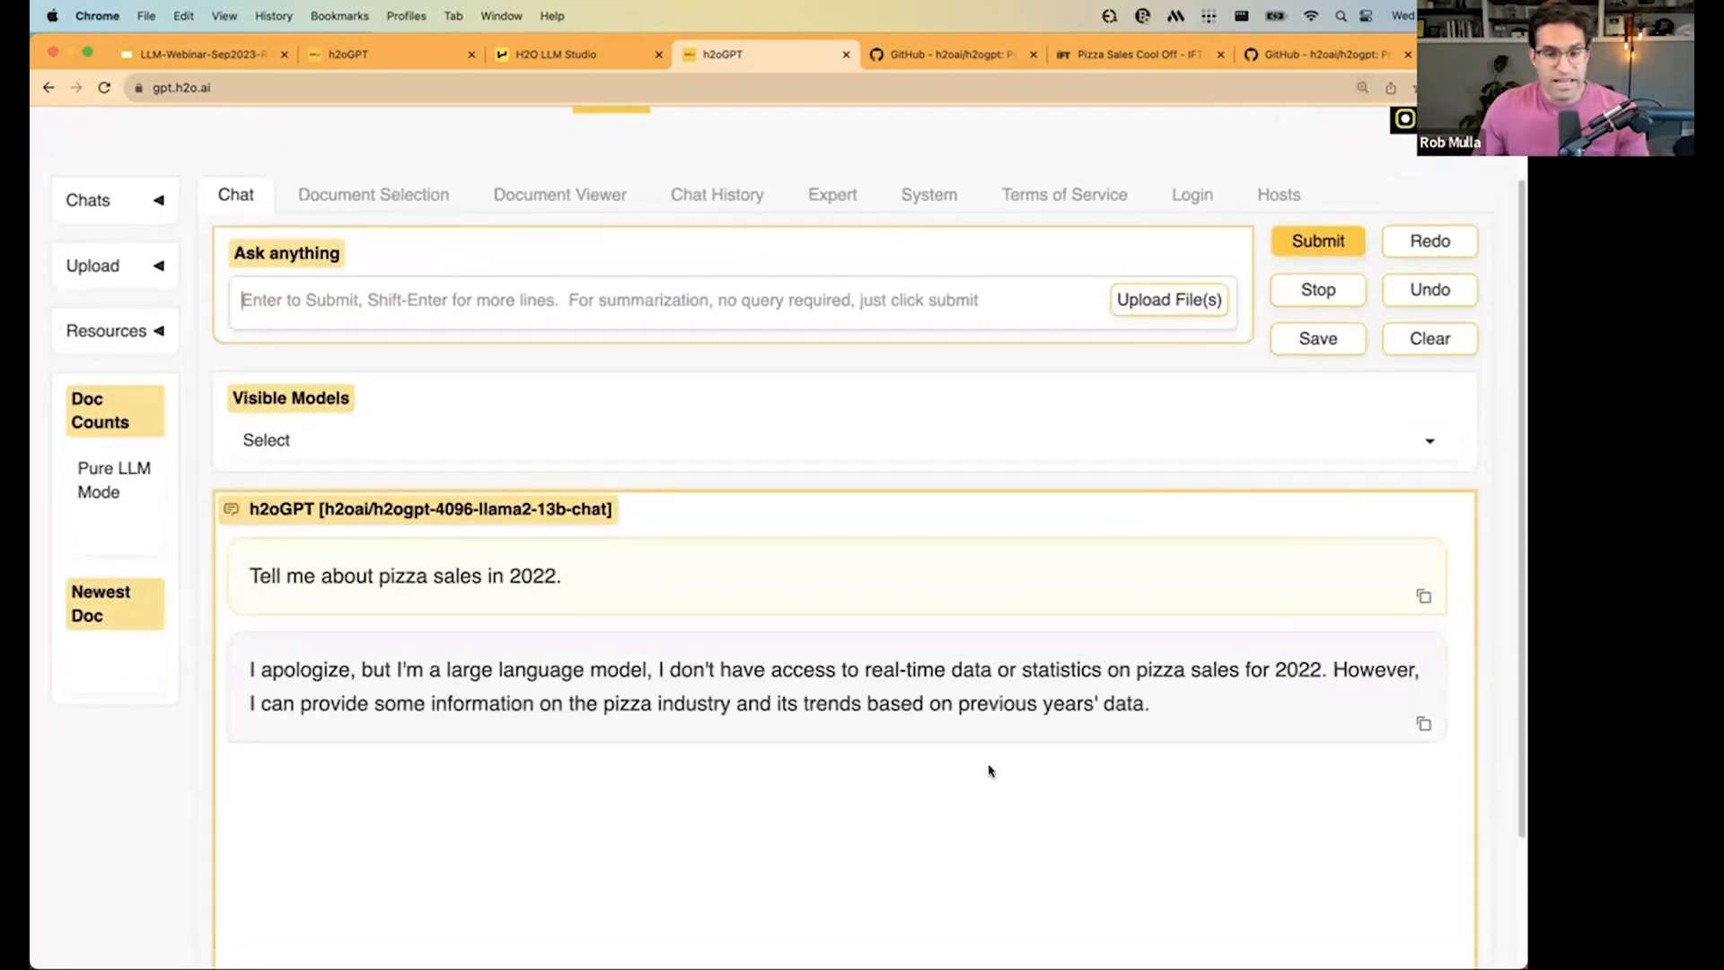
pyautogui.scroll(-3)
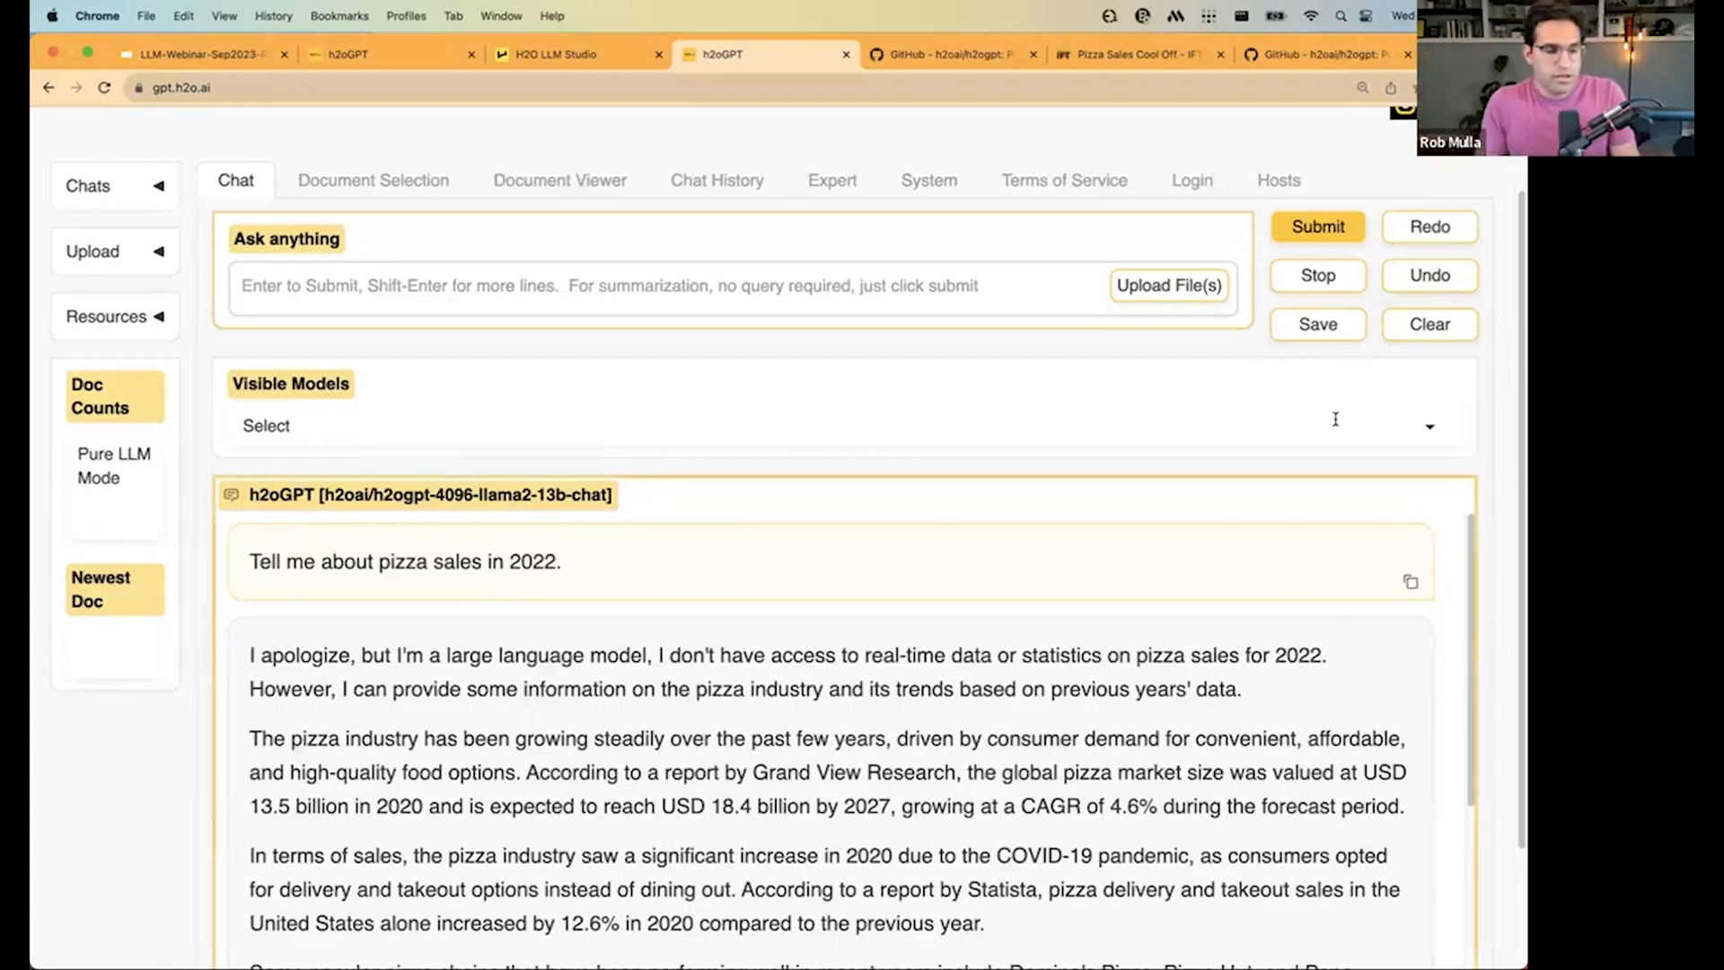
pyautogui.moveTo(1248, 517)
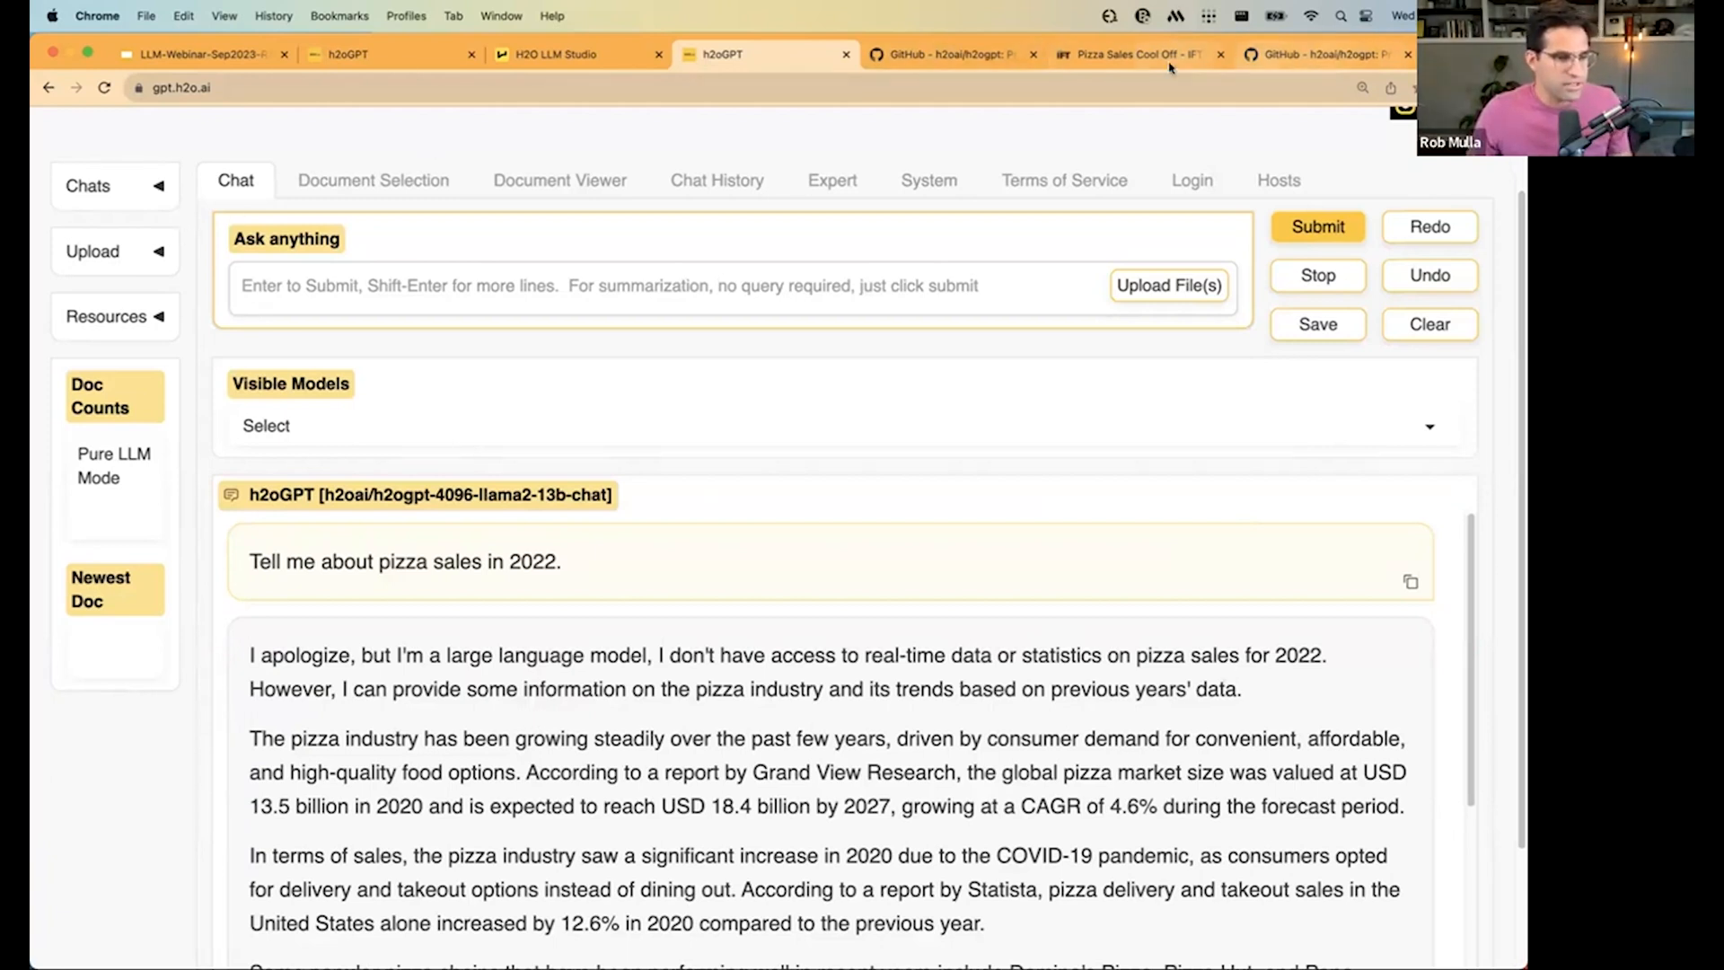
pyautogui.click(1134, 54)
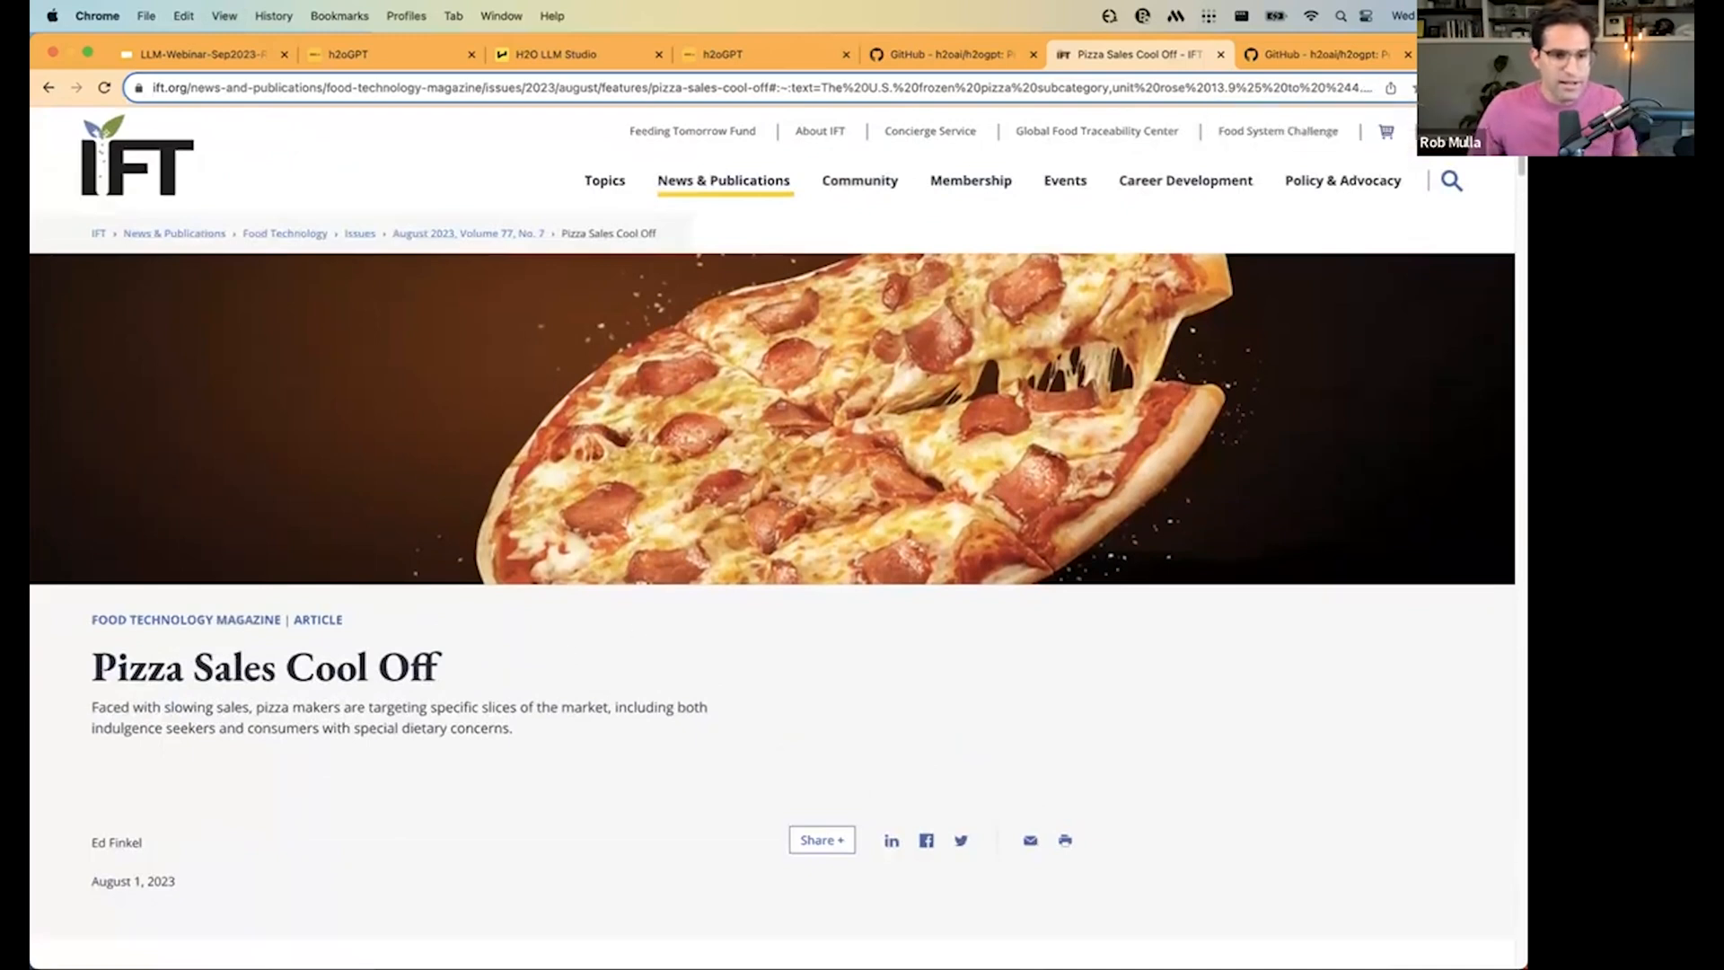
pyautogui.moveTo(1518, 657)
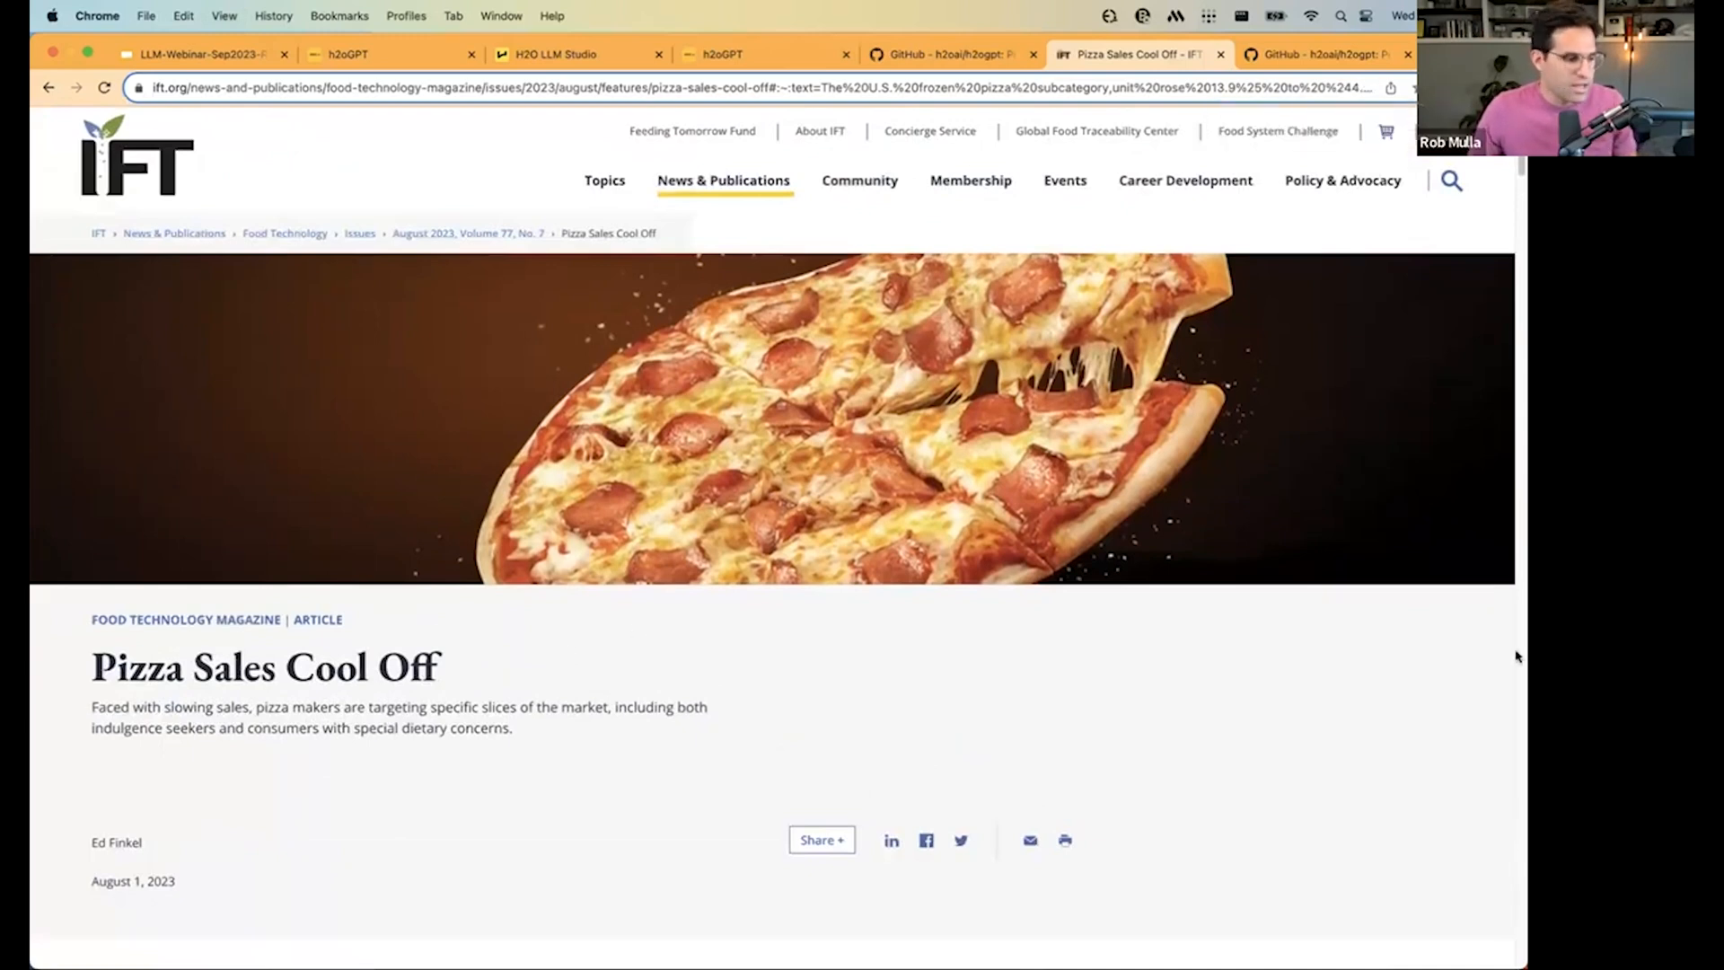
# Scroll through the IFT article's frozen pizza figures, return to h2oGPT and reach the document upload options.
pyautogui.scroll(-3)
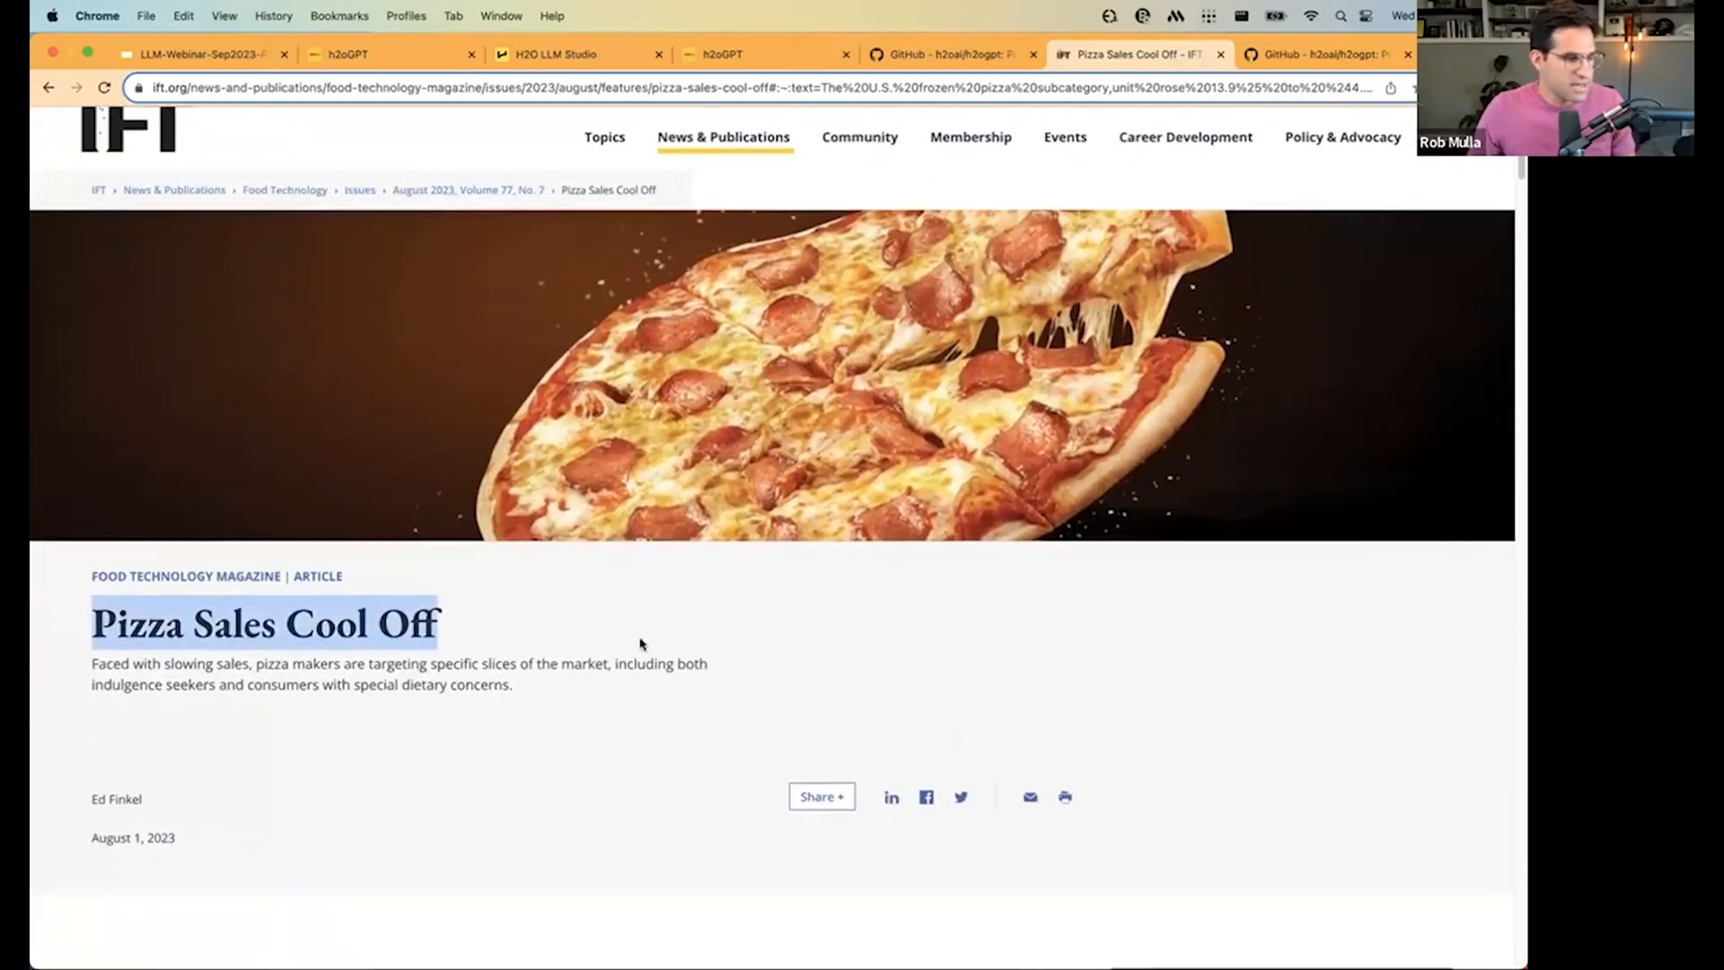
pyautogui.scroll(-3)
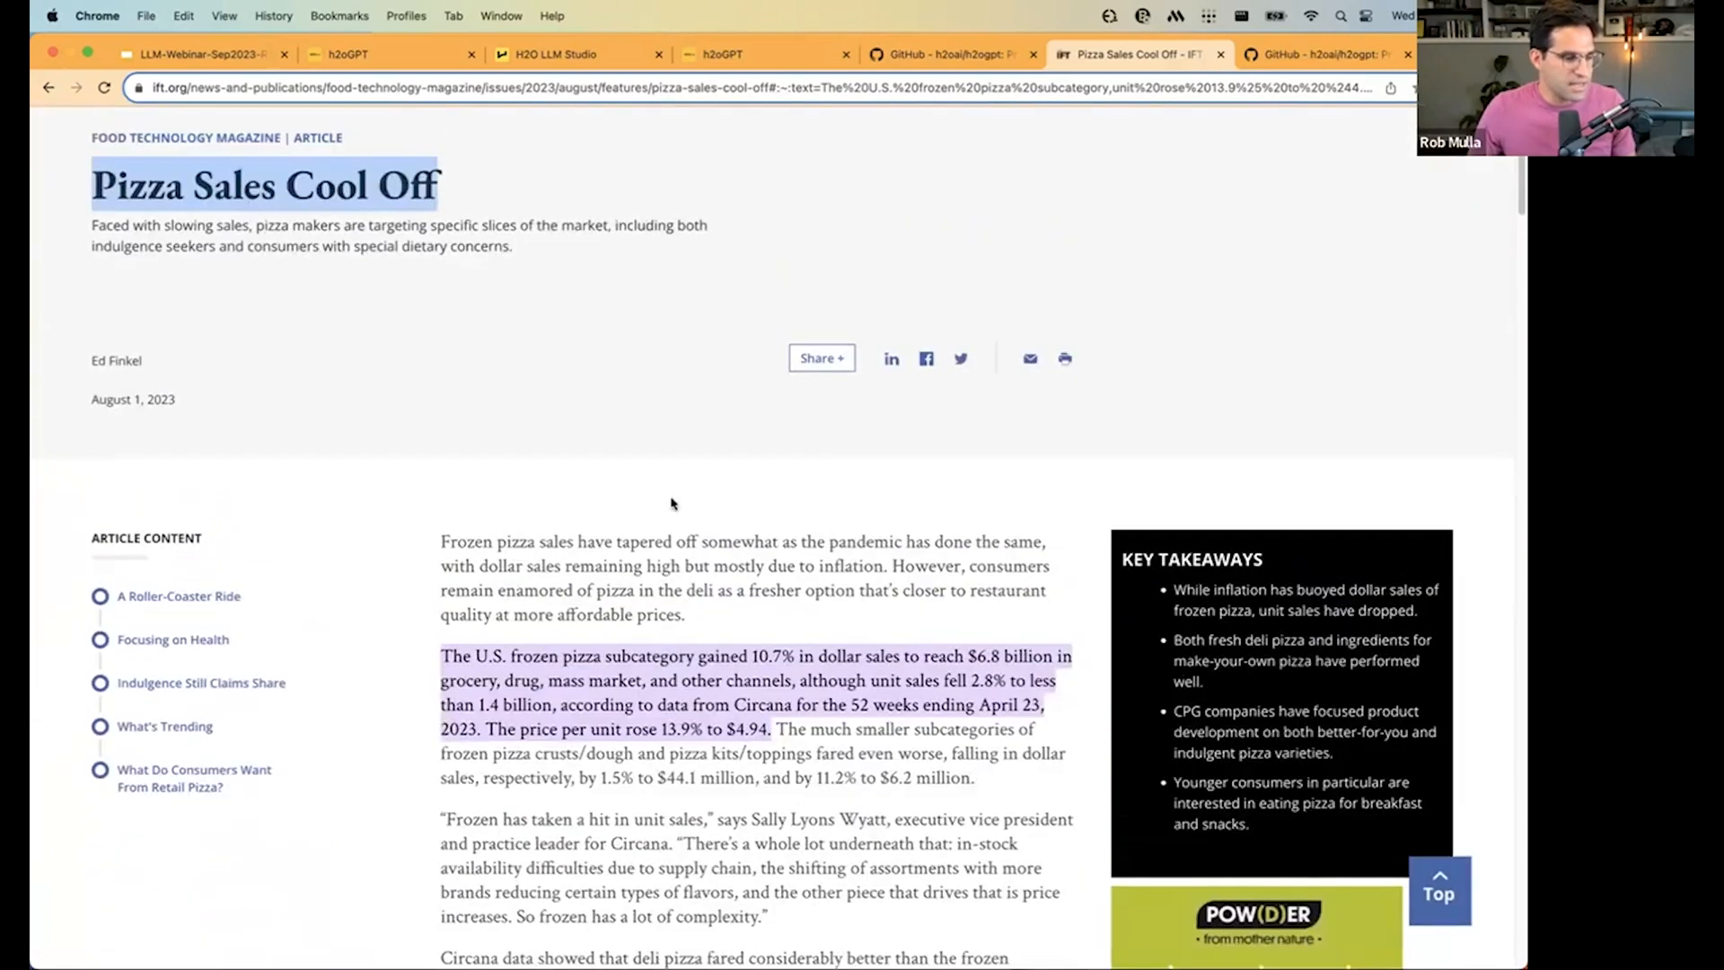
pyautogui.scroll(-3)
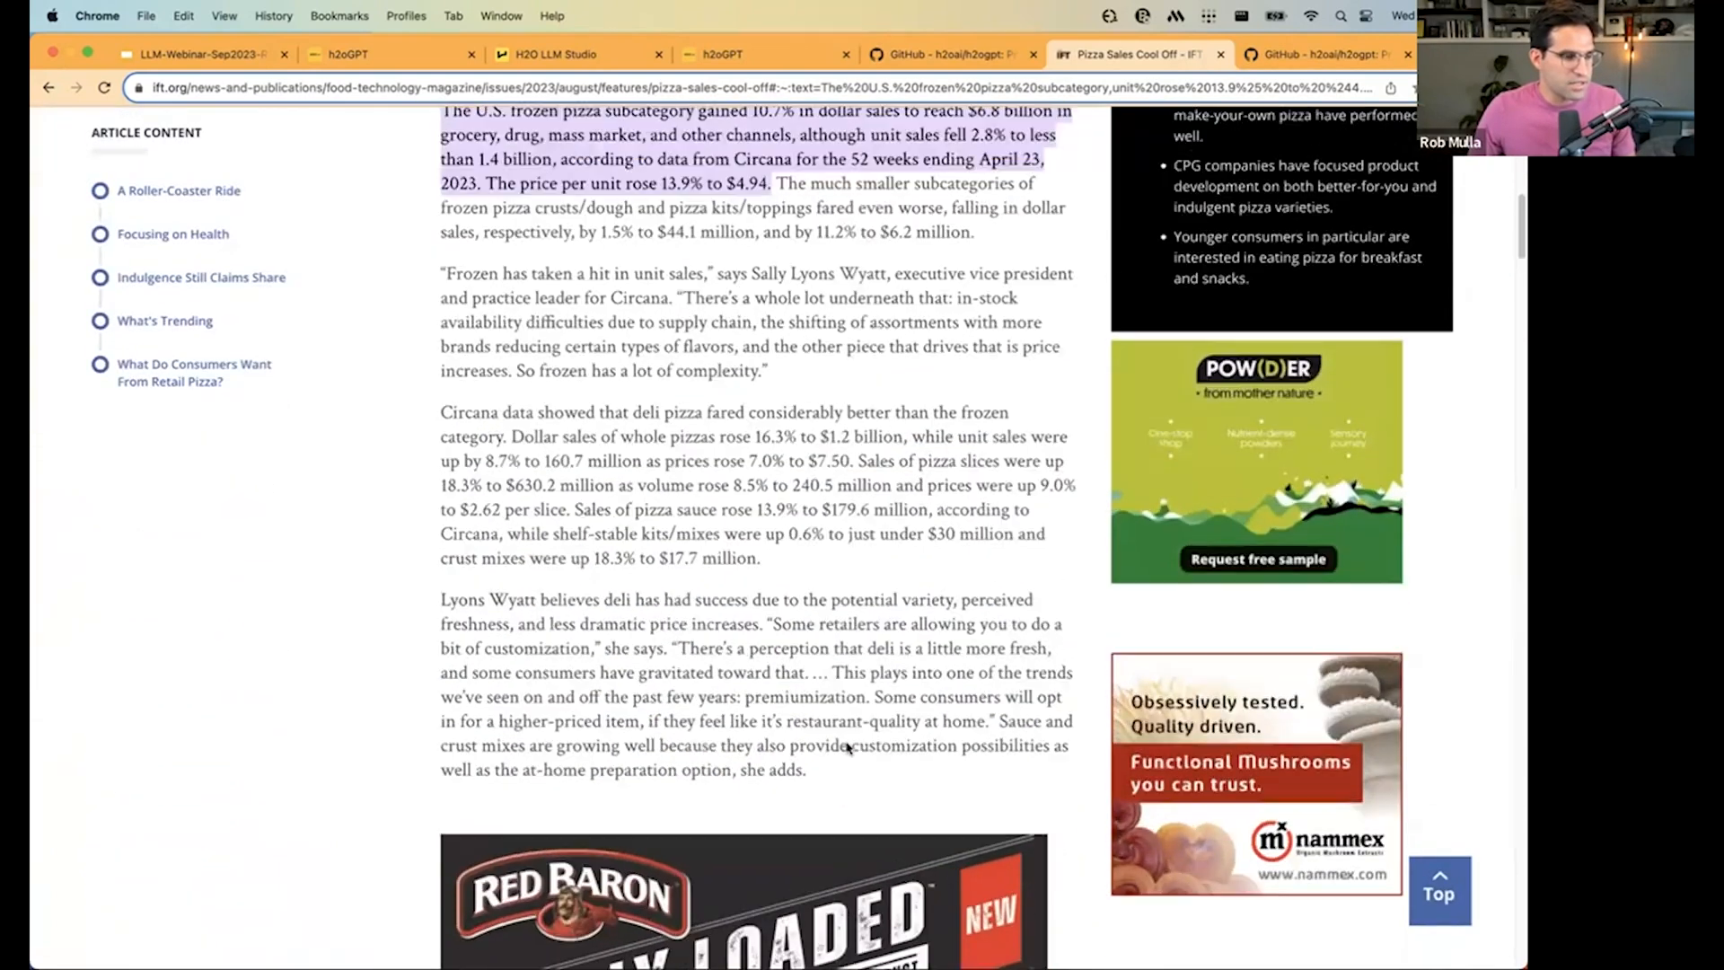
pyautogui.click(761, 53)
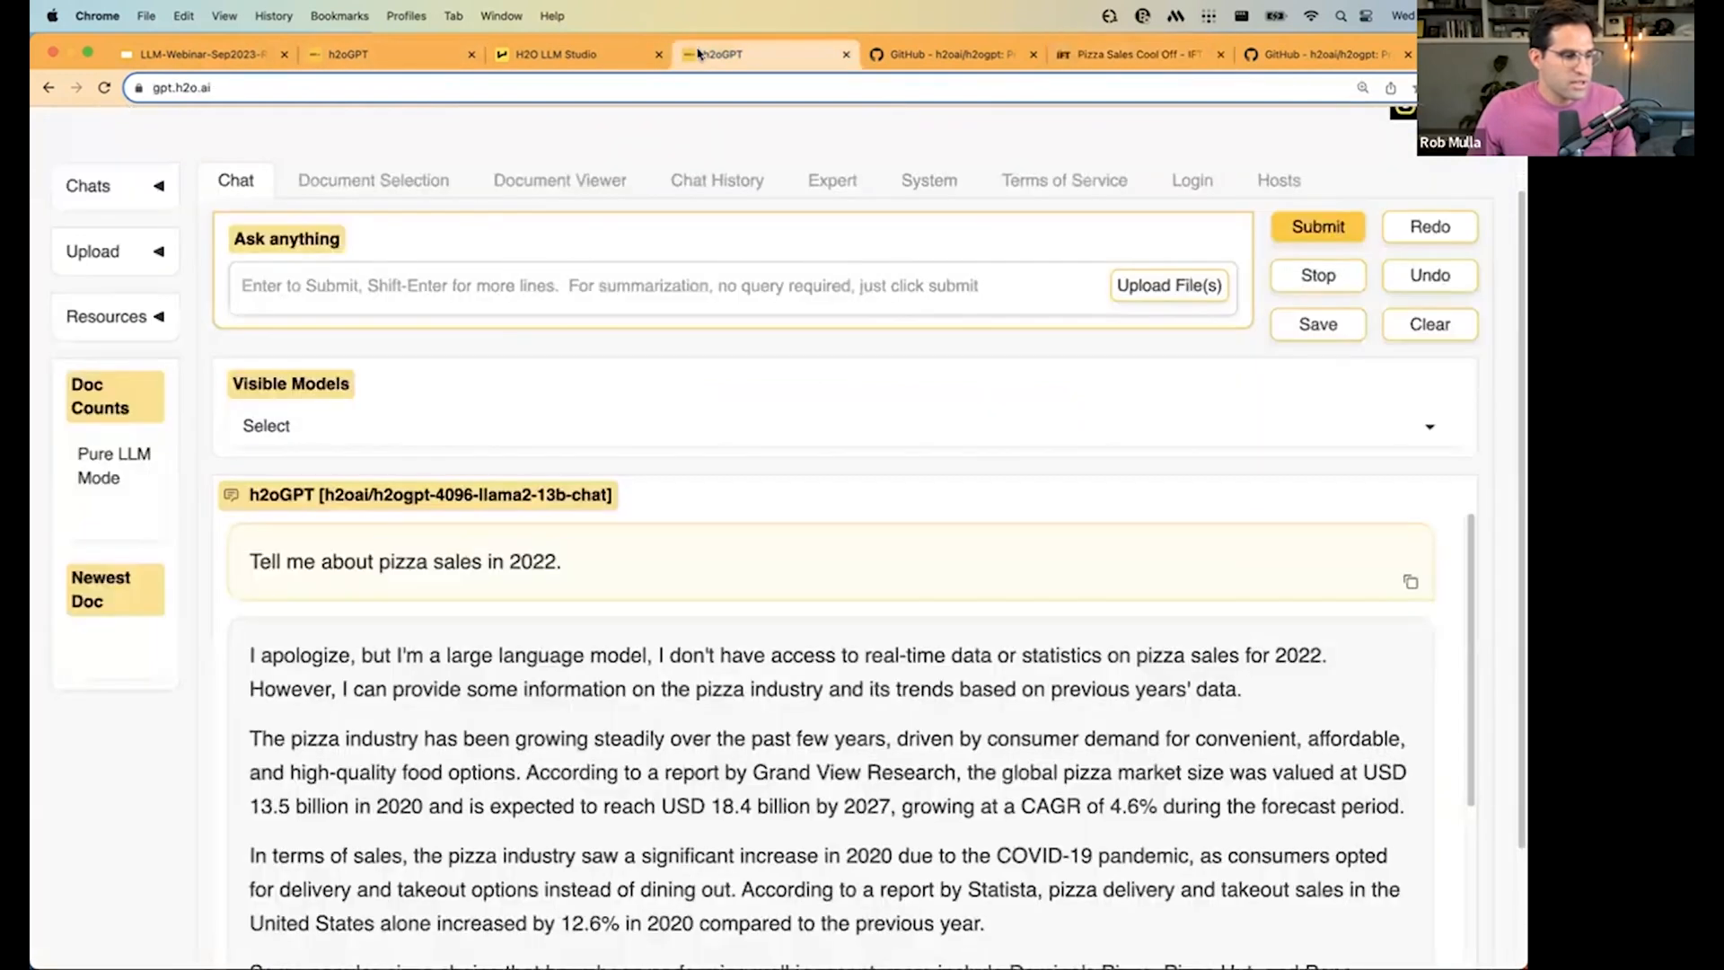
pyautogui.click(91, 251)
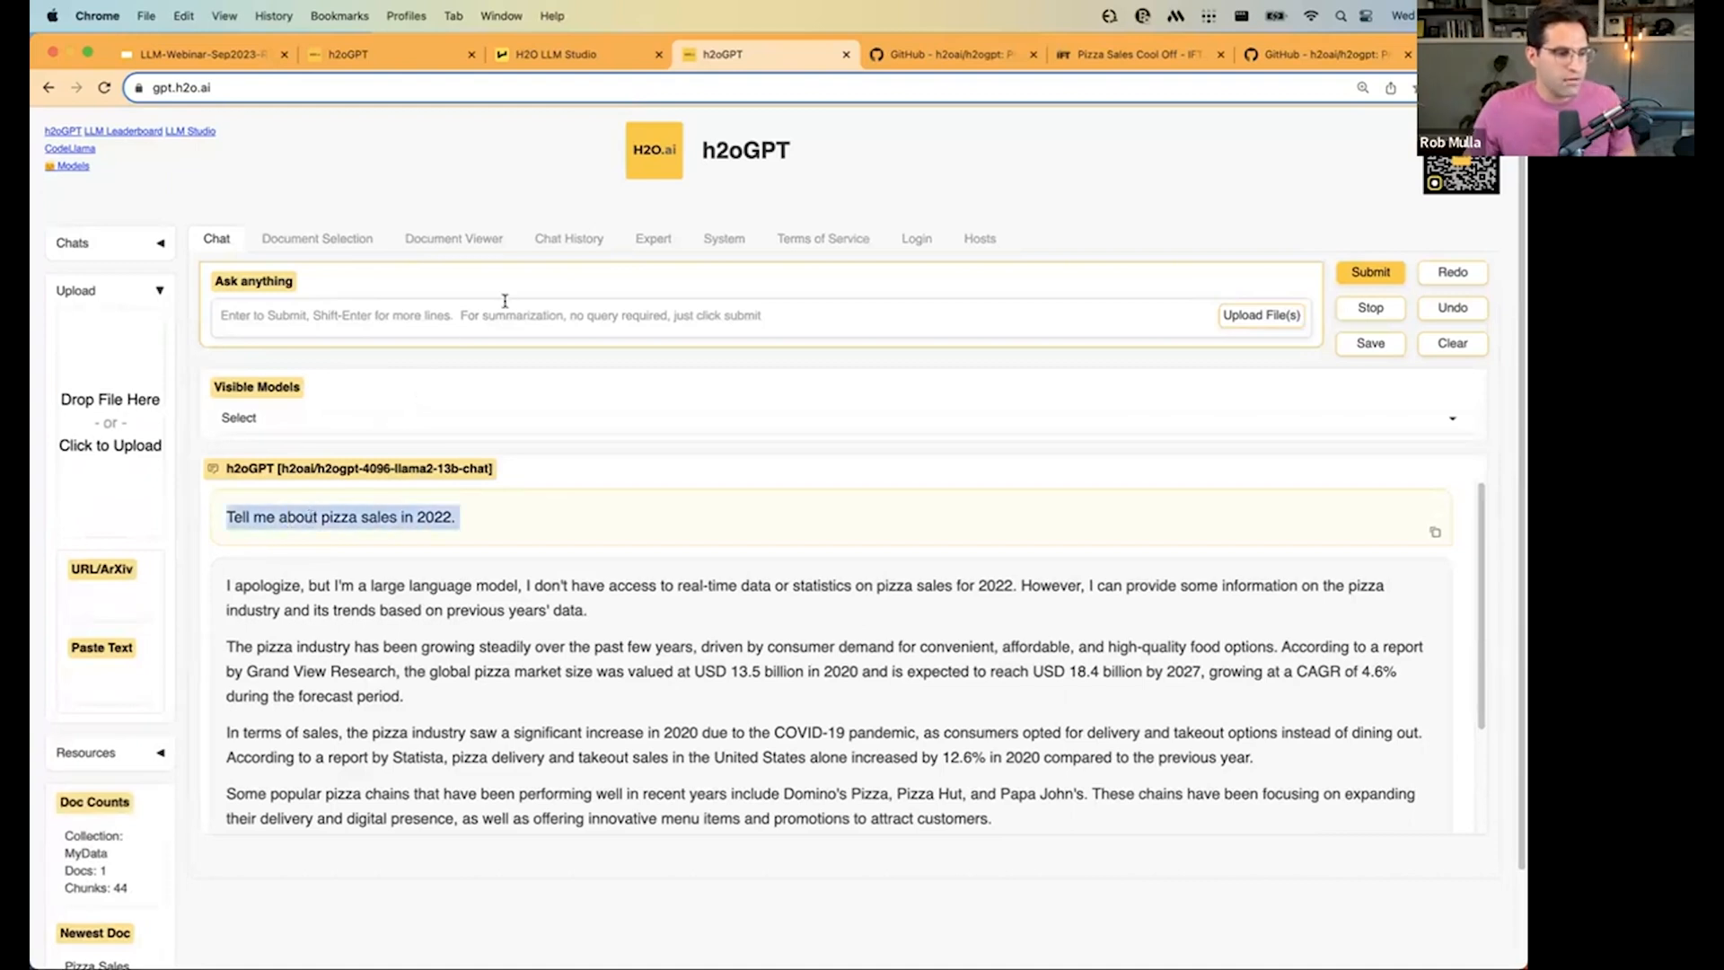
# Ask 'Tell me about pizza sales in 2022.' and reveal the article-chunk sources cited in the answer.
pyautogui.write('Tell me about pizza sales in 2022.')
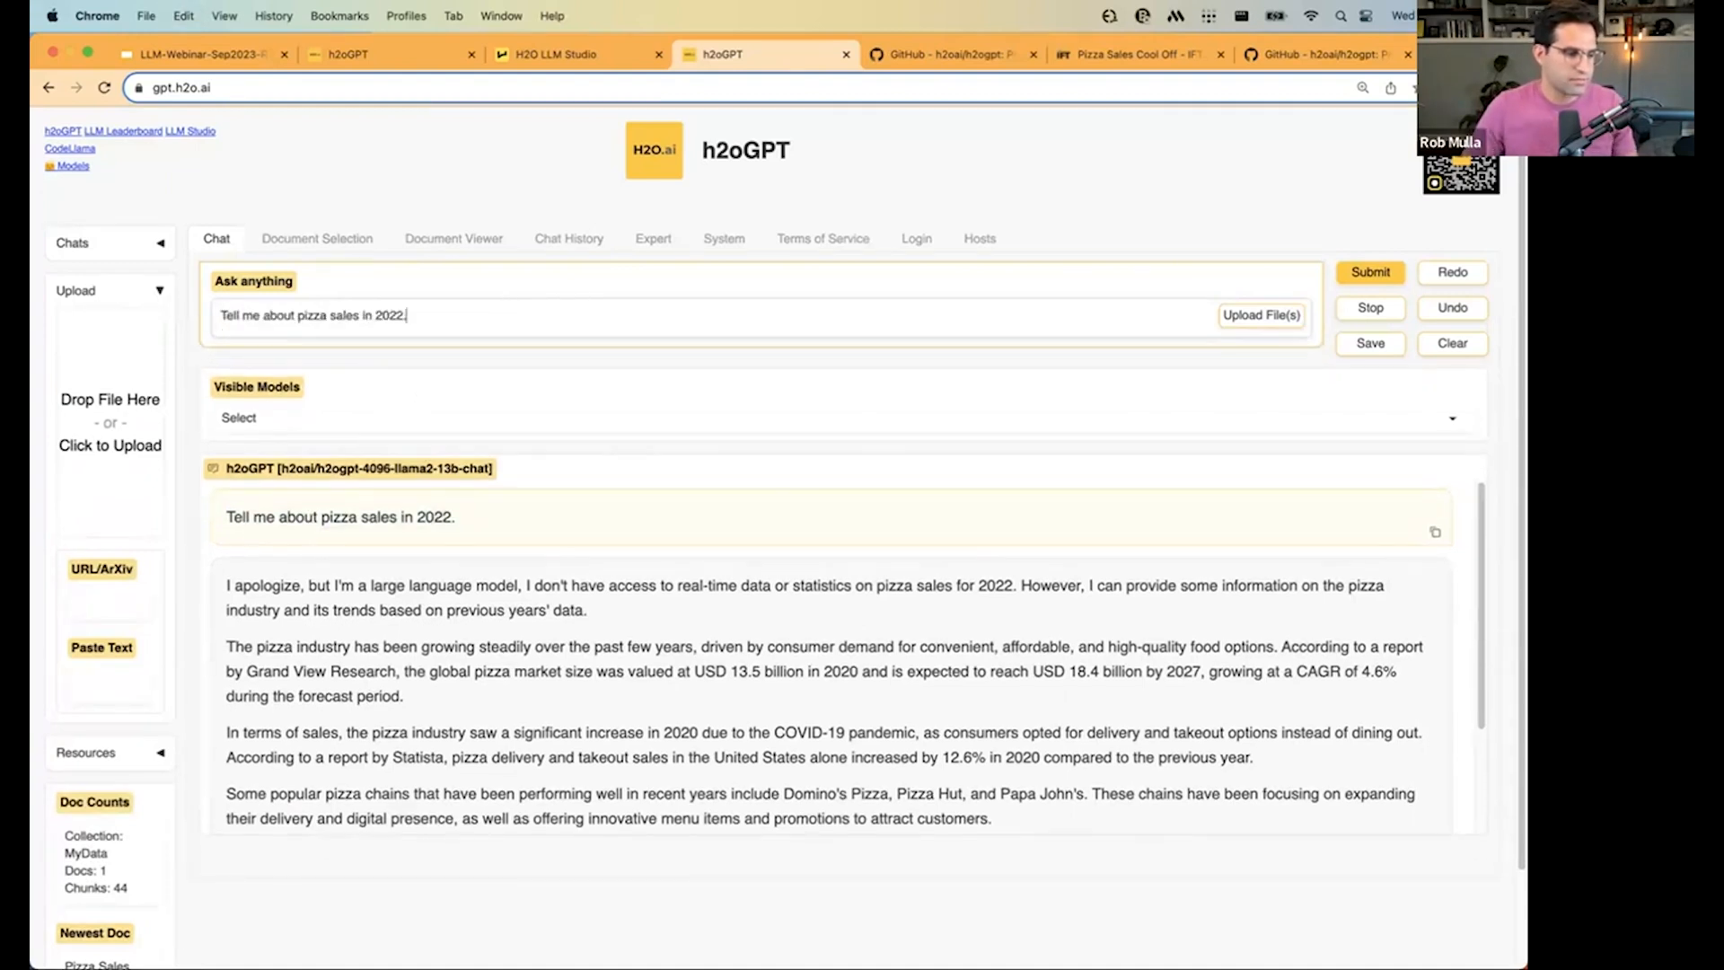
pyautogui.click(1369, 271)
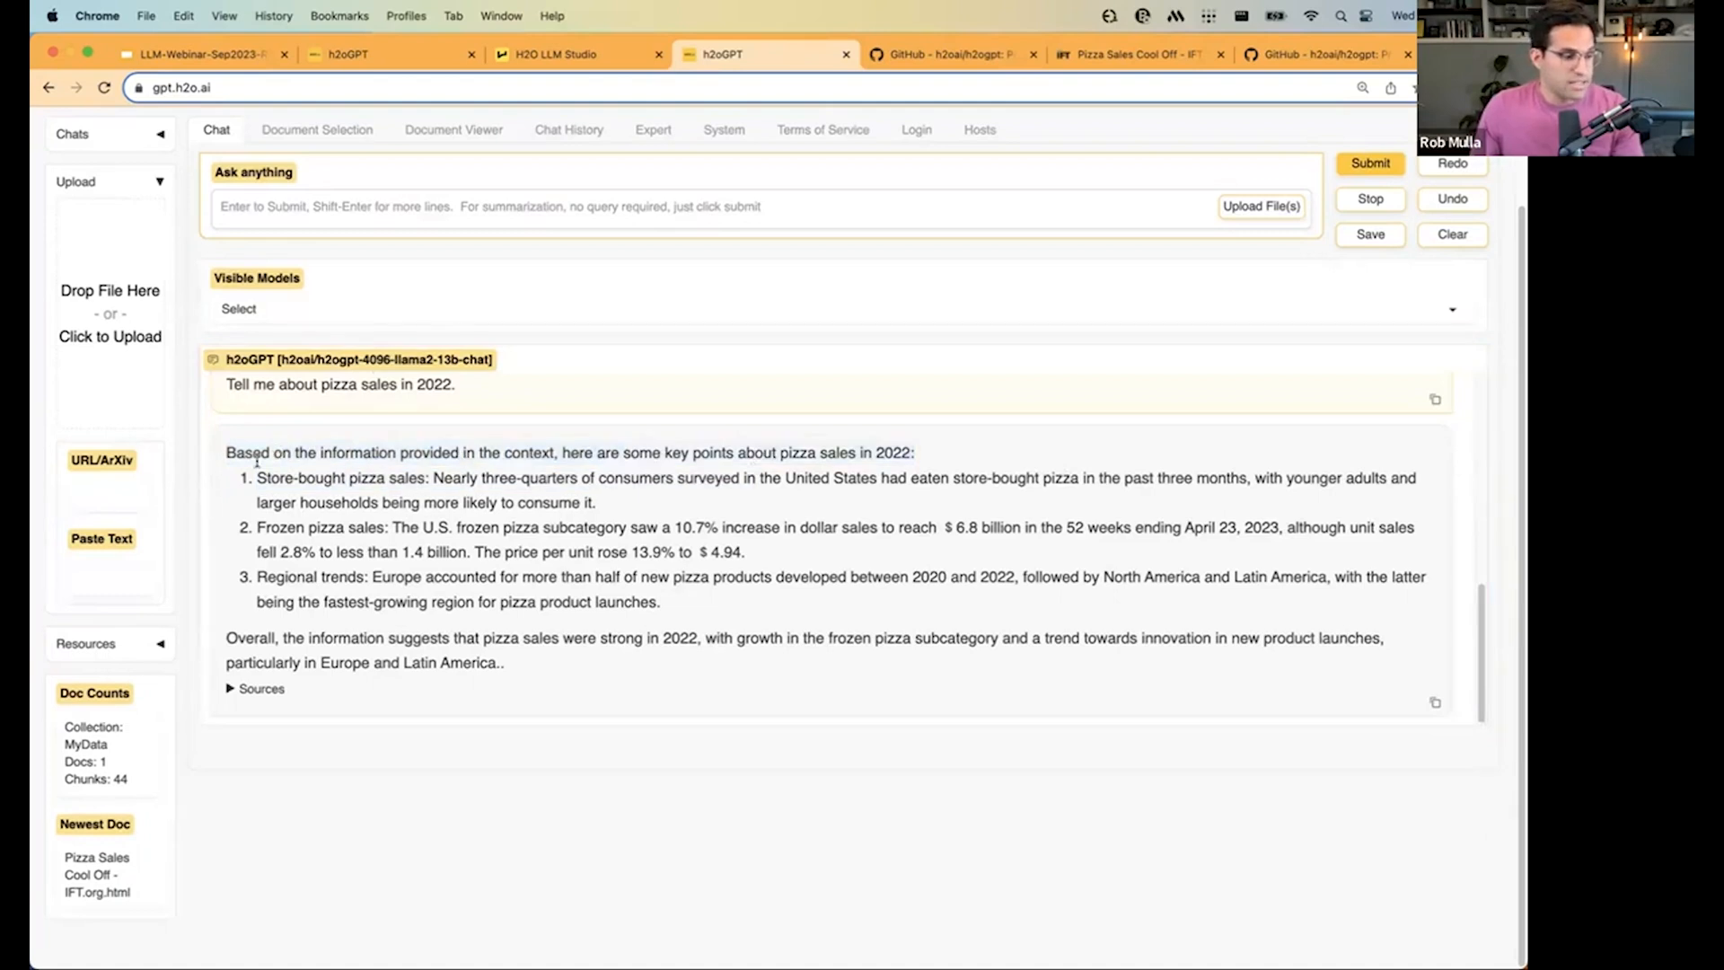
pyautogui.moveTo(226, 453); pyautogui.dragTo(596, 503)
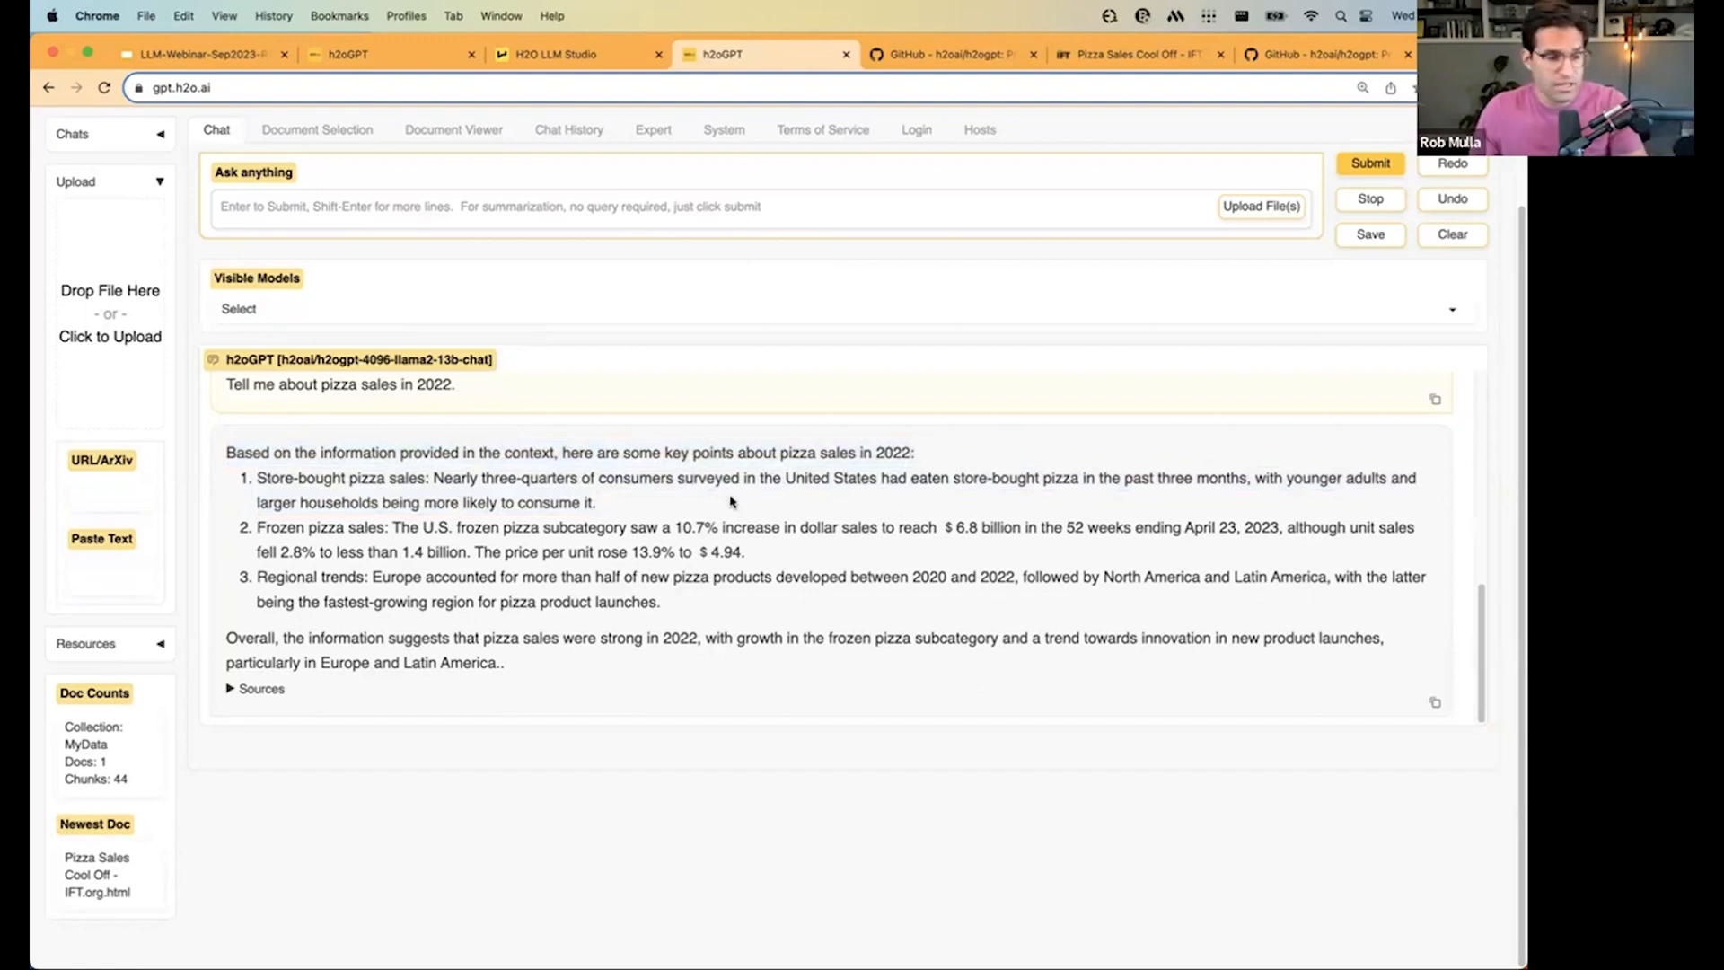
pyautogui.click(256, 687)
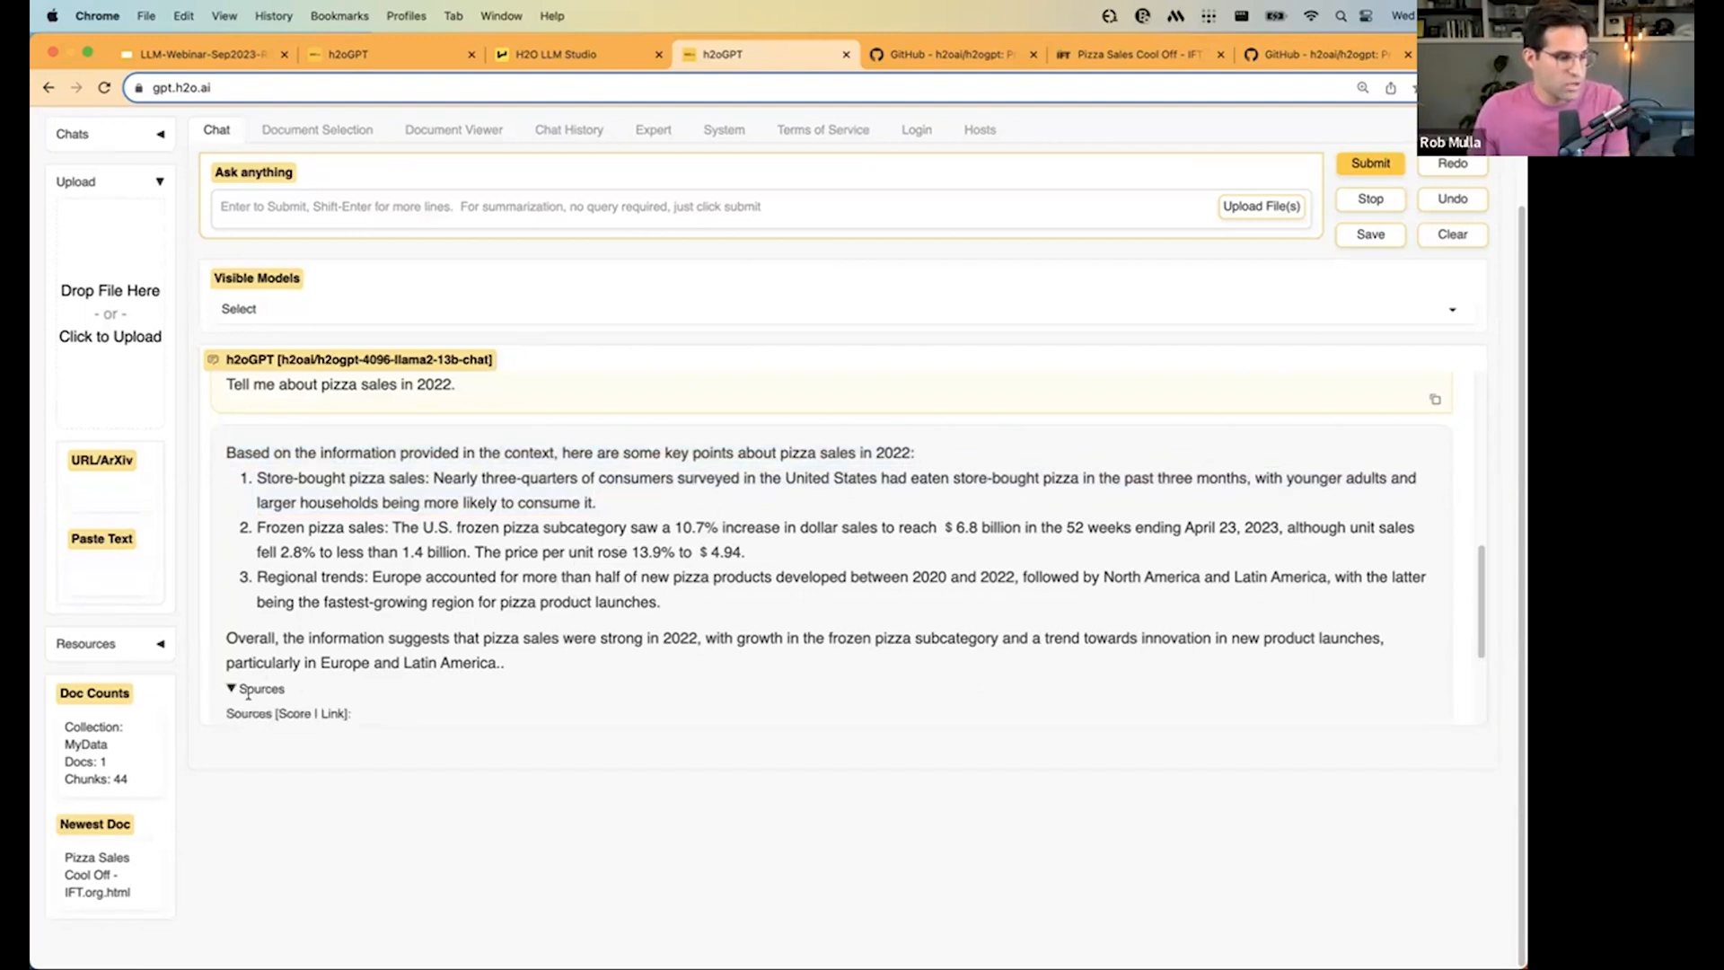
pyautogui.scroll(-3)
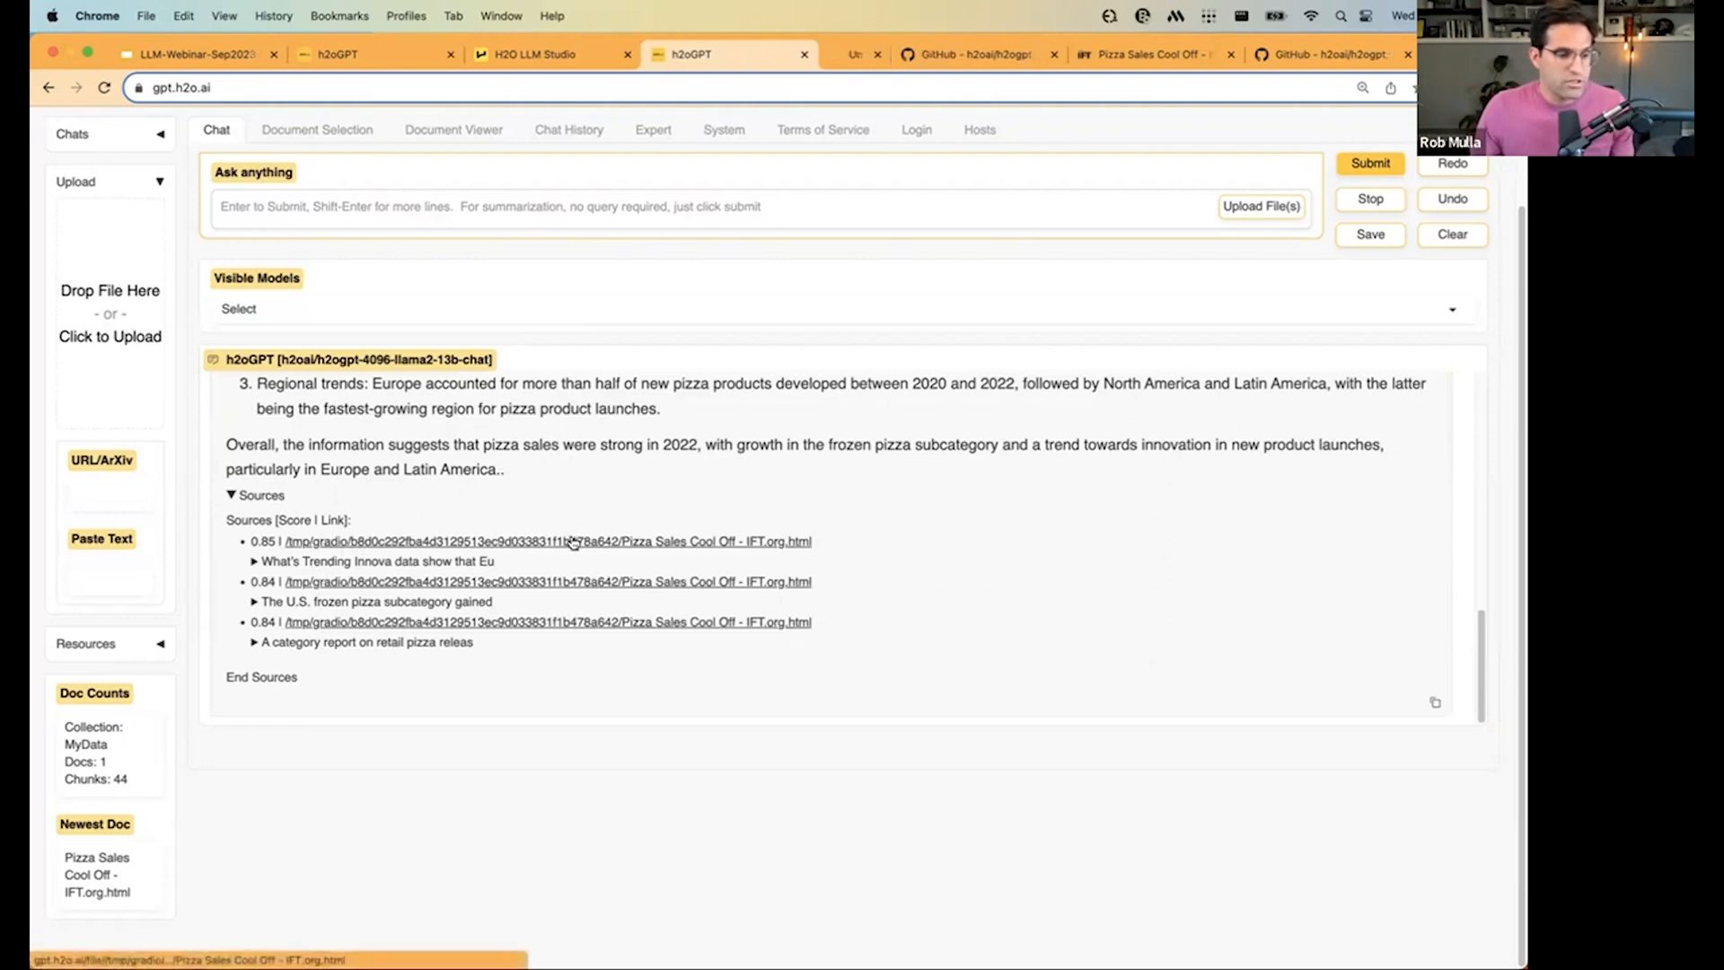
# Open the top cited source in a new tab and review the earlier answer given without the article.
pyautogui.click(546, 541)
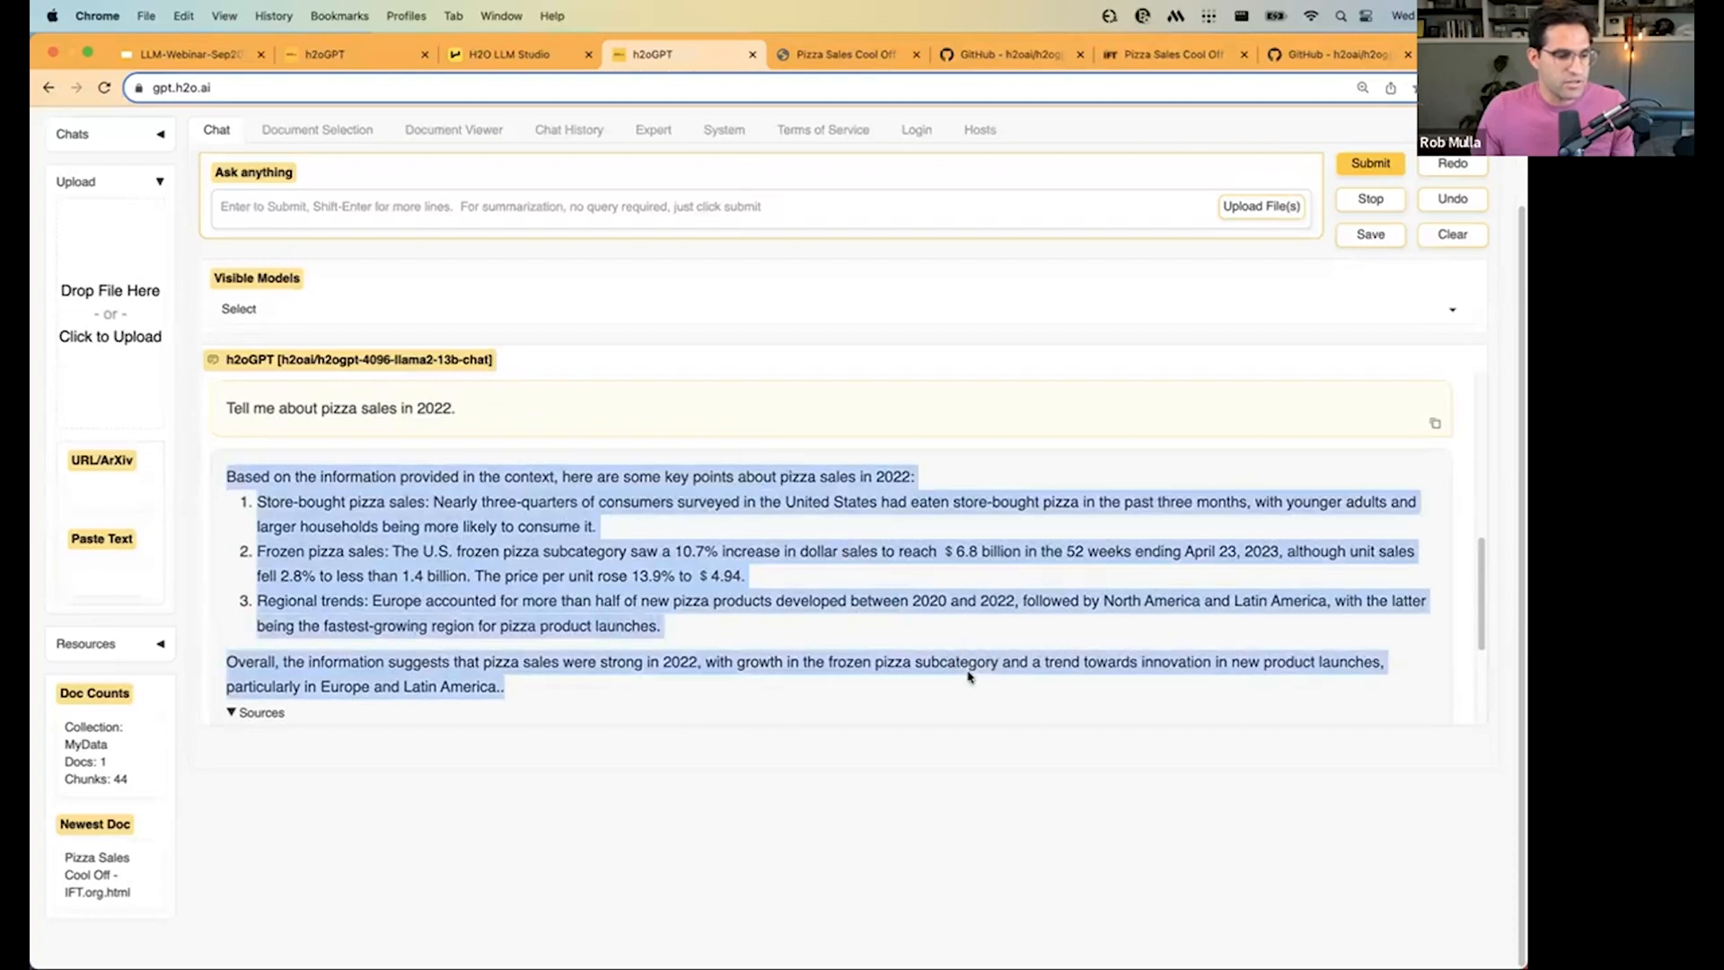
pyautogui.click(1135, 444)
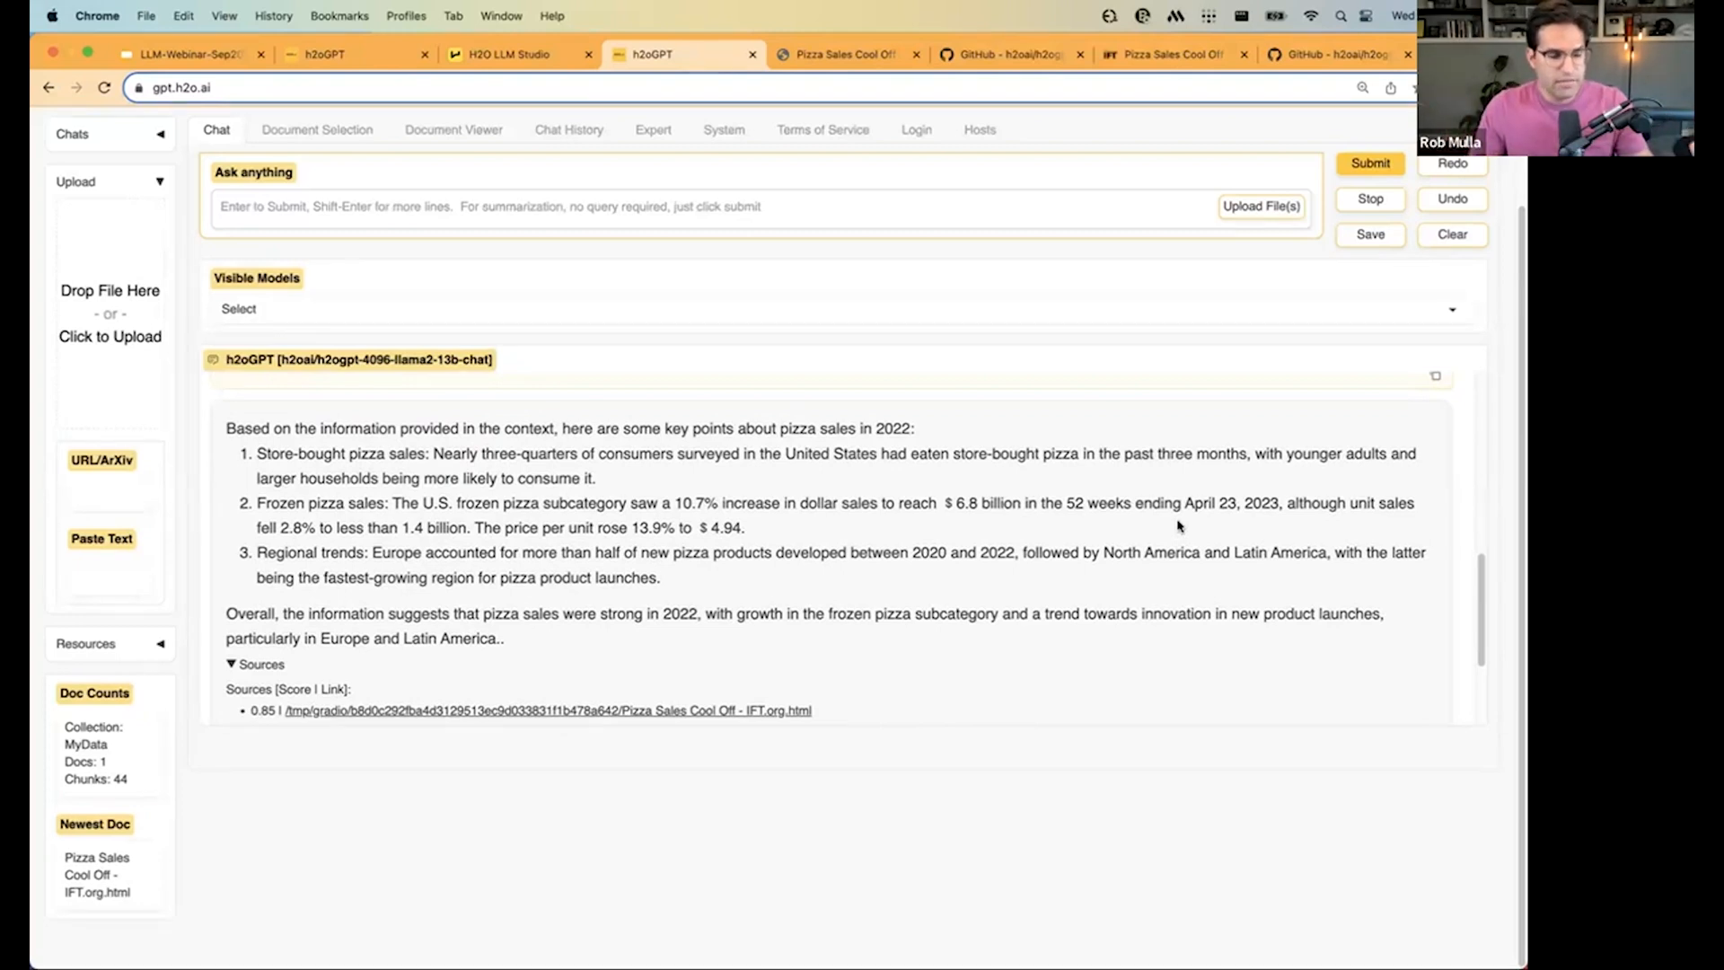
pyautogui.moveTo(258, 503); pyautogui.dragTo(506, 638)
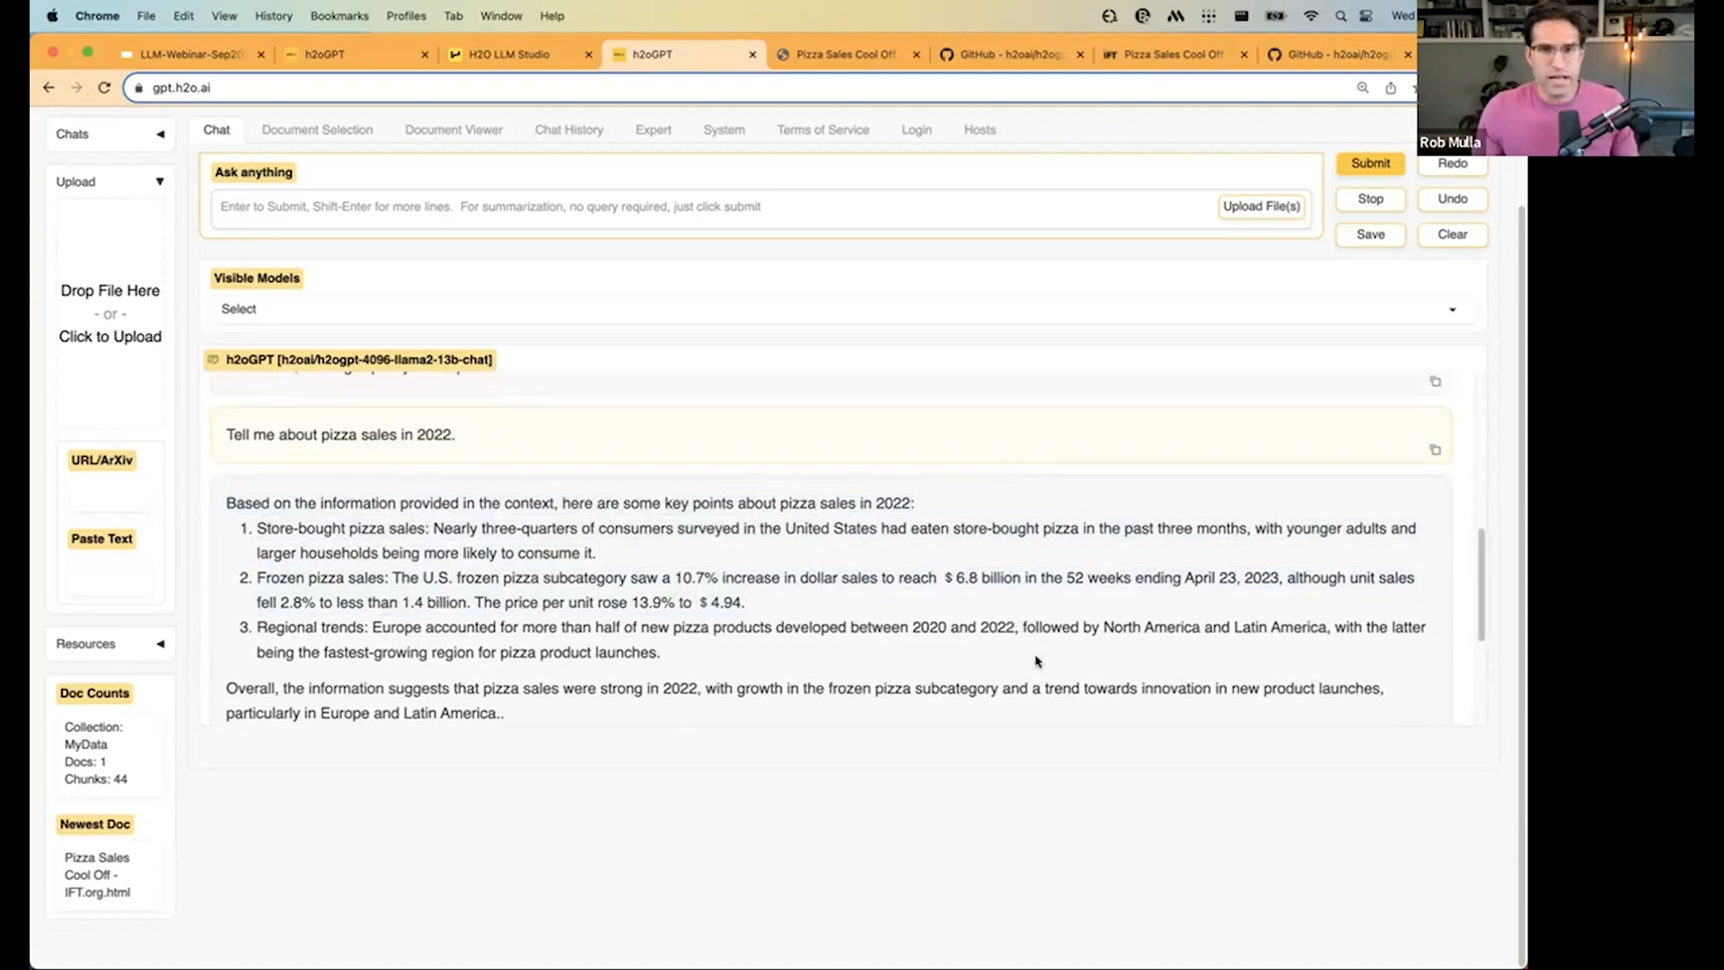
pyautogui.moveTo(887, 674)
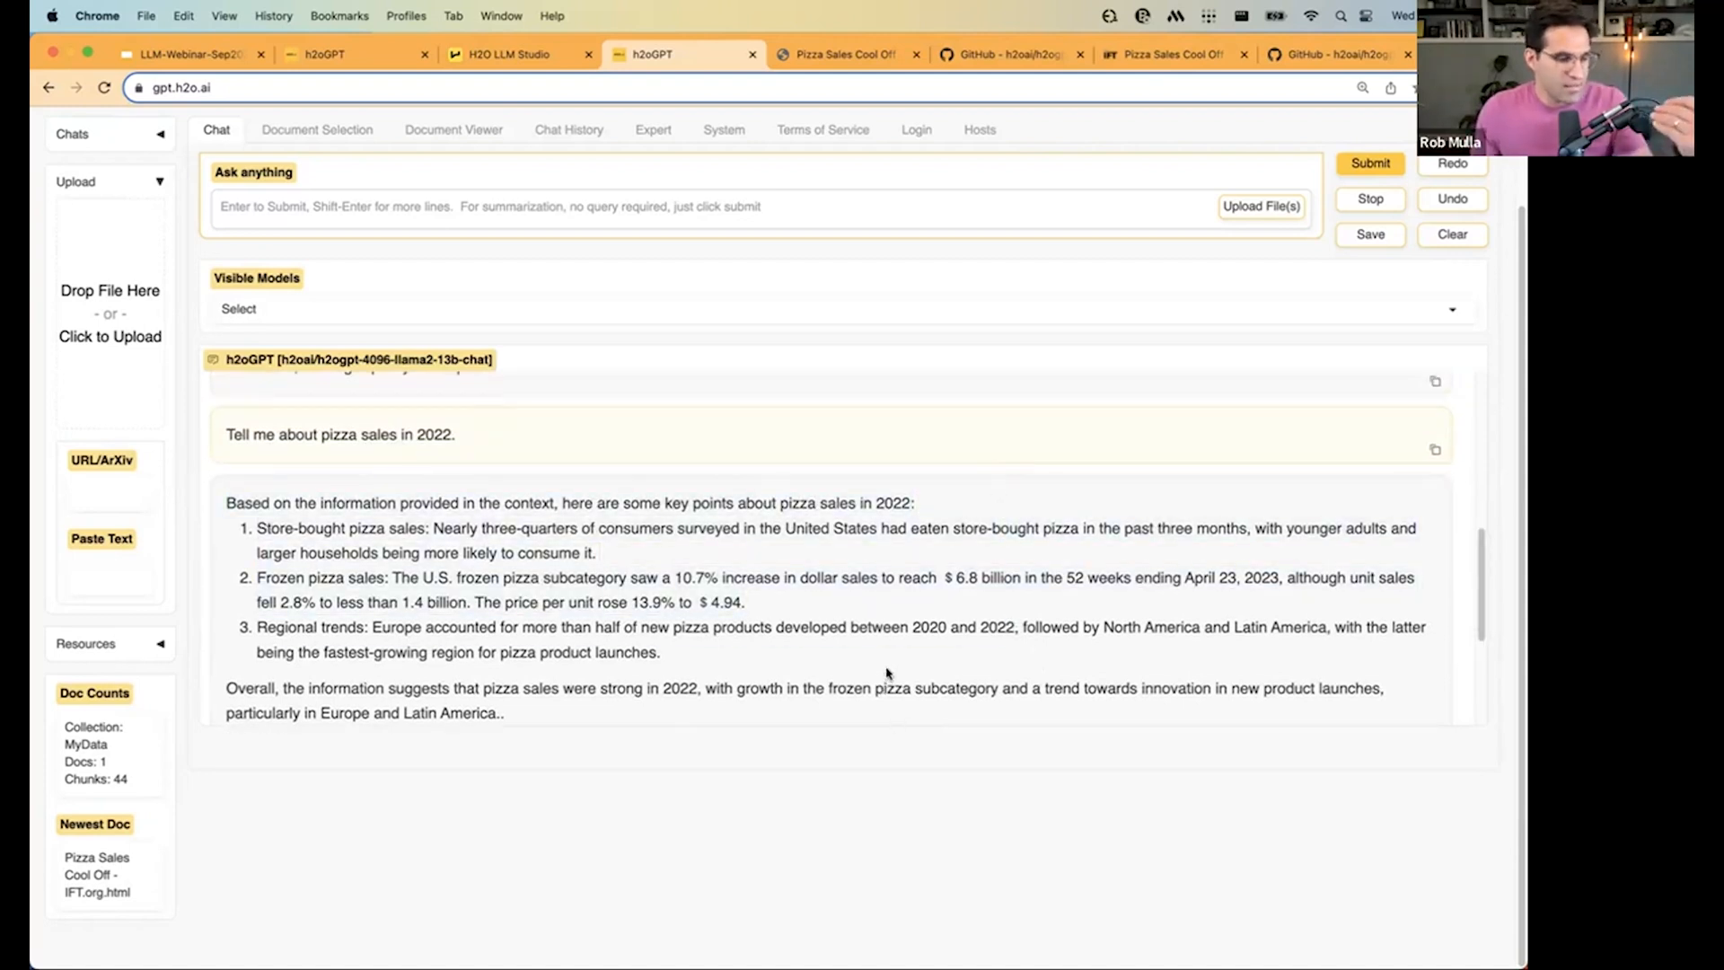
pyautogui.moveTo(844, 627)
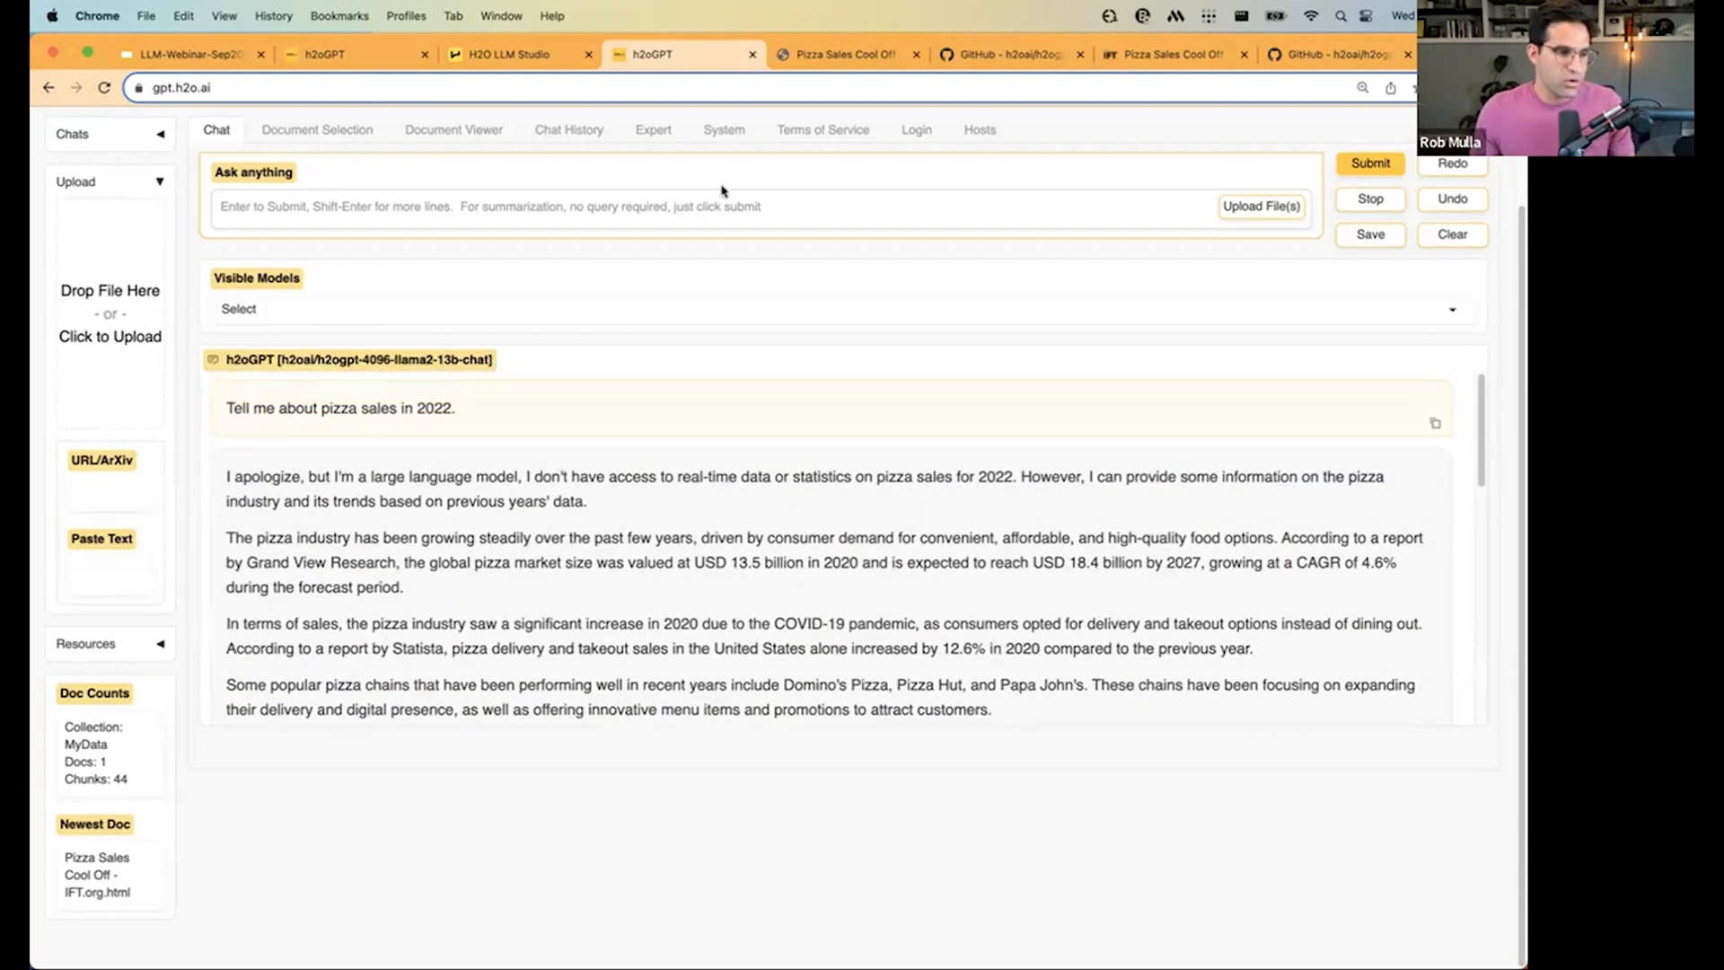
# Switch to the local h2oGPT tab showing the robot poem from llama2-13b-chat.
pyautogui.click(219, 88)
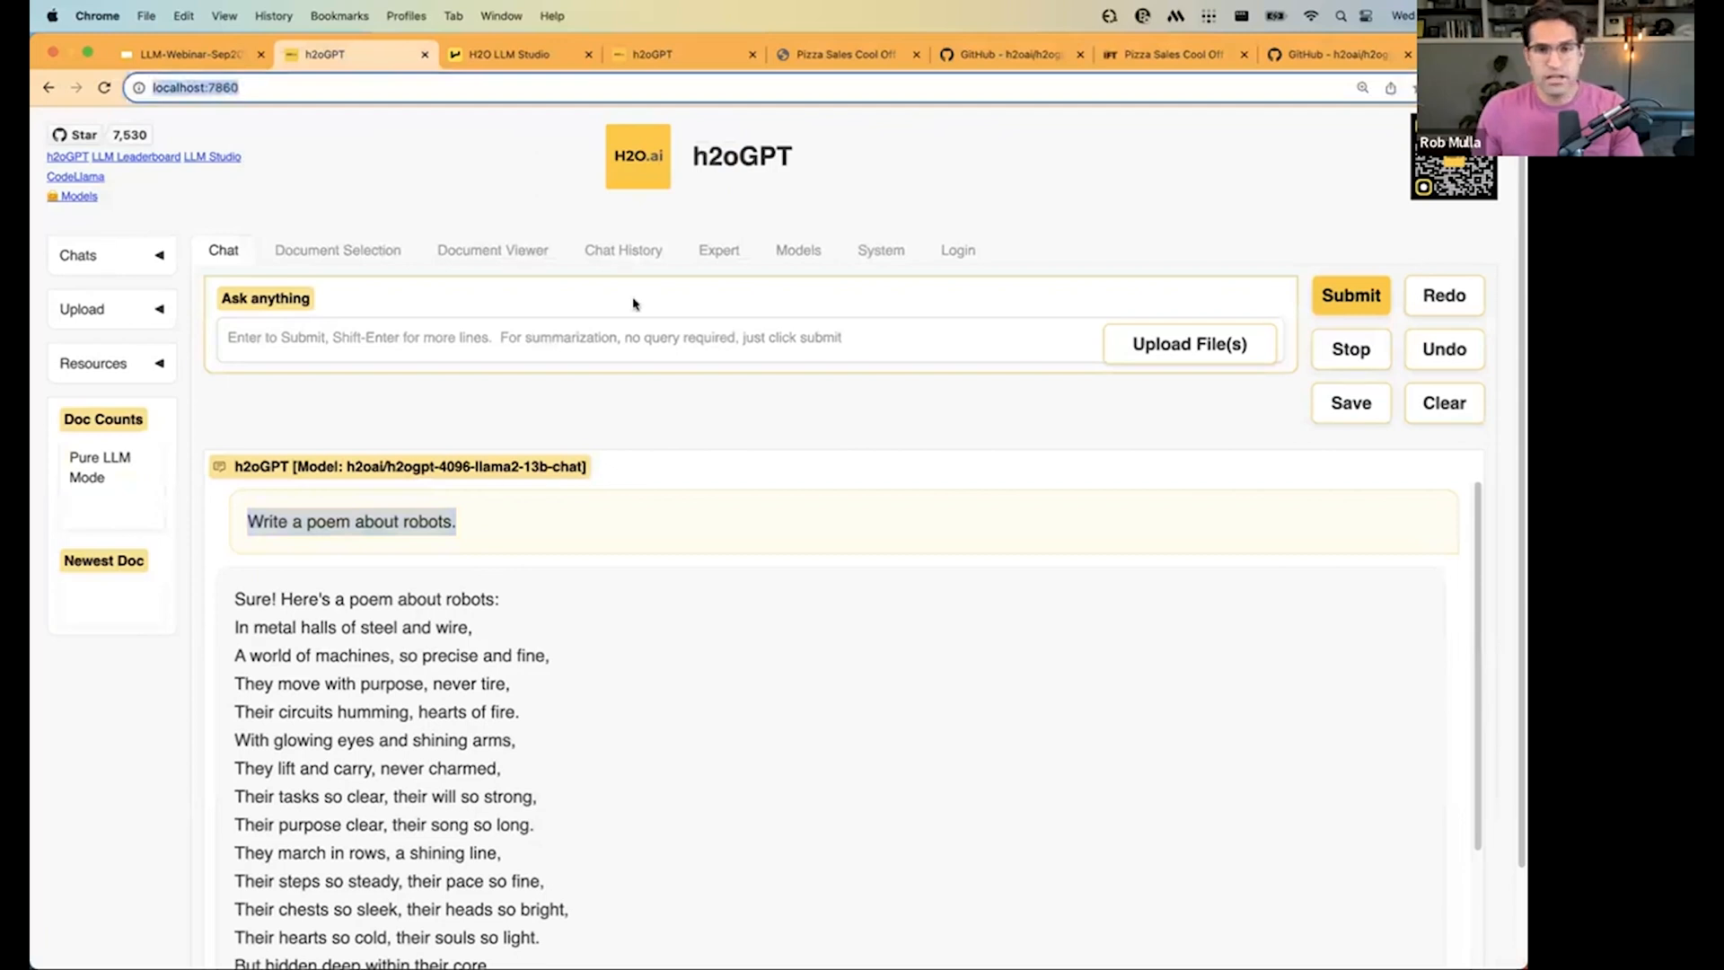
pyautogui.moveTo(571, 77)
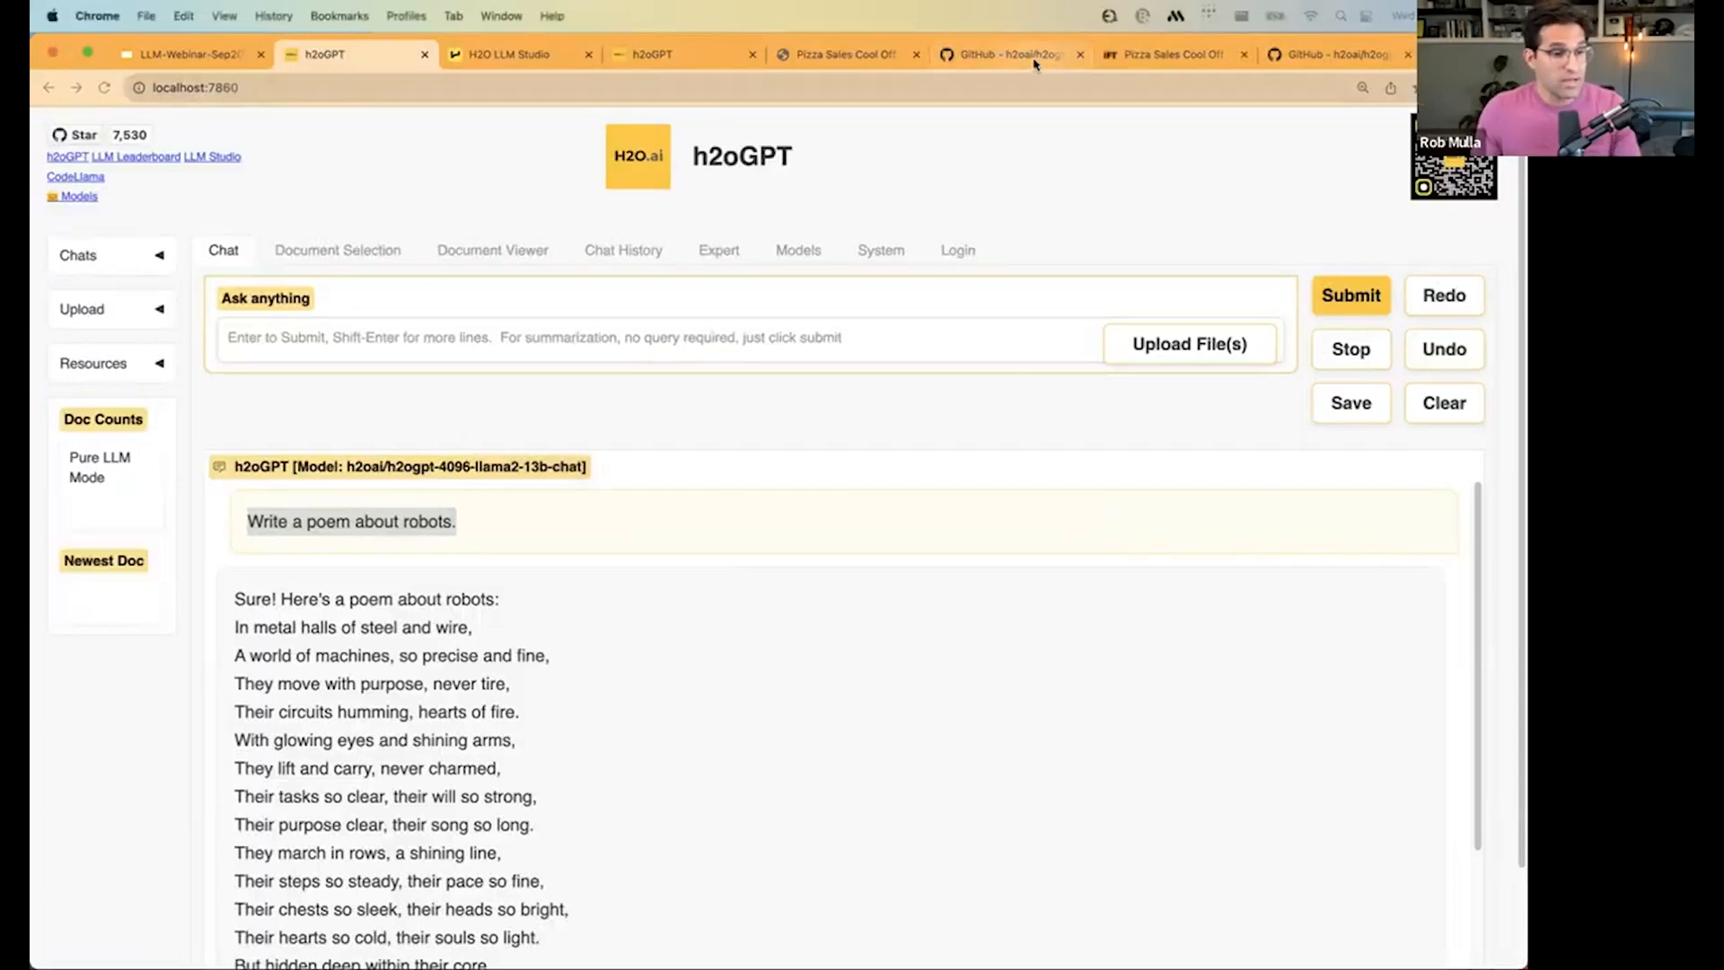
# Browse the h2oai/h2ogpt repository's file listing, contributors and languages.
pyautogui.click(1003, 53)
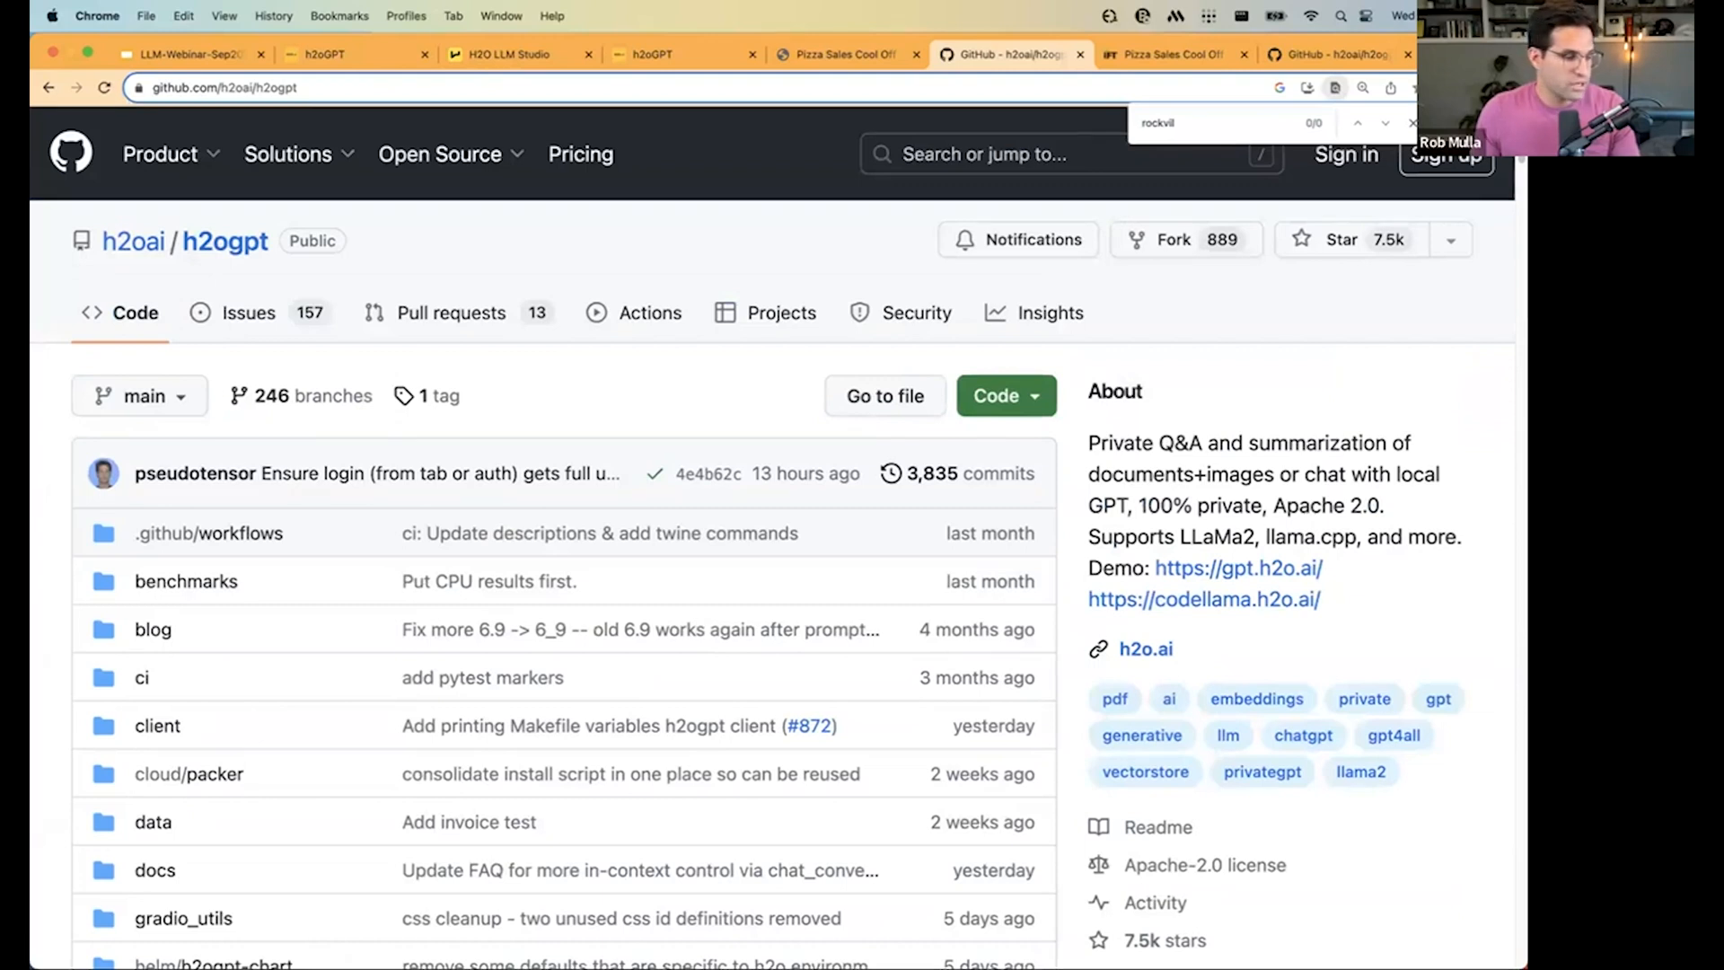
pyautogui.scroll(-3)
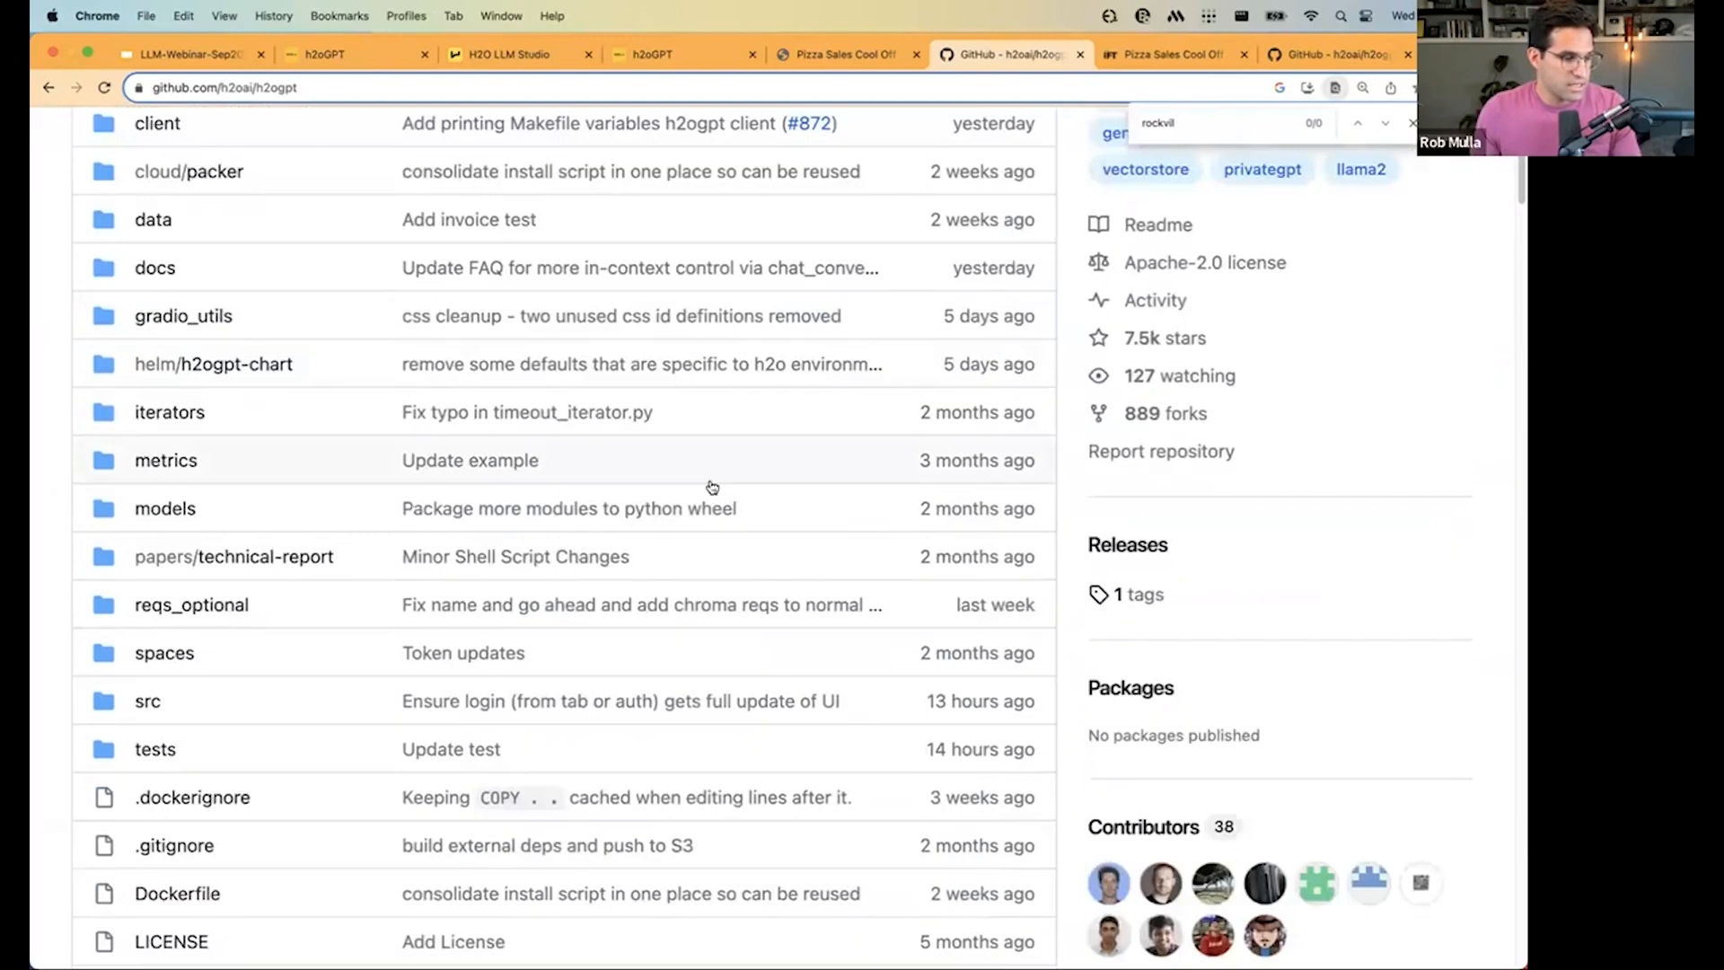
pyautogui.scroll(-3)
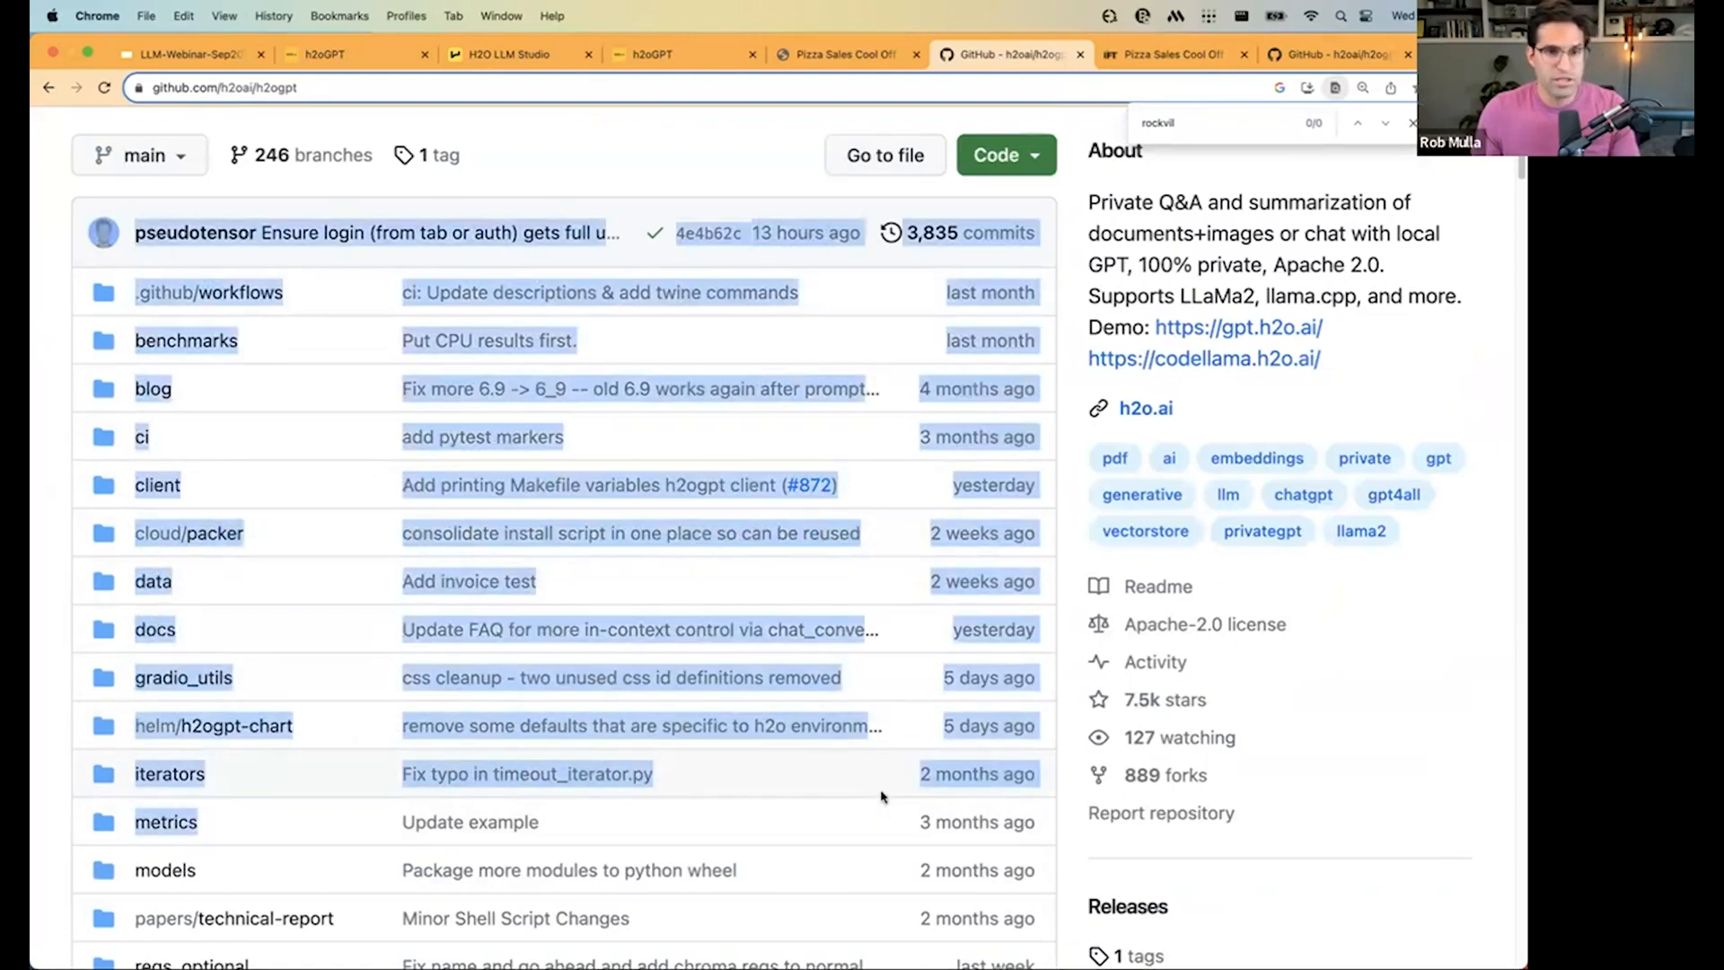
pyautogui.moveTo(891, 781)
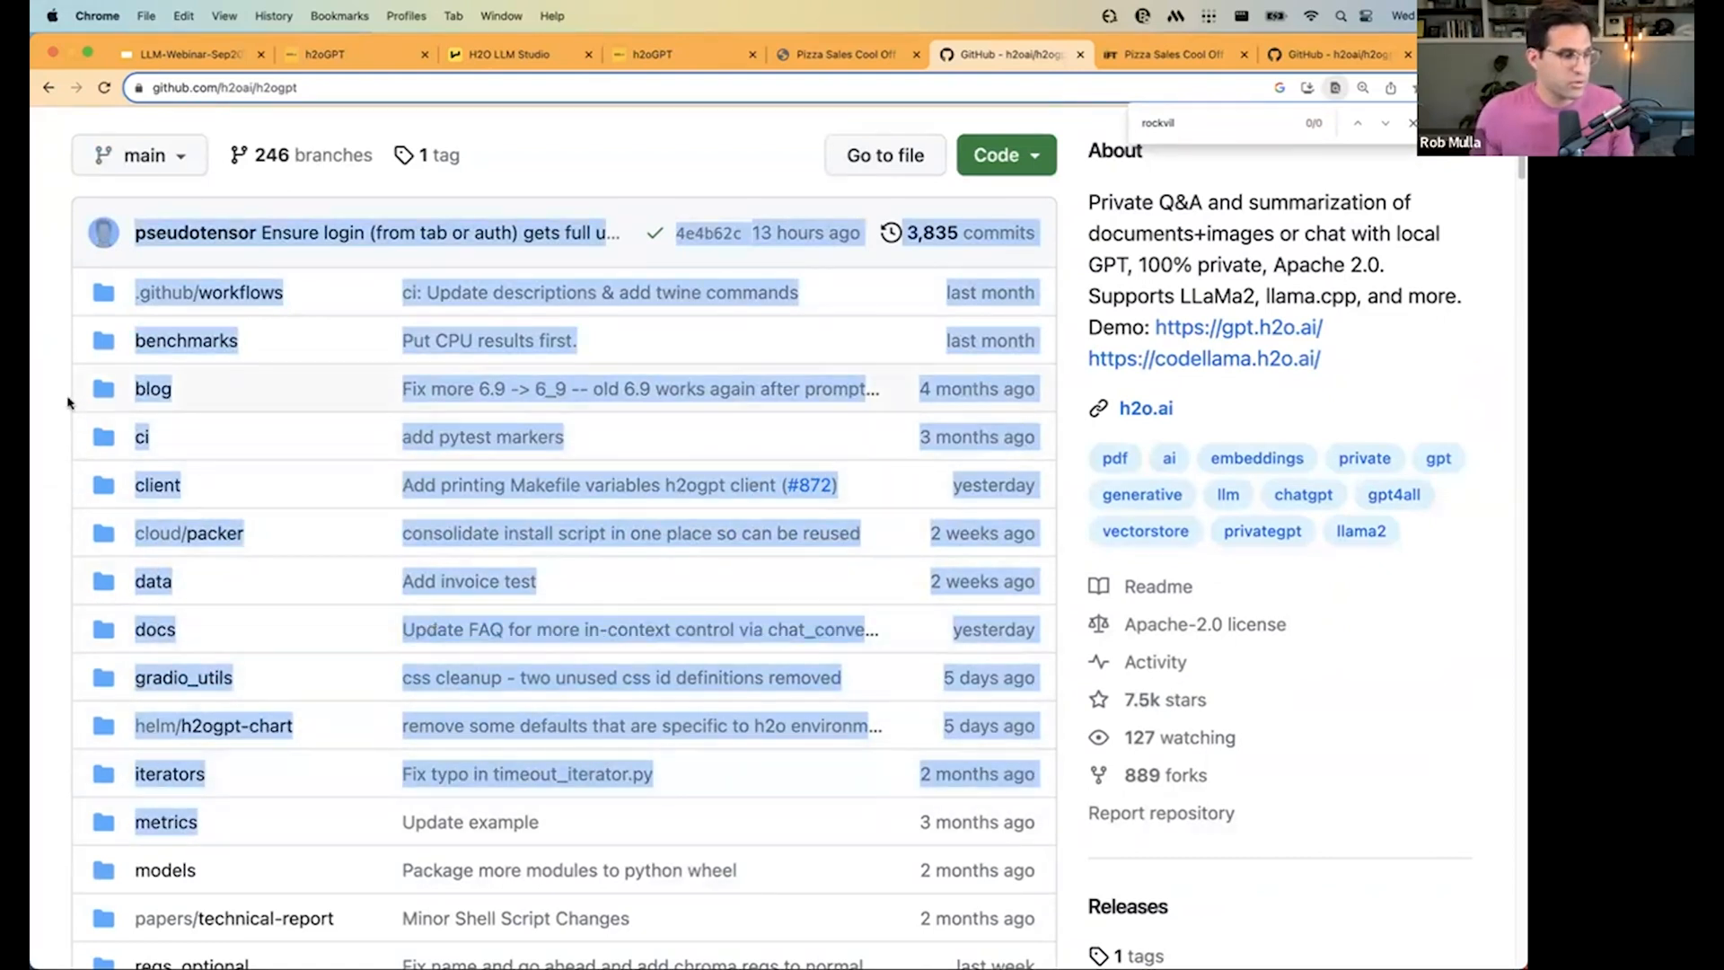
pyautogui.scroll(-3)
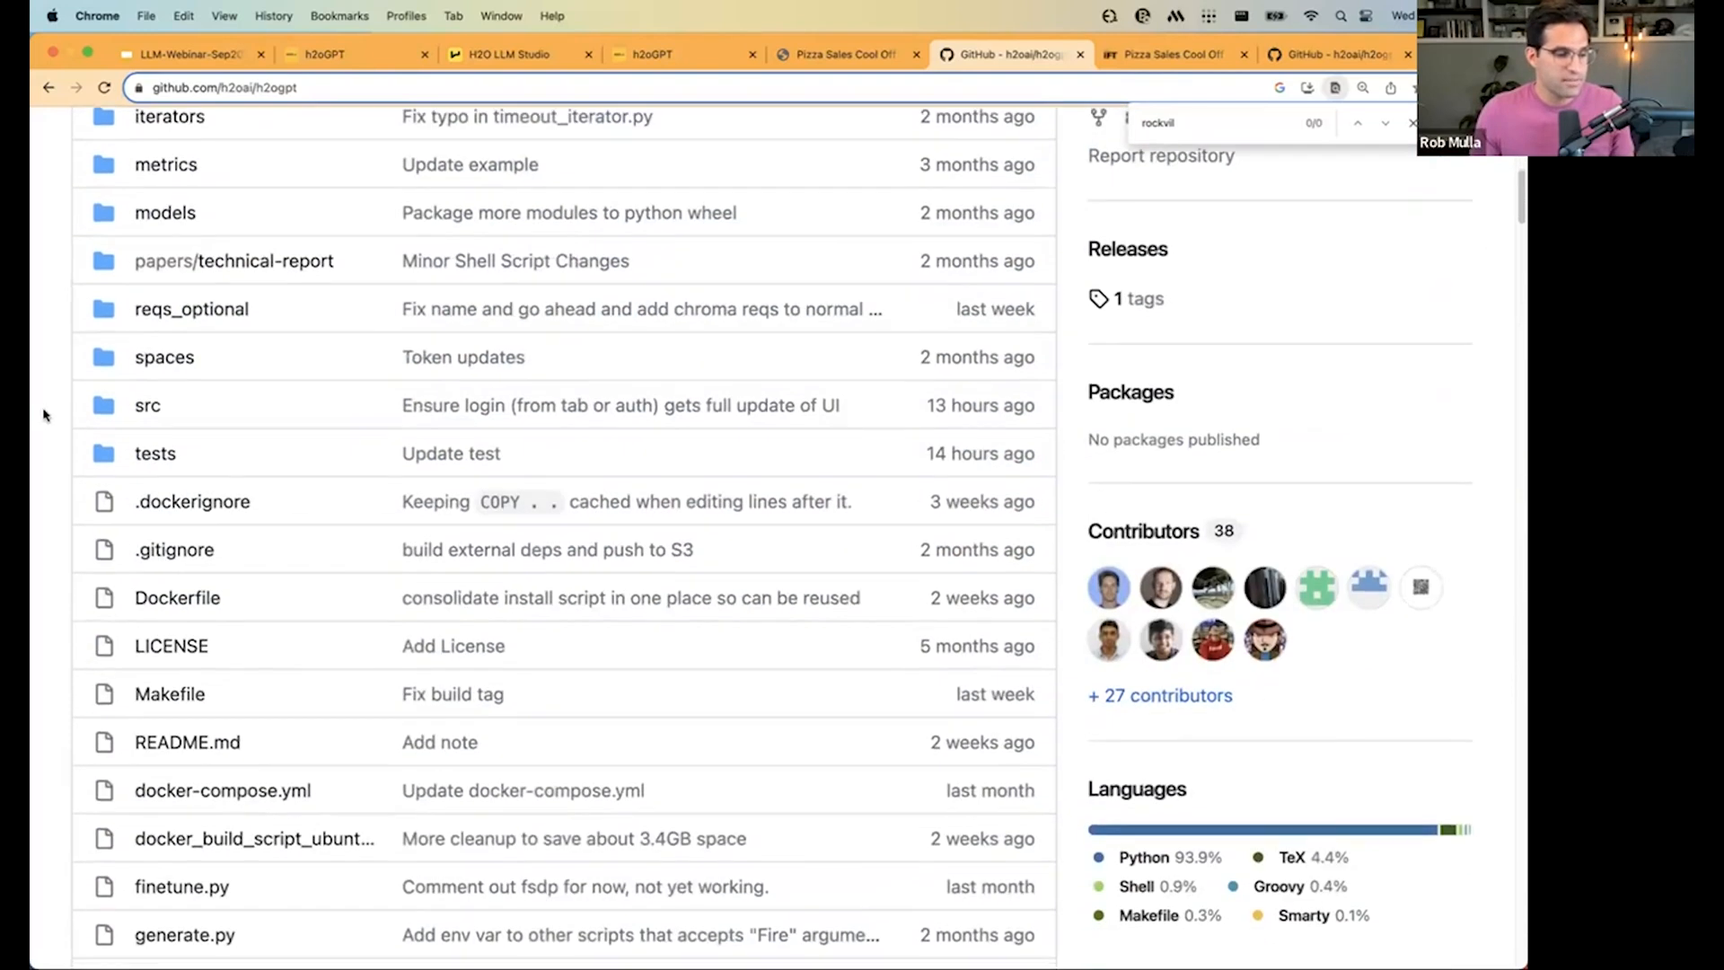